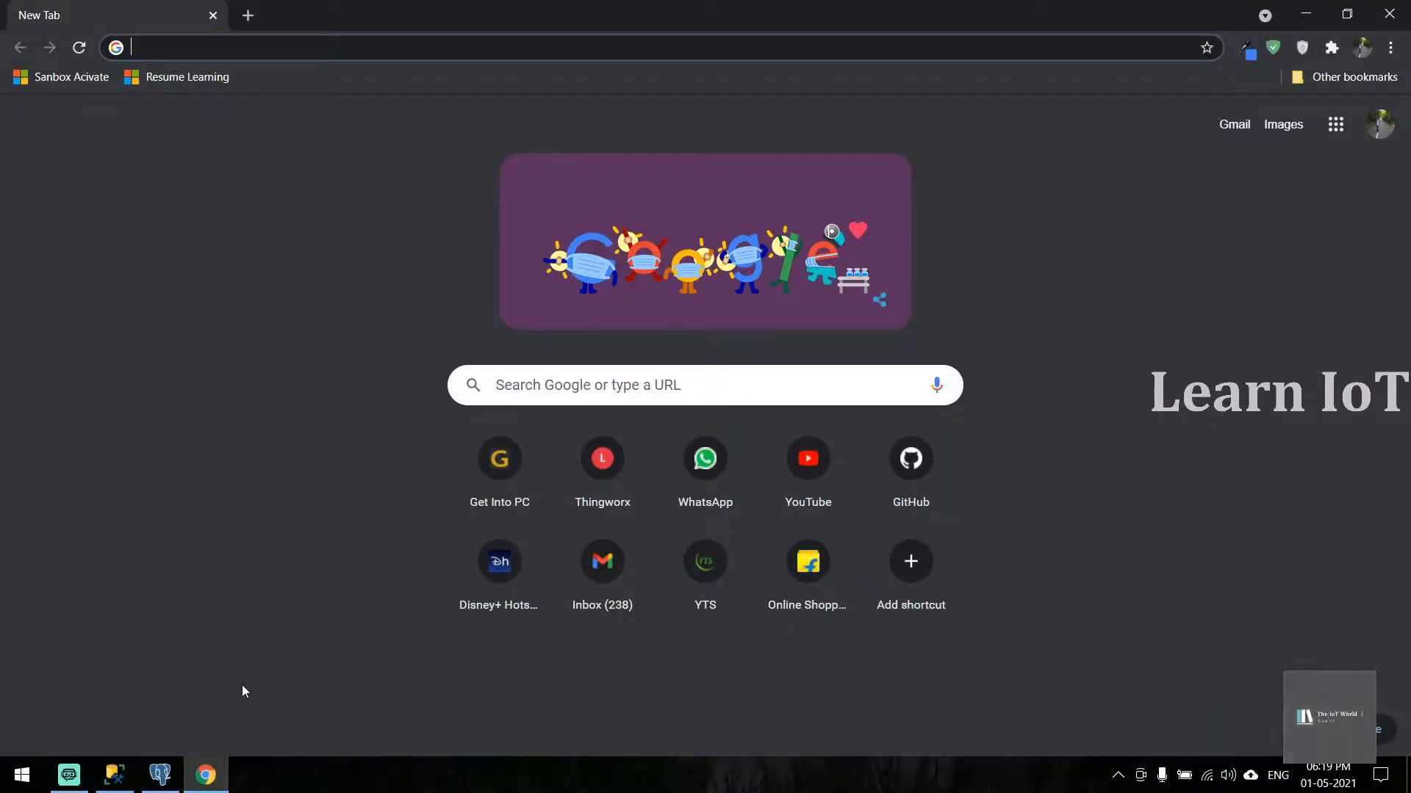
Glance at pgAdmin, then inspect testdb's dbo.table1 in SSMS and collapse testdb.
left_click(159, 774)
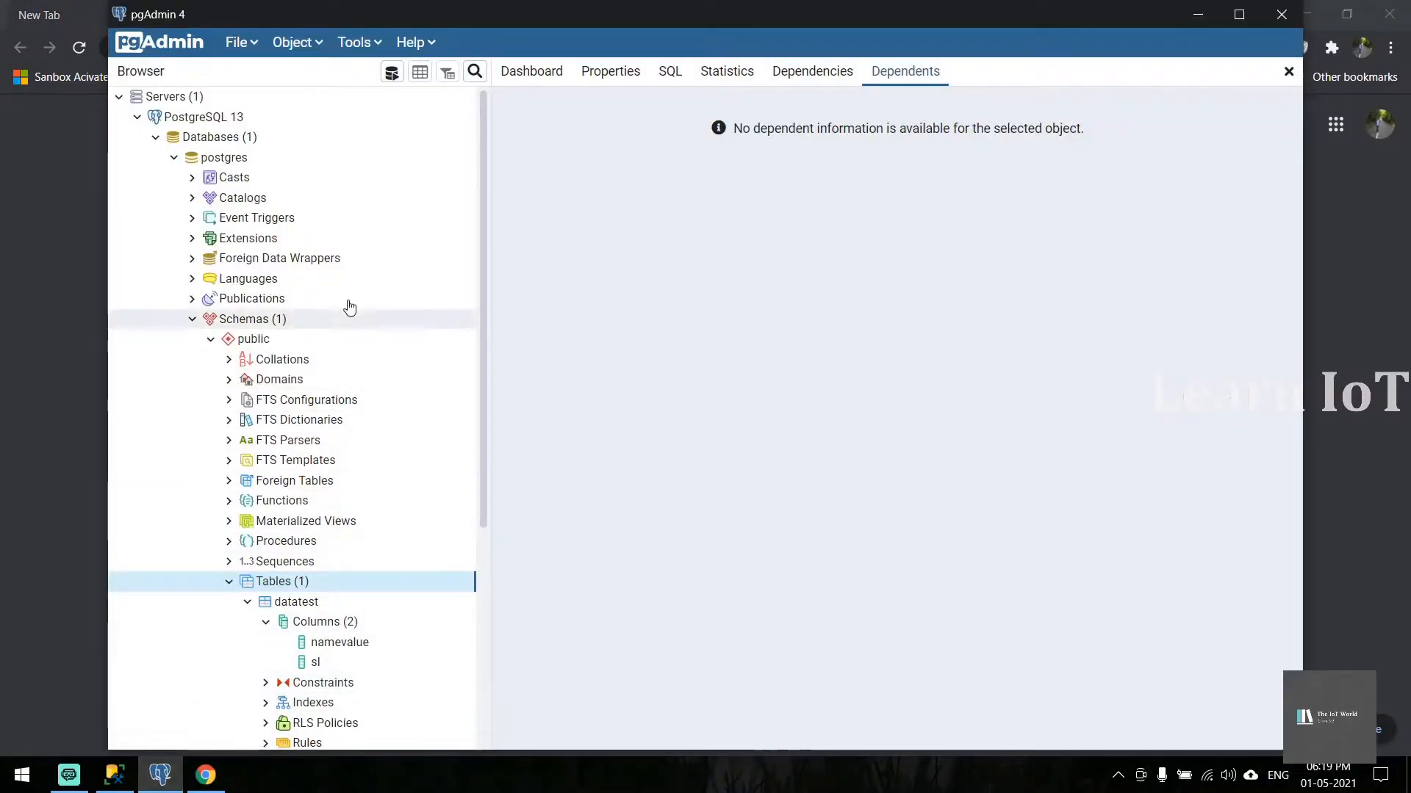
left_click(136, 117)
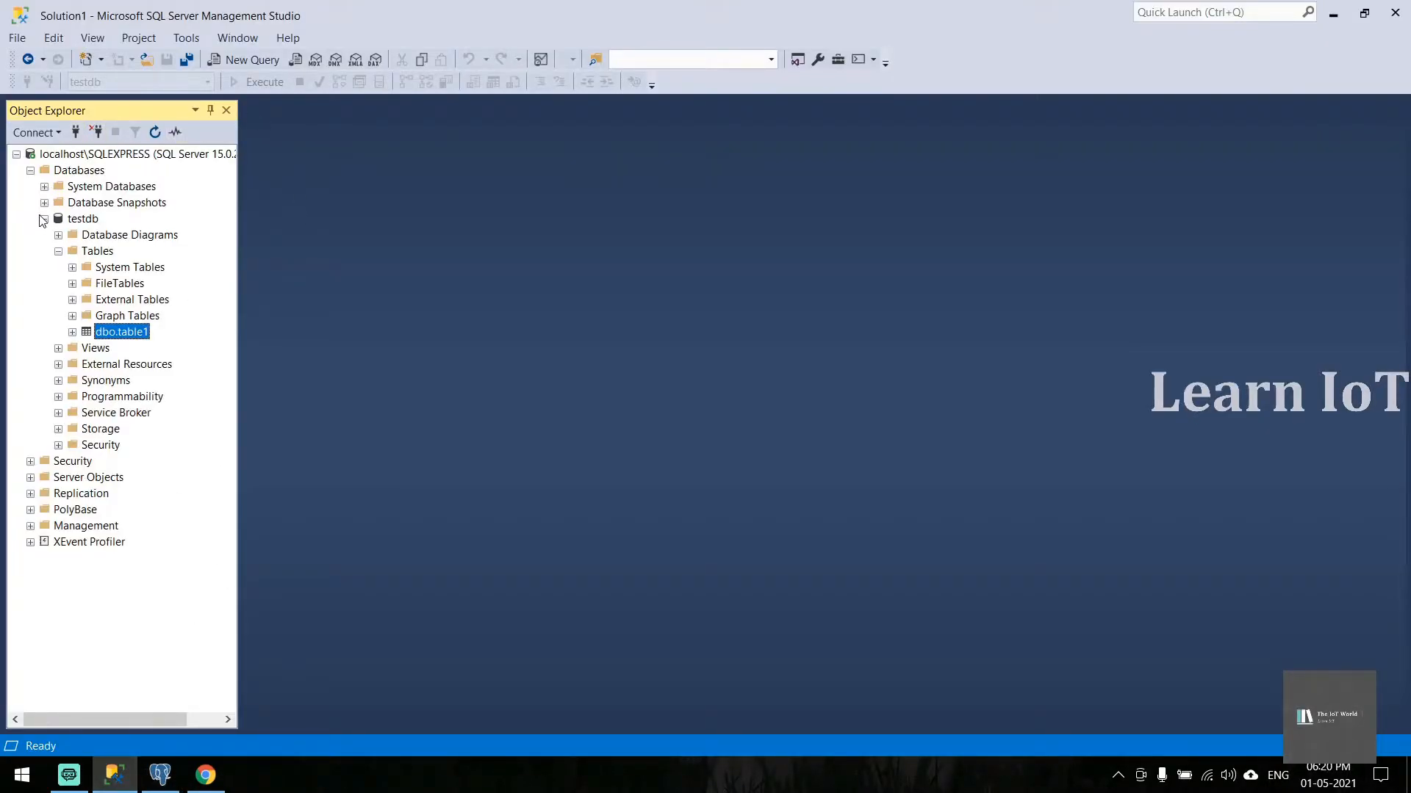
left_click(160, 774)
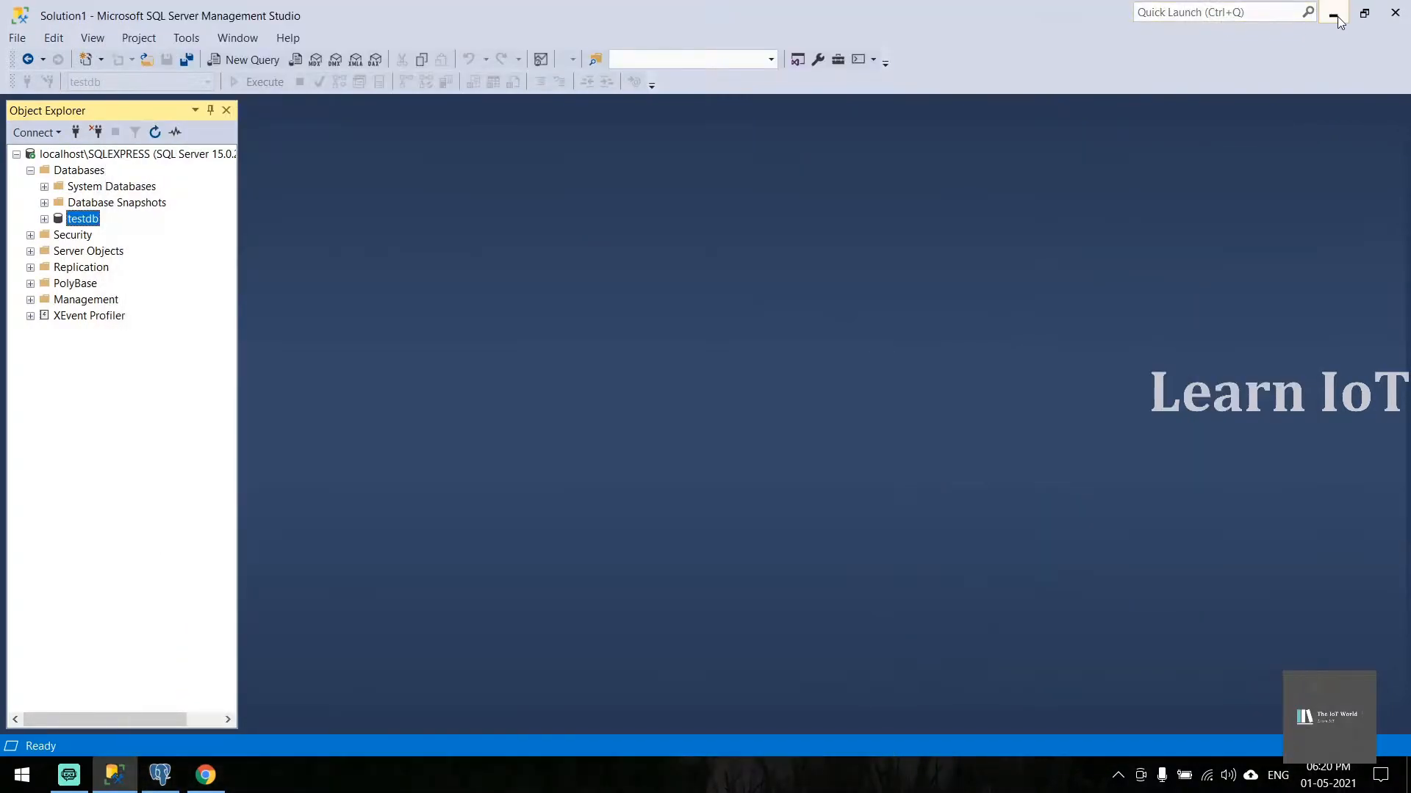
Load localhost:8080/Thingworx in Chrome and list Projects, showing PTCDefaultProject.
left_click(205, 774)
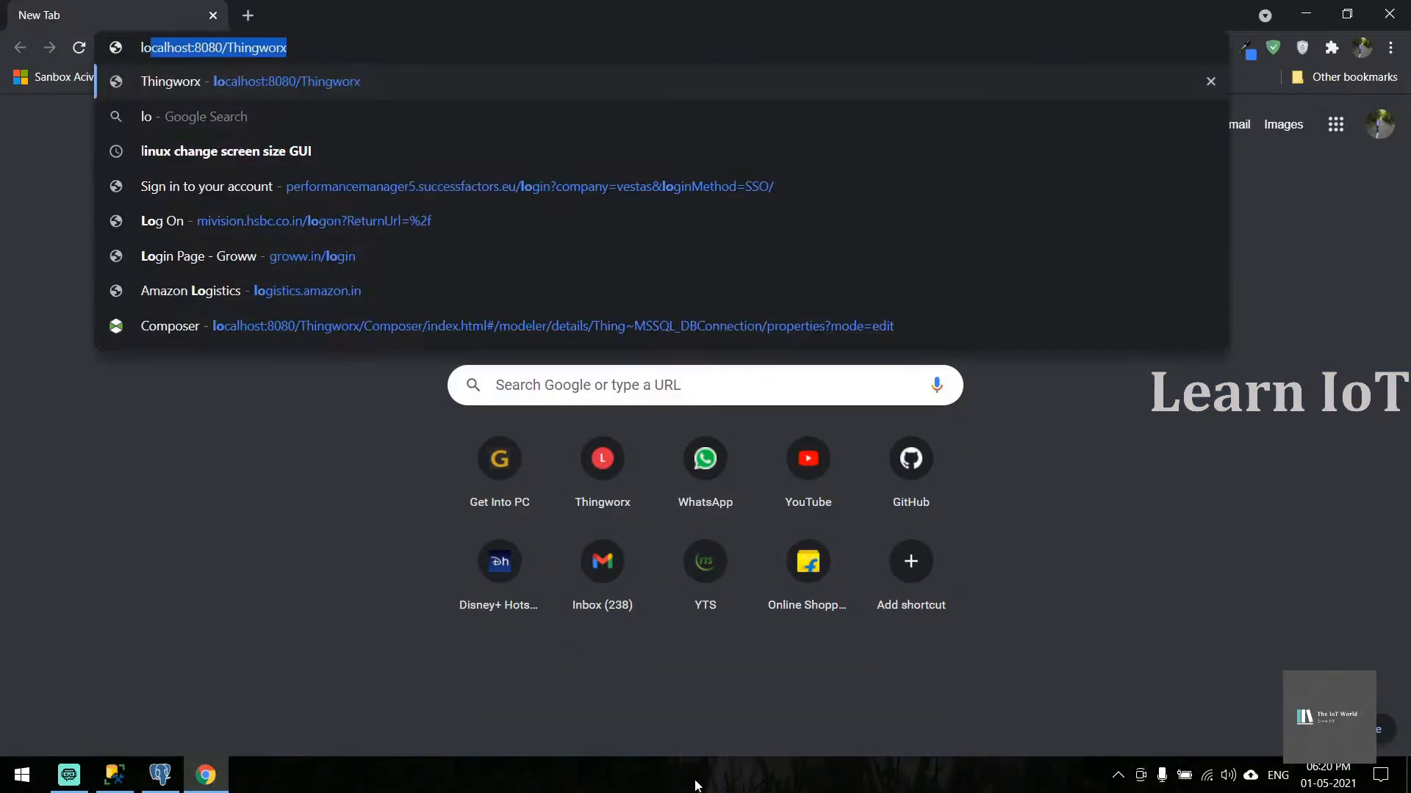
type("loc")
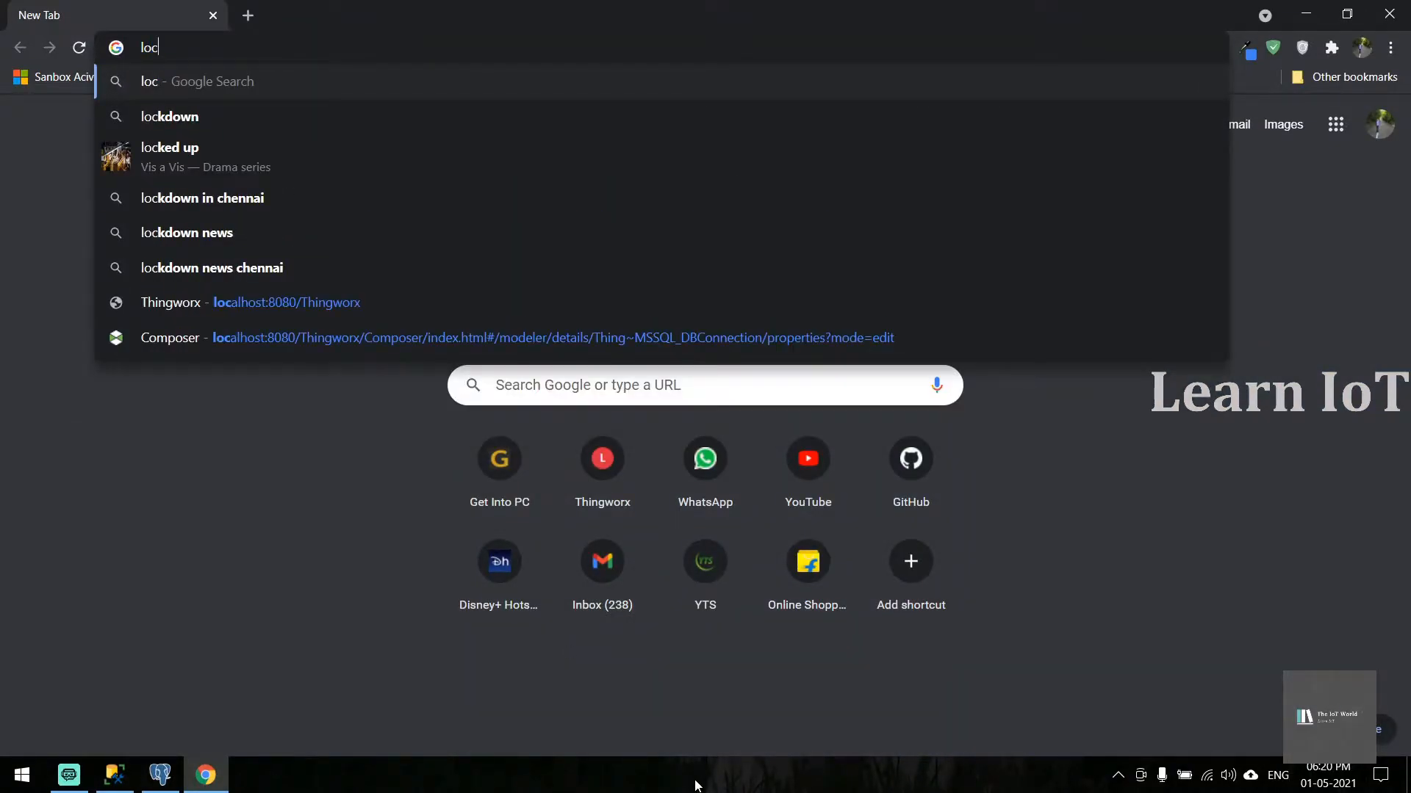
left_click(249, 302)
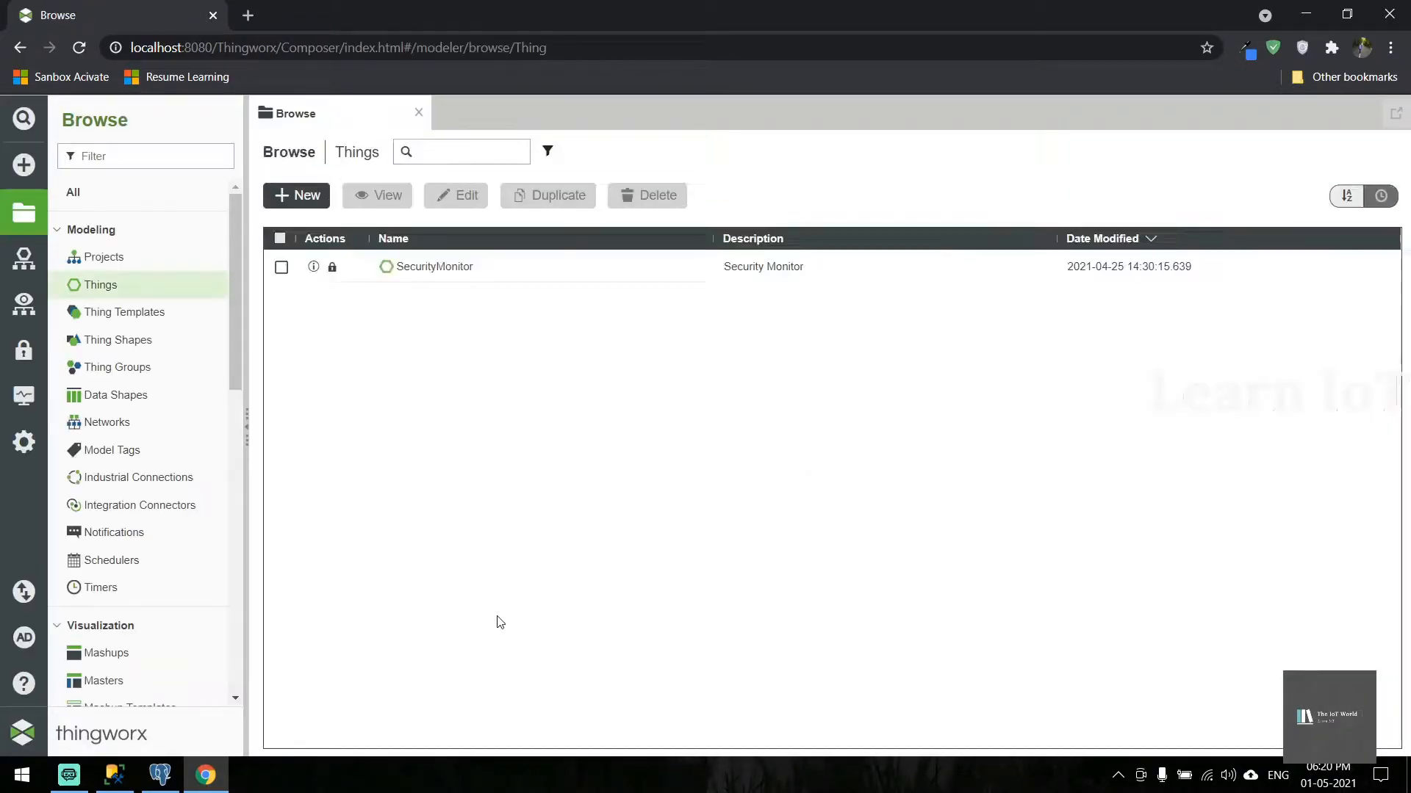
left_click(124, 313)
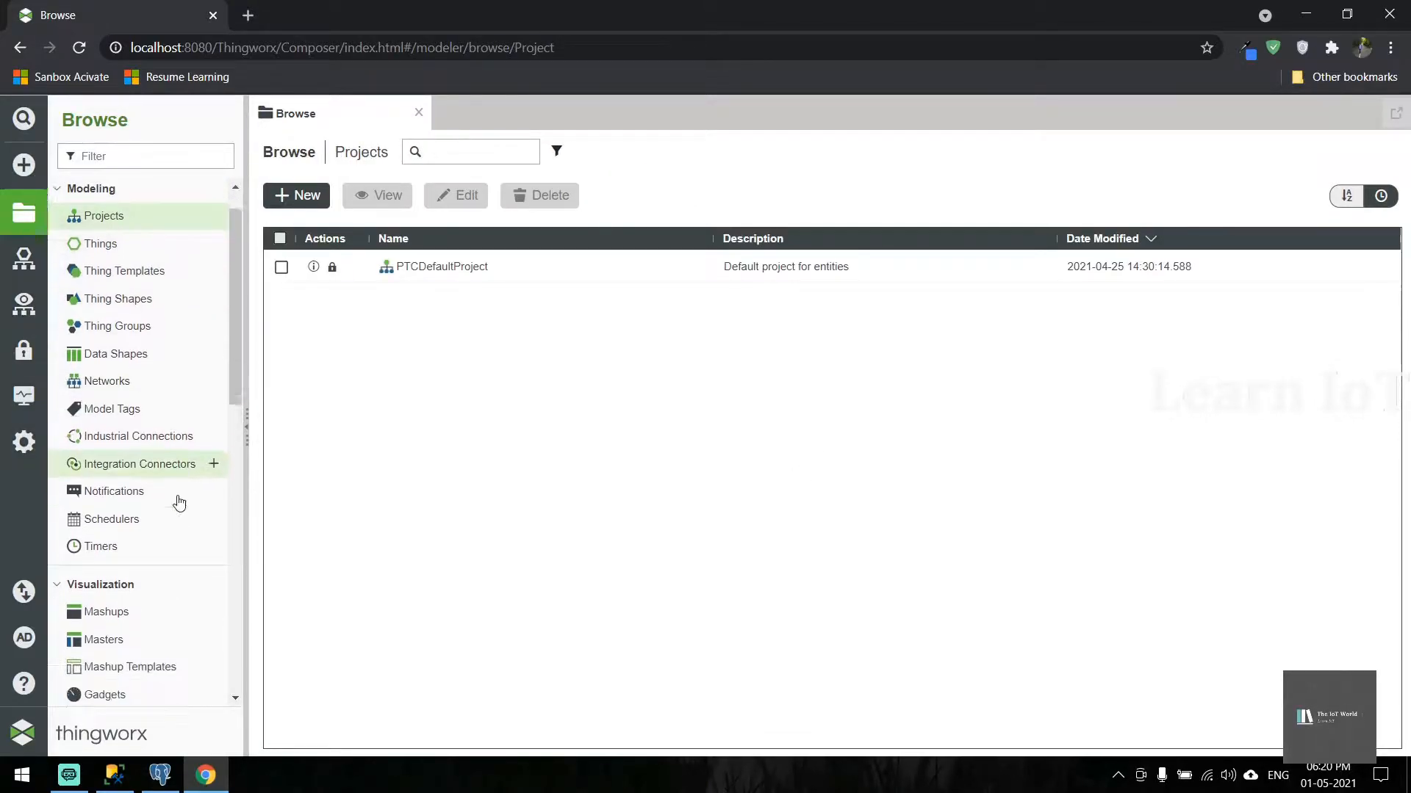
scroll("up", 3)
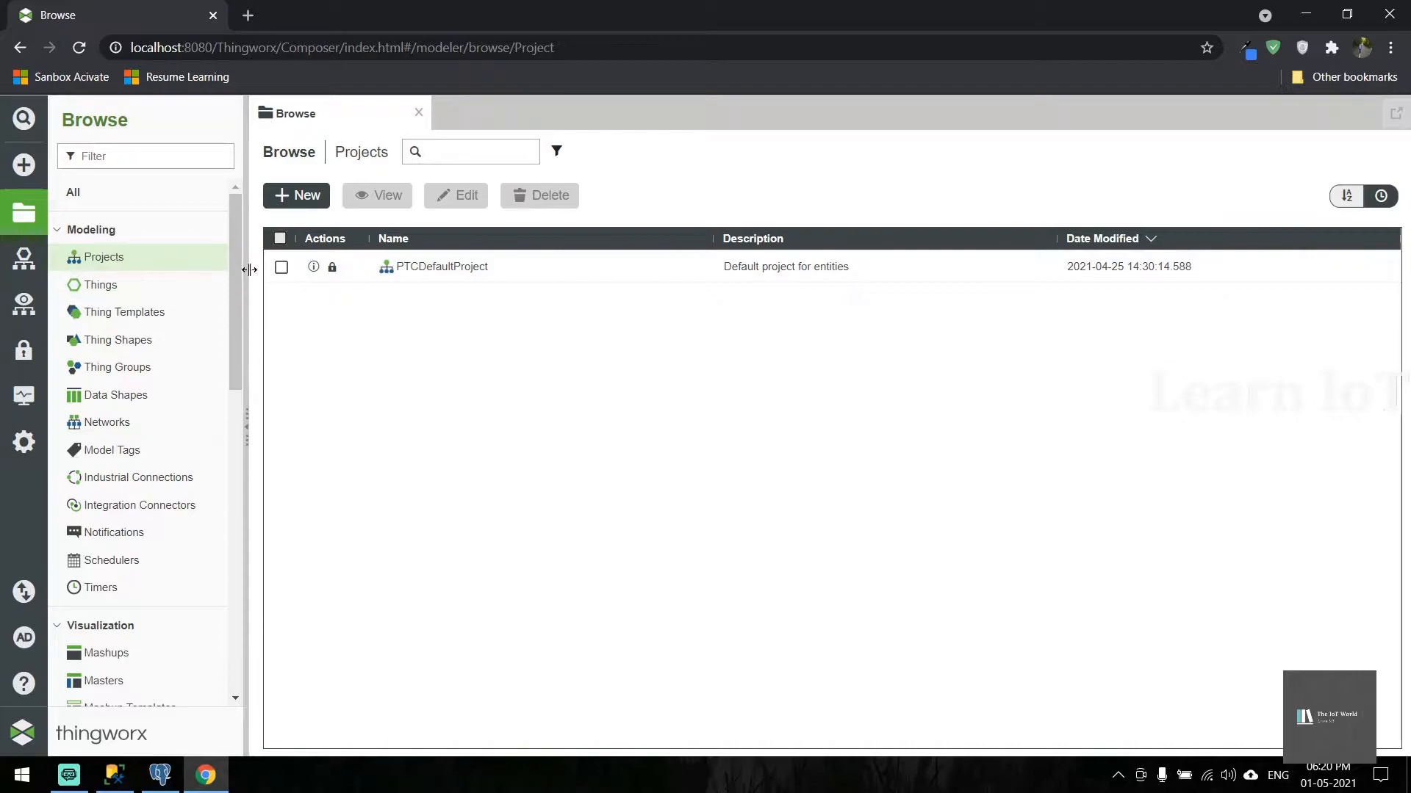
Search for 'Databa' and open the Database thing template's general information.
left_click(23, 118)
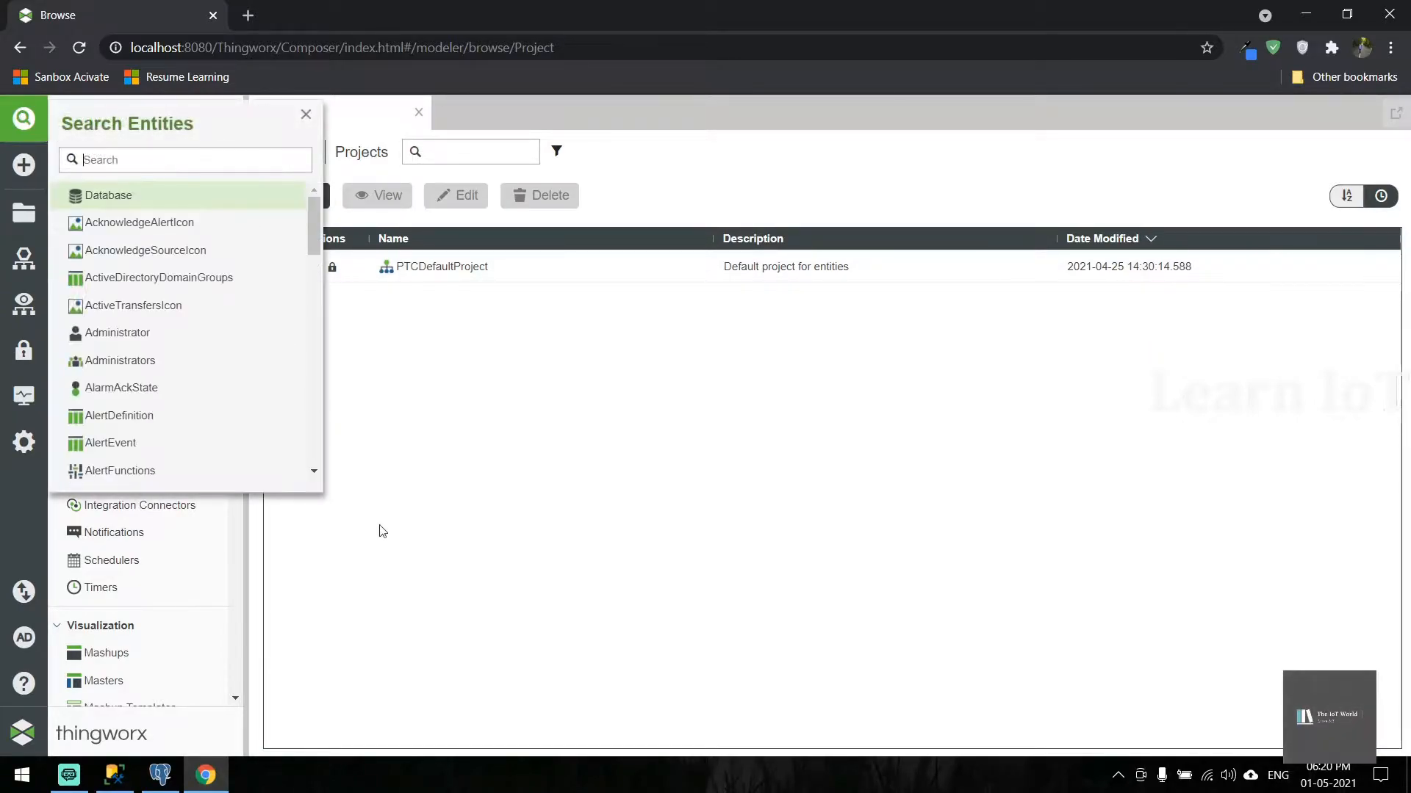
type("Databa")
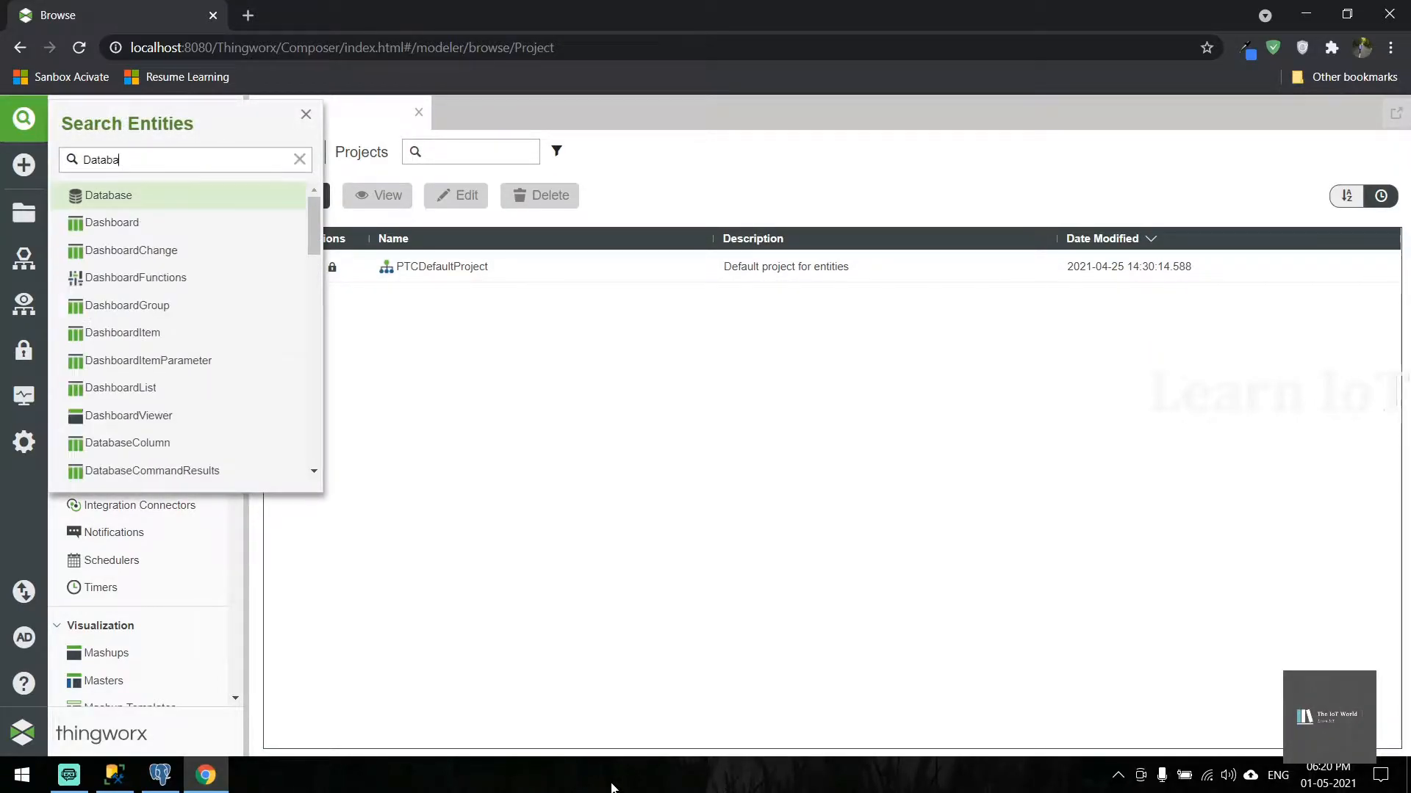
left_click(108, 195)
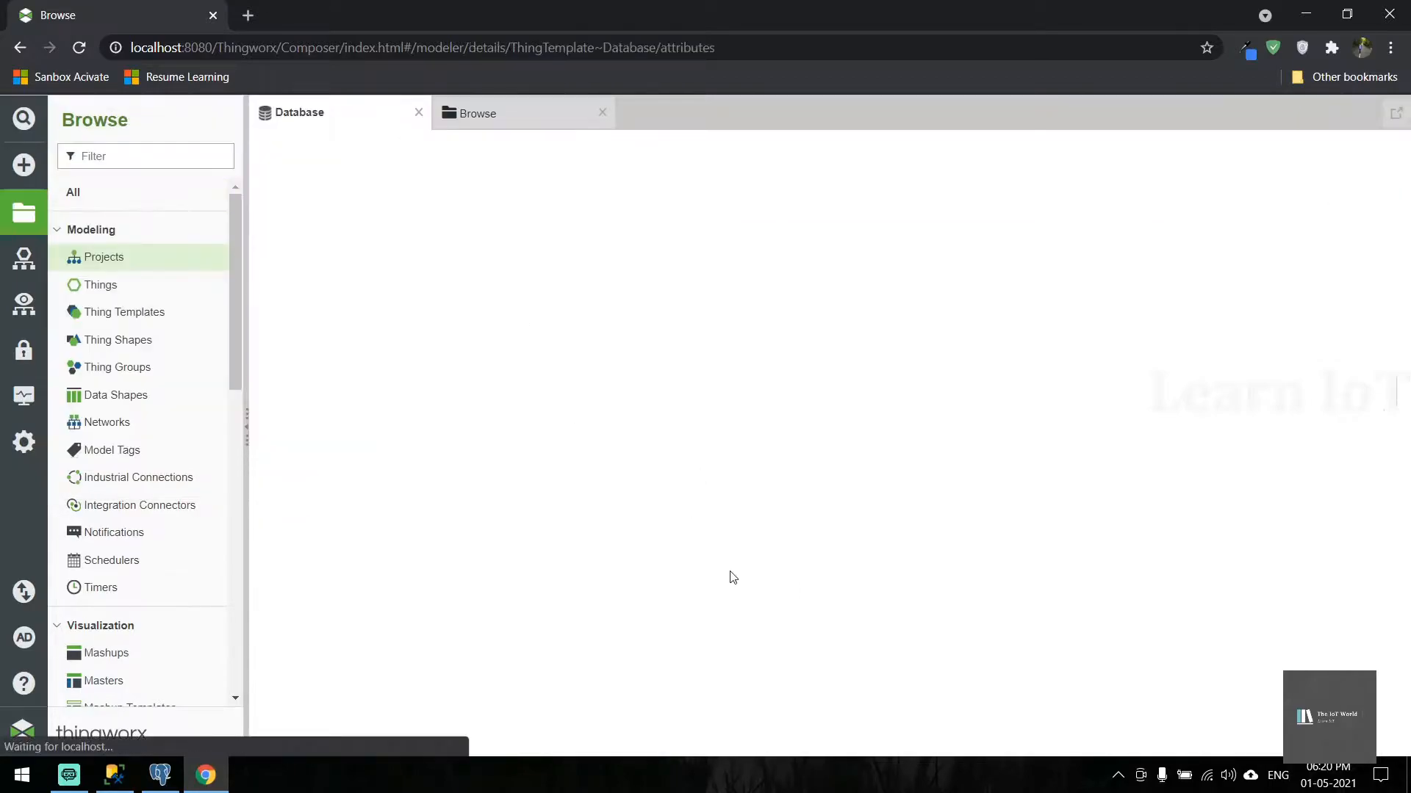
left_click(299, 112)
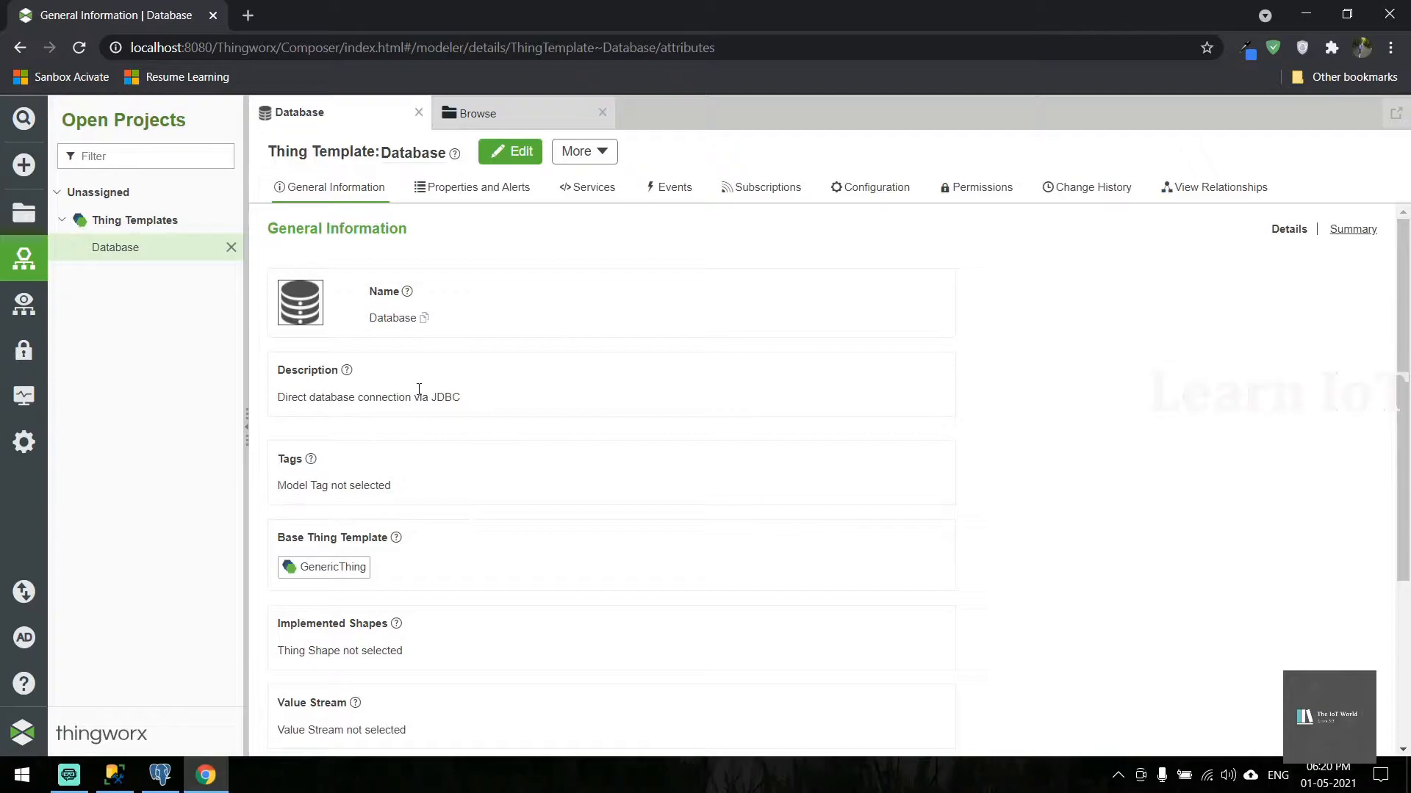
mouse_move(492, 271)
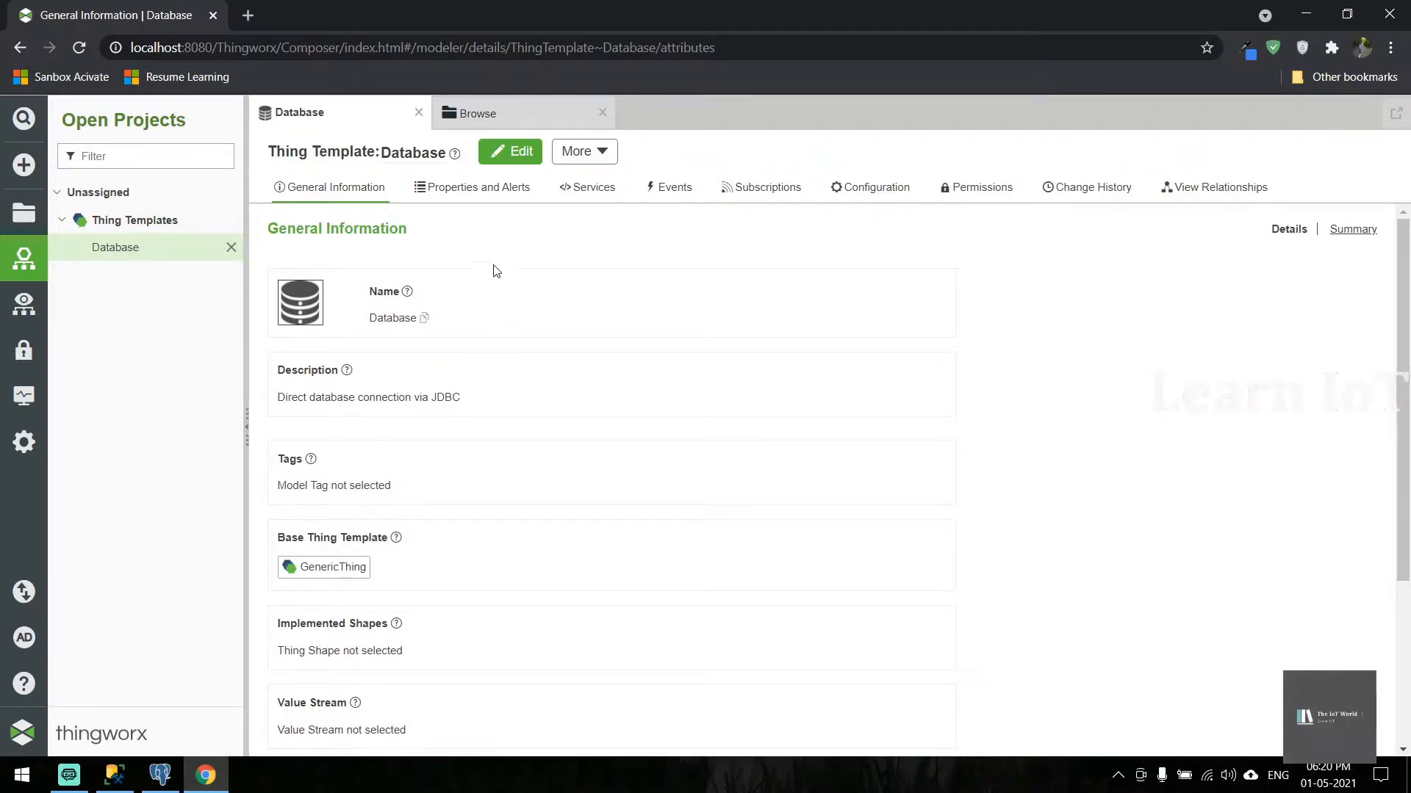
Check the ThingWorx version under Help > About, then close it.
left_click(23, 684)
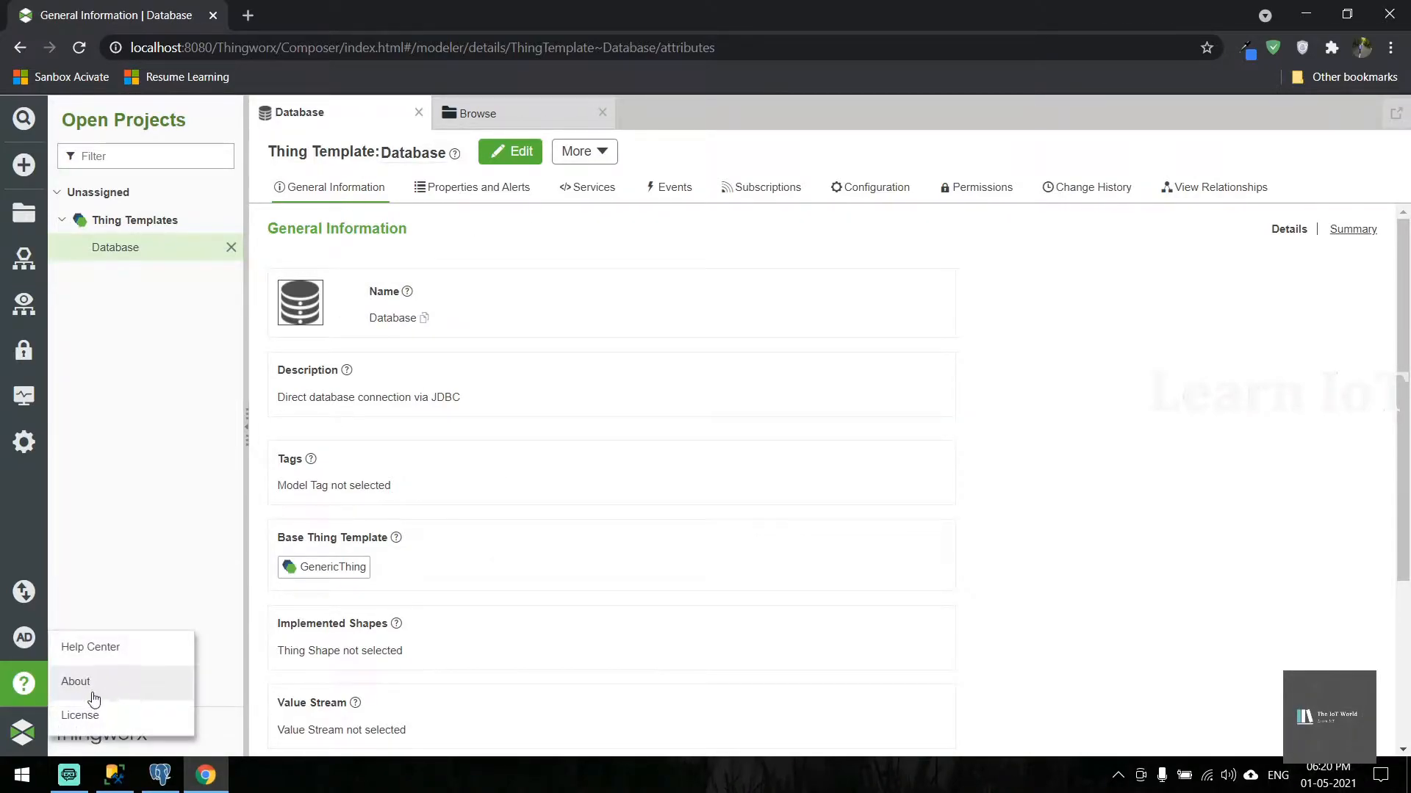
left_click(75, 681)
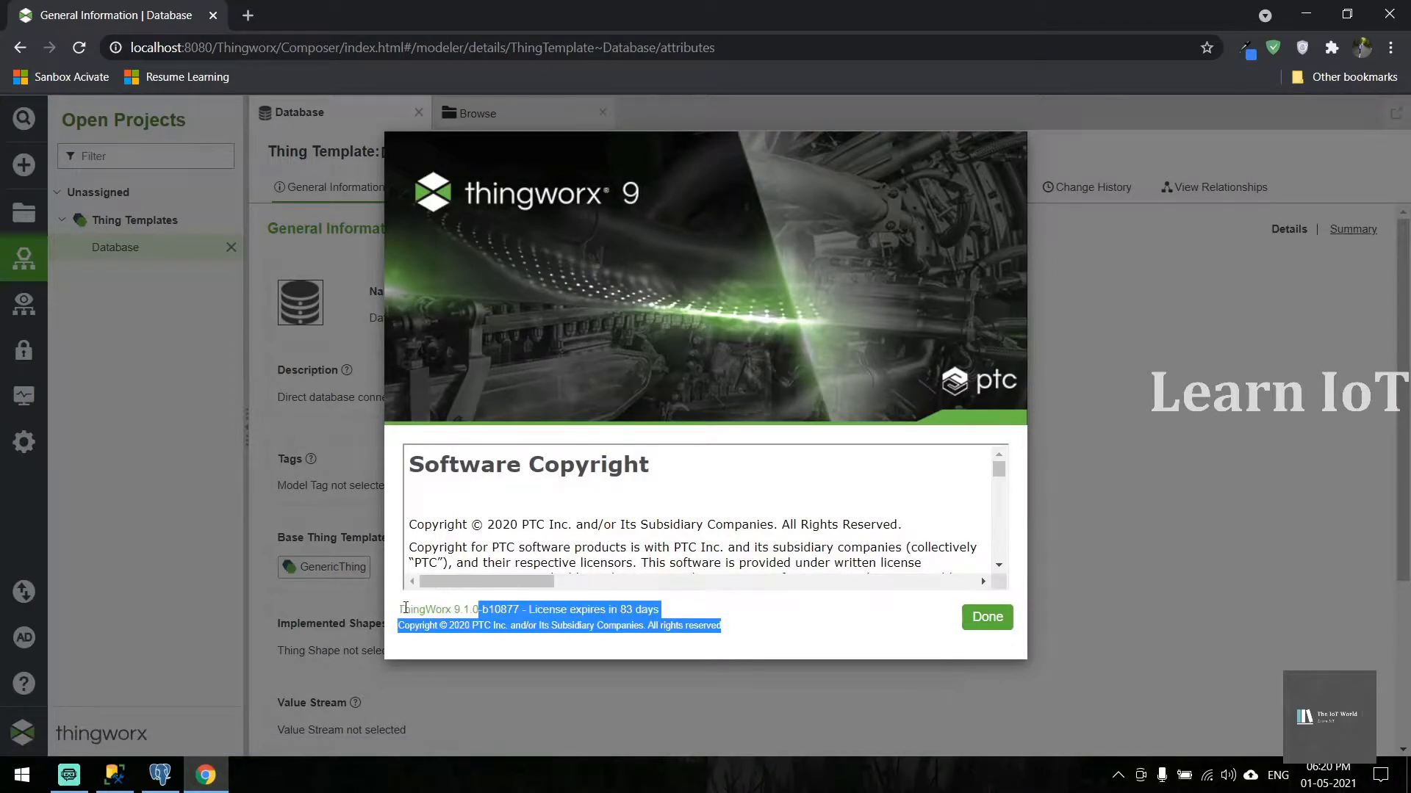
left_click(986, 617)
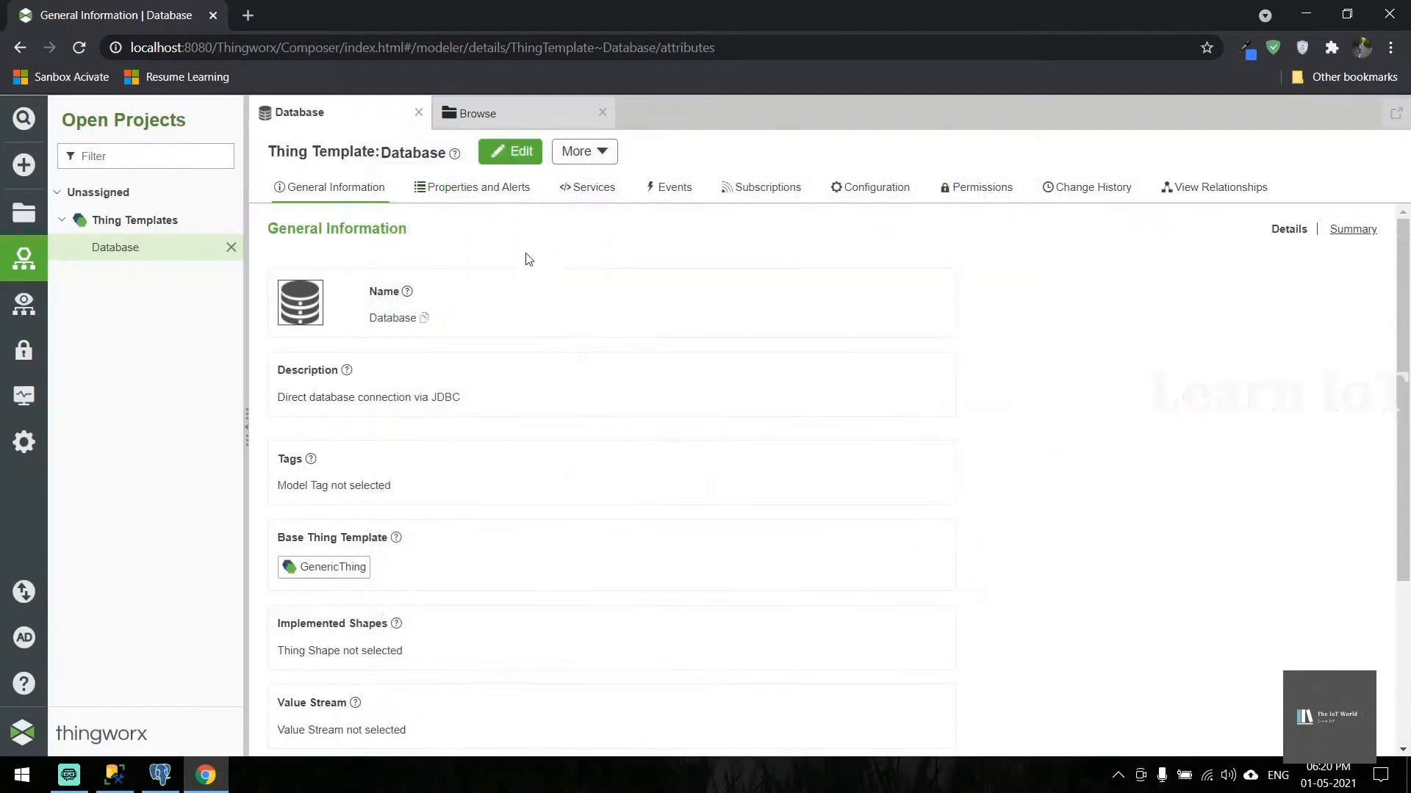
Create a Database-based Thing 'PostgresDBConnection' in PTCDefaultProject and save it.
left_click(582, 150)
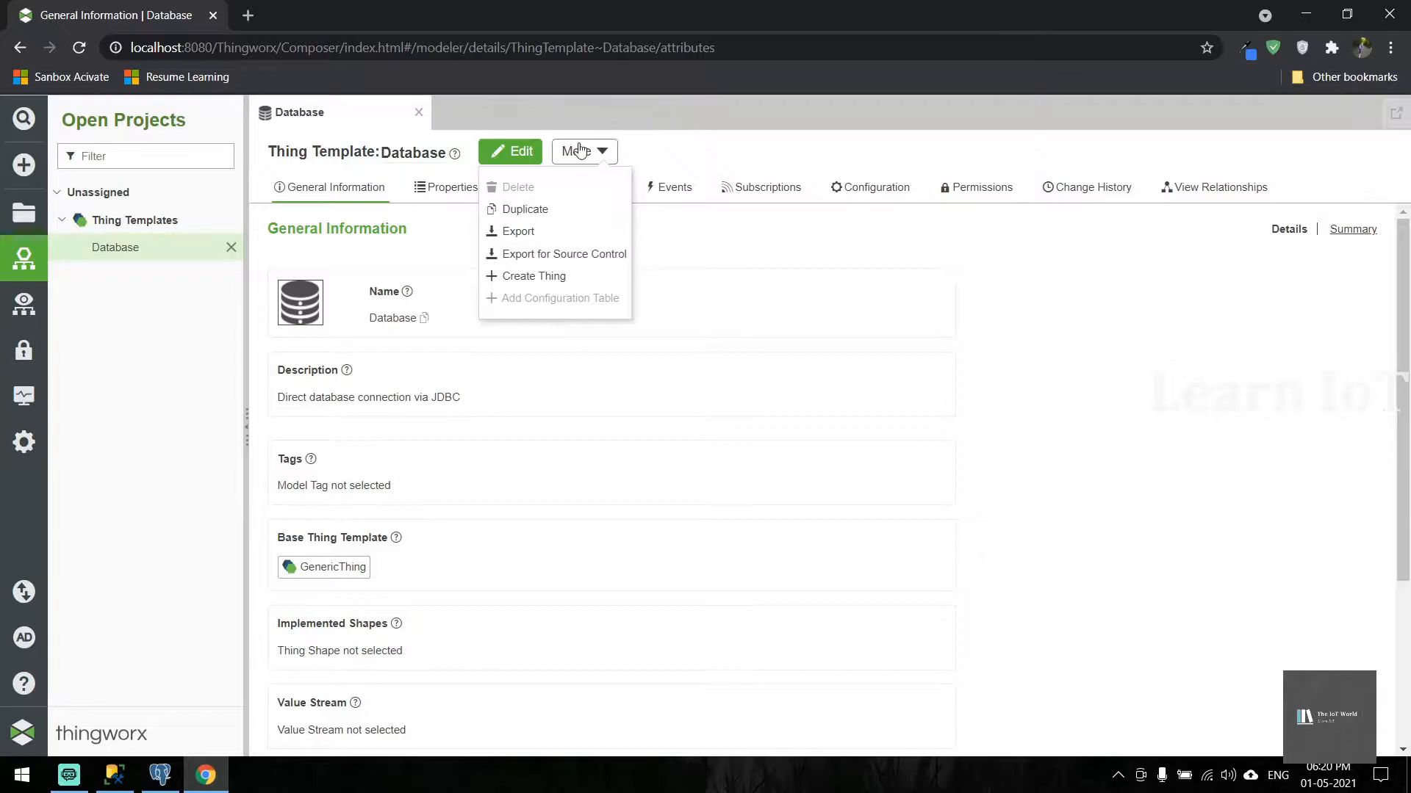
left_click(533, 275)
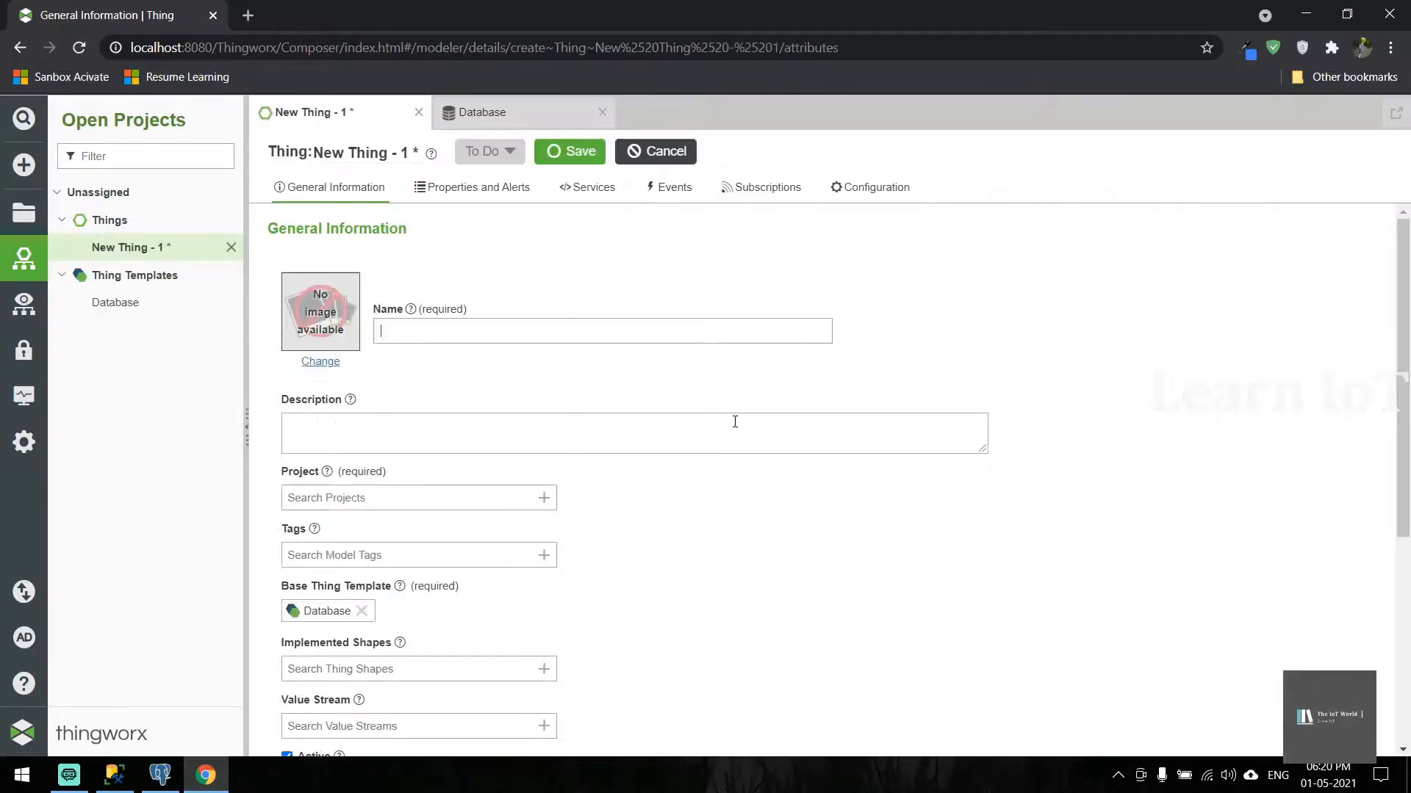
left_click(589, 152)
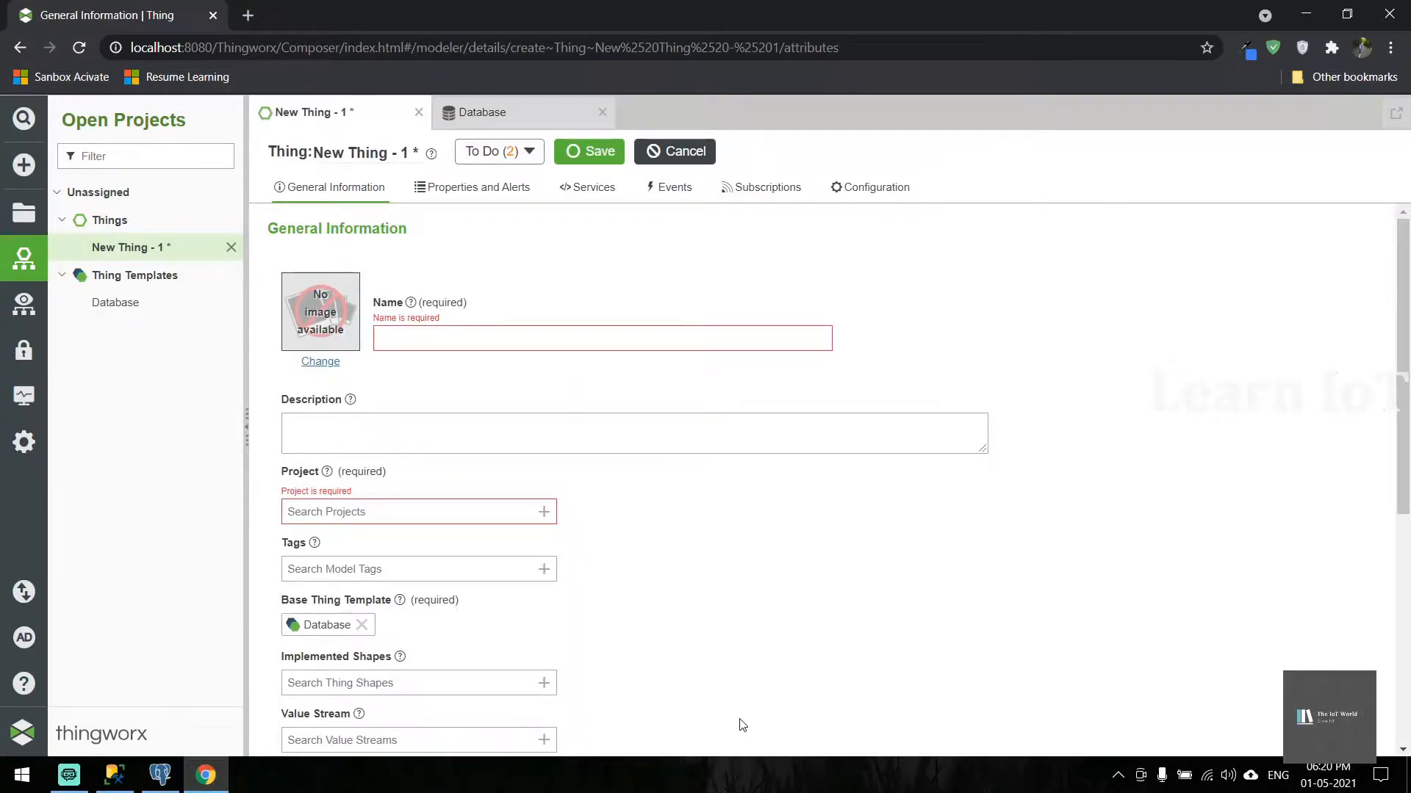
type("Pos")
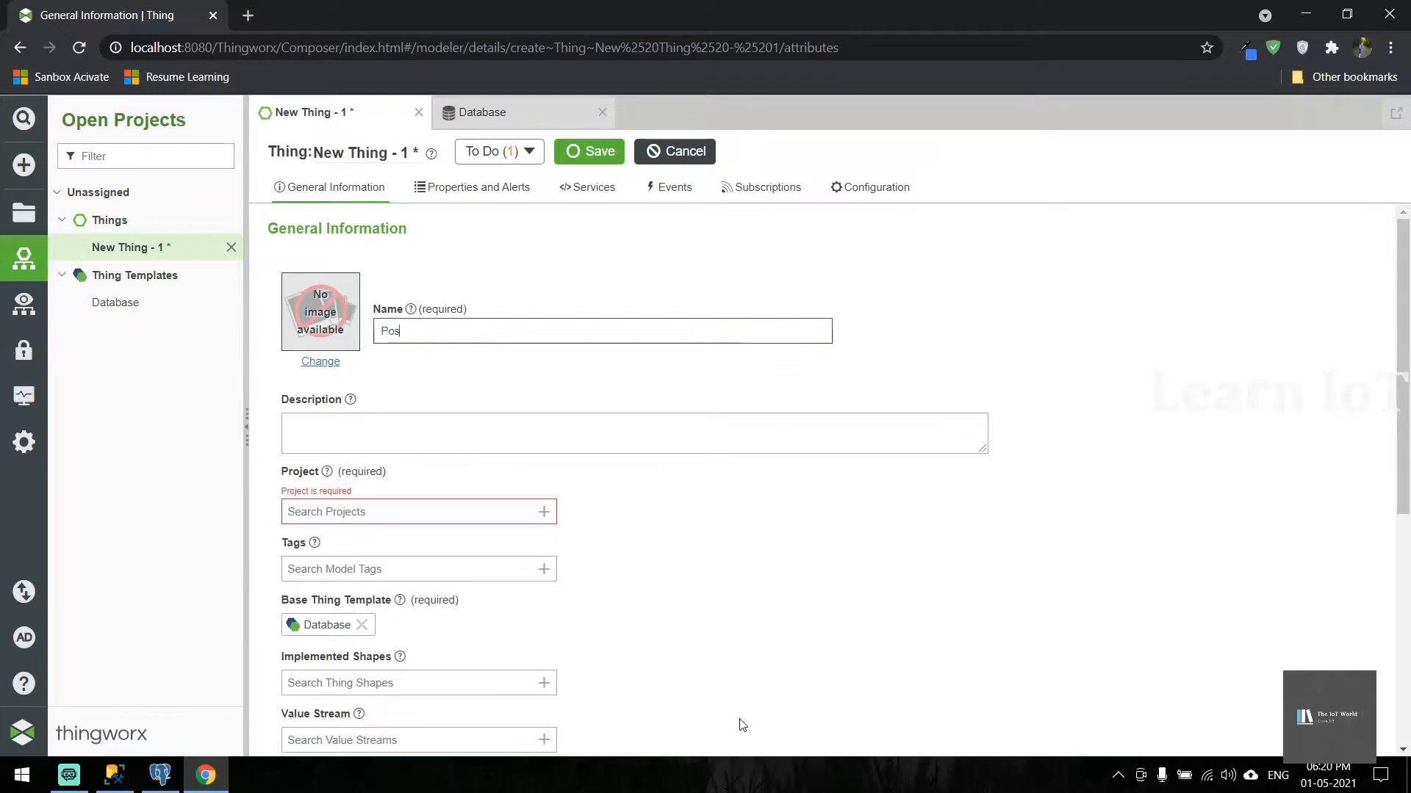
type("tgres")
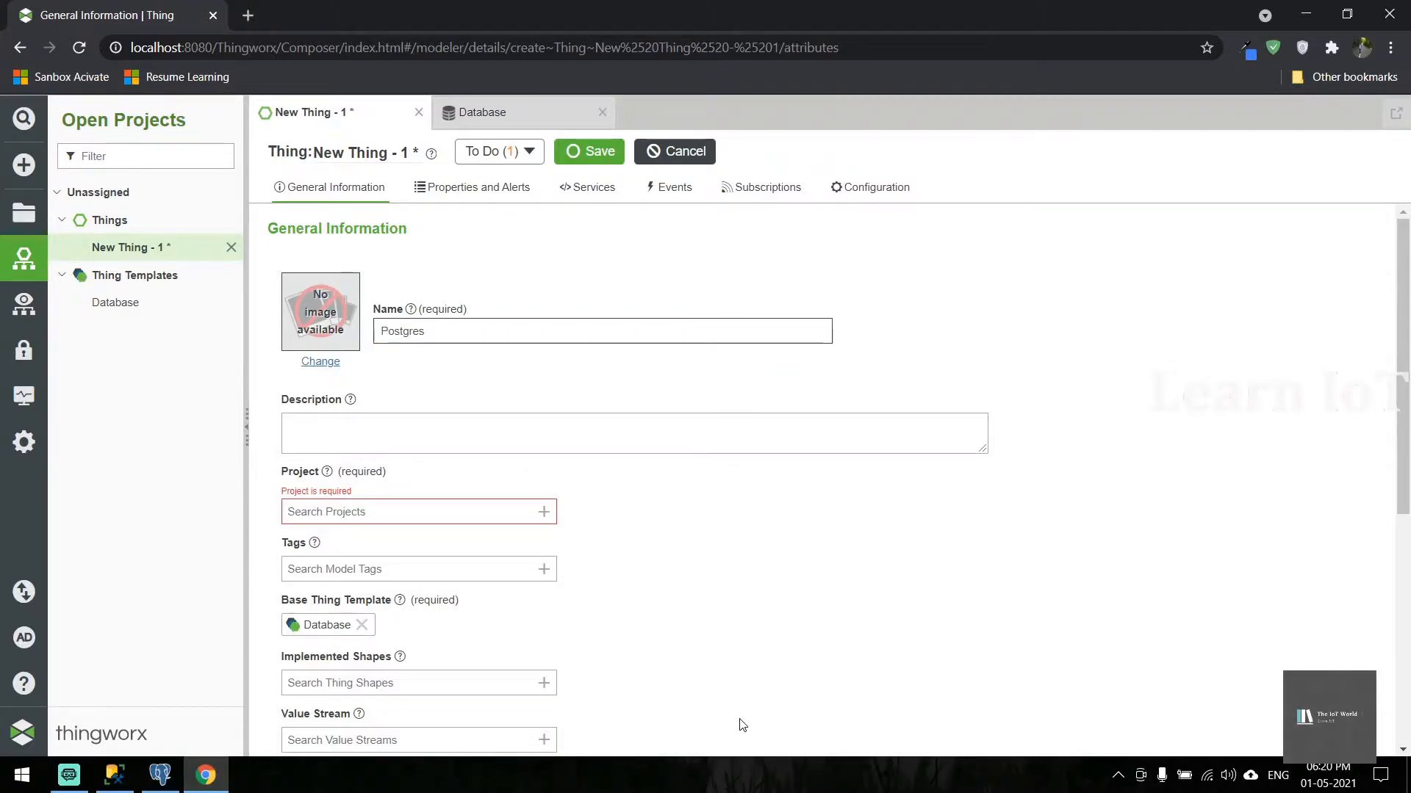
type("DBConnect")
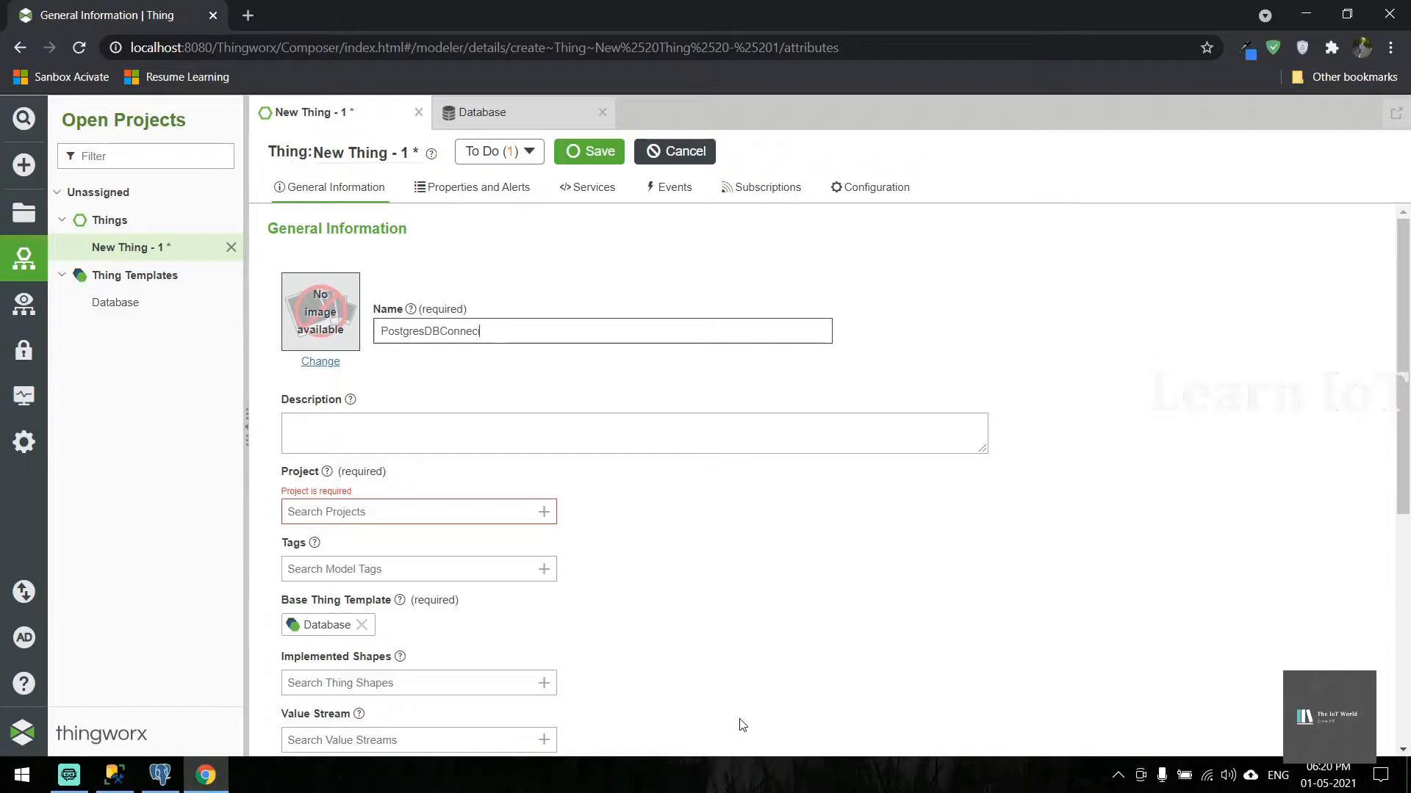
type("tion")
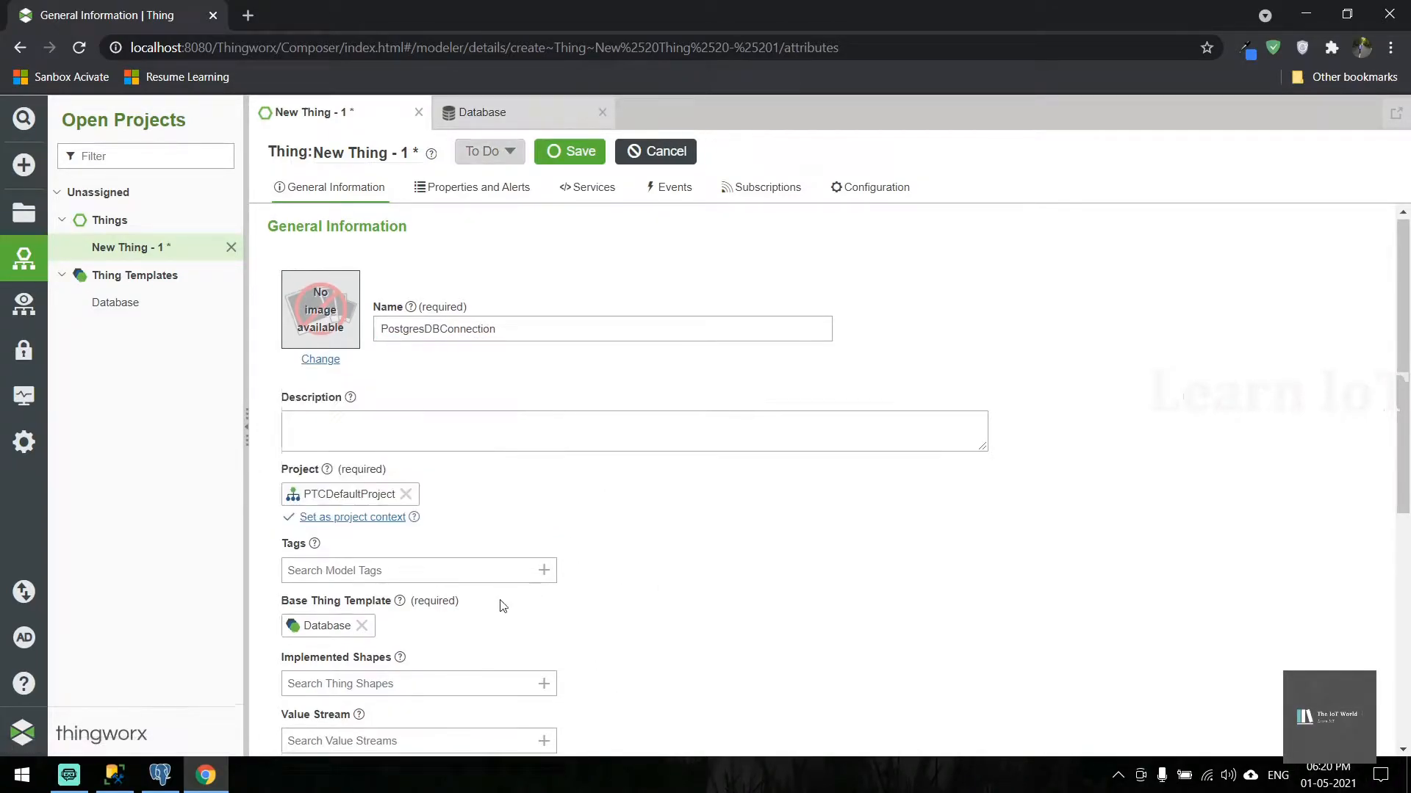
scroll("down", 3)
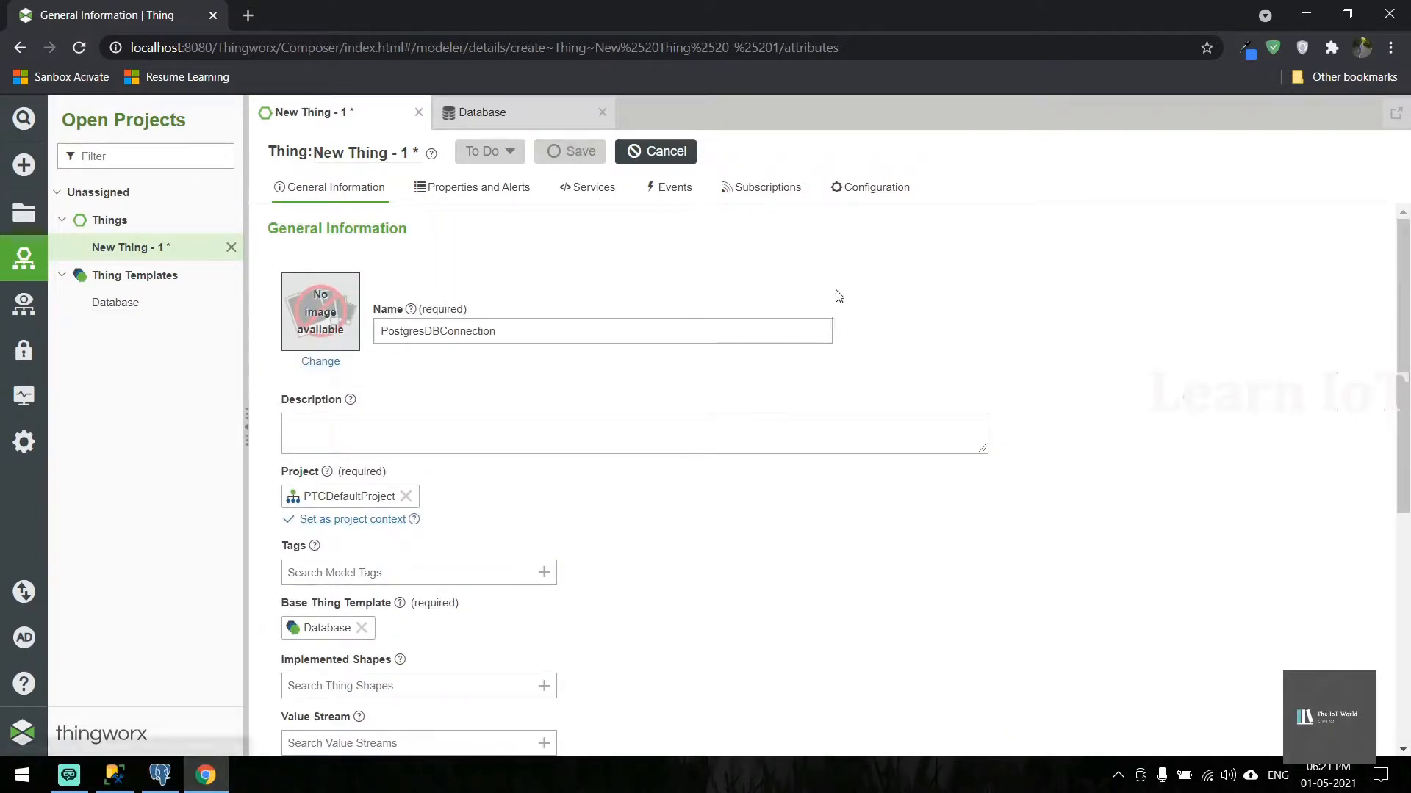
left_click(569, 151)
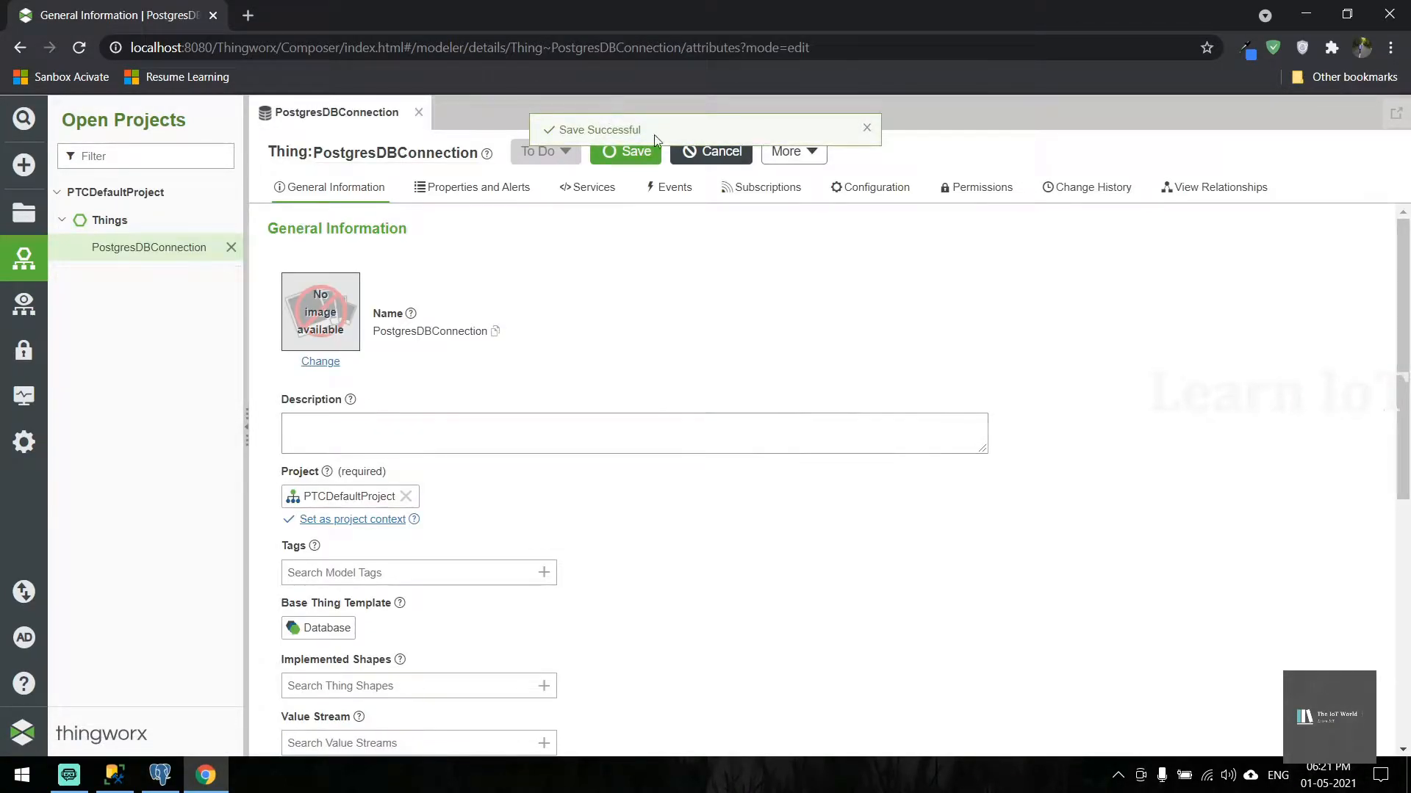
Show PostgresDBConnection's Configuration settings and select the 'Class Name' label for lookup.
left_click(875, 188)
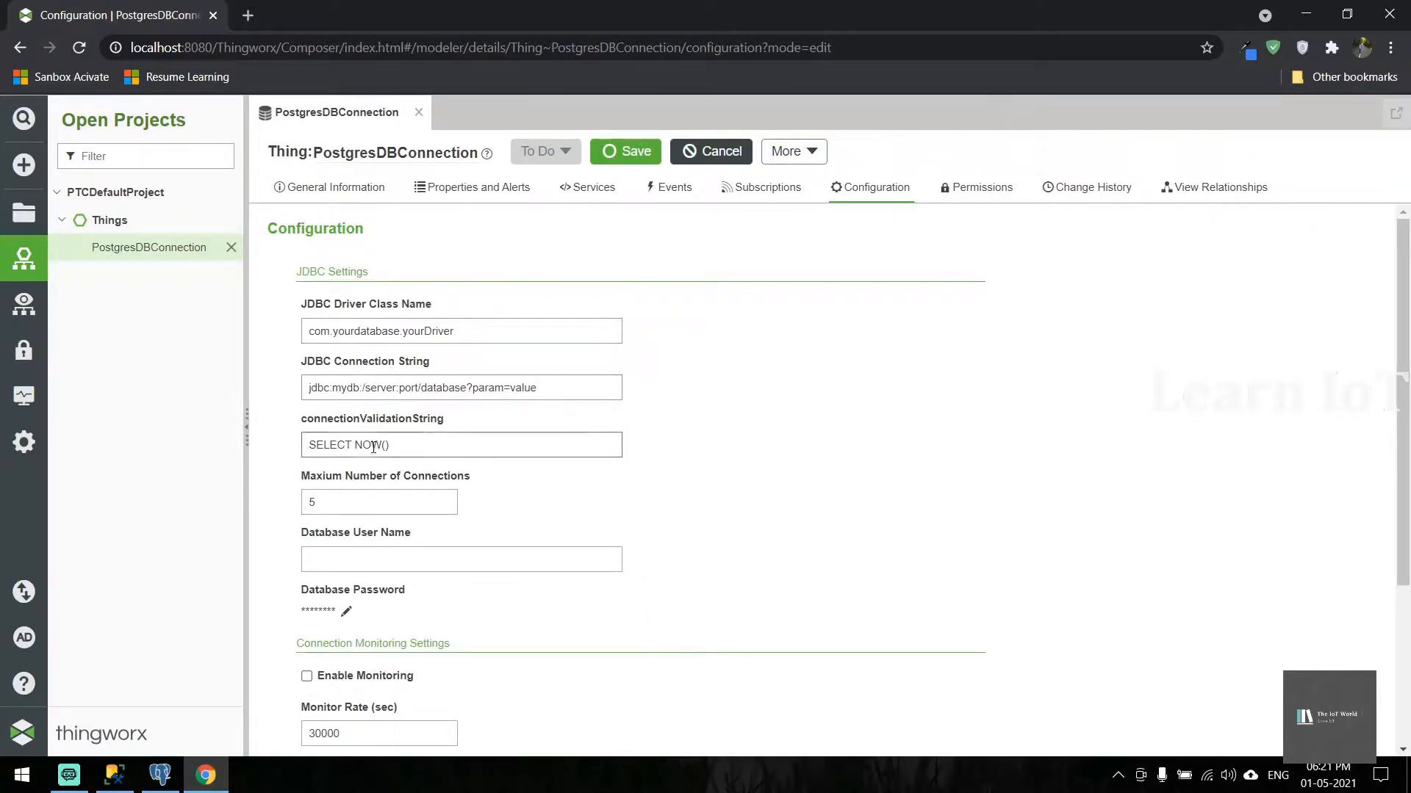
double_click(365, 304)
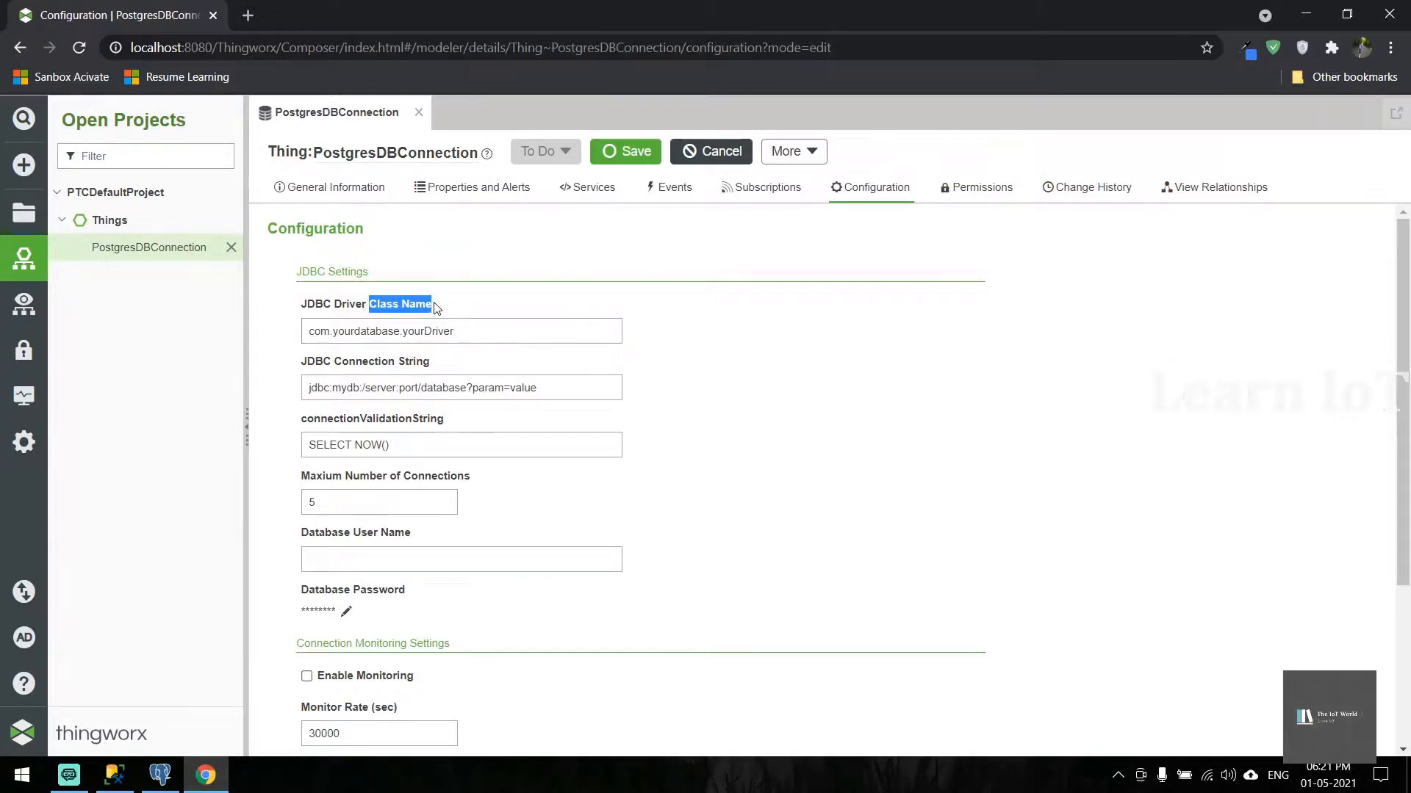
double_click(365, 361)
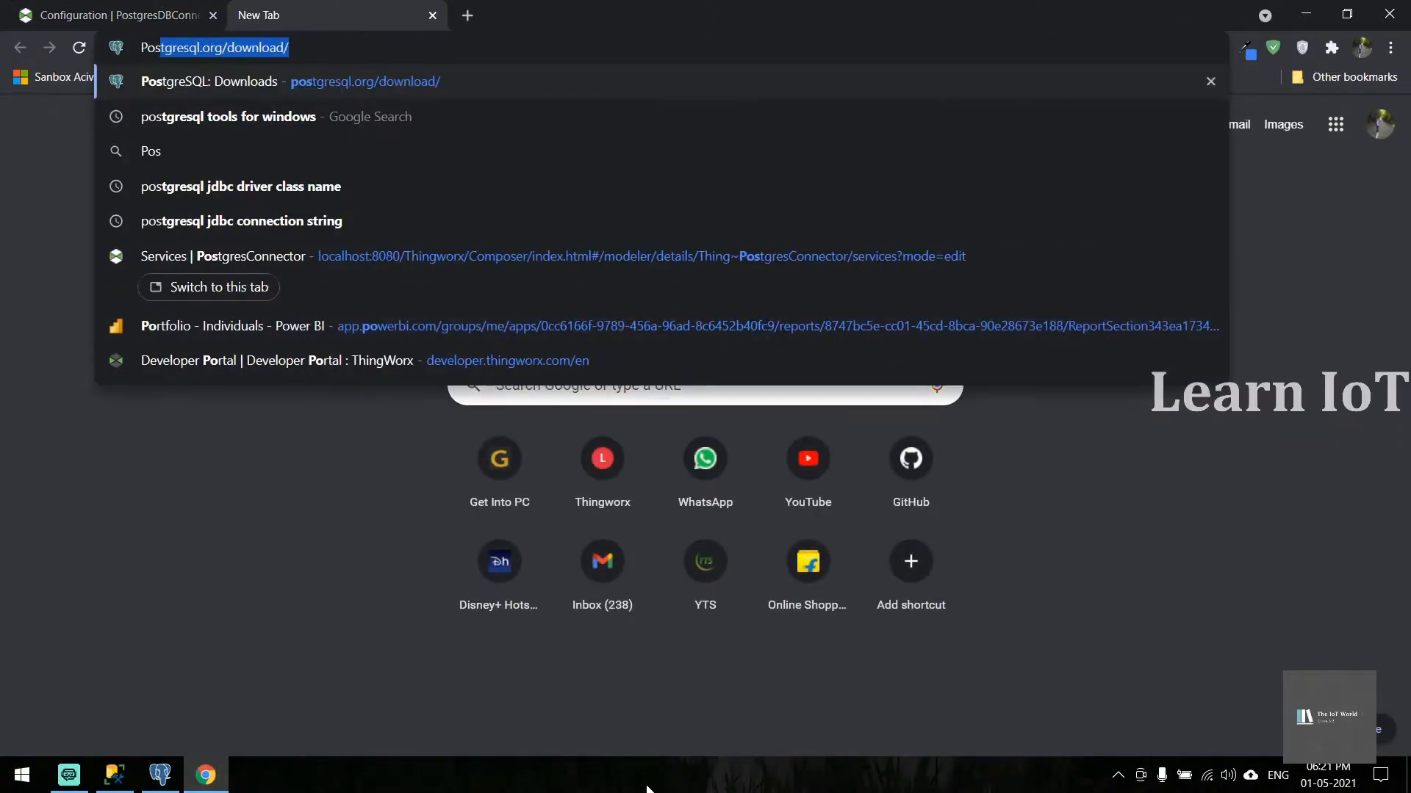
Google 'Postgres JDBC class' and select org.postgresql.Driver from the featured snippet.
type("Postgres J")
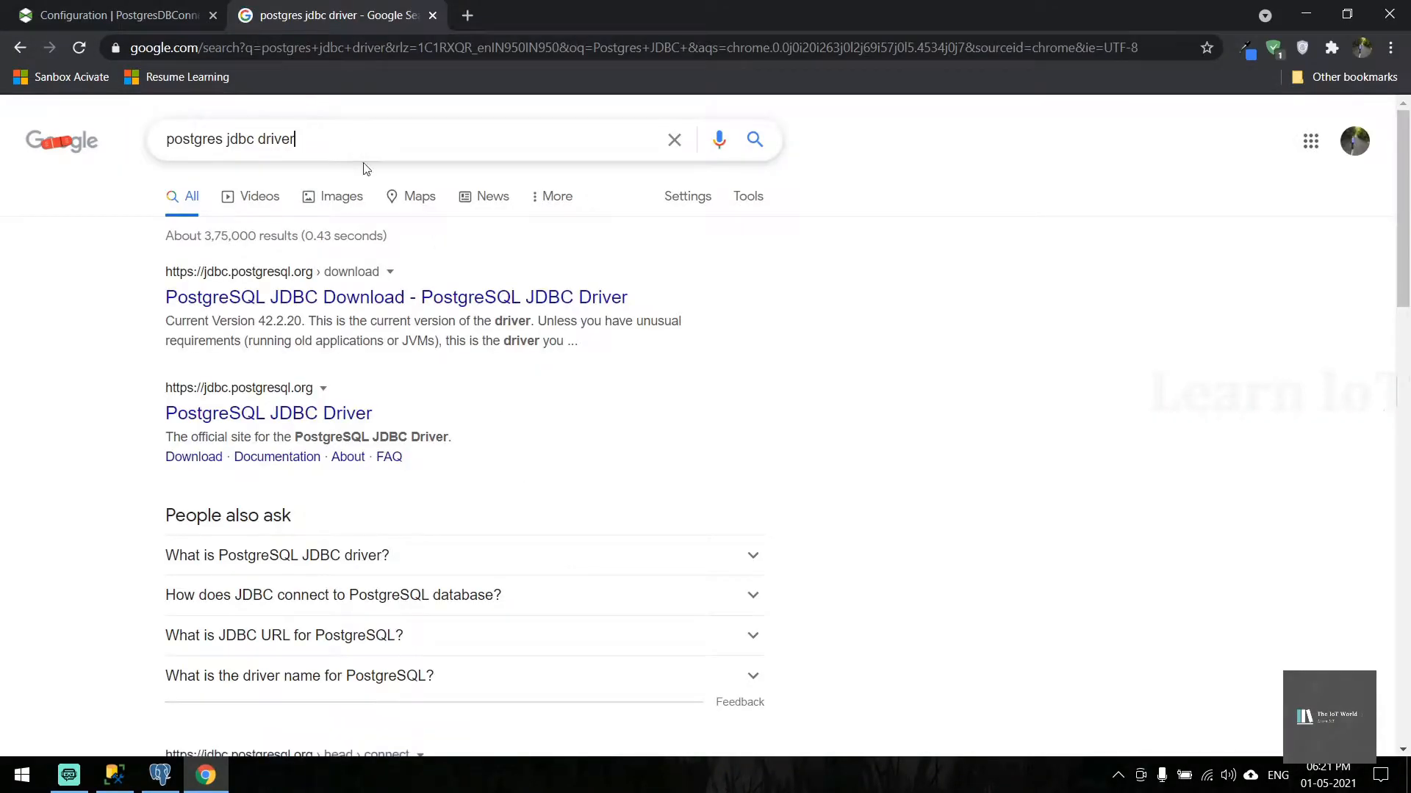
type("clas")
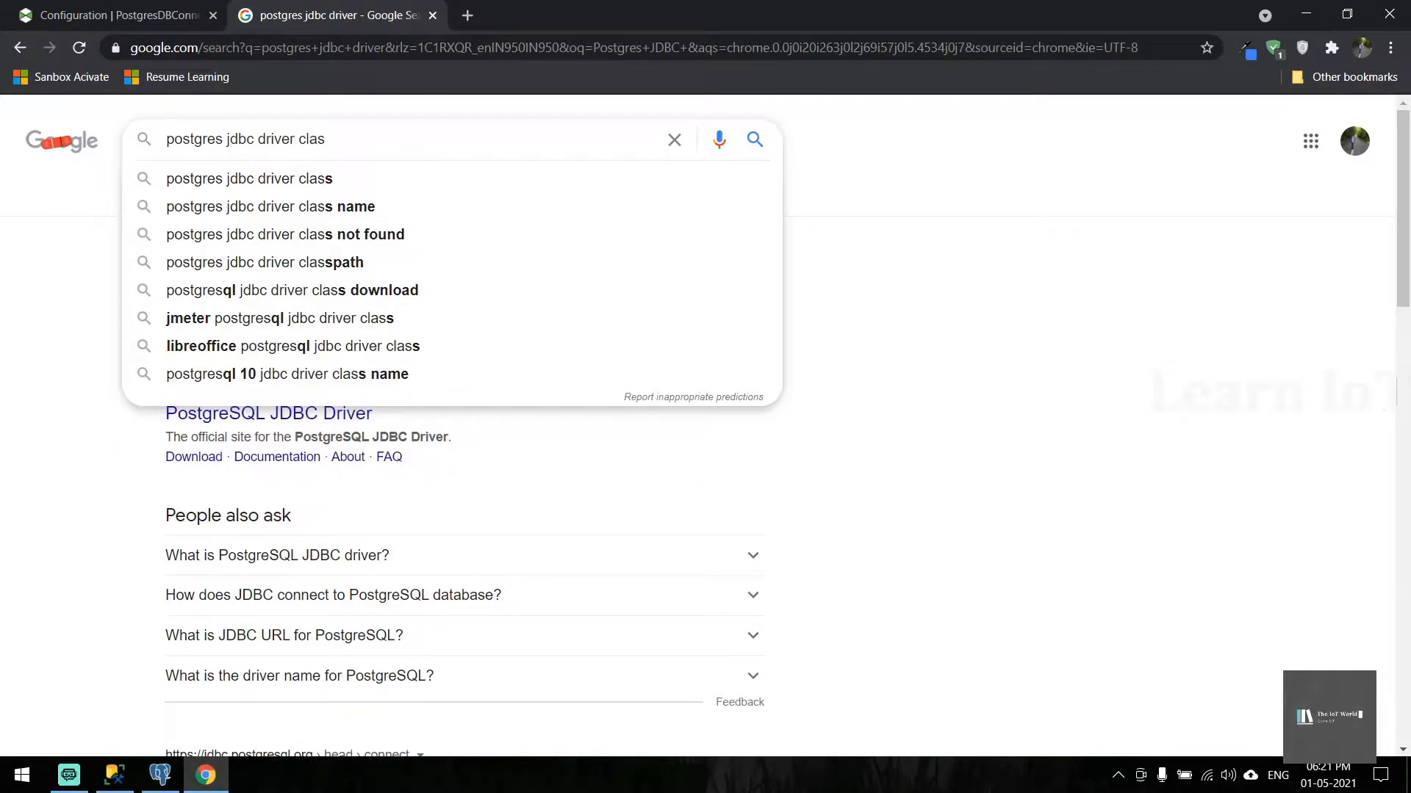
left_click(269, 205)
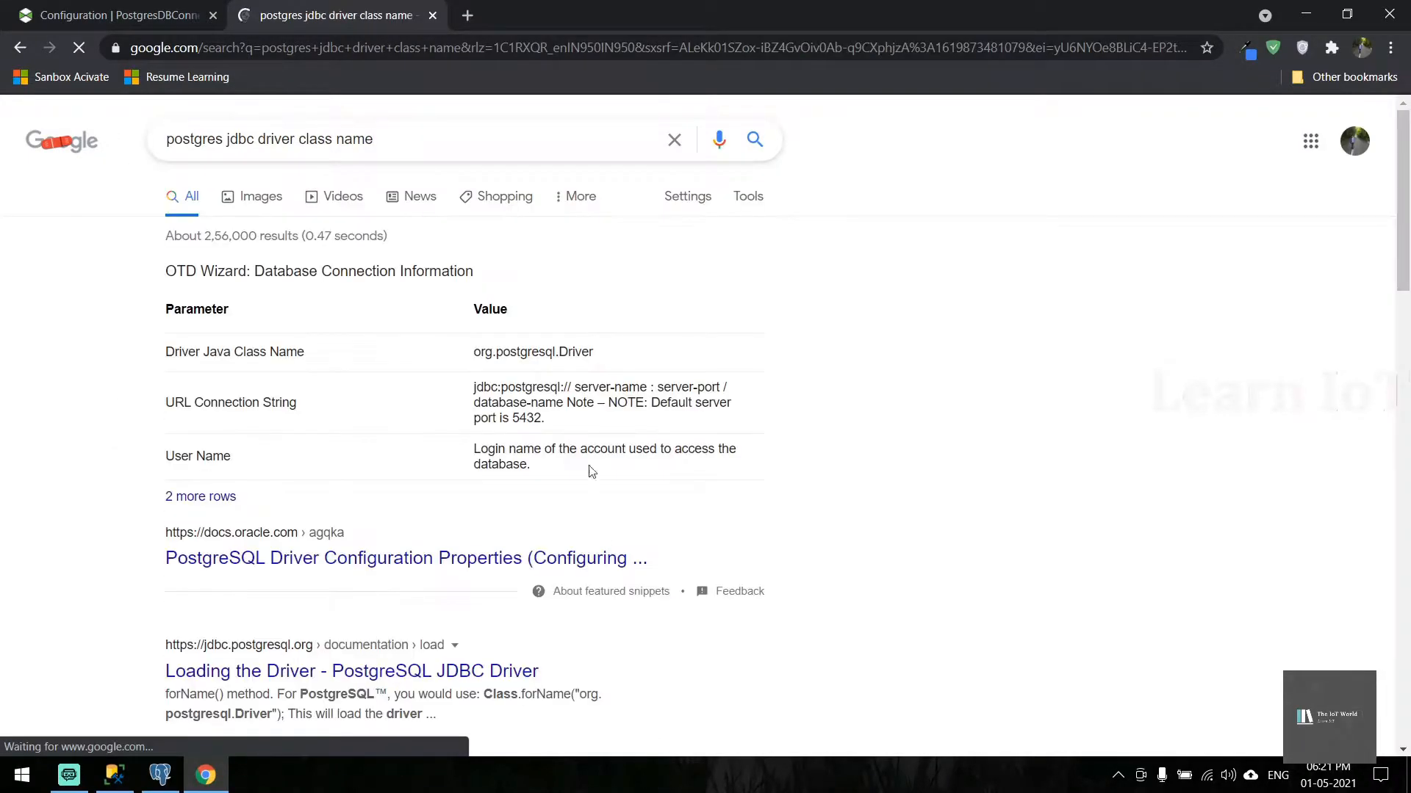
double_click(533, 352)
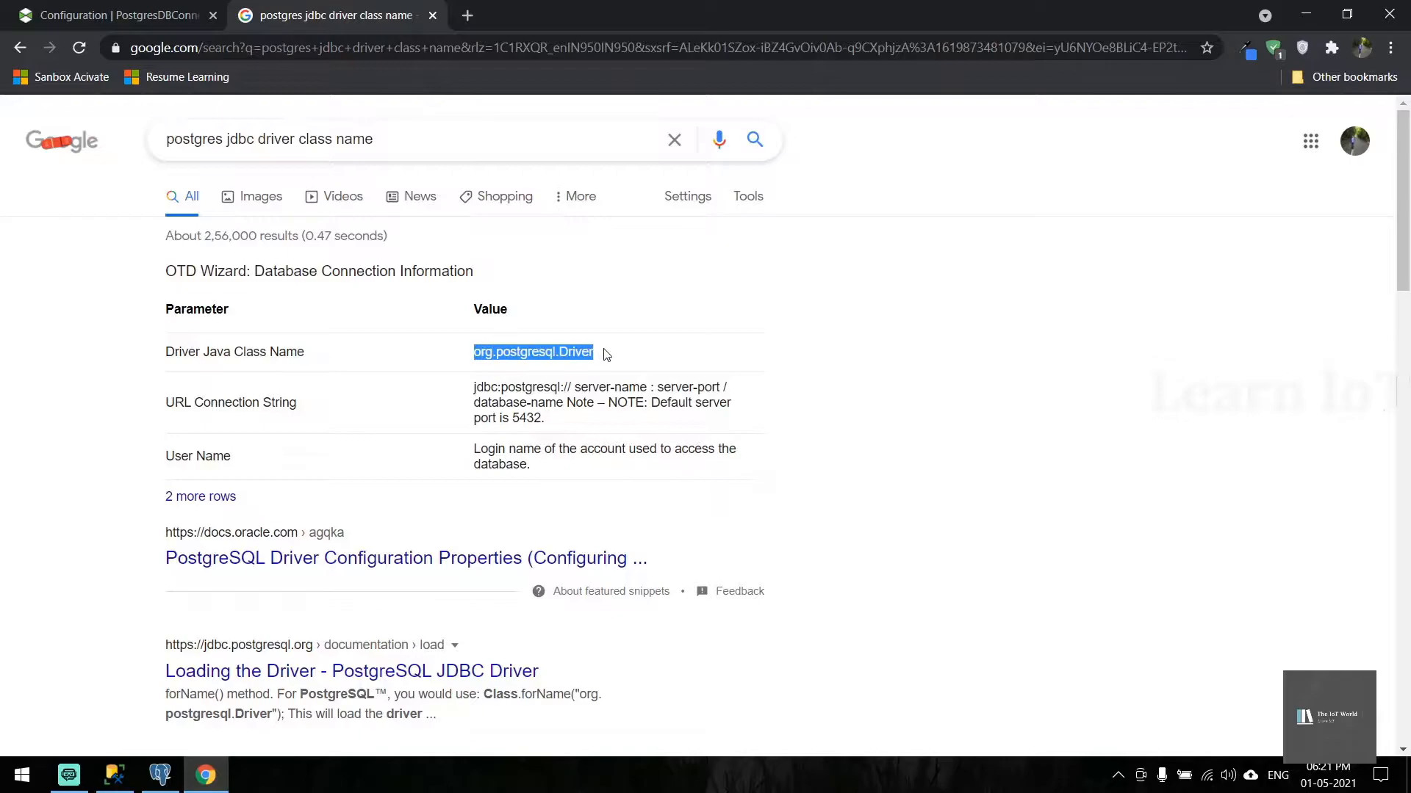
Set JDBC Driver Class Name to org.postgresql.Driver and edit the connection string toward localhost:5432.
left_click(117, 15)
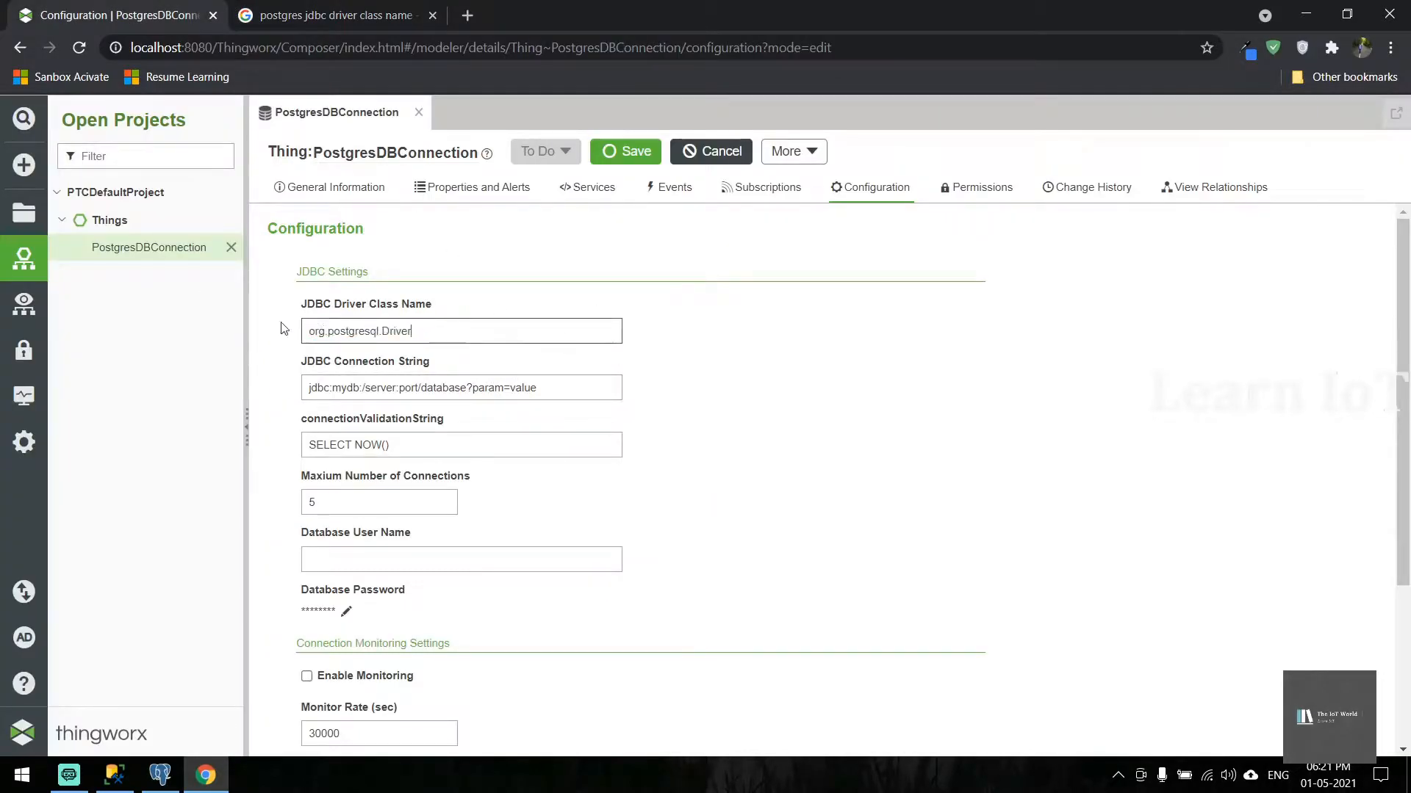
double_click(334, 388)
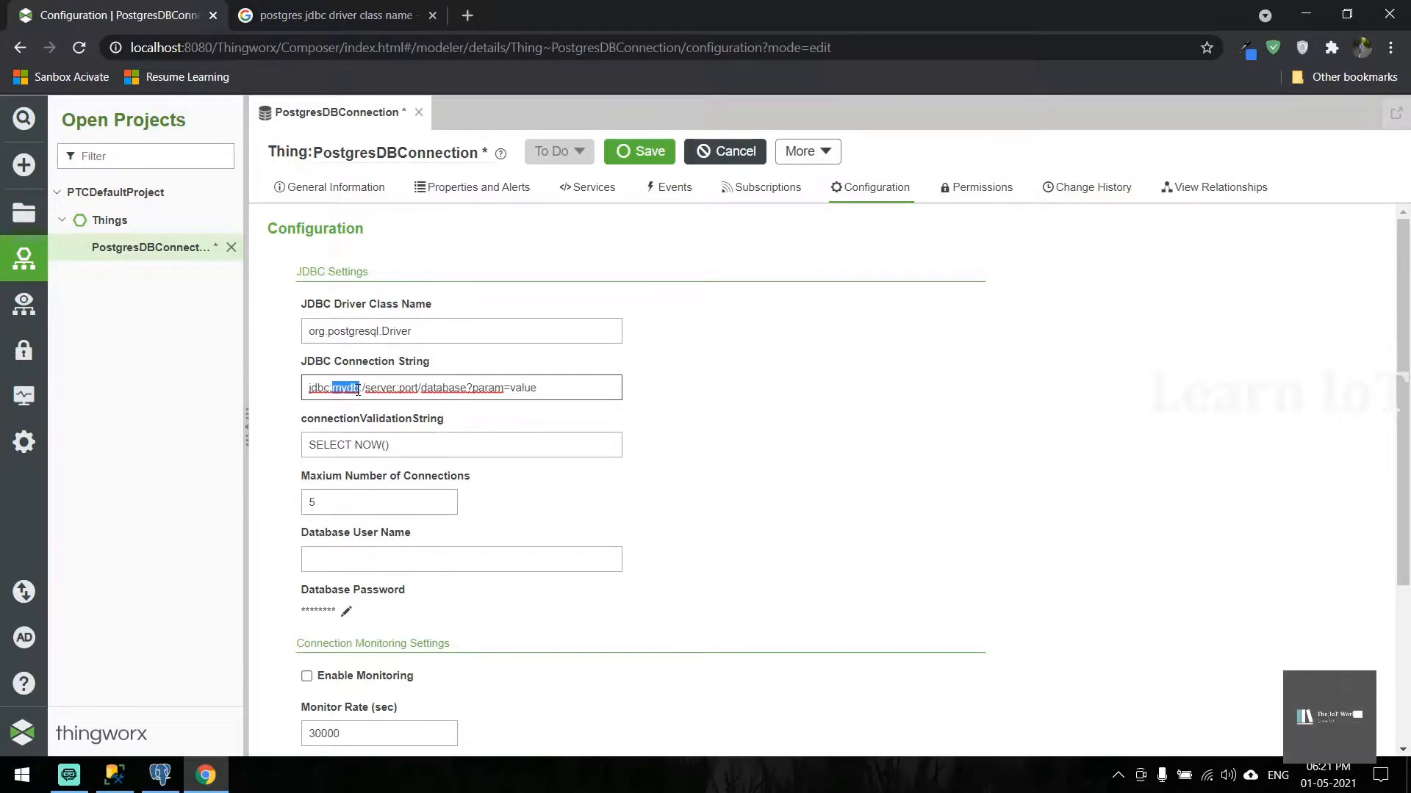
left_click(159, 774)
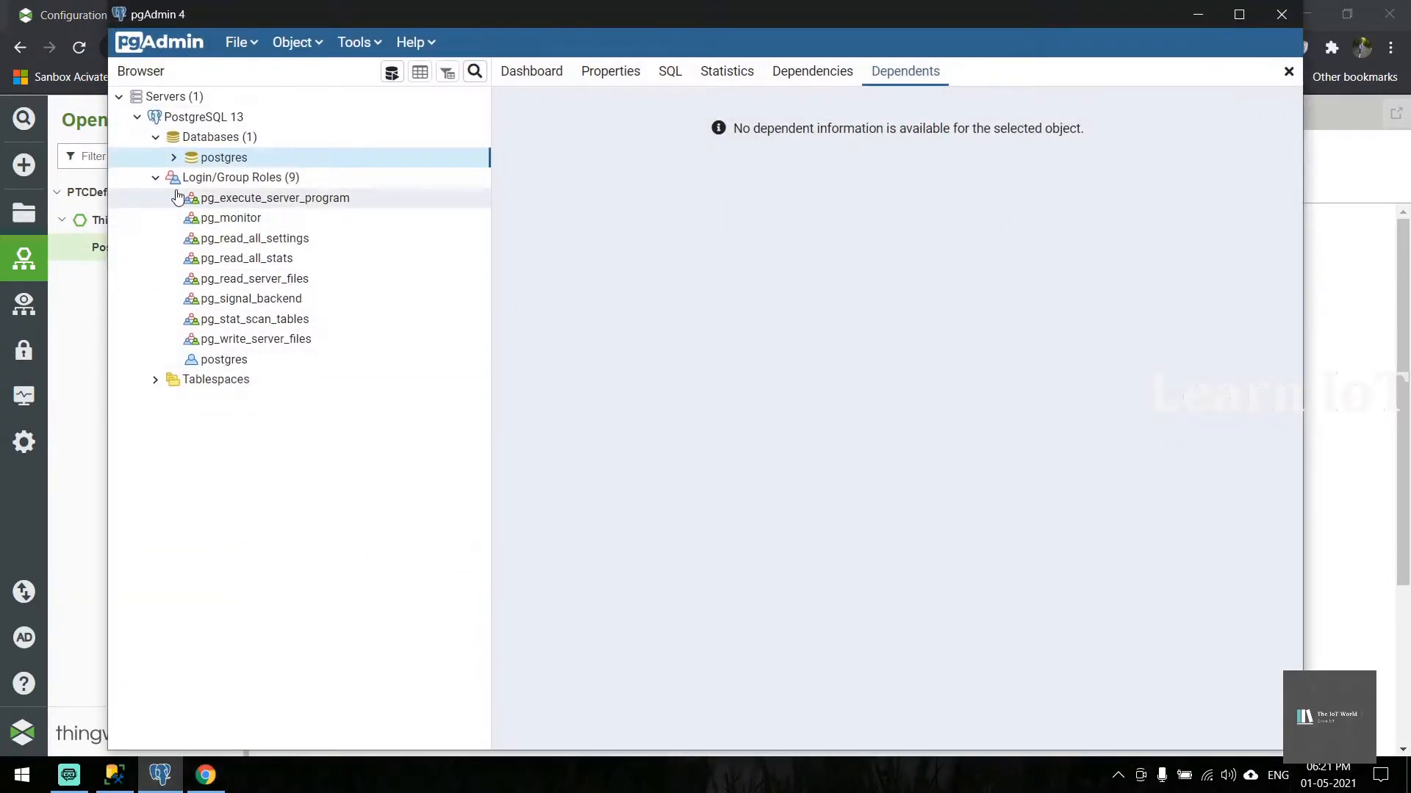
left_click(173, 158)
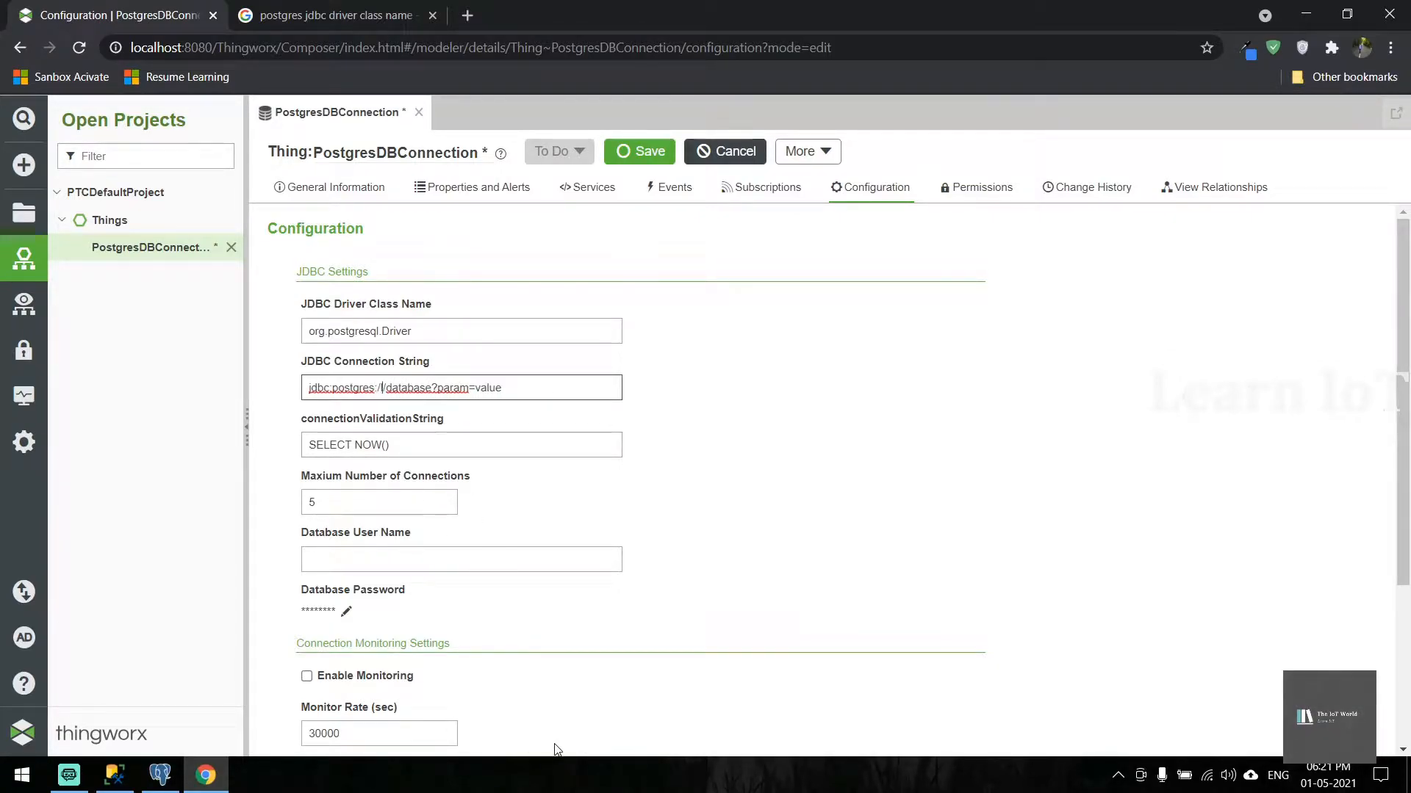
type("localhost:5432")
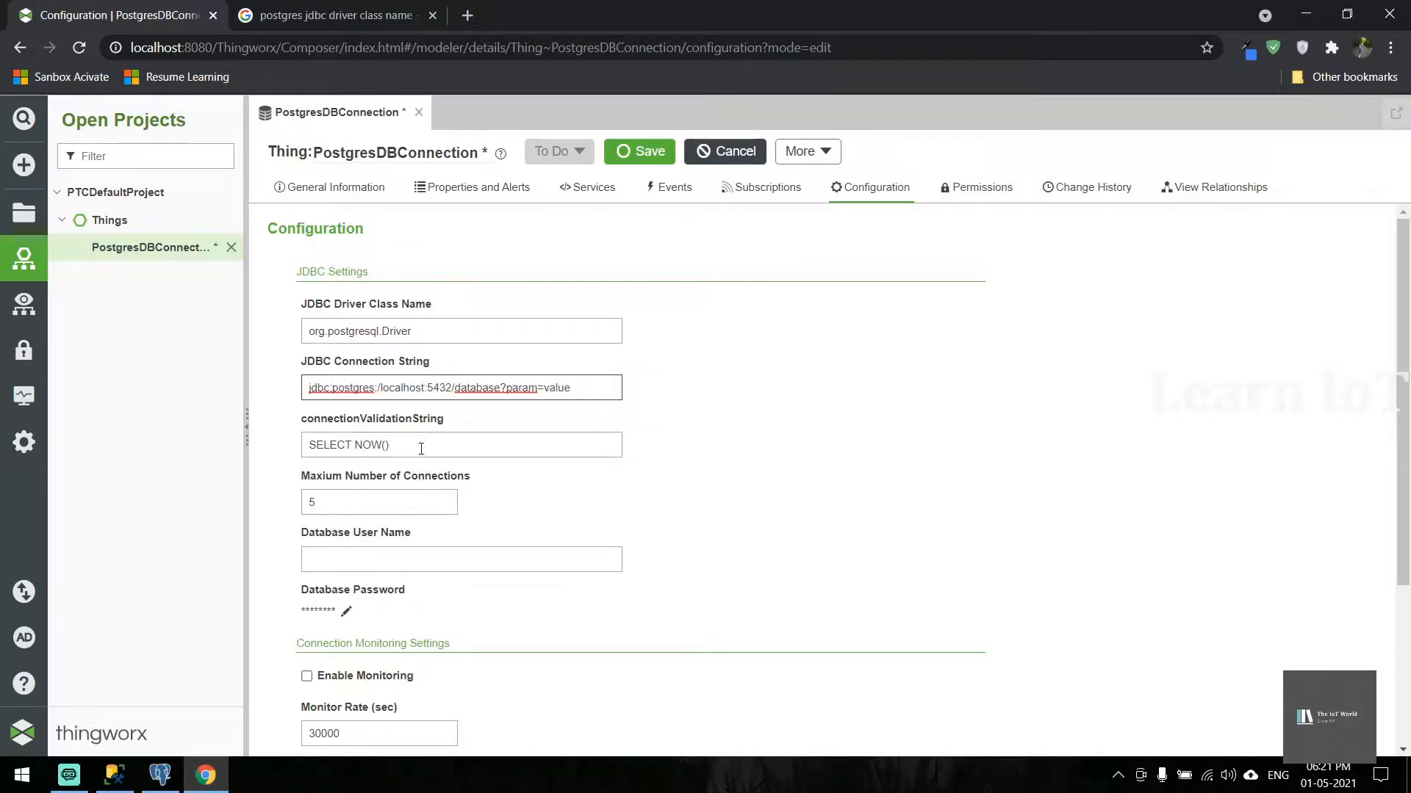
left_click(535, 387)
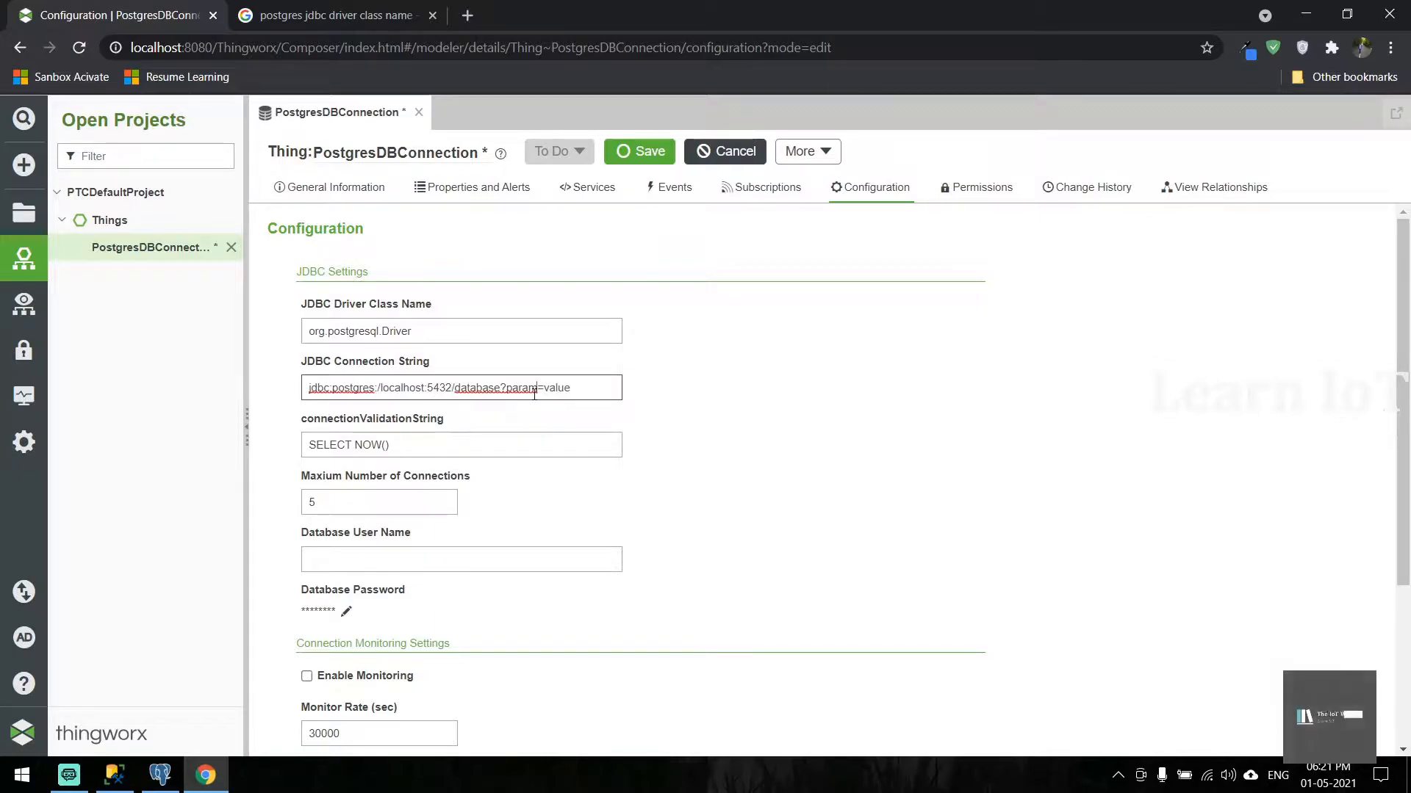
mouse_move(389, 397)
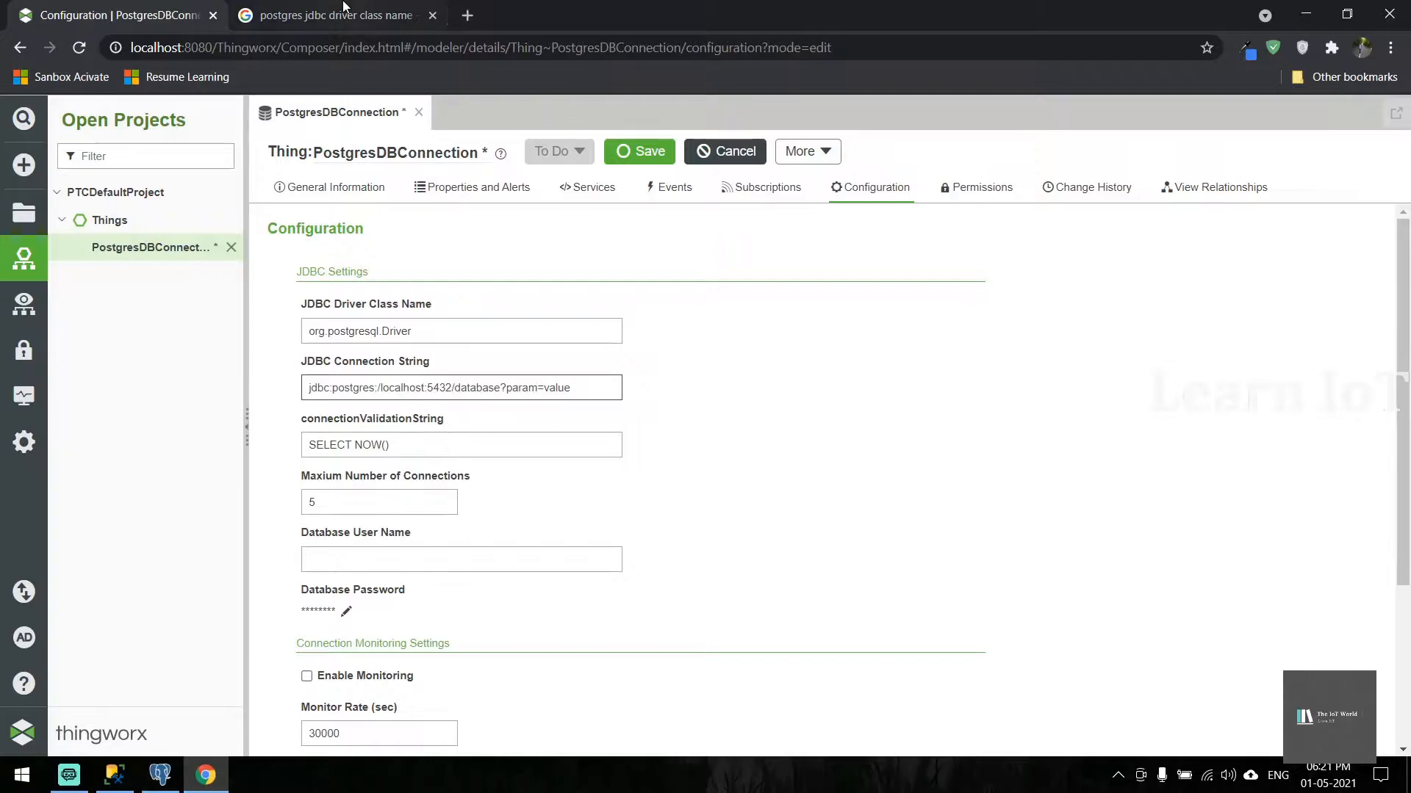
Paste Oracle's jdbc:postgresql://server-name:server-port/database-name template into the connection string.
left_click(333, 16)
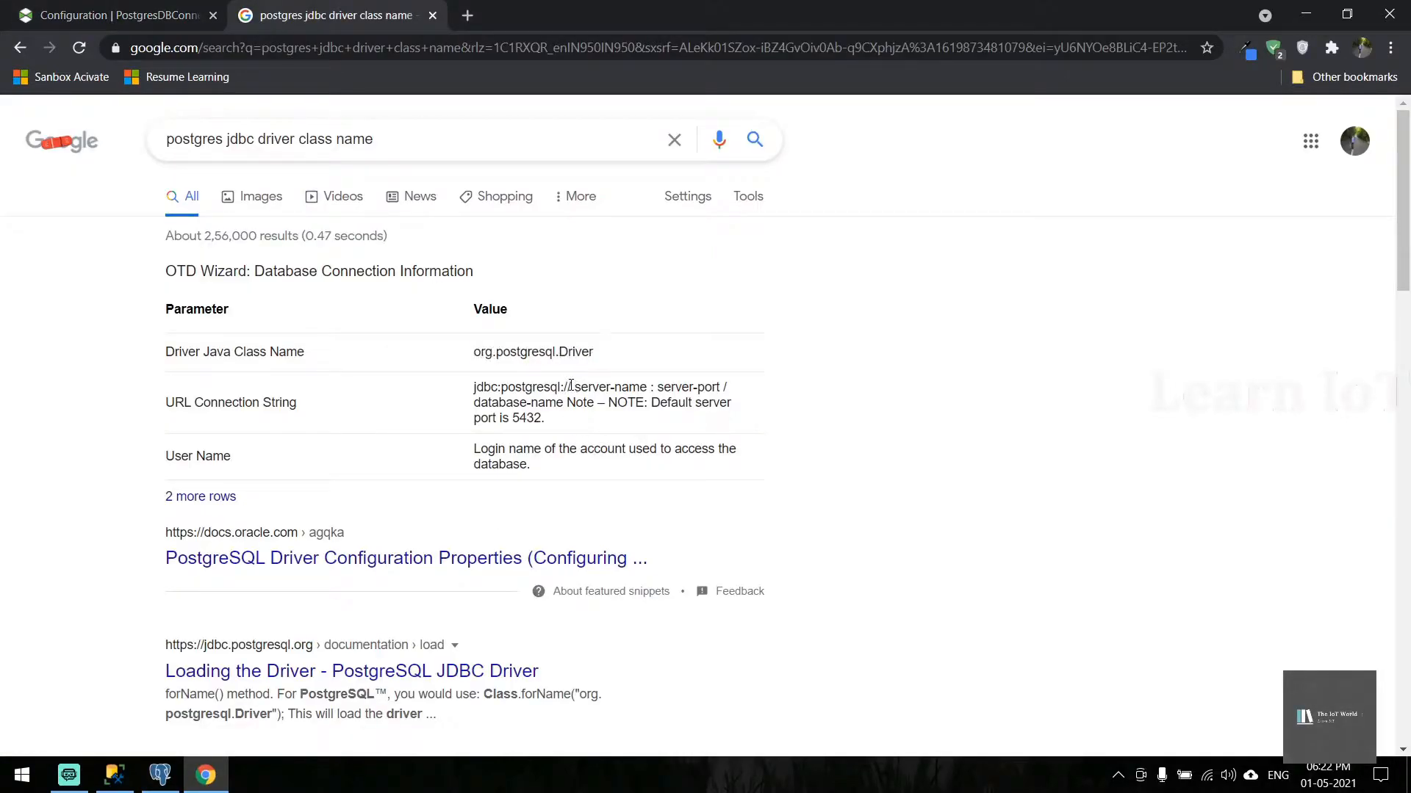
mouse_move(340, 522)
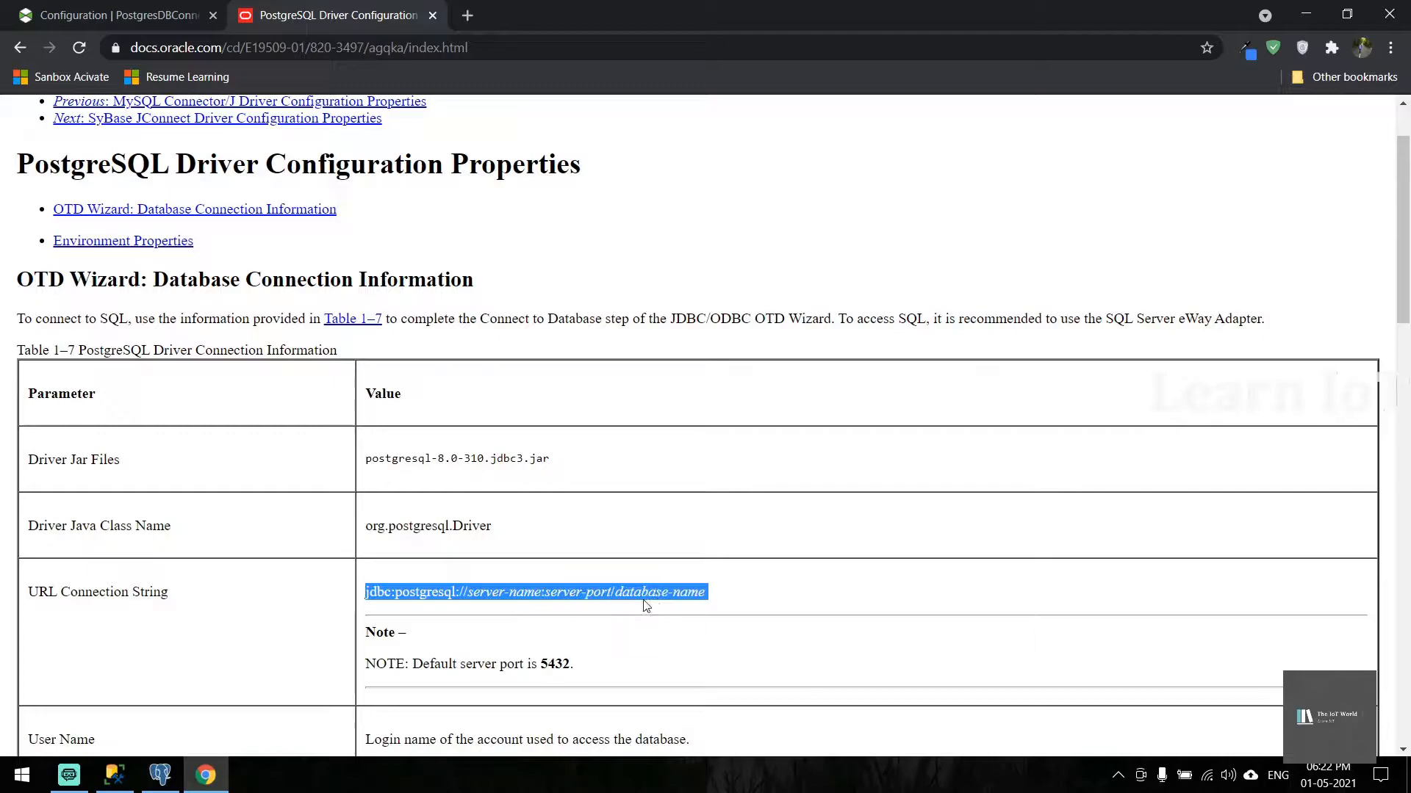
left_click(108, 15)
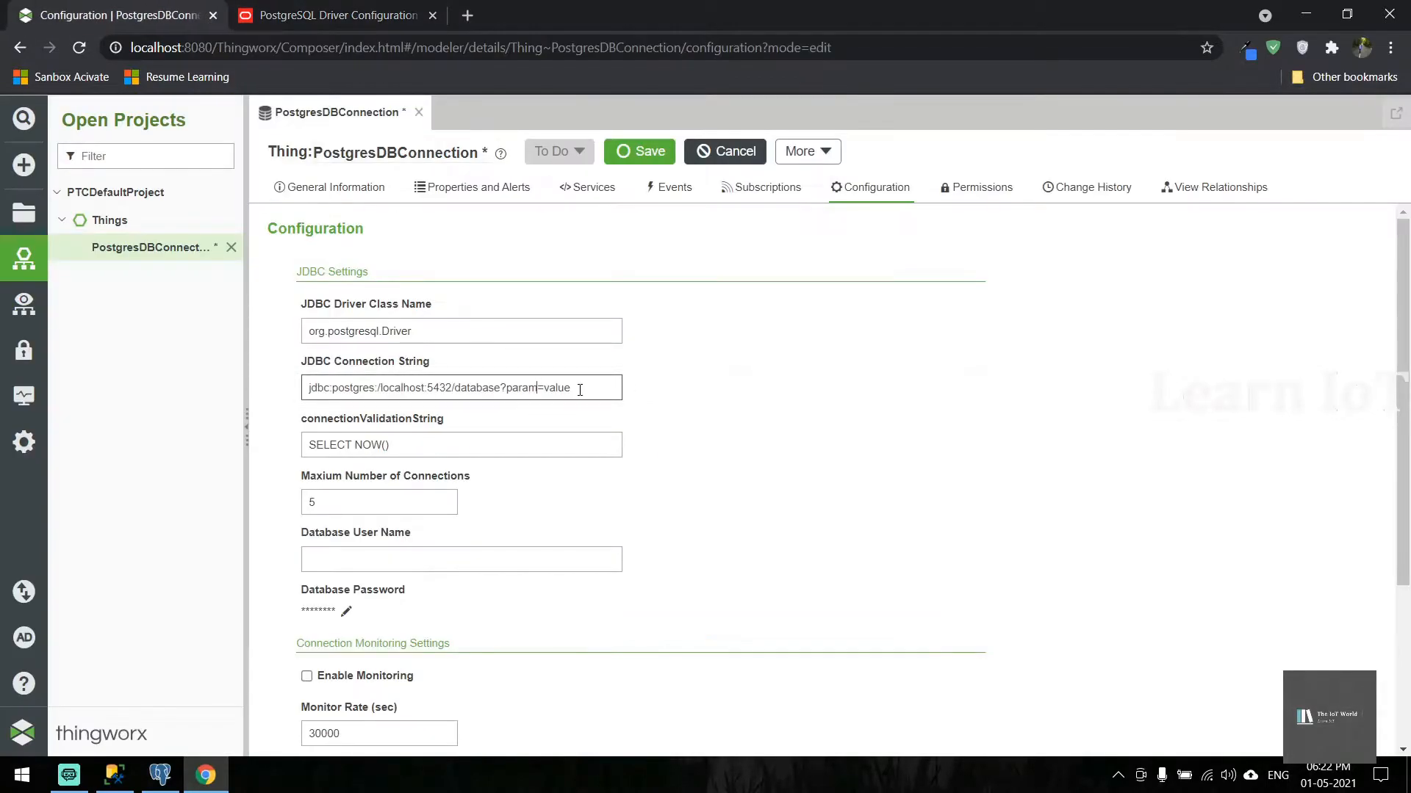
type("jdbc:postgresql://server-name:server-port/database-name")
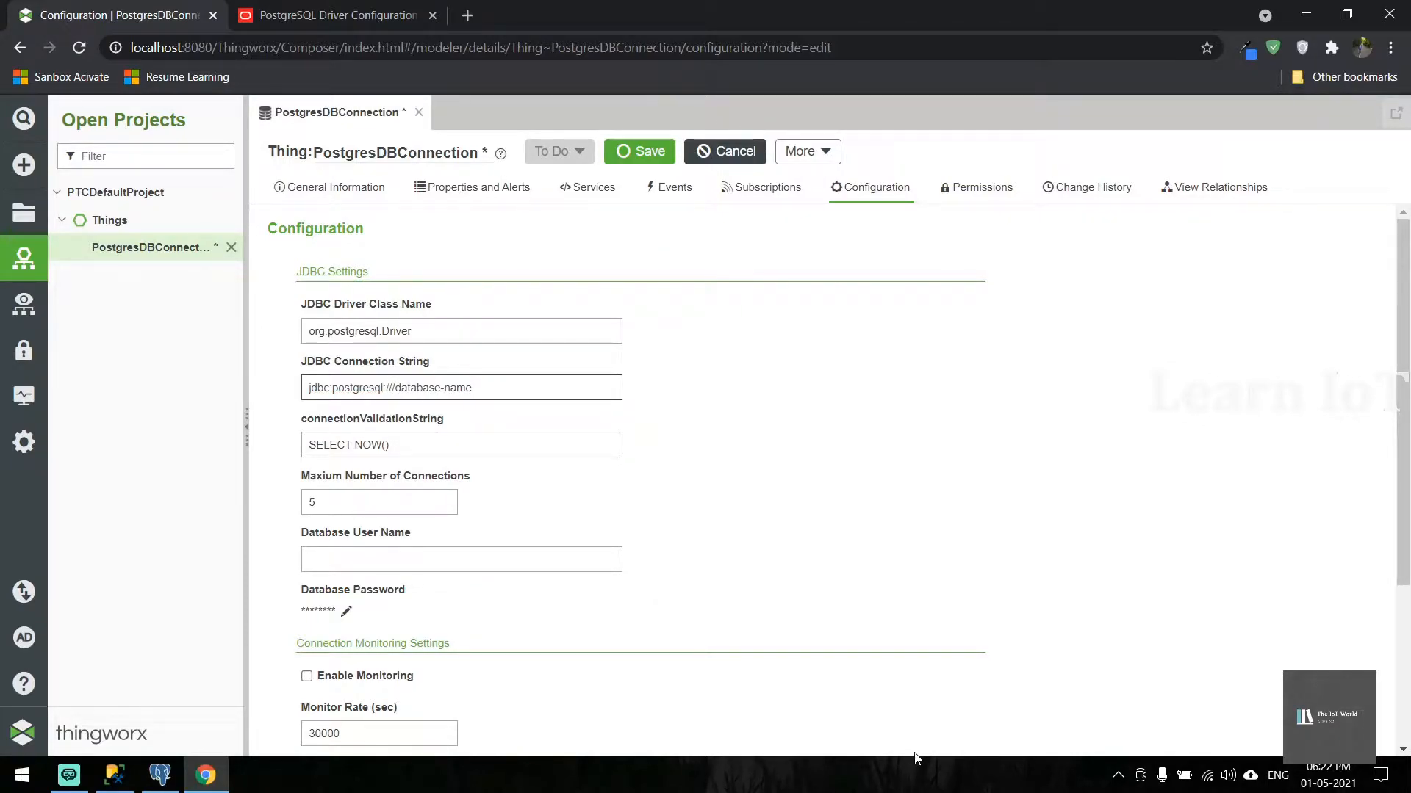
Fill the connection string as jdbc:postgresql://localhost:5432/postgres.
type("localhost")
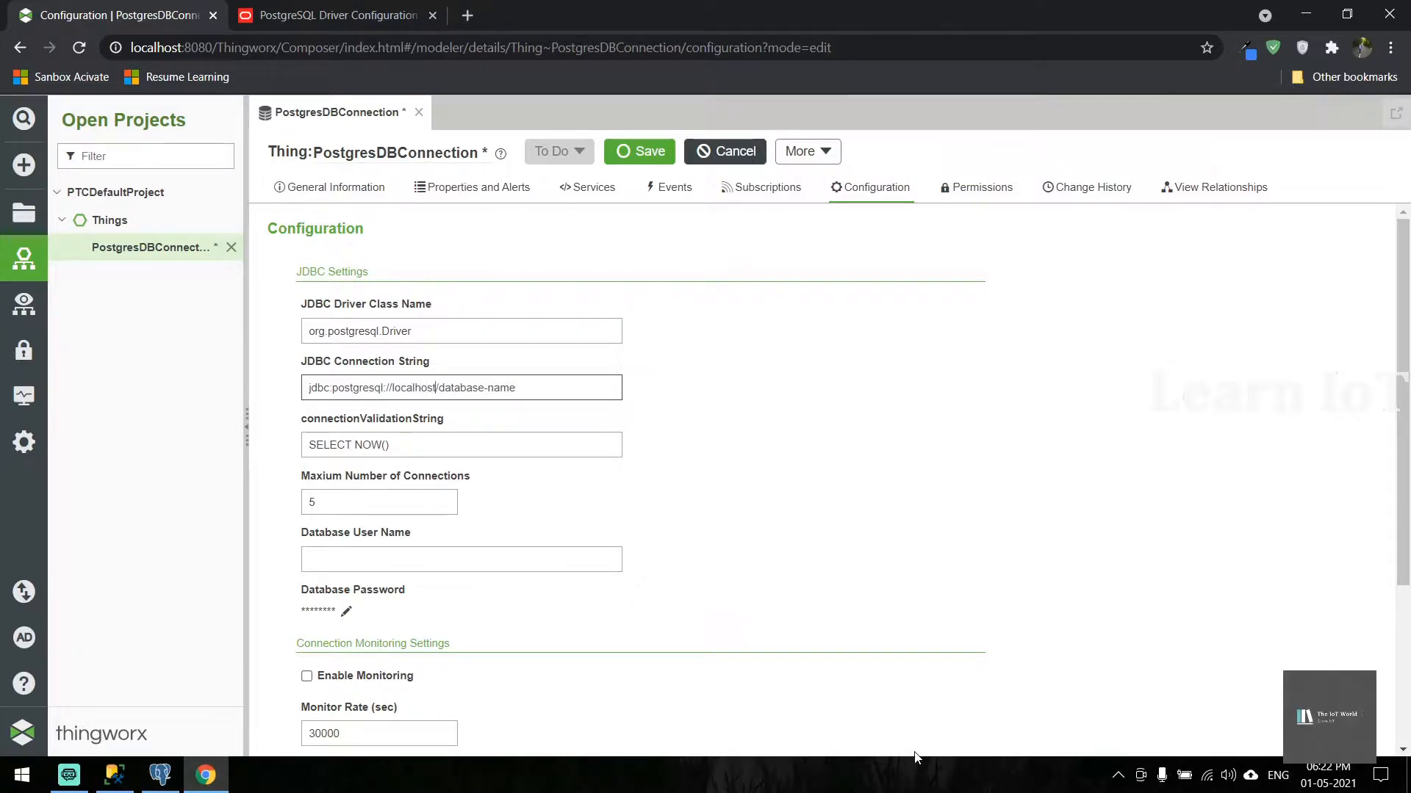
type("5432")
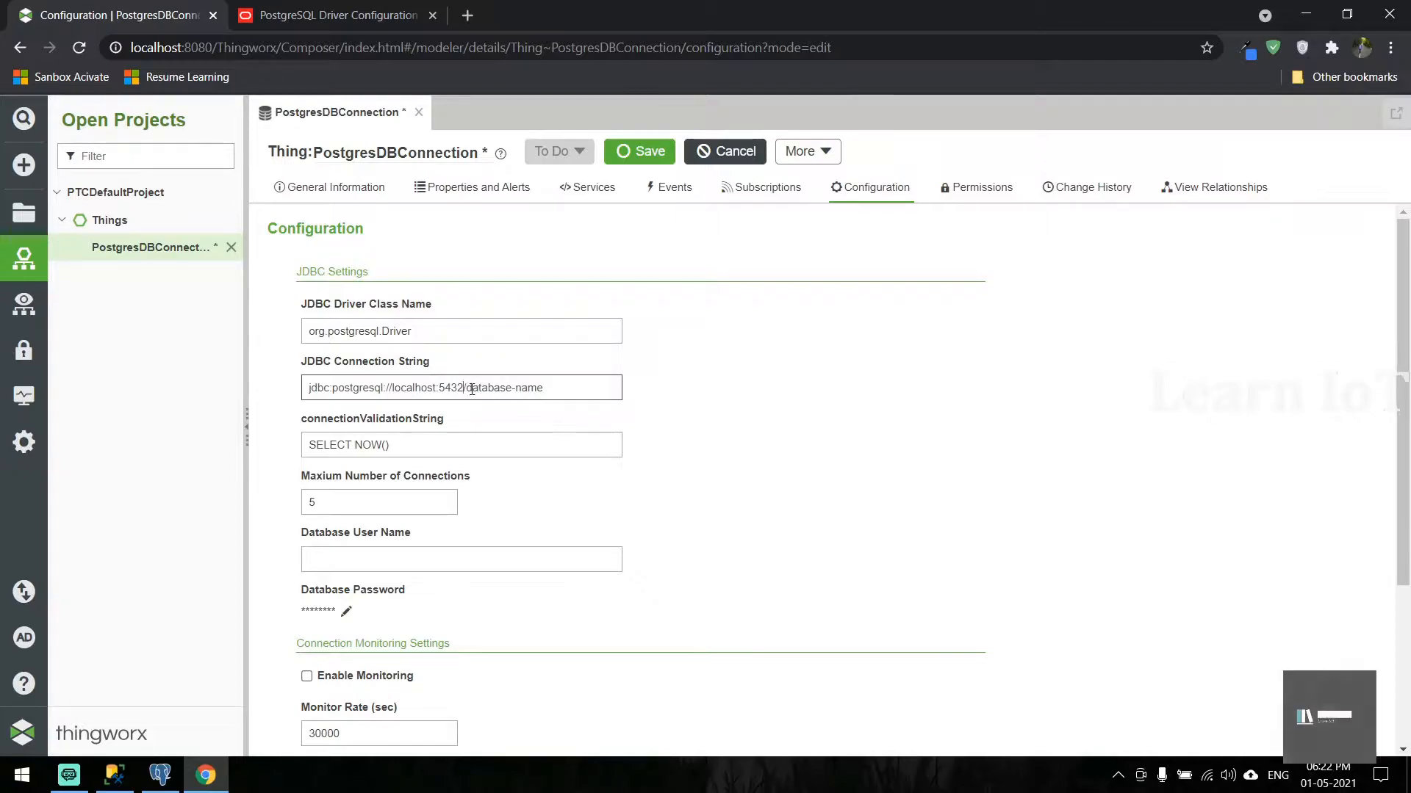
type("pos")
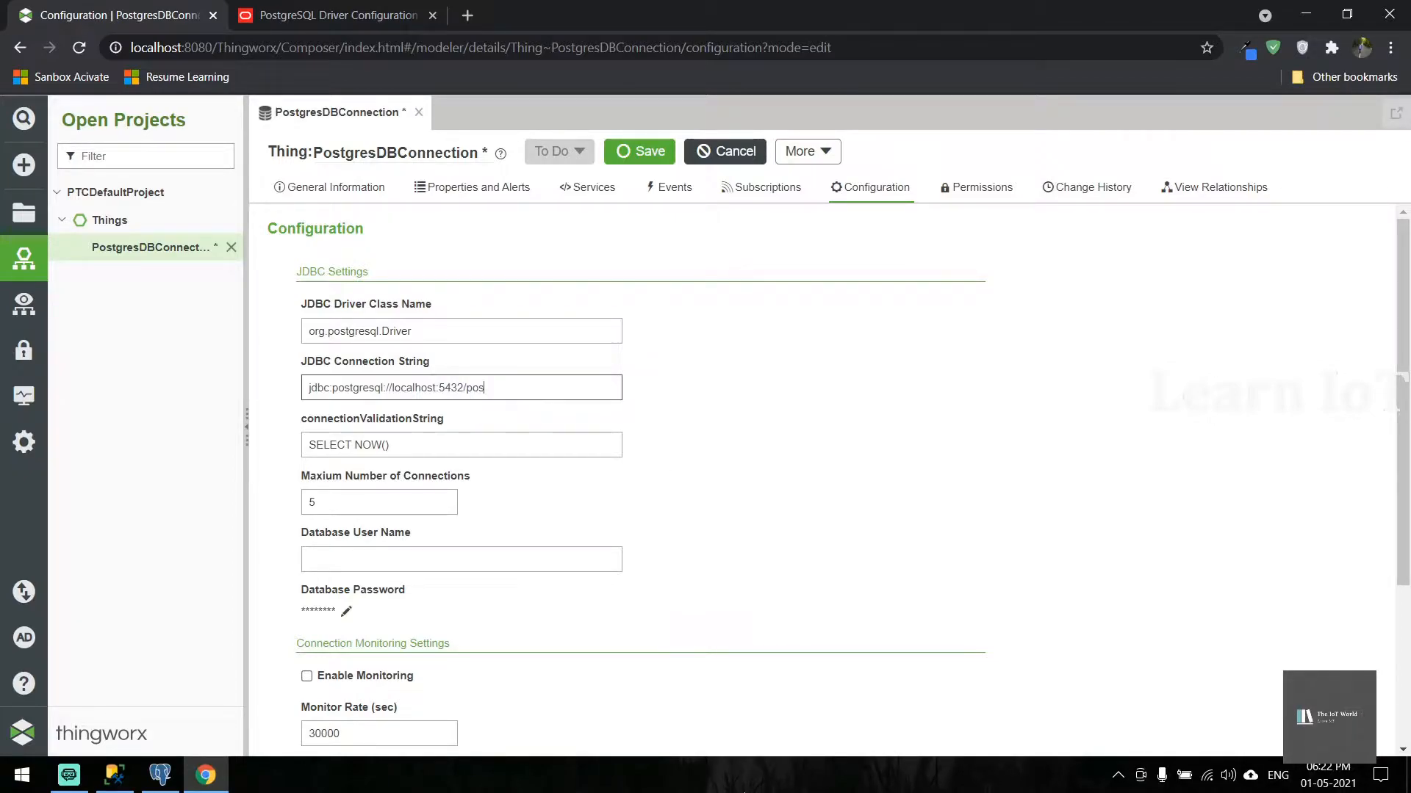
type("tgres")
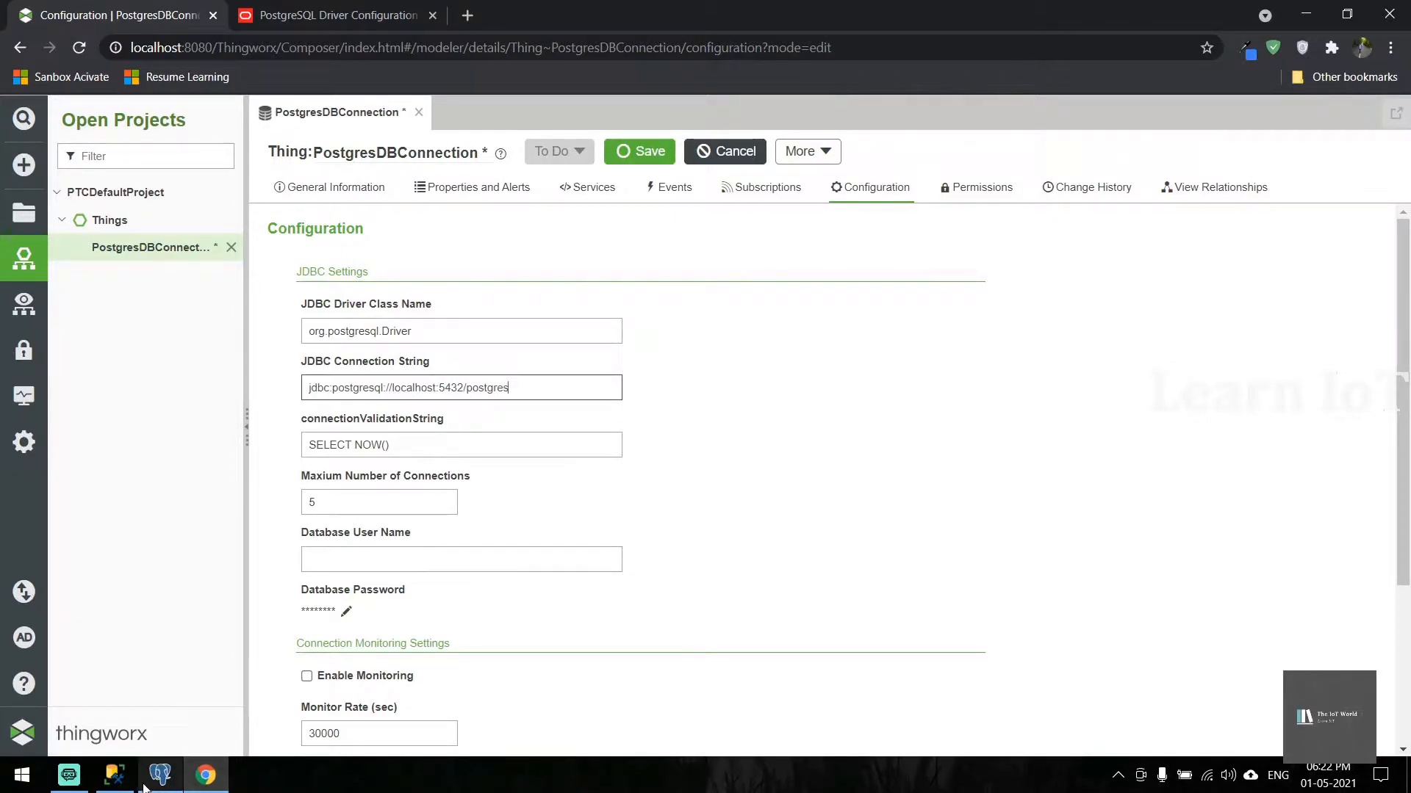
left_click(160, 773)
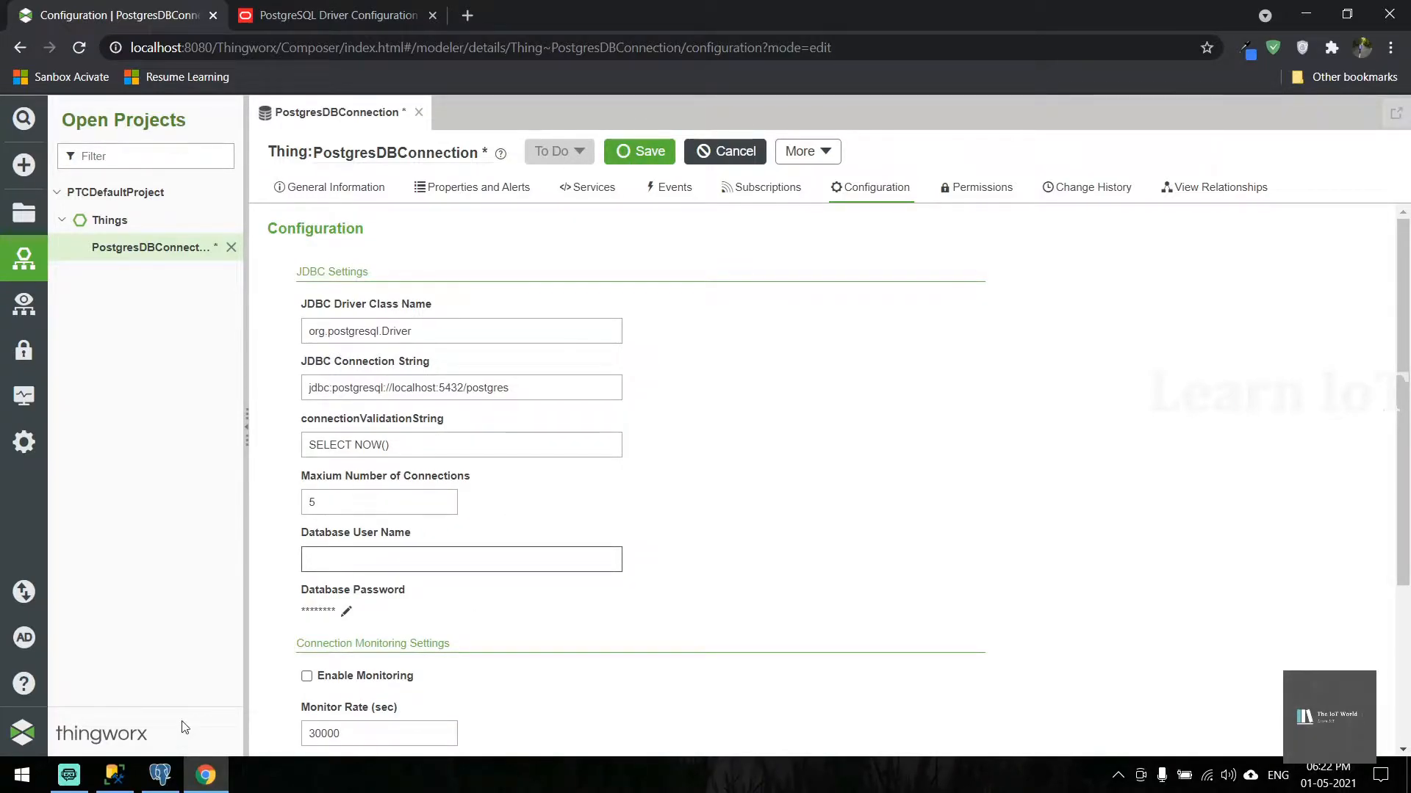
Enter postgres as the user name and set the new password.
left_click(160, 774)
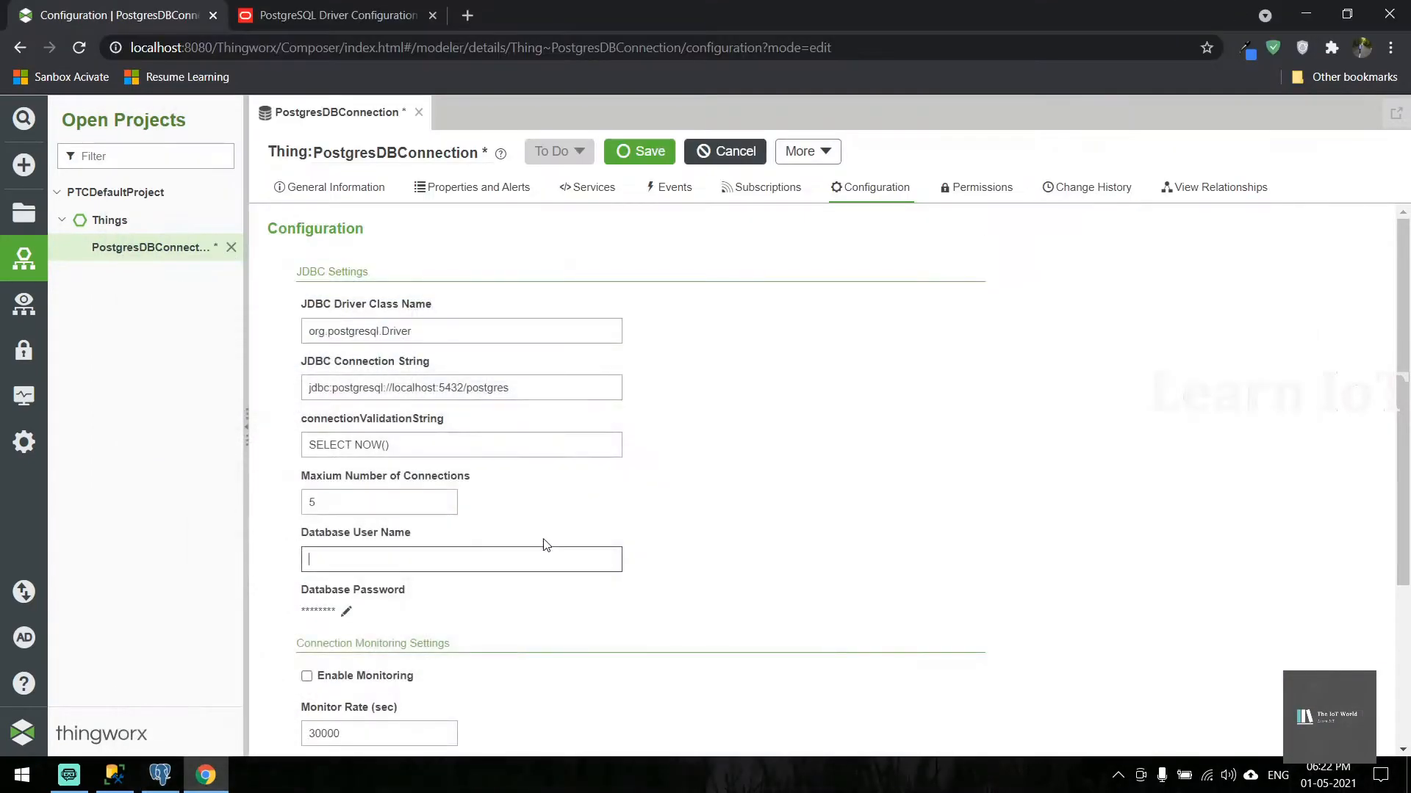
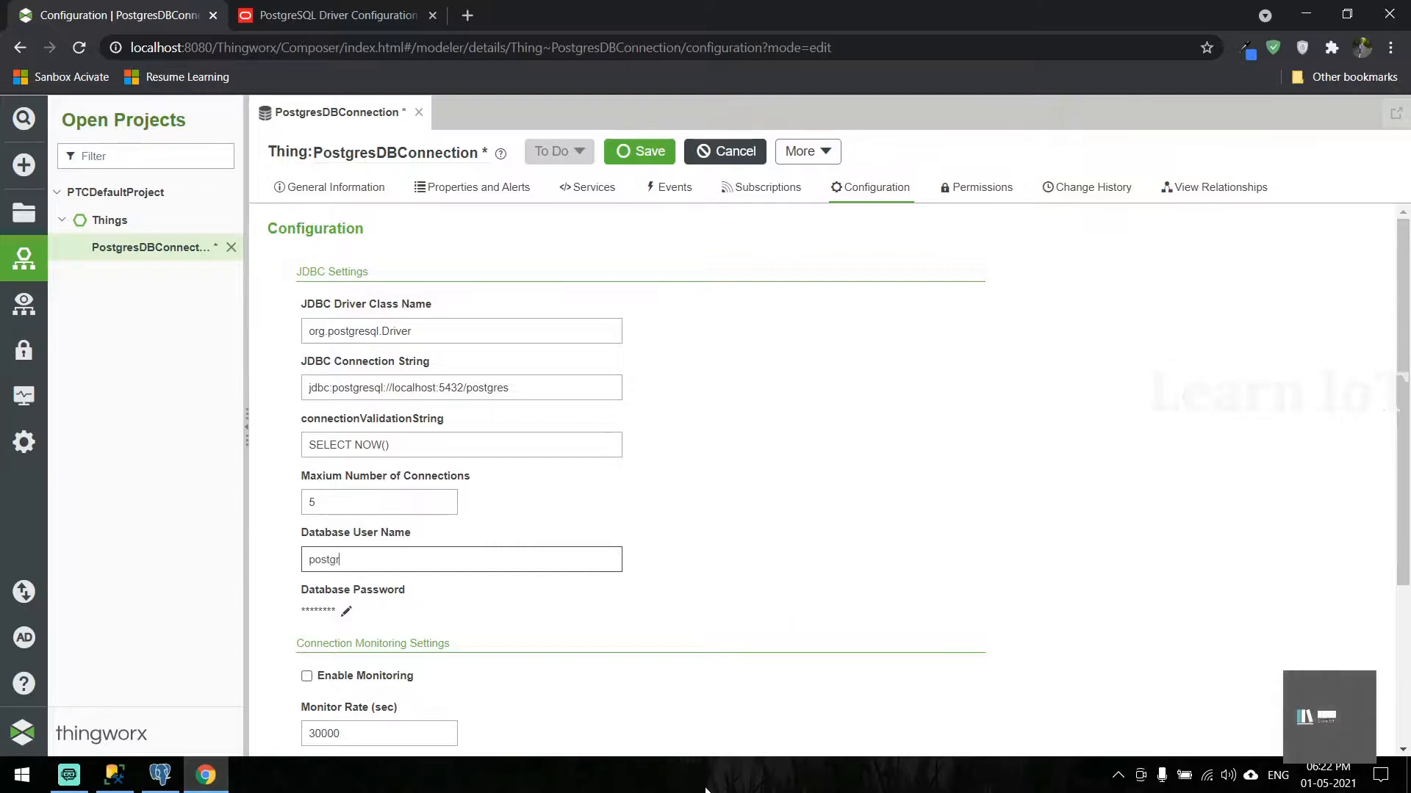
left_click(346, 610)
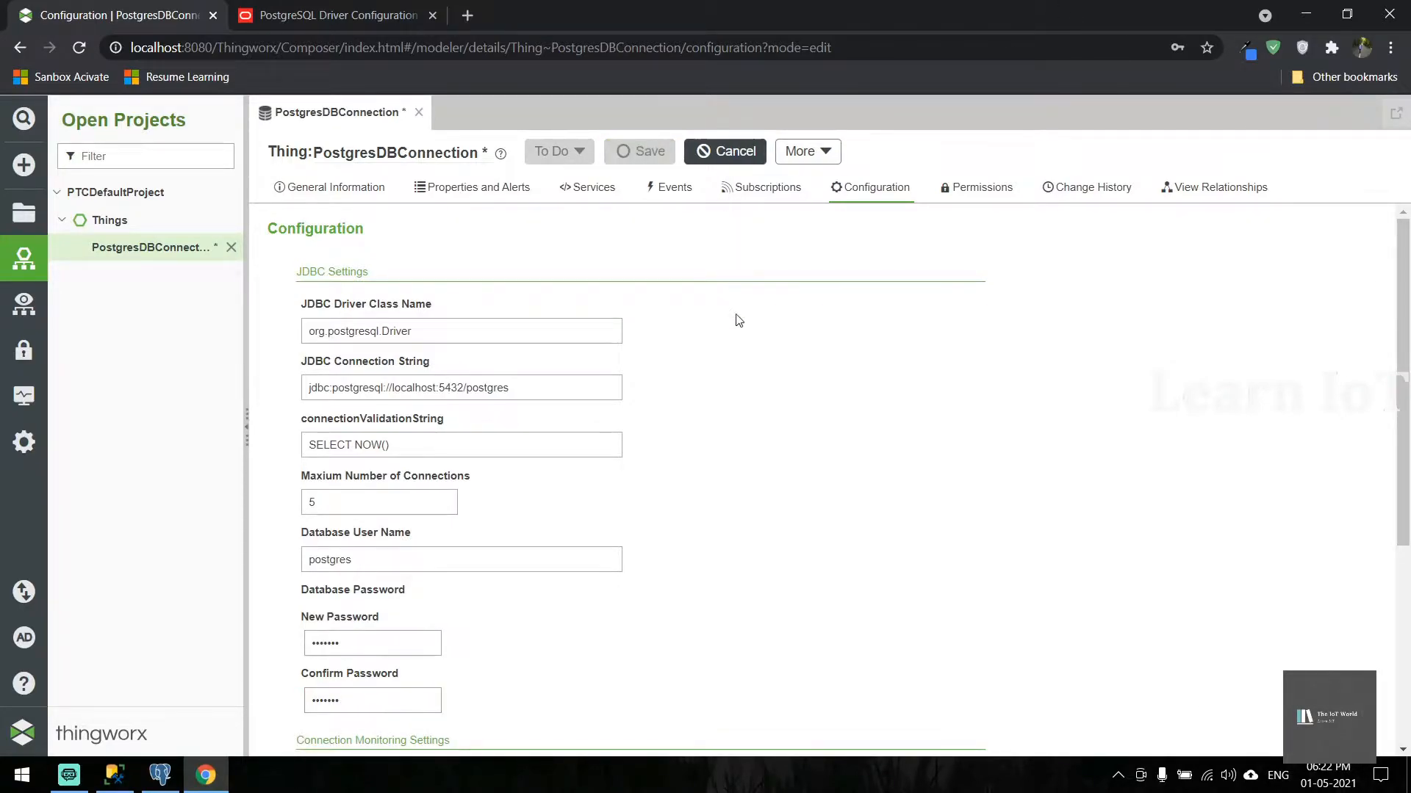
Save PostgresDBConnection and view Properties and Alerts for isConnected and lastConnection.
left_click(638, 149)
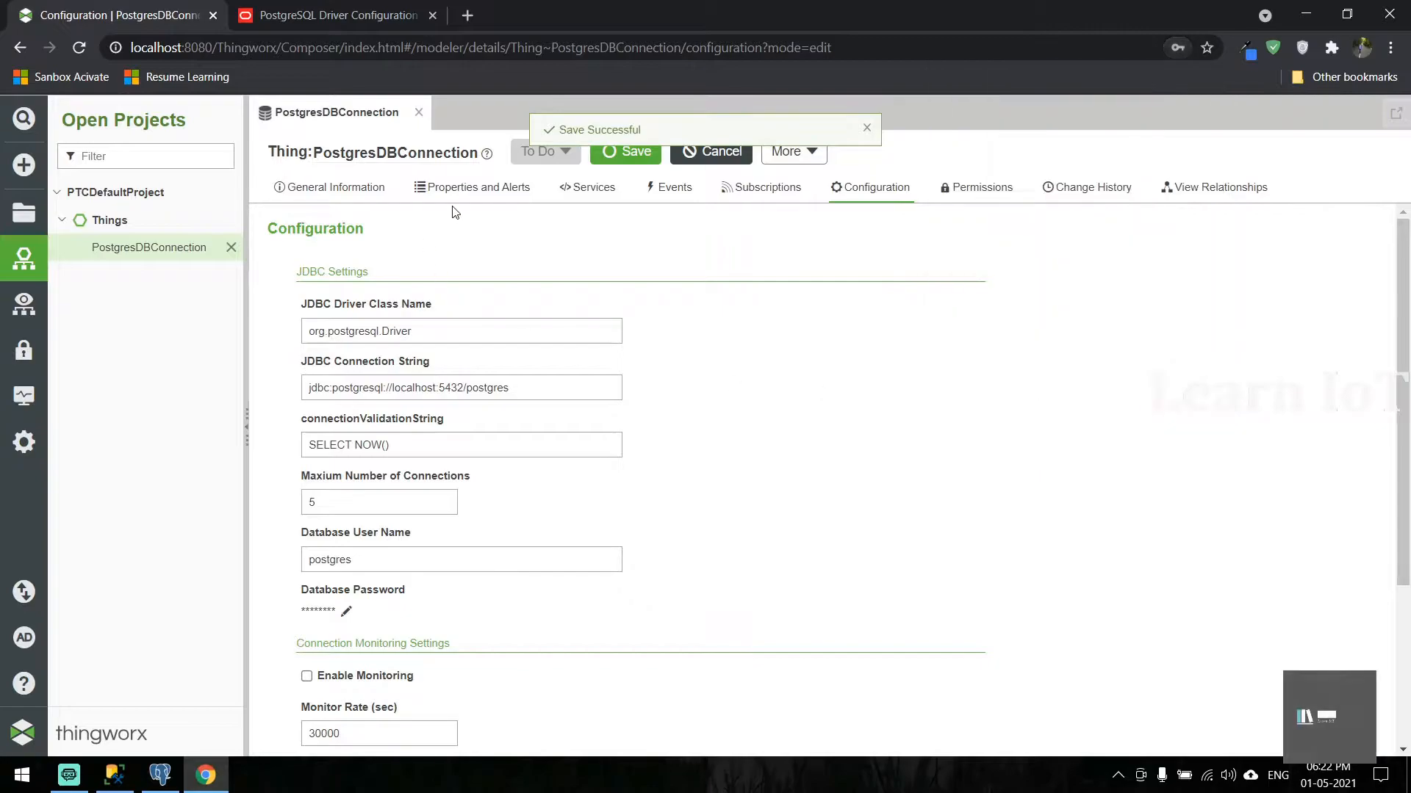
left_click(471, 187)
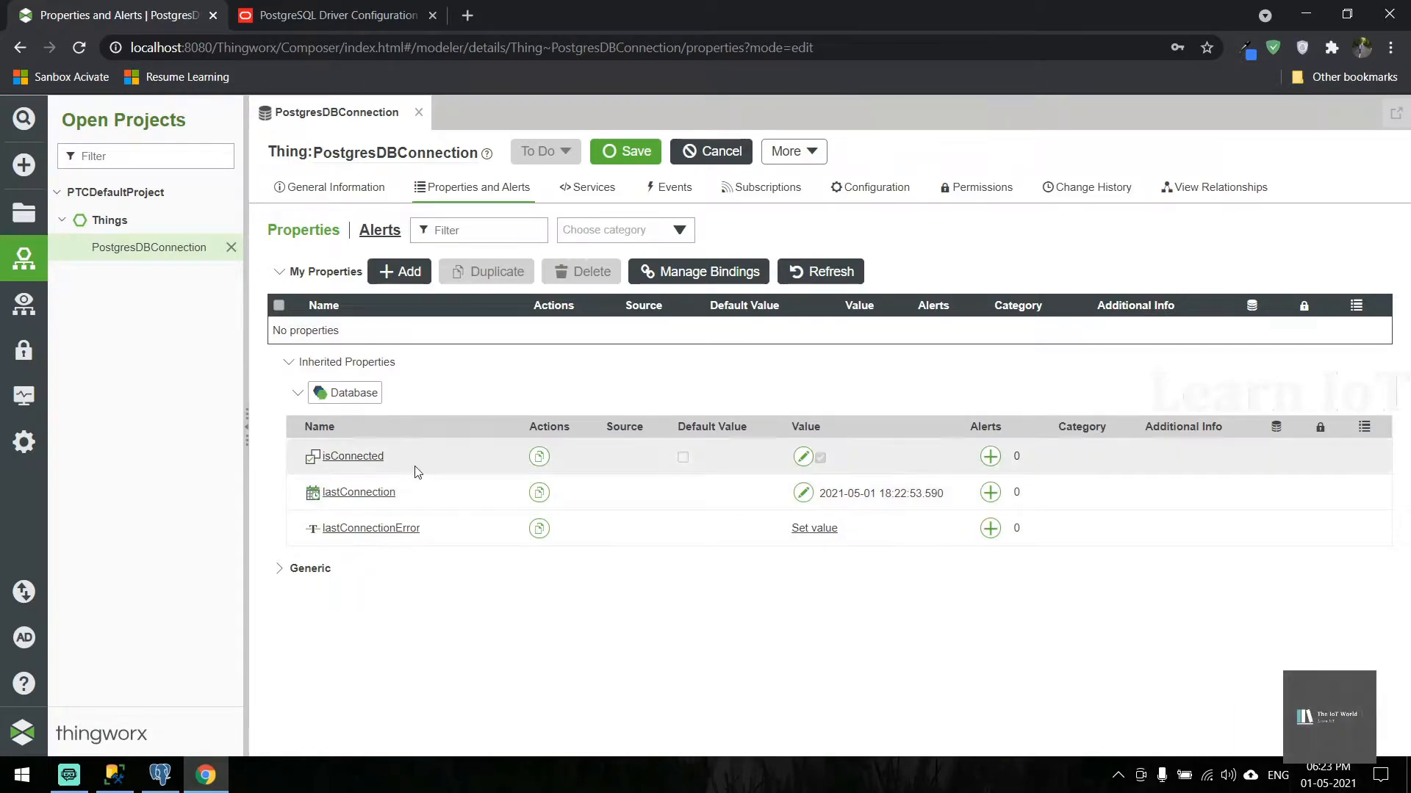
Create the testNow SQL query service with Select now(), save it, and run it twice.
left_click(593, 188)
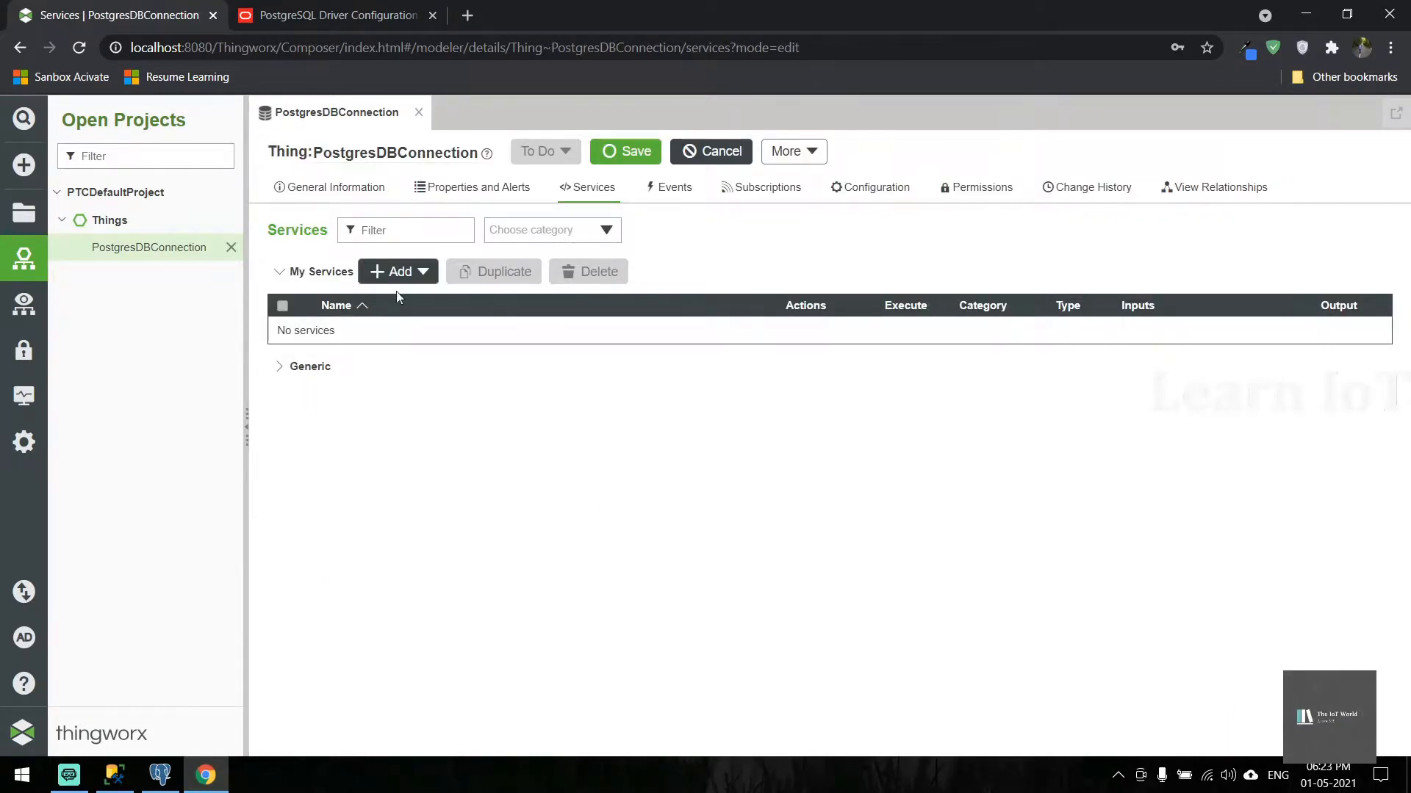
left_click(392, 272)
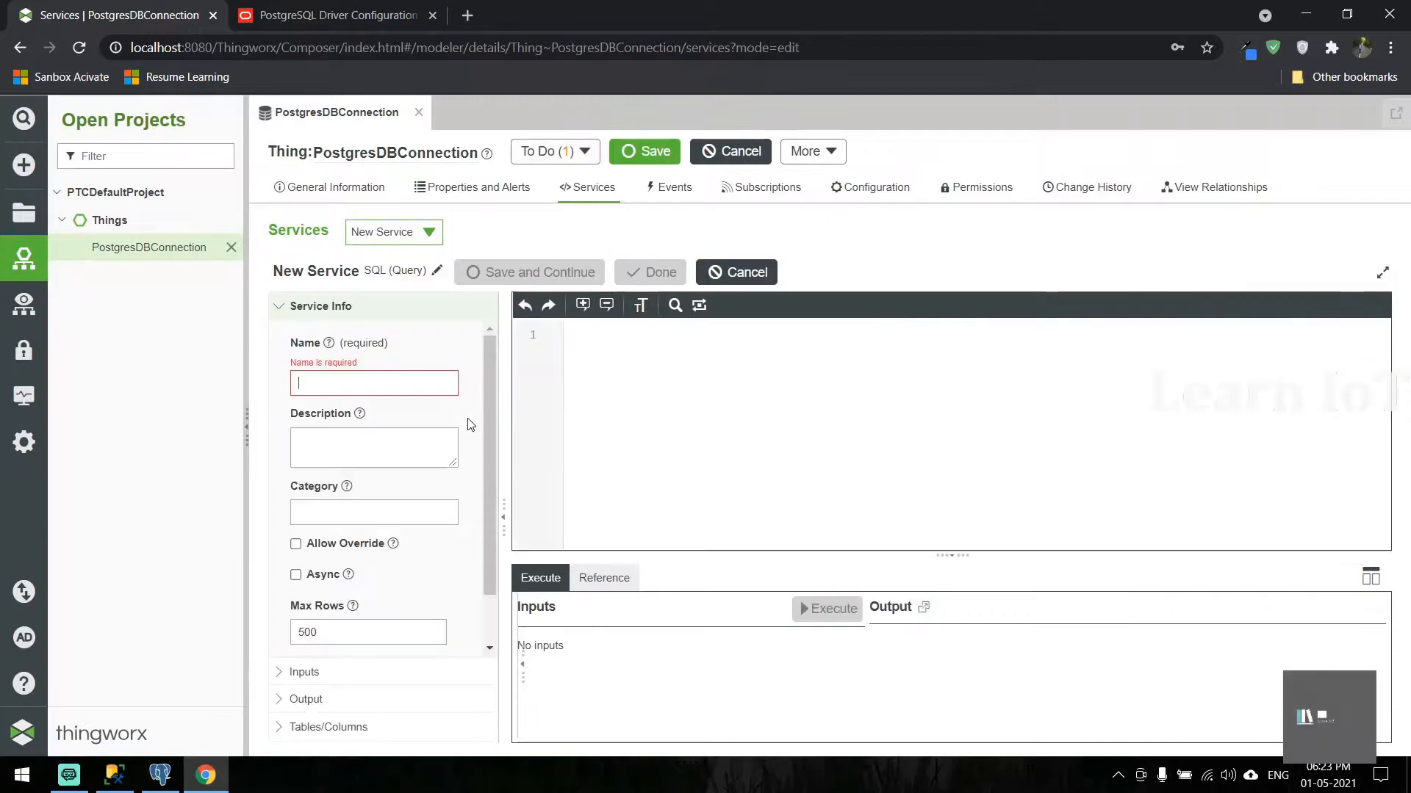
type("test")
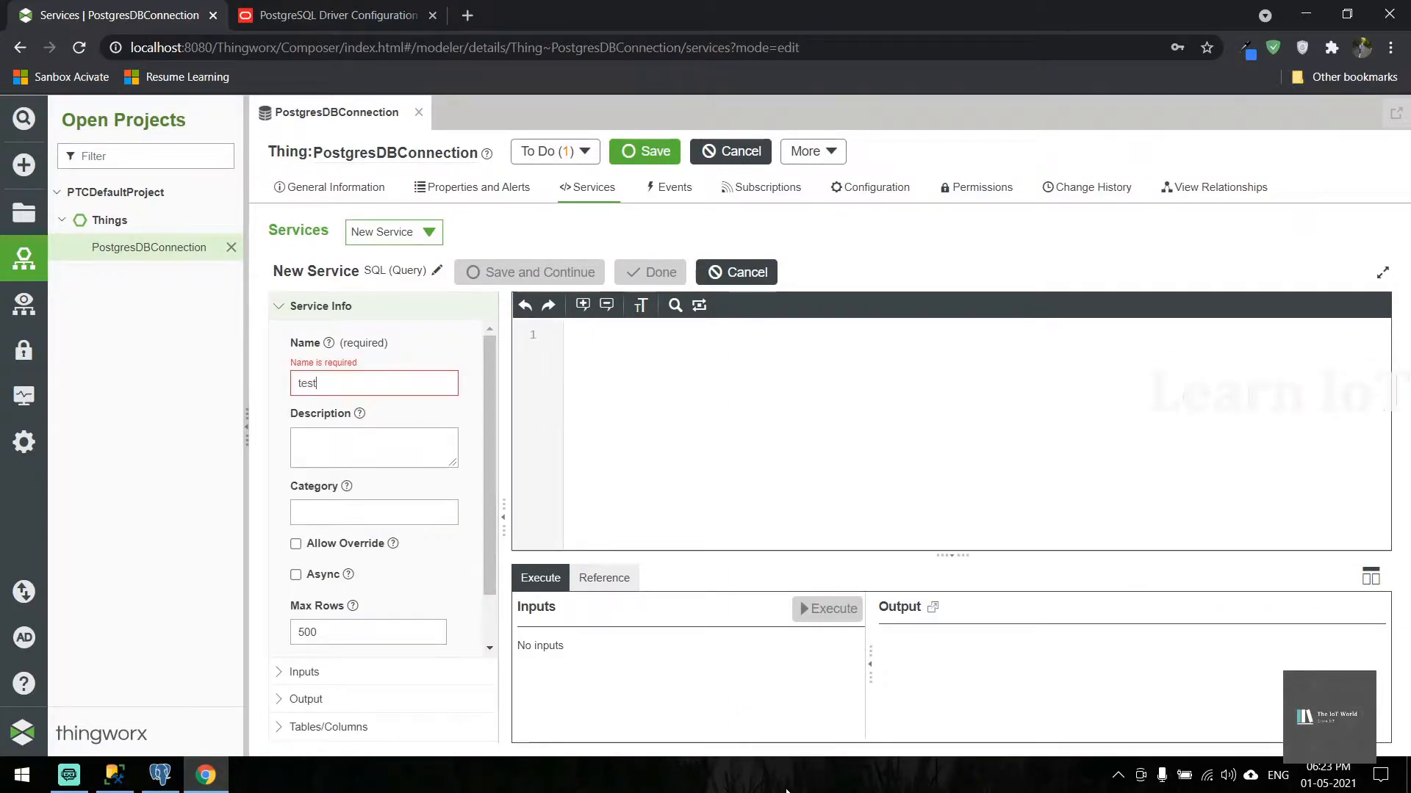
type("Se")
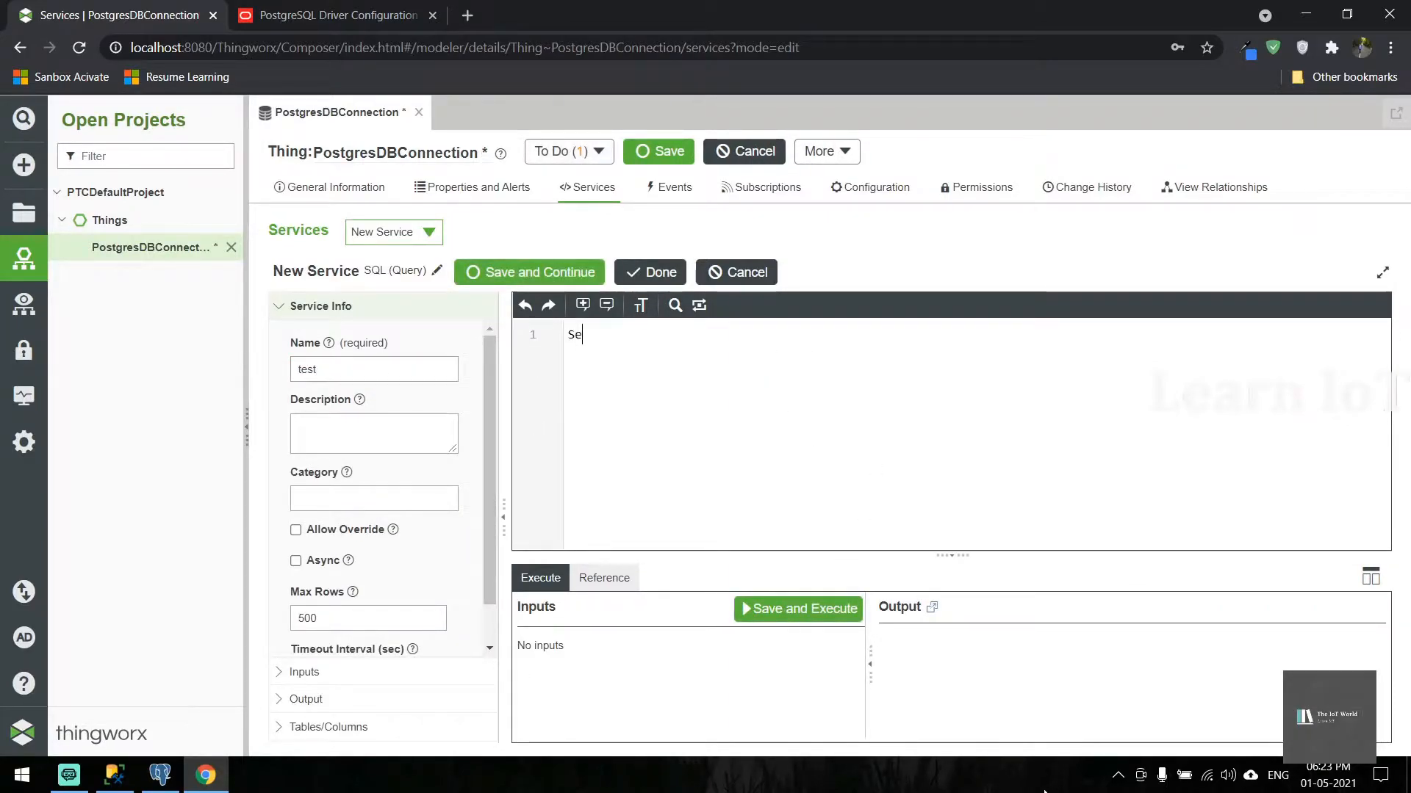
type("lect")
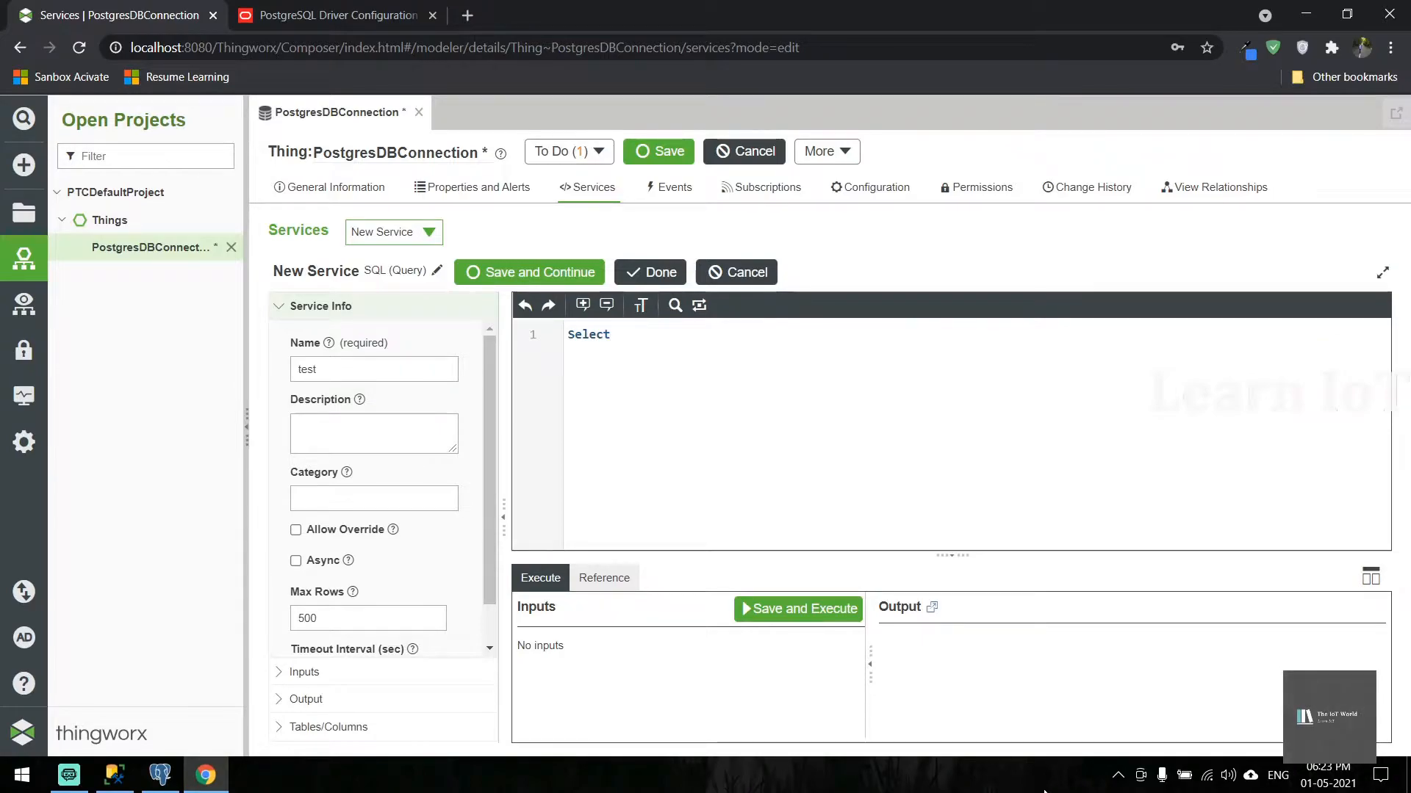
left_click(868, 188)
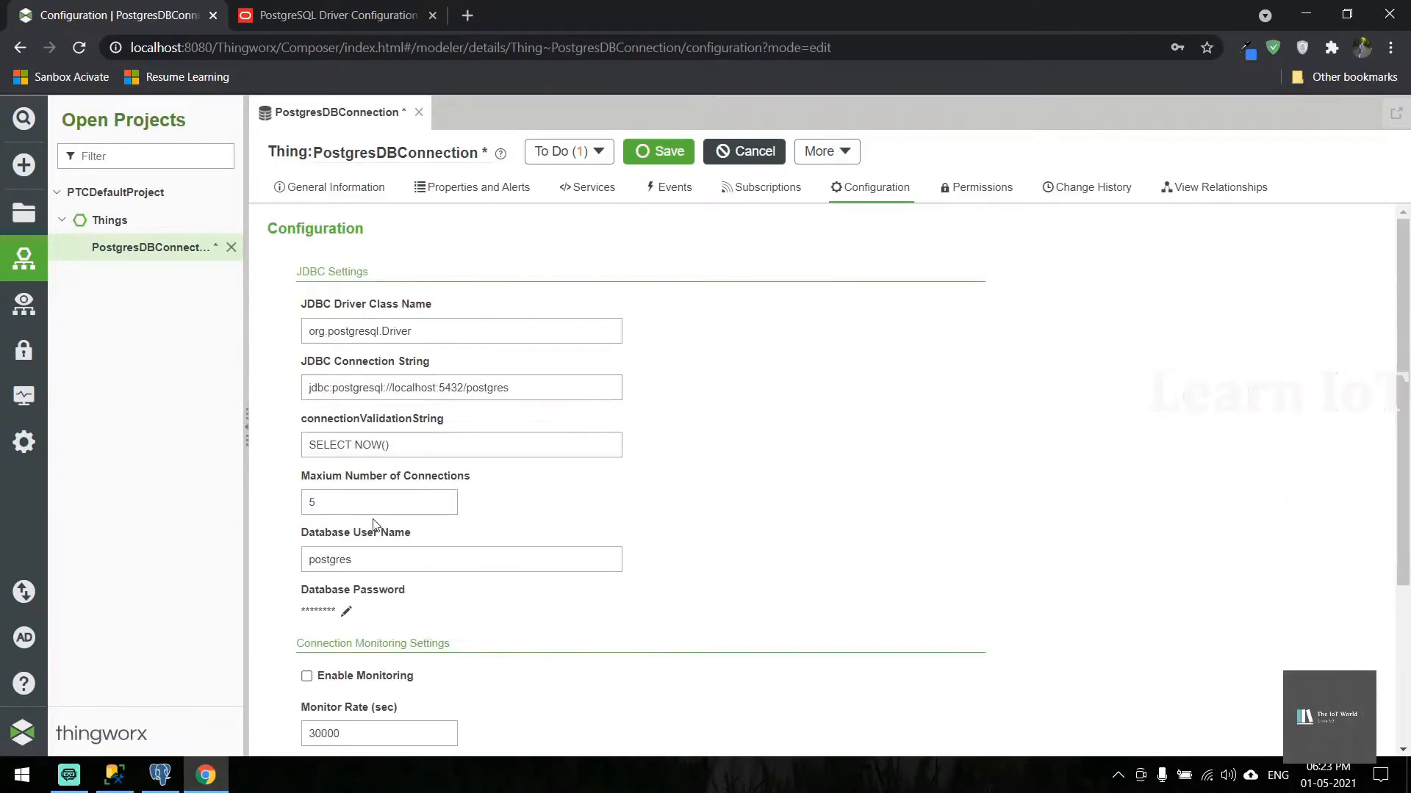
left_click(586, 187)
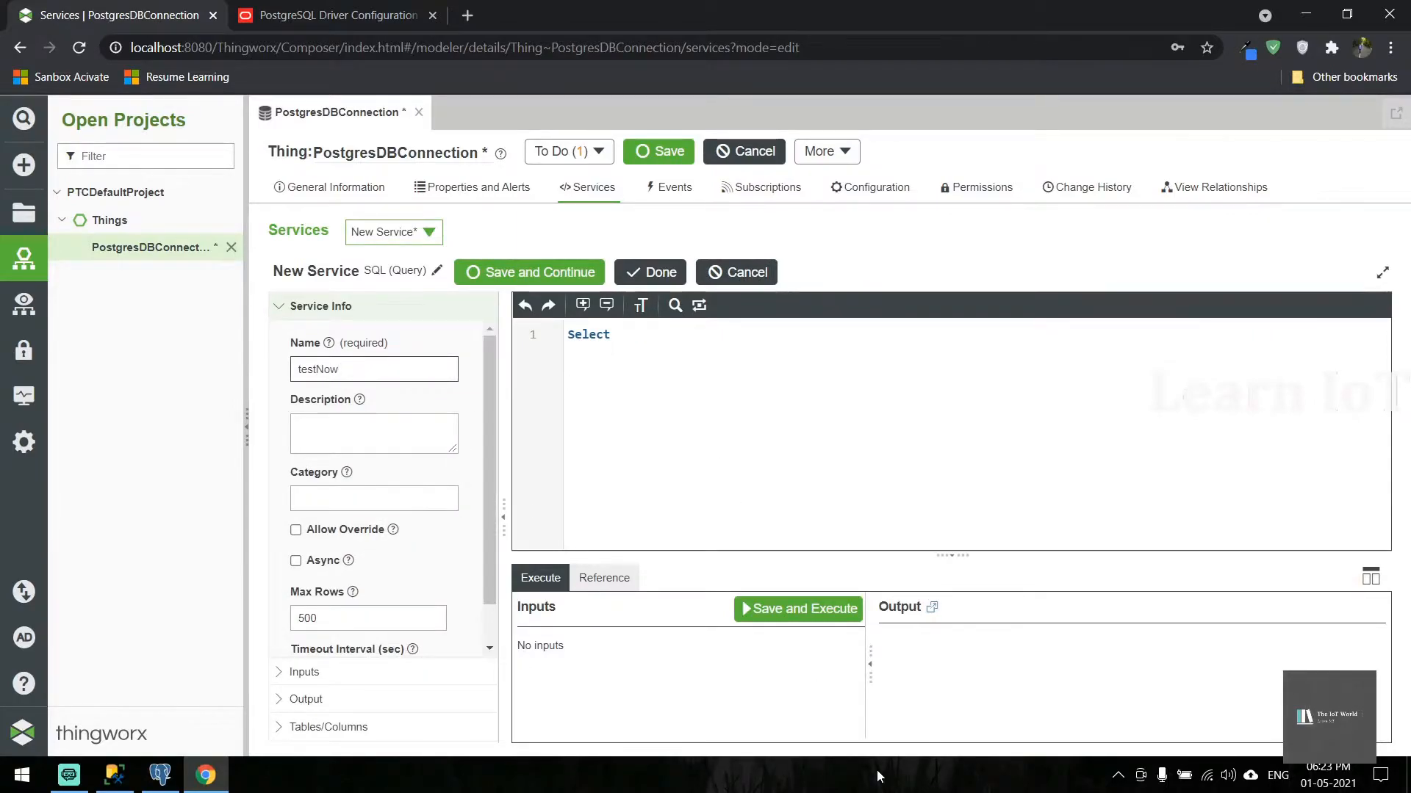
type("n")
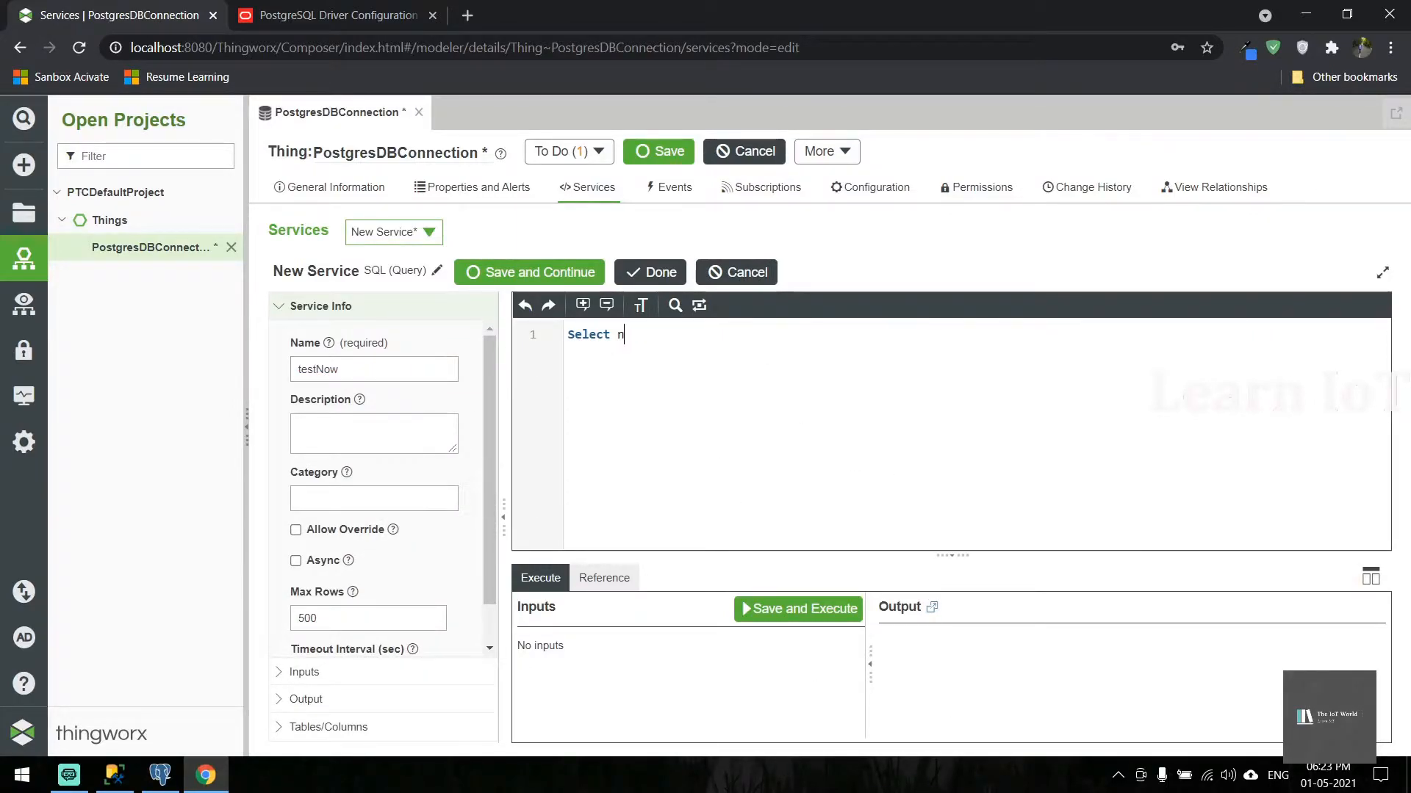
type("ow()")
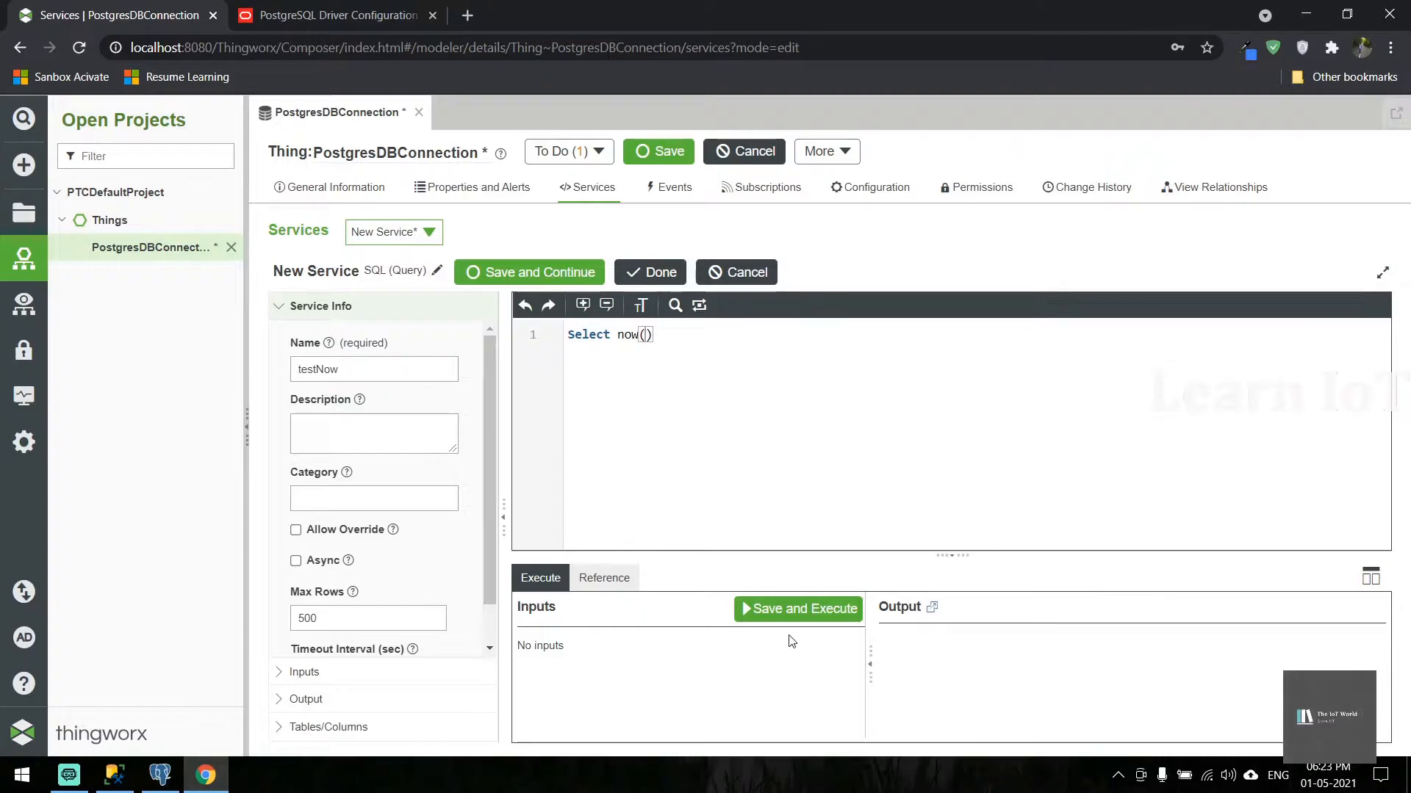
left_click(797, 609)
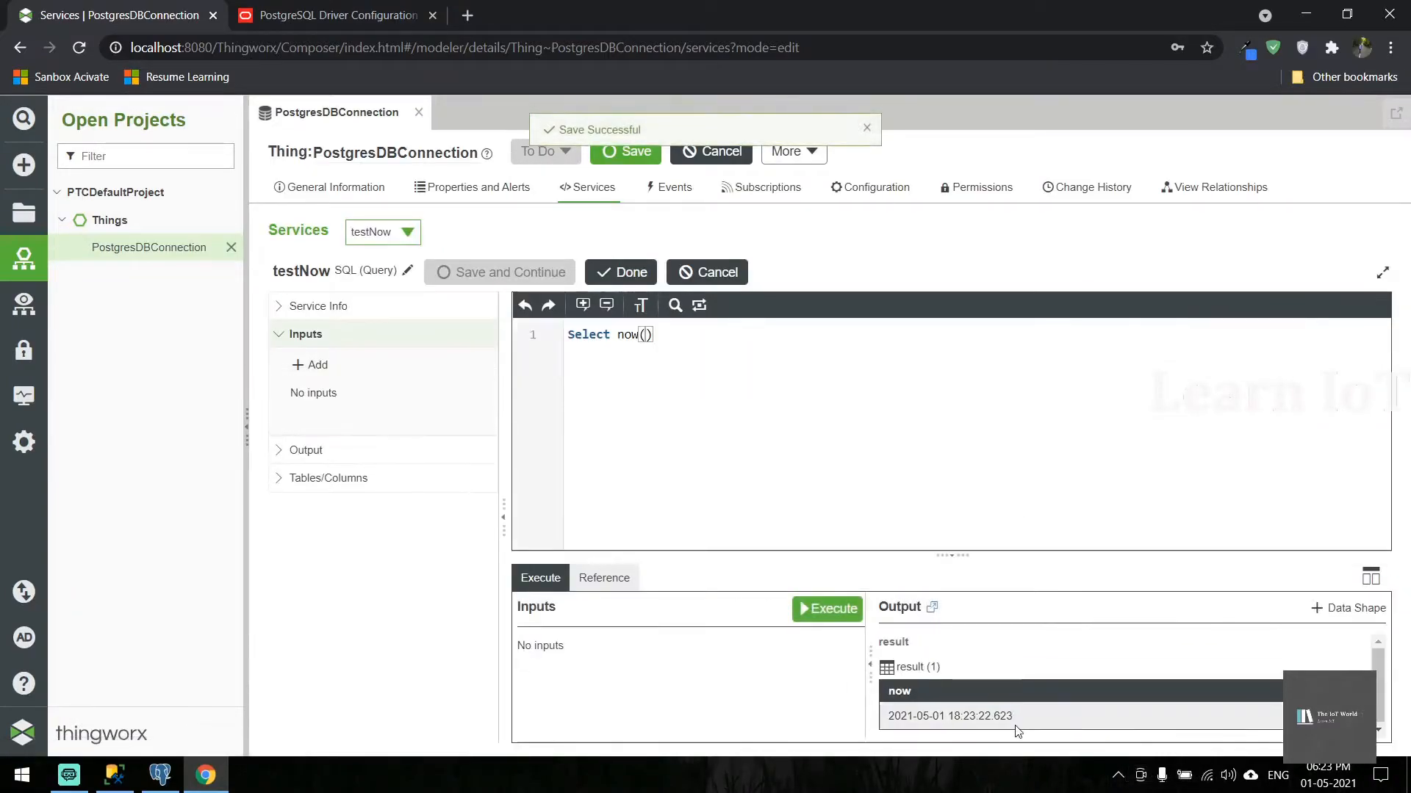
left_click(826, 609)
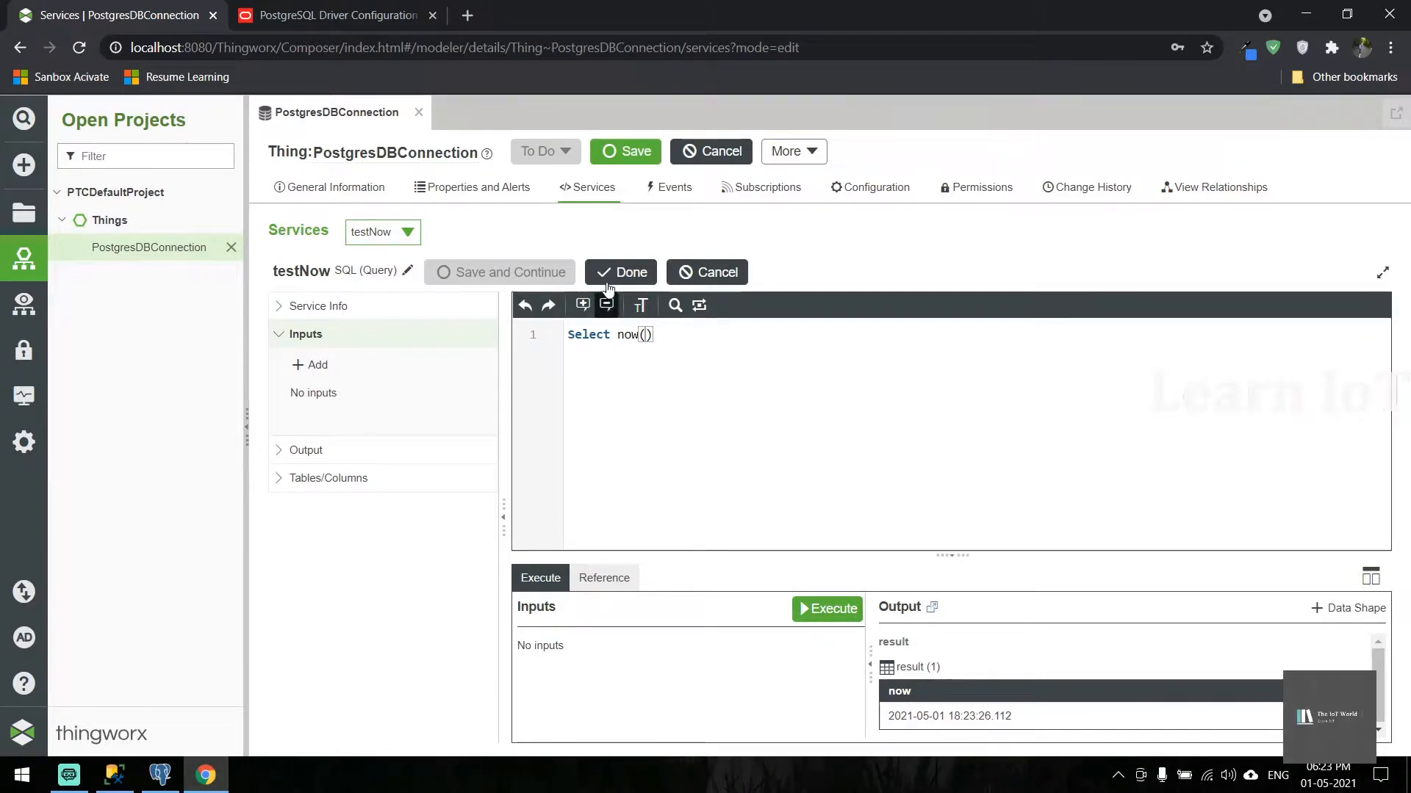
Create SQL query service test2 running Select * from datatest, and save it.
left_click(621, 272)
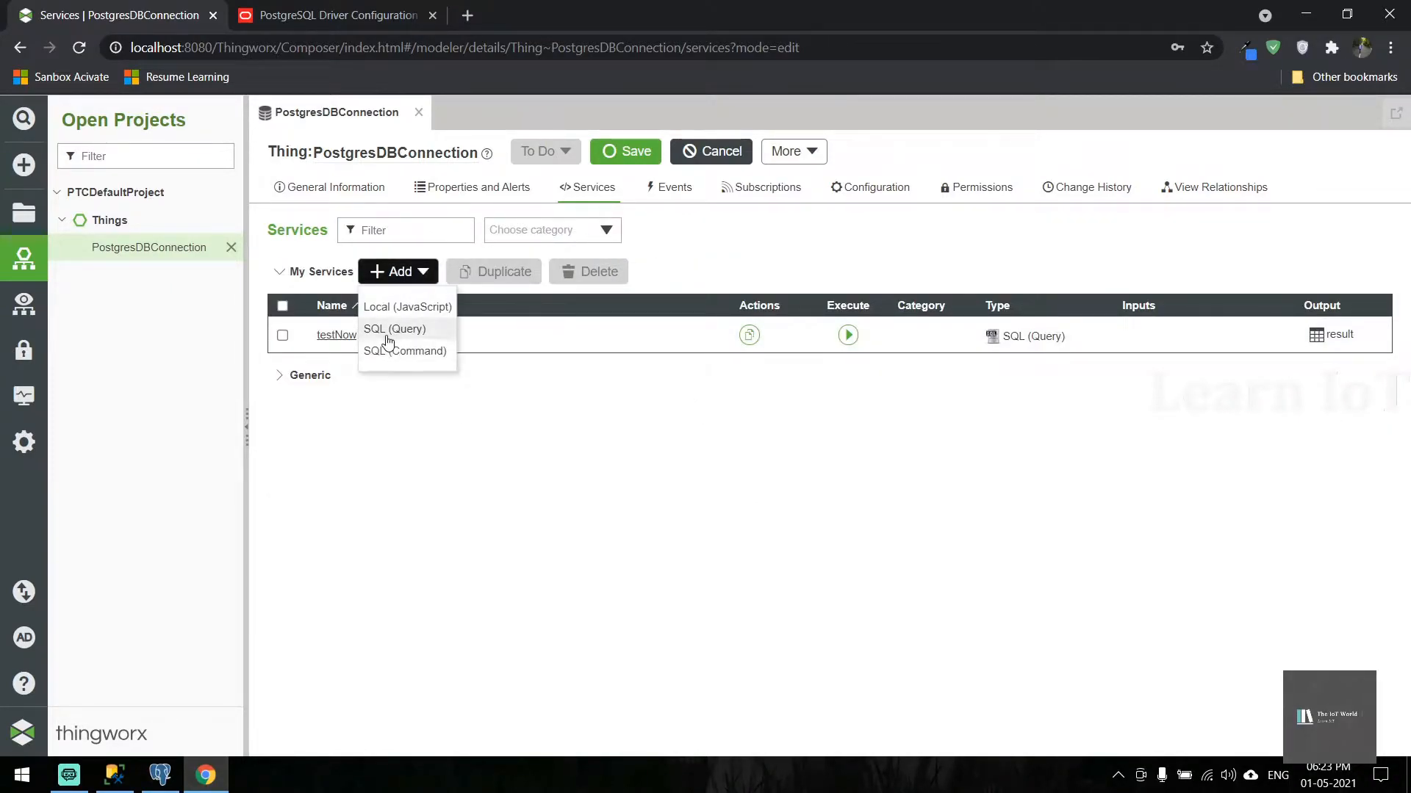
left_click(394, 328)
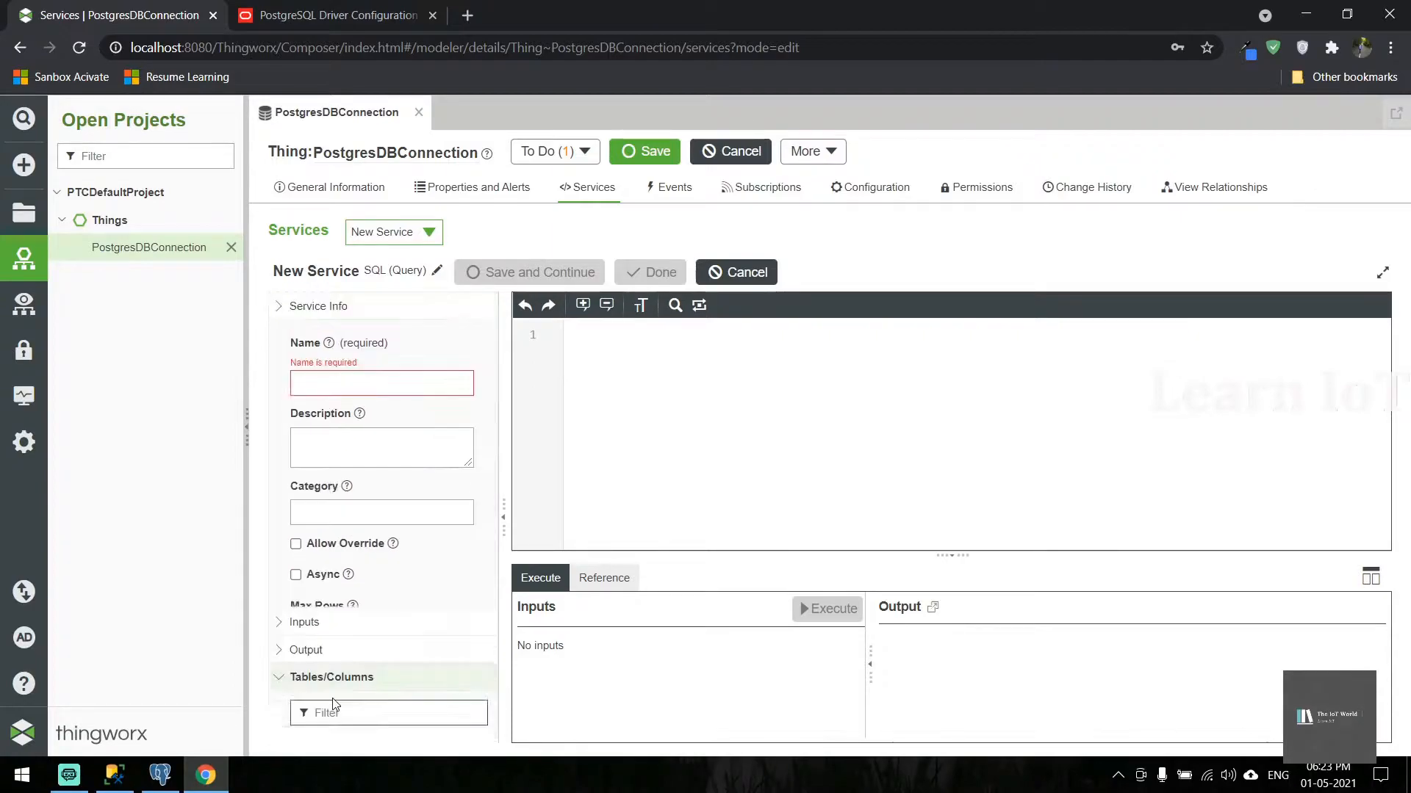
left_click(278, 305)
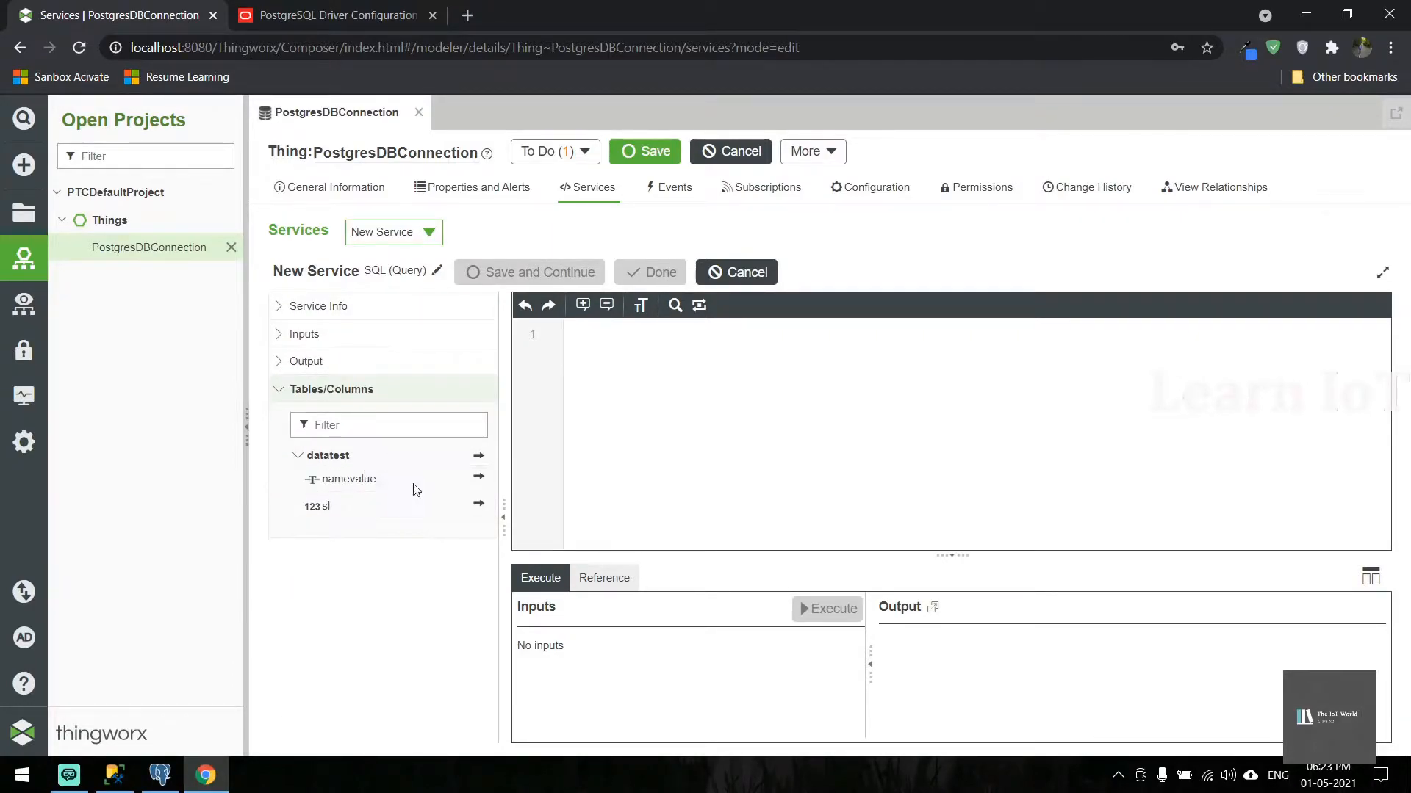
left_click(478, 454)
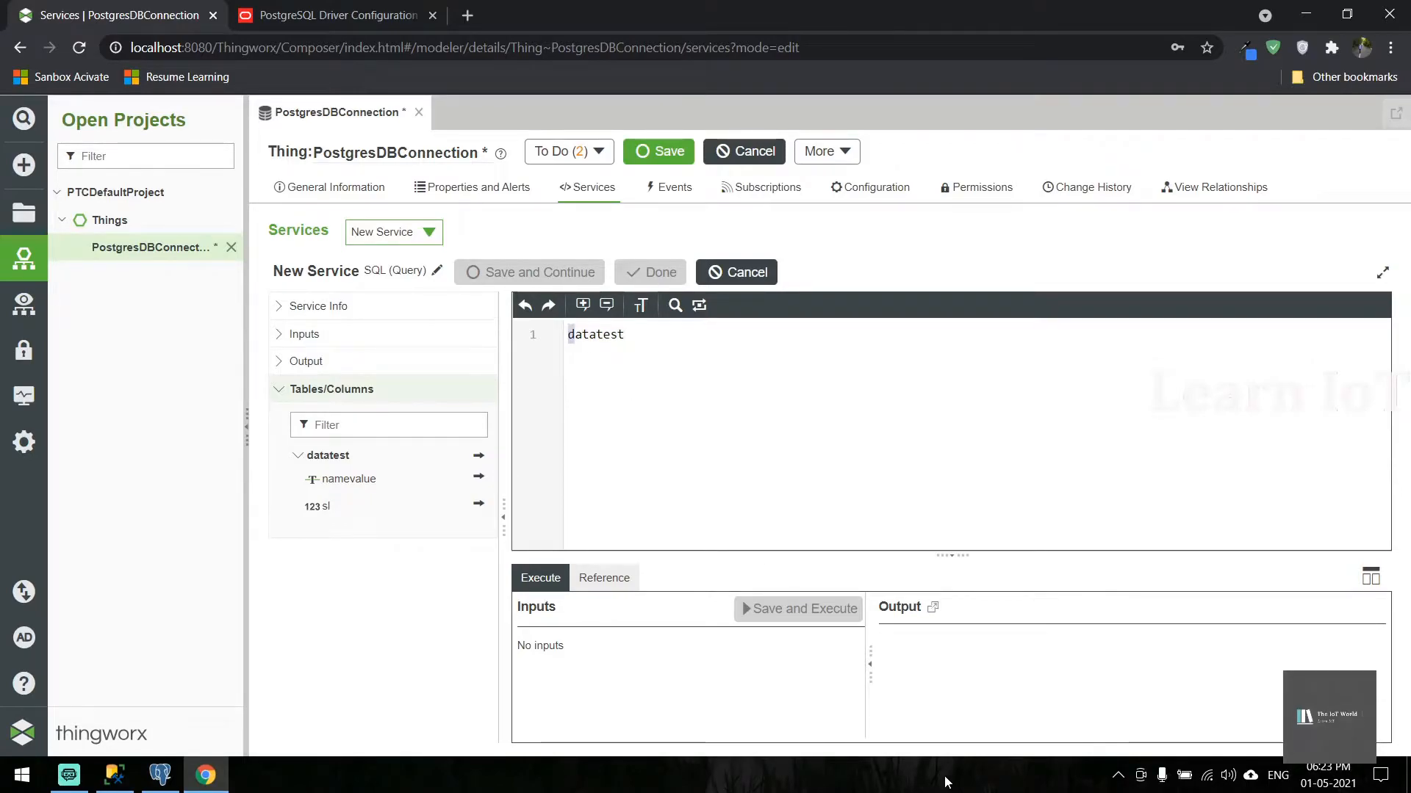
type("Select *")
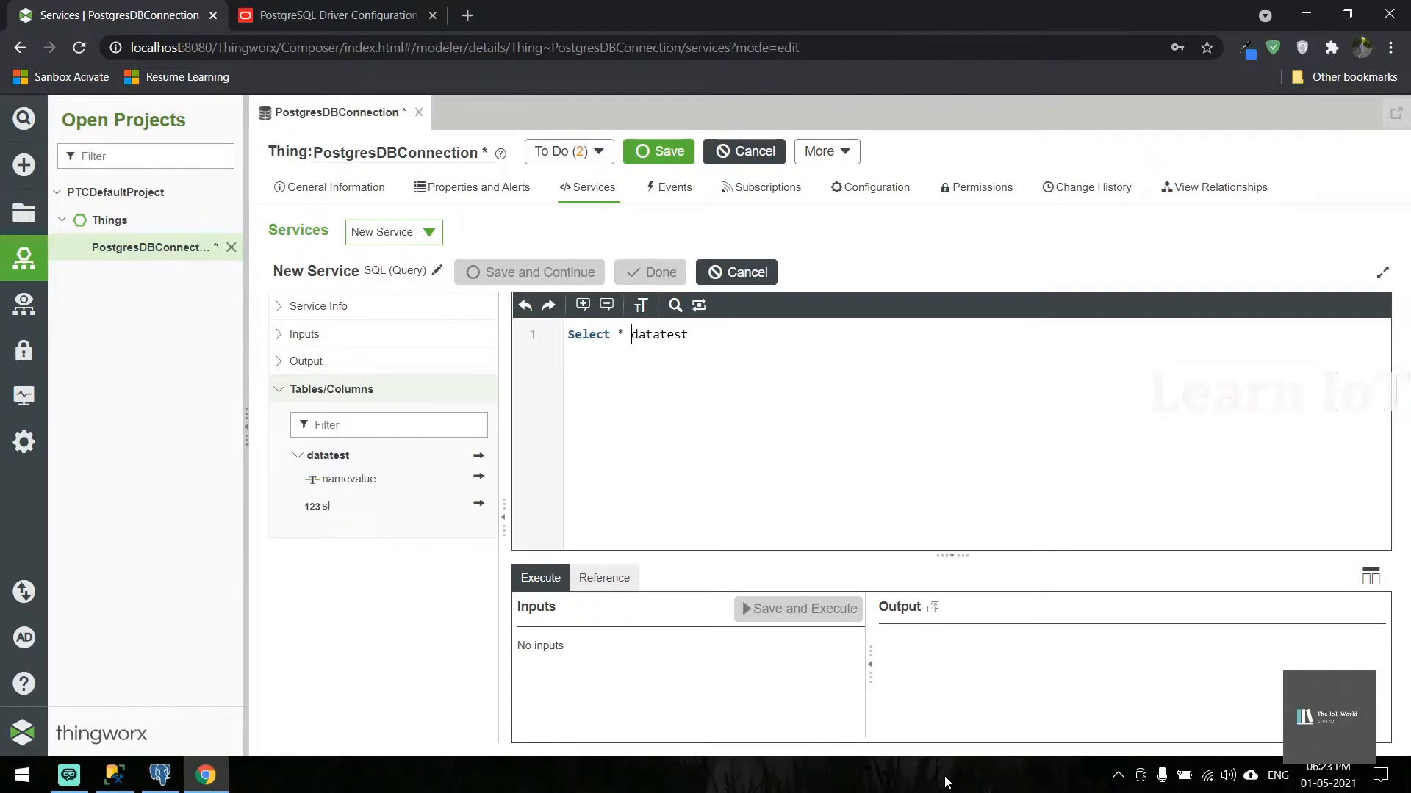
type("from")
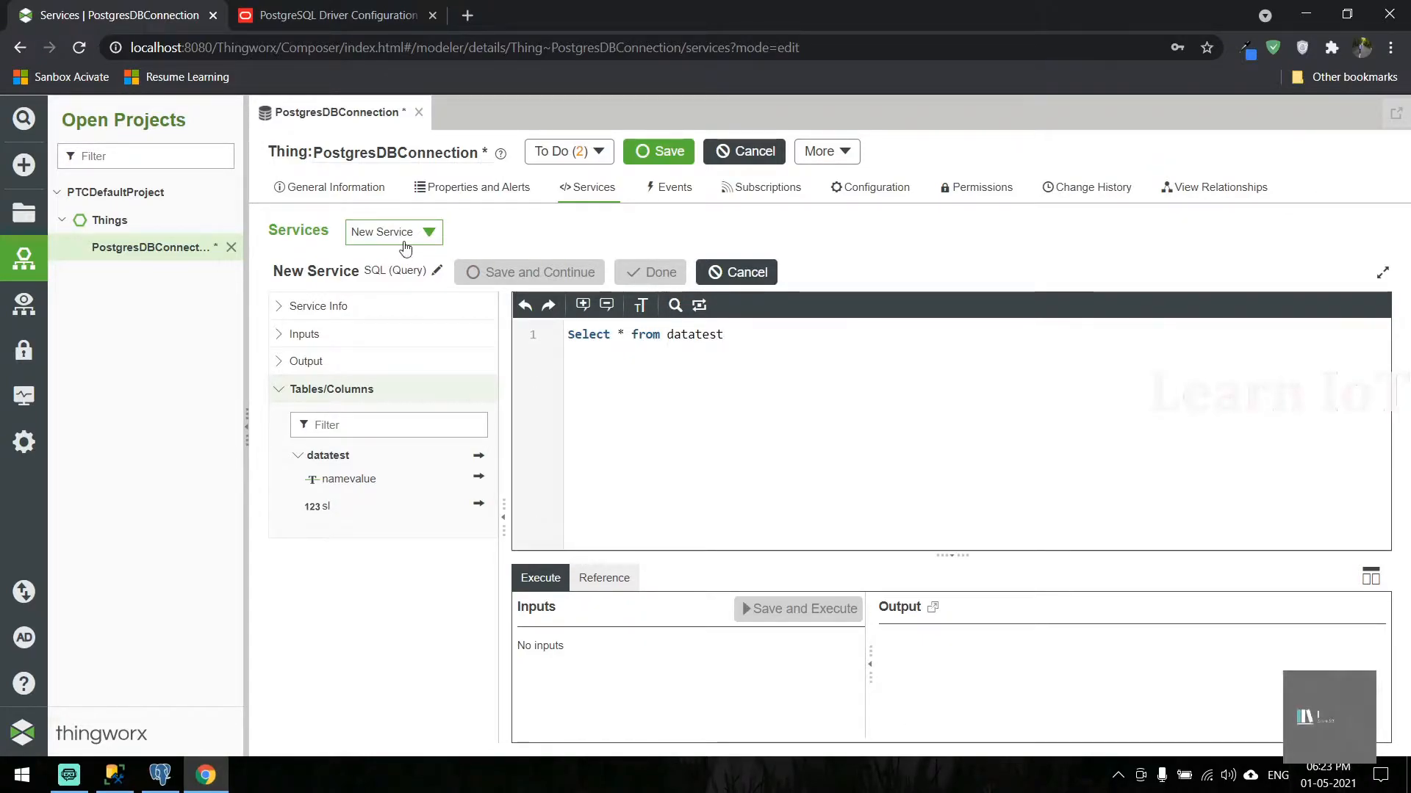
left_click(317, 306)
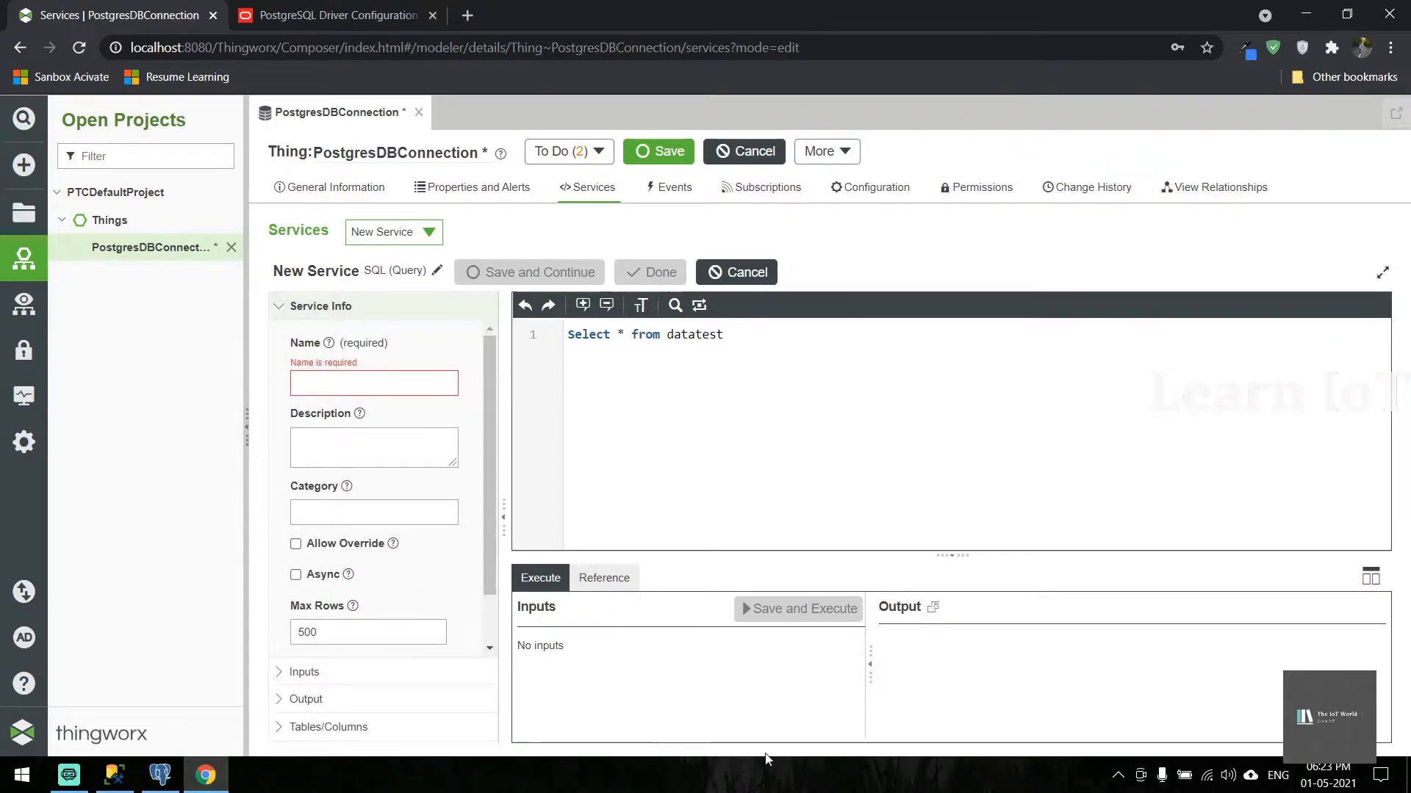
type("test2")
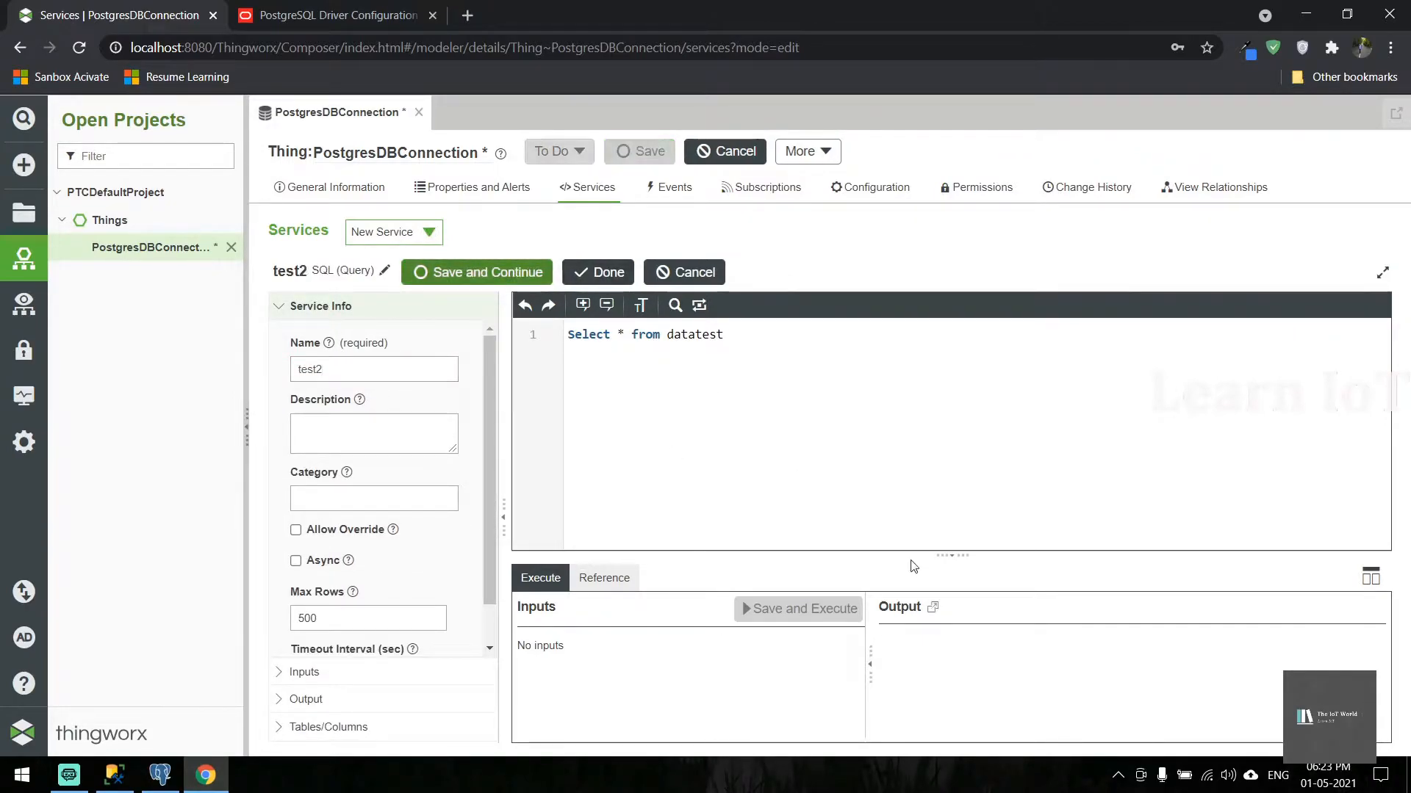
left_click(797, 609)
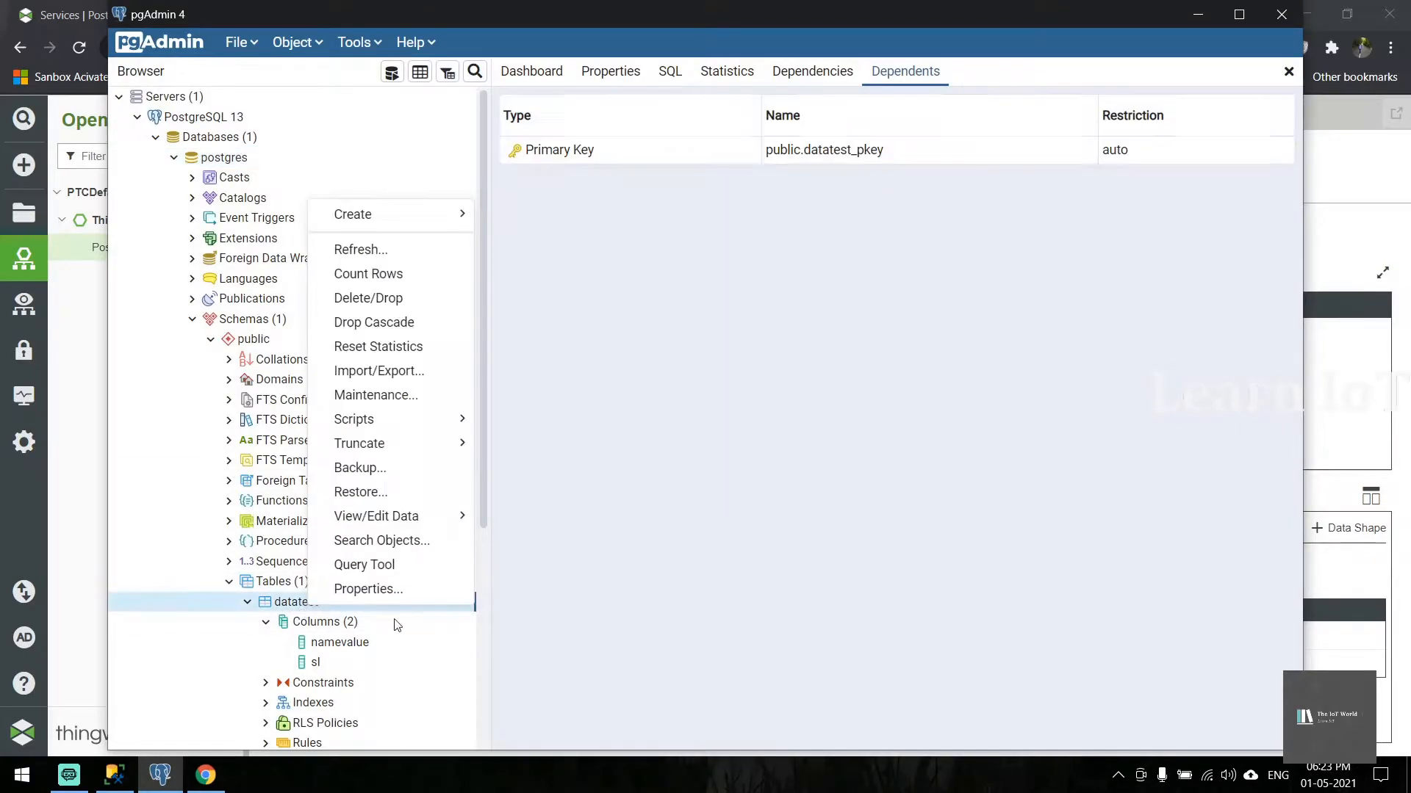
Open a pgAdmin query editor on postgres and write Select * from datatest.
left_click(364, 565)
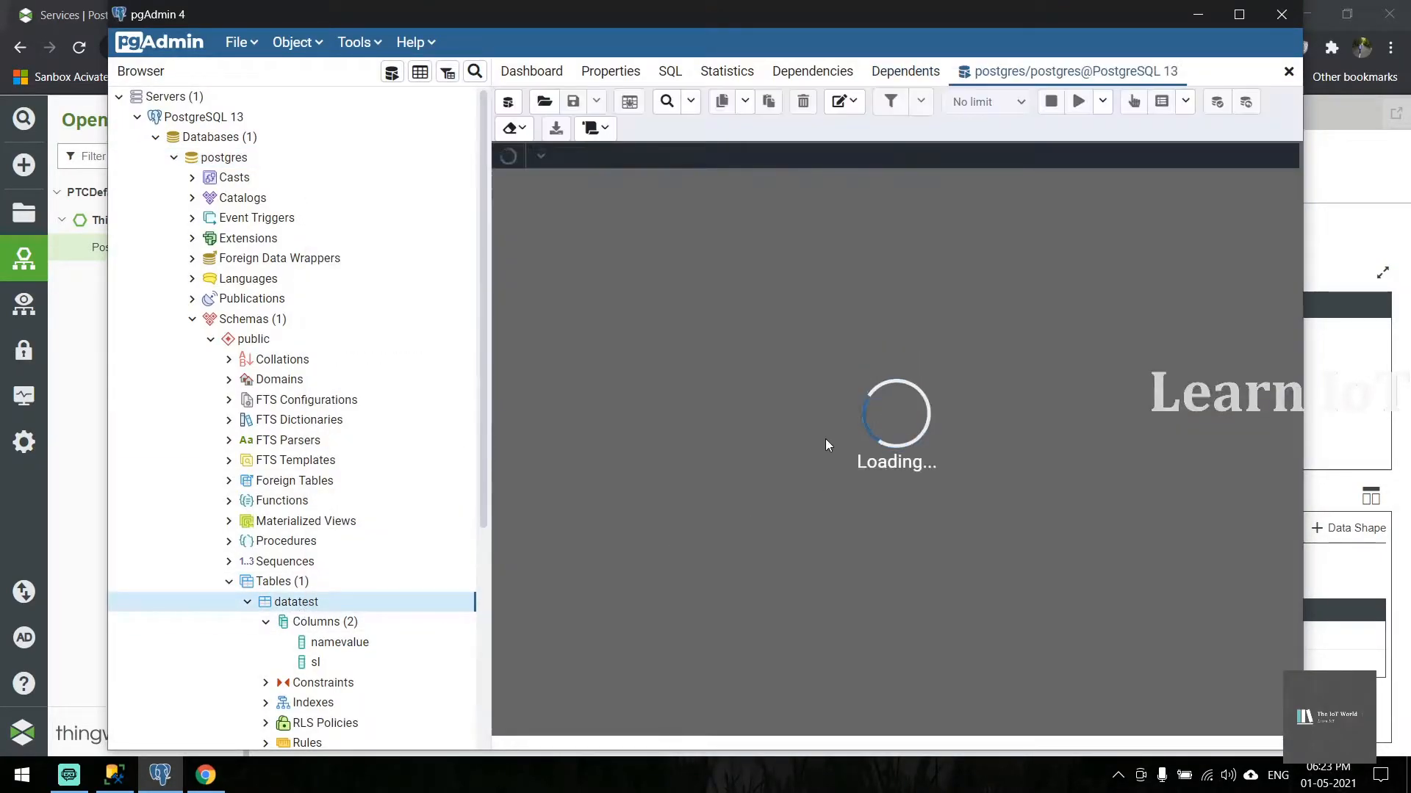
type("S")
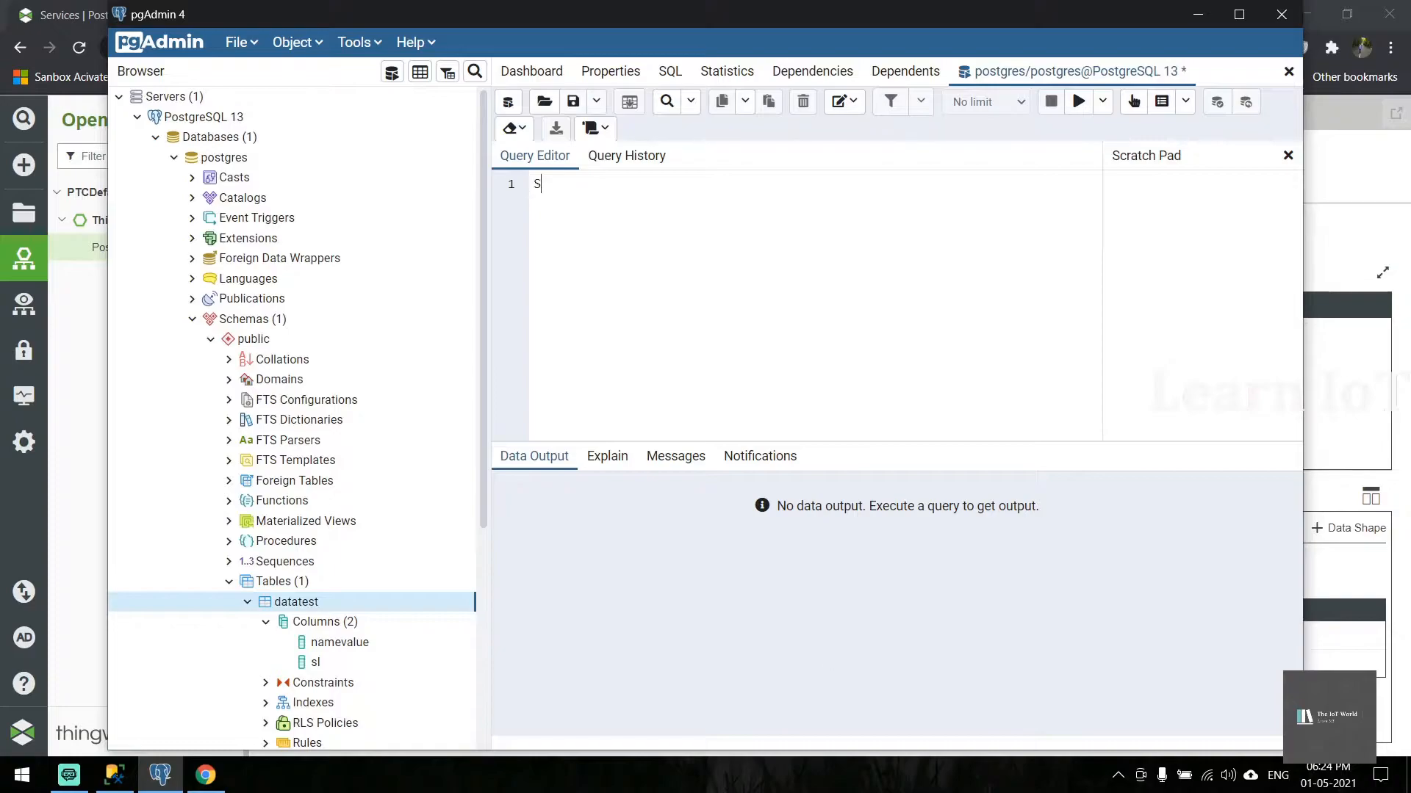
type("elect")
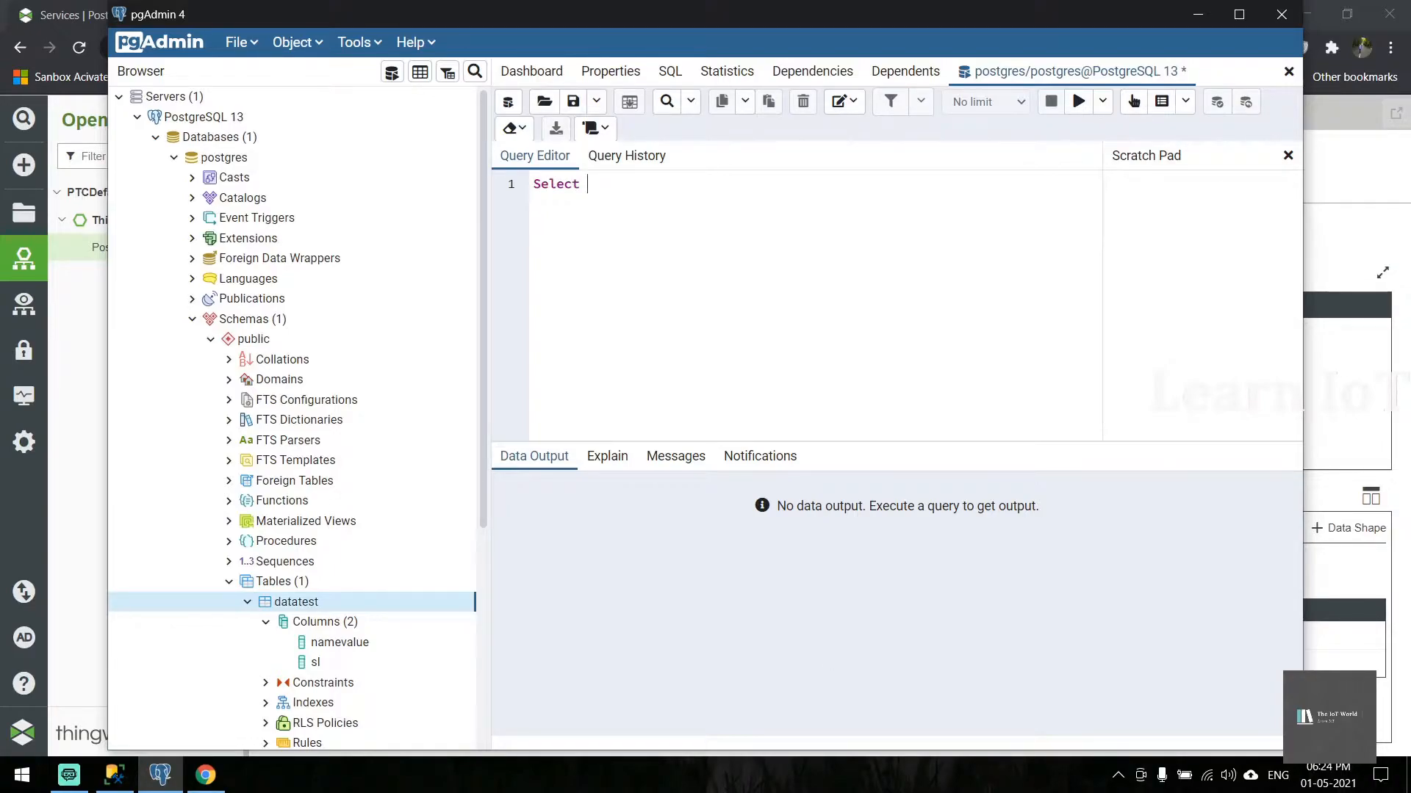
type("* from dat")
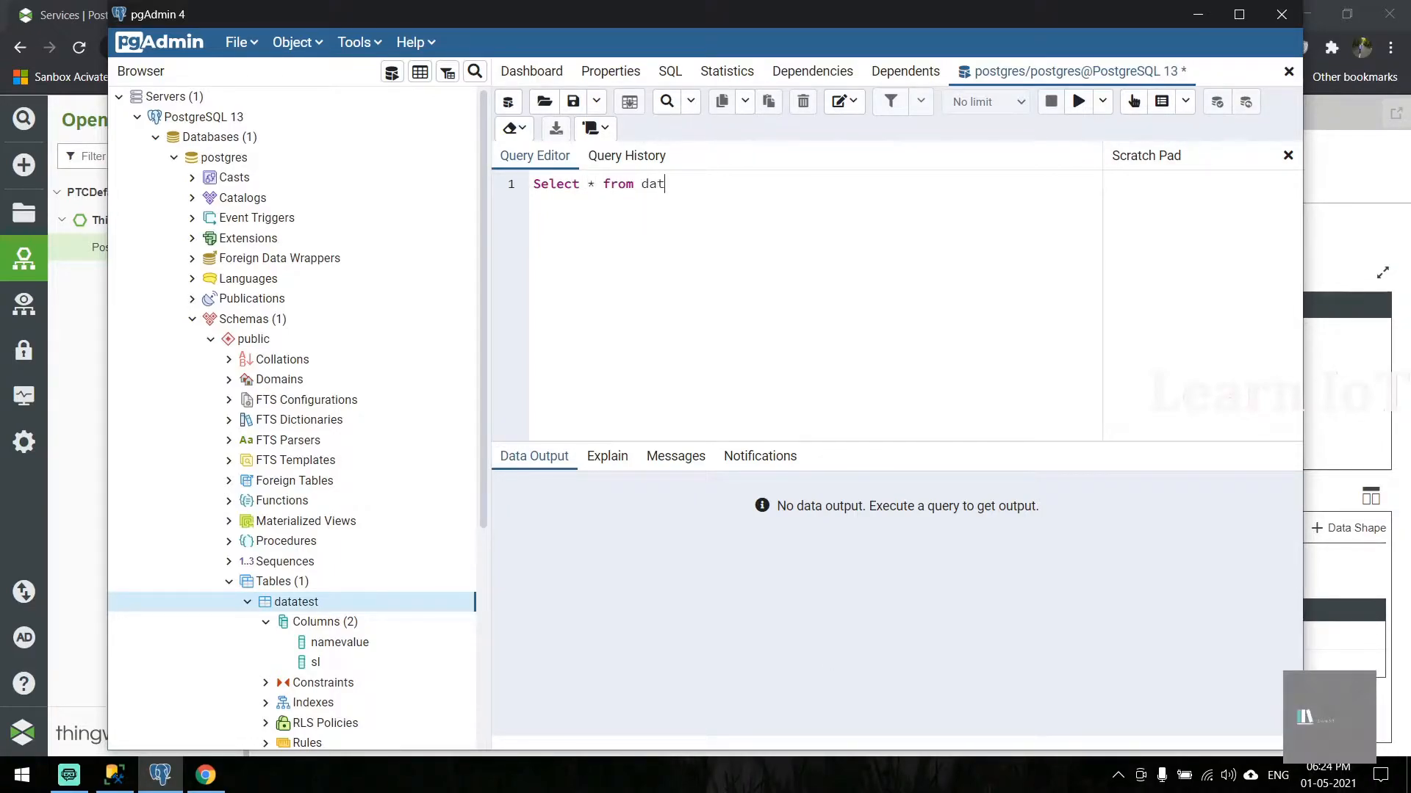
type("atest")
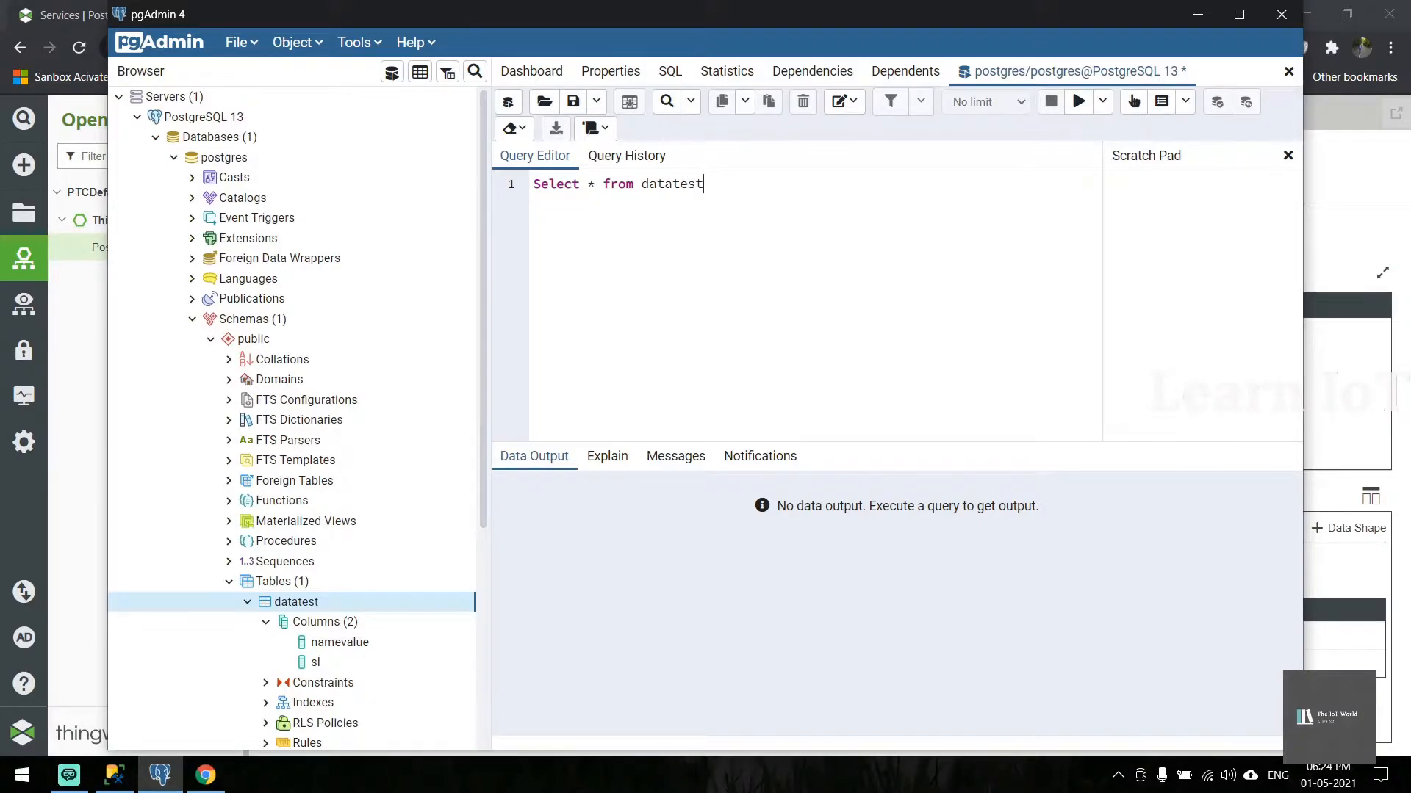
left_click(1077, 101)
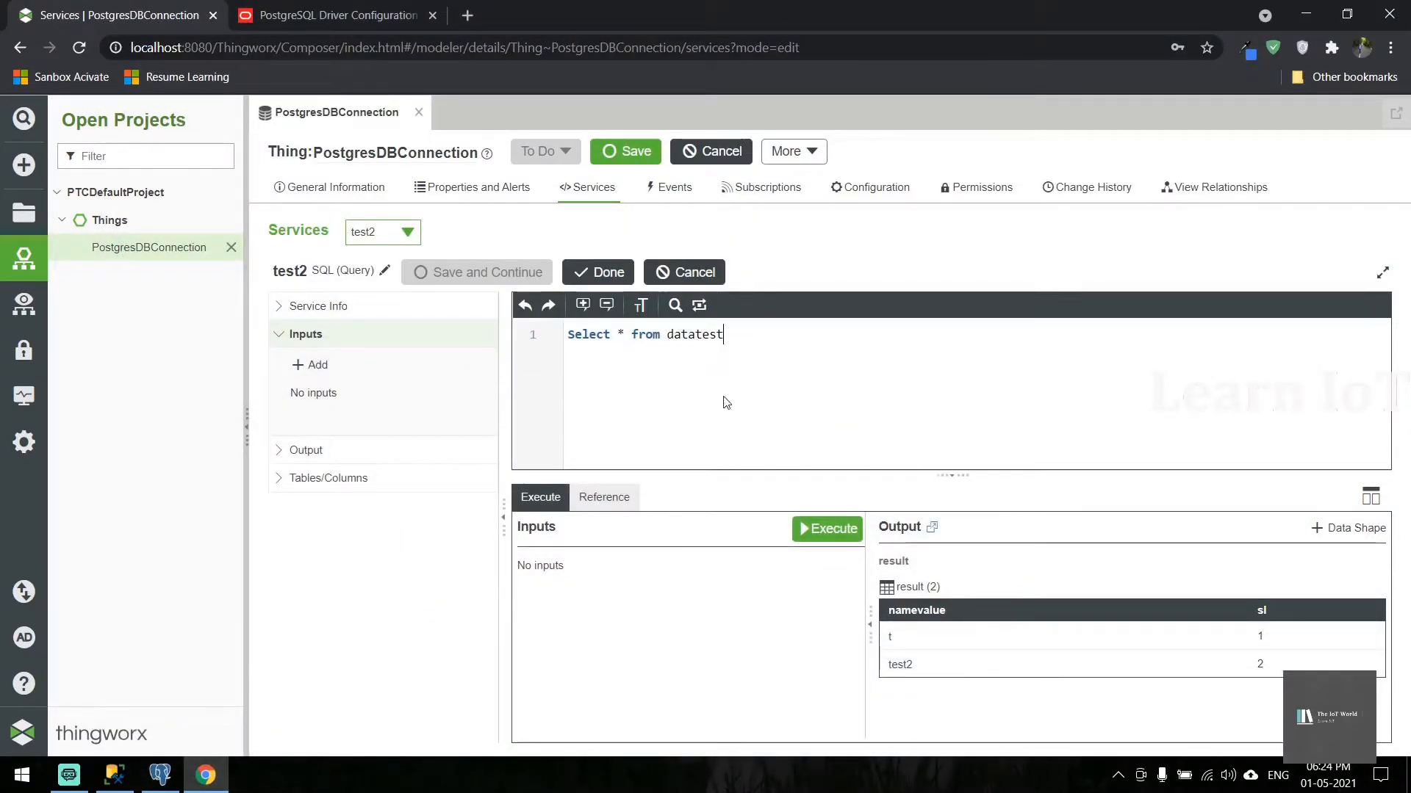
mouse_move(576, 232)
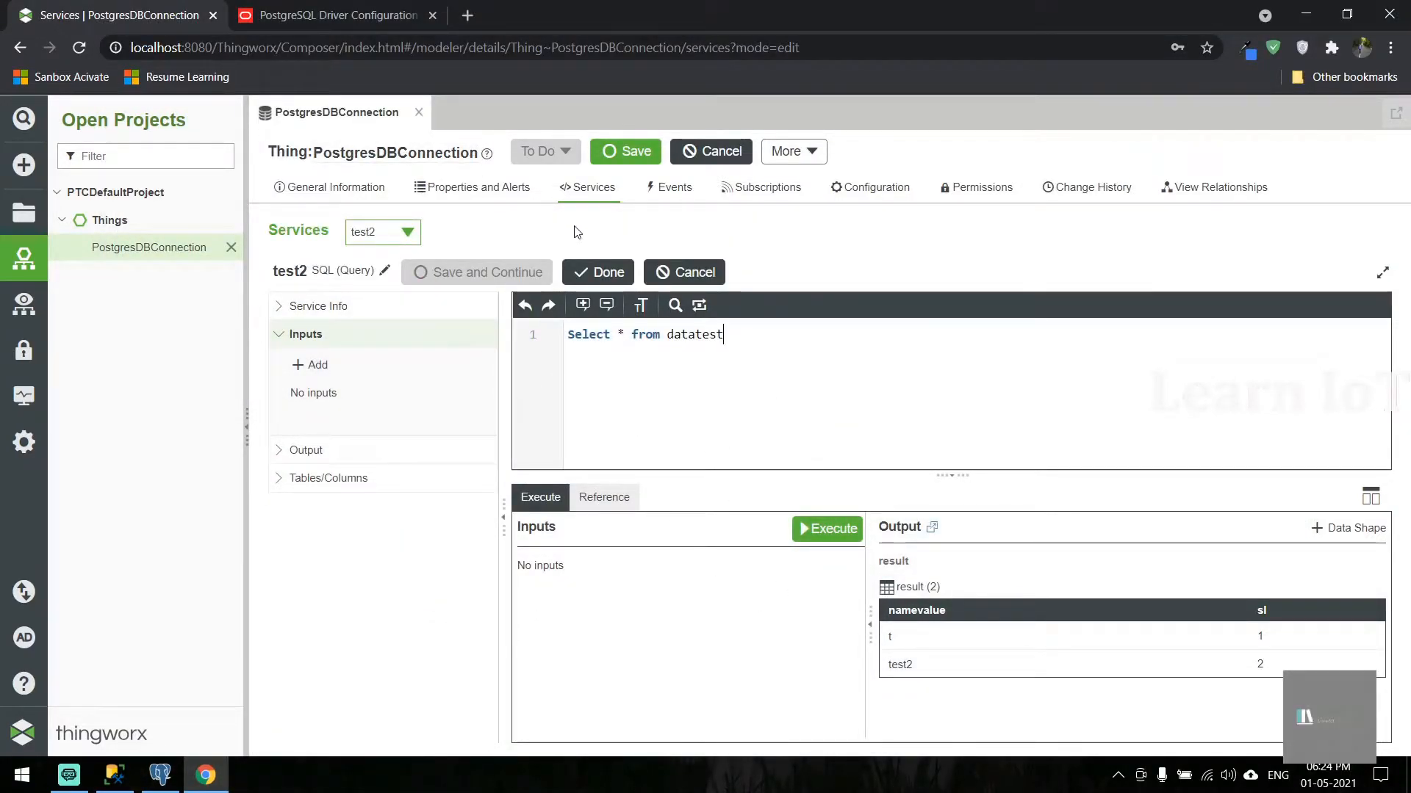
mouse_move(421, 115)
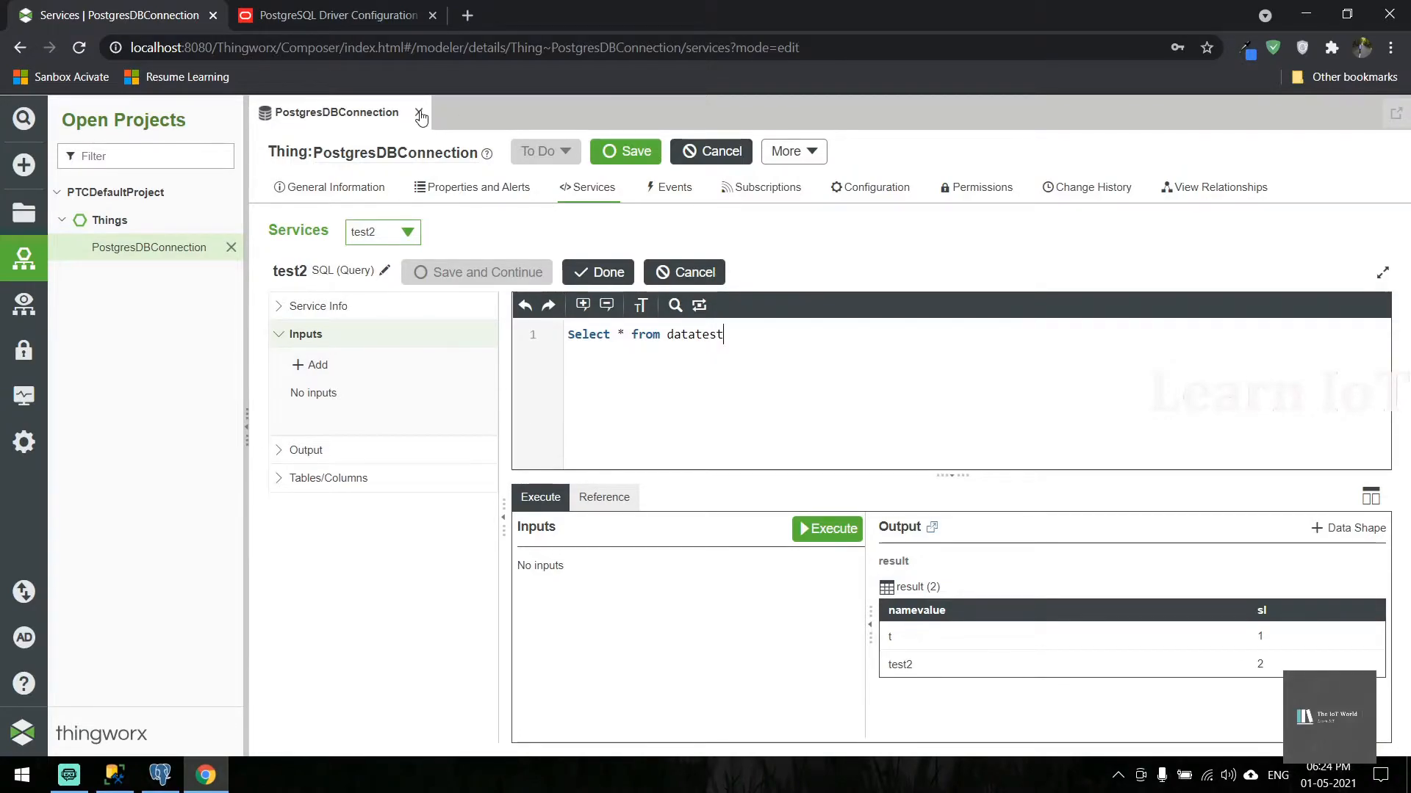
Close PostgresDBConnection, then create and save the Database thing MSSQLDBConnection in PTCDefaultProject.
left_click(420, 115)
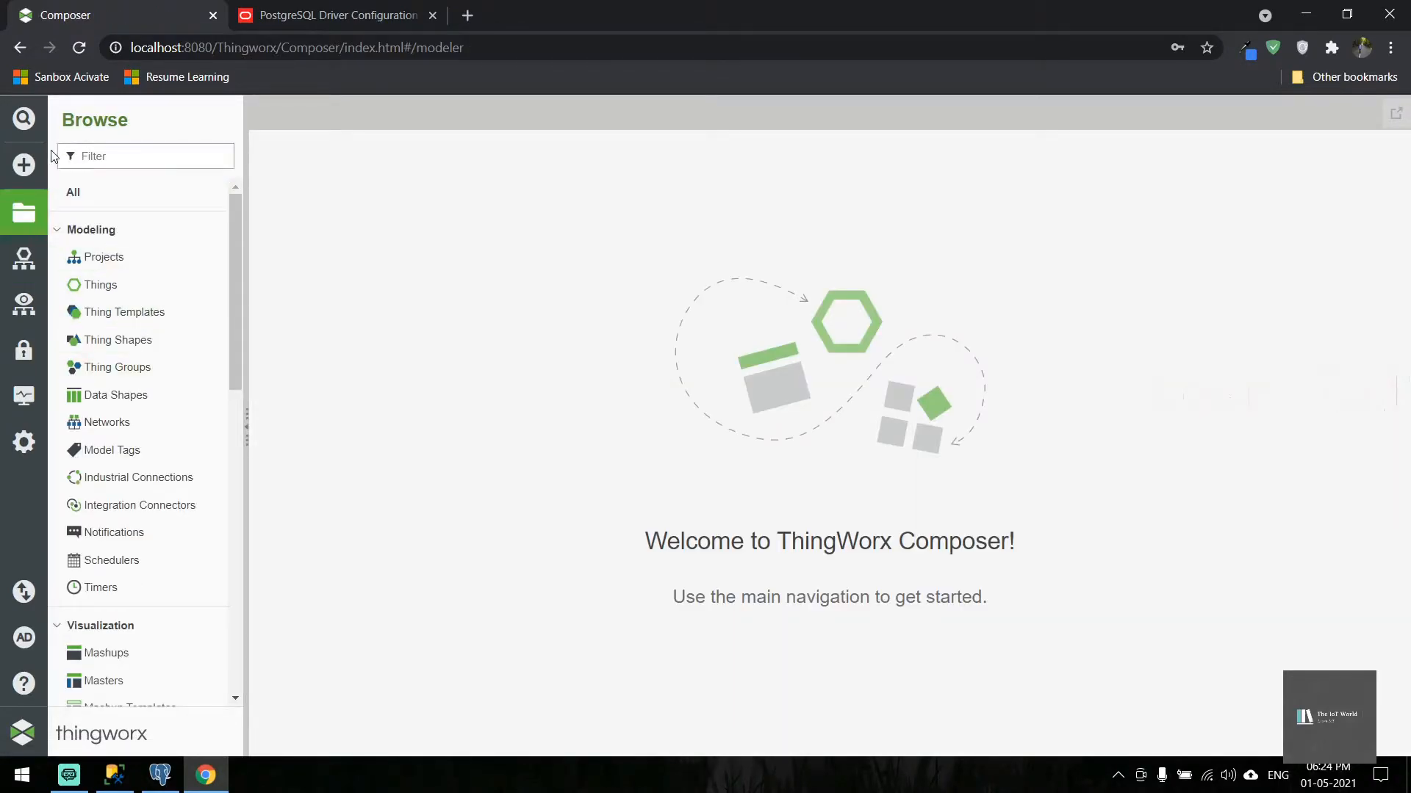
left_click(23, 165)
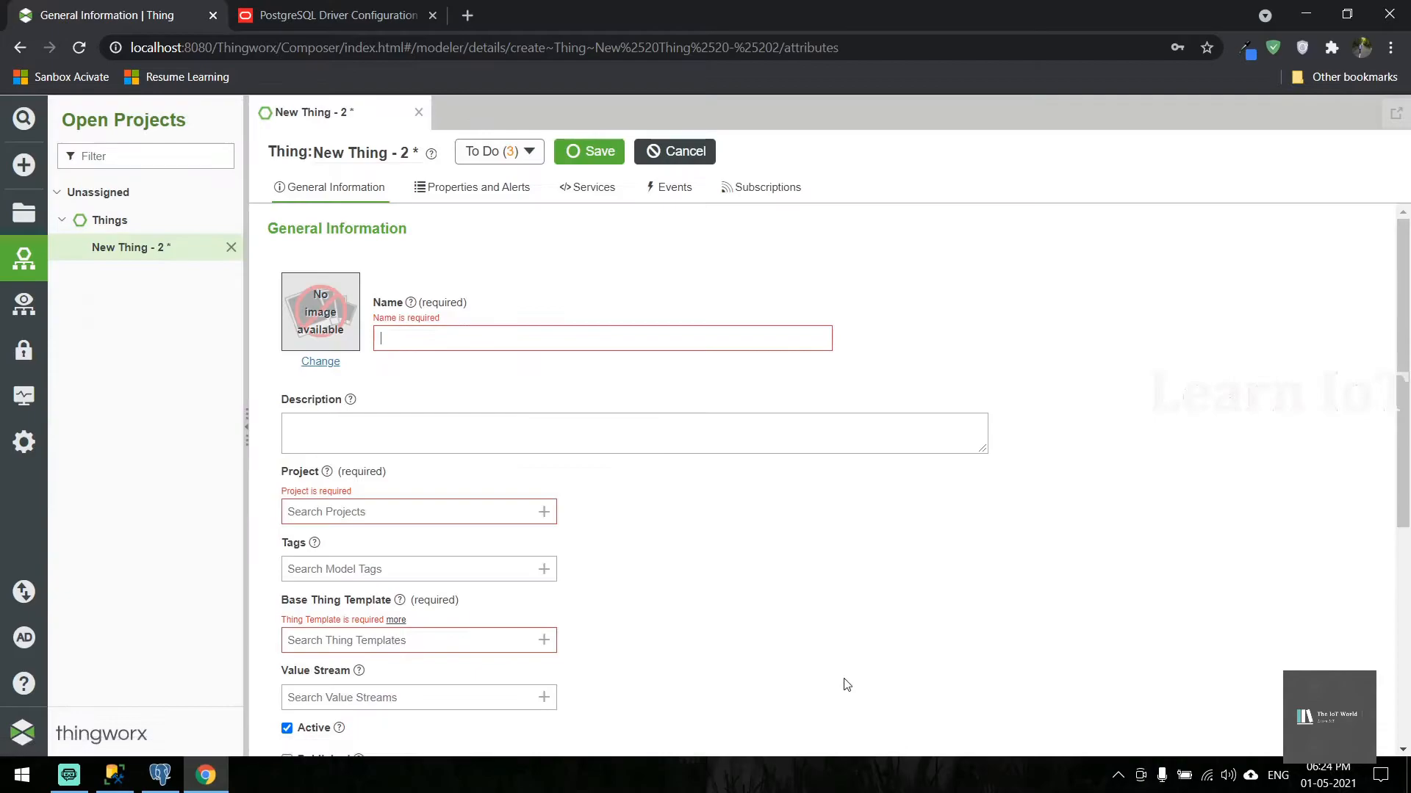
type("MSSQLDBCOnnectio")
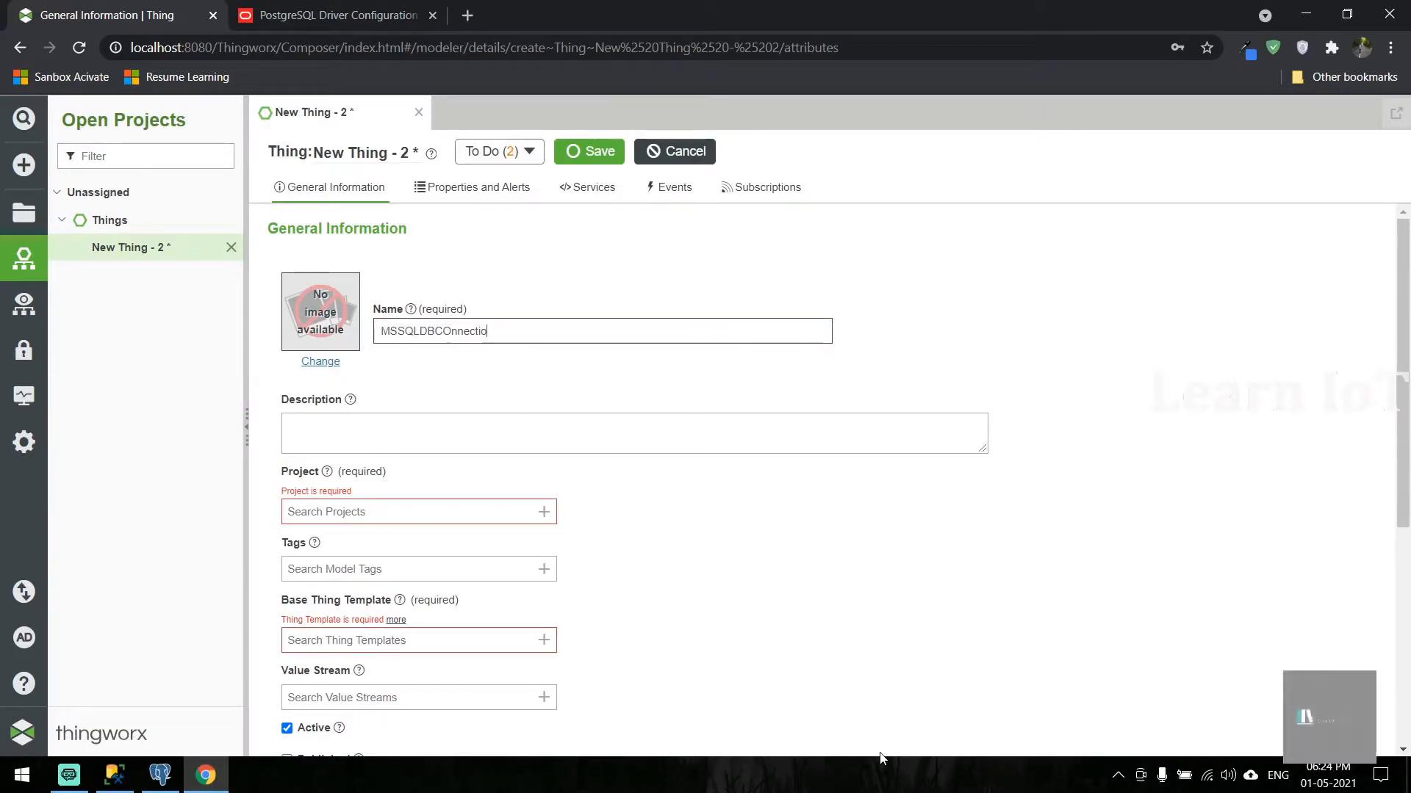
key("Backspace")
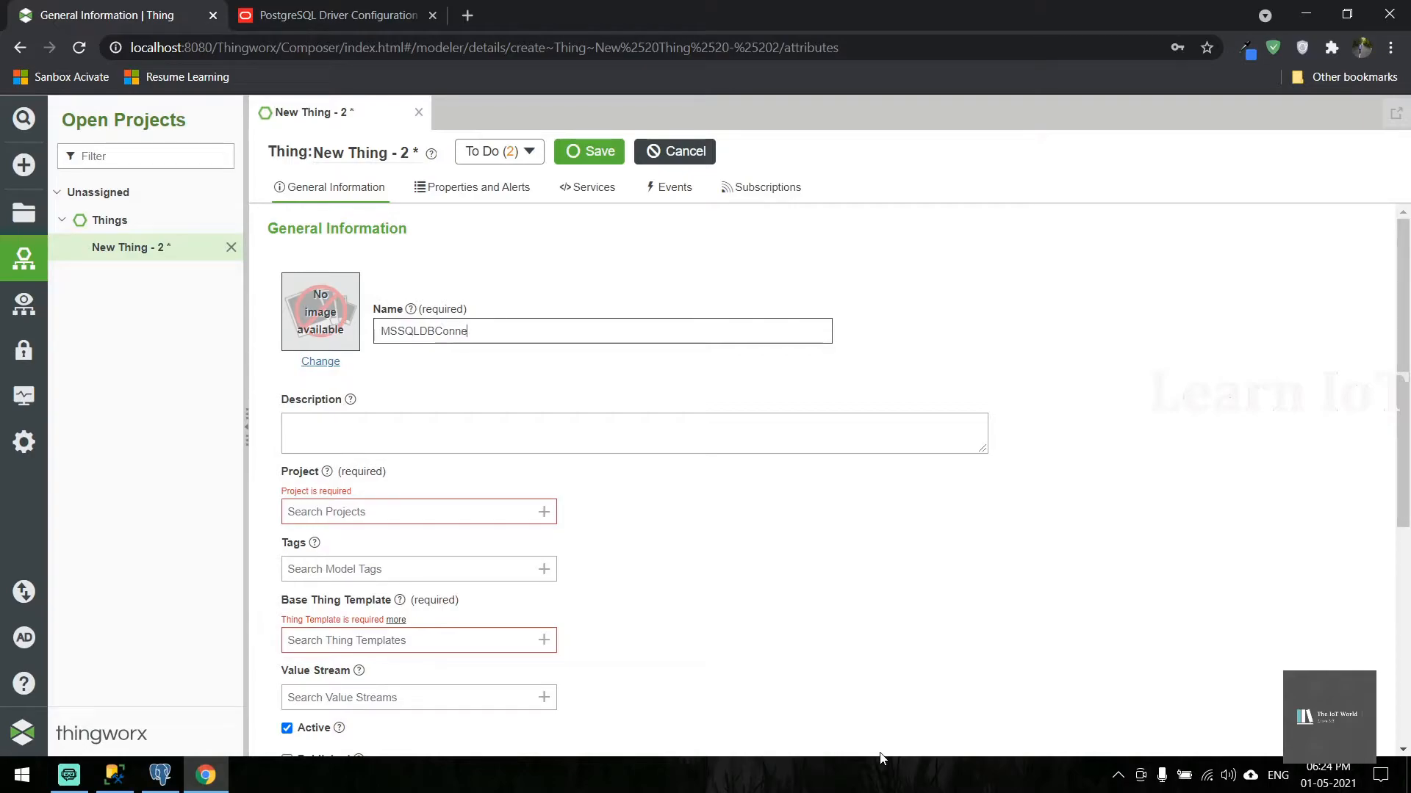
type("ction")
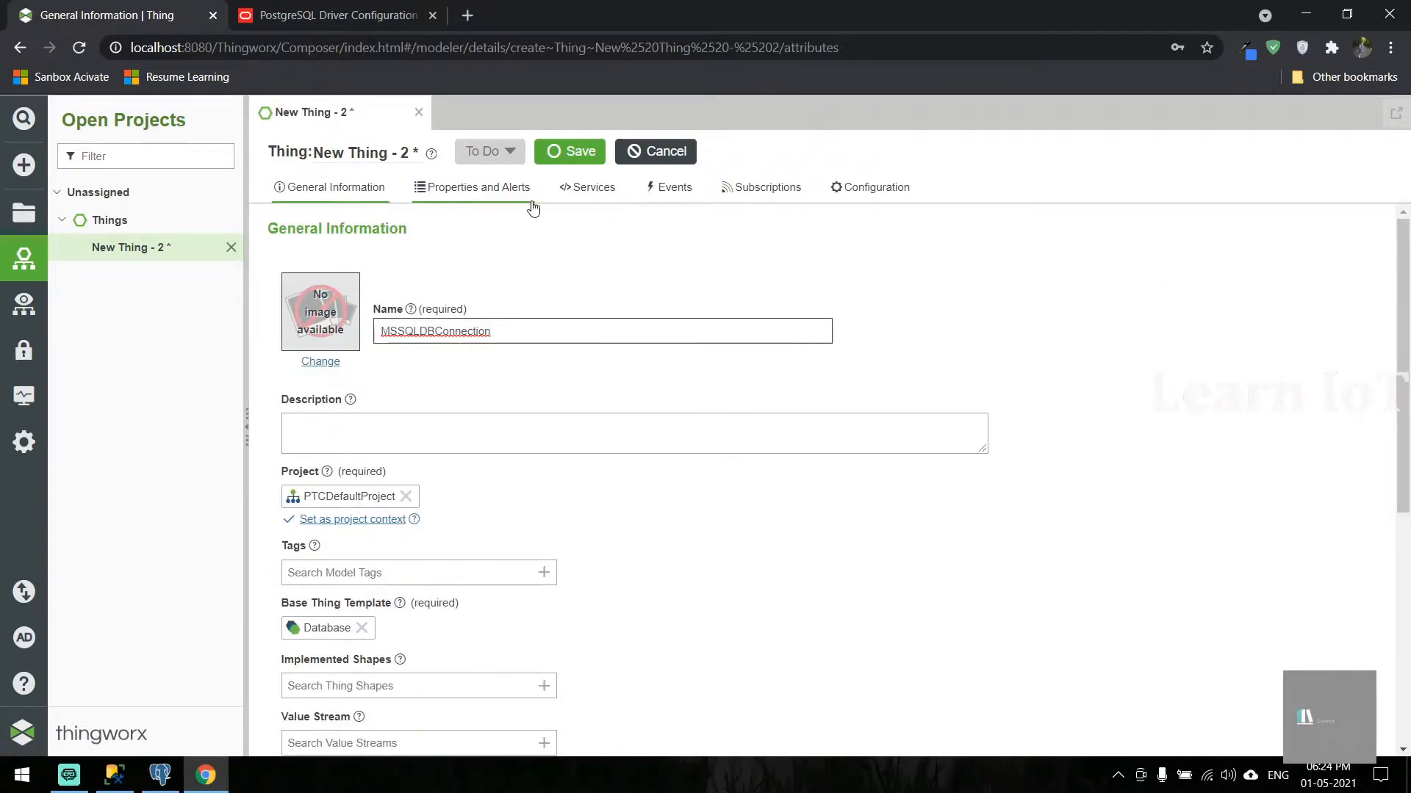
left_click(569, 151)
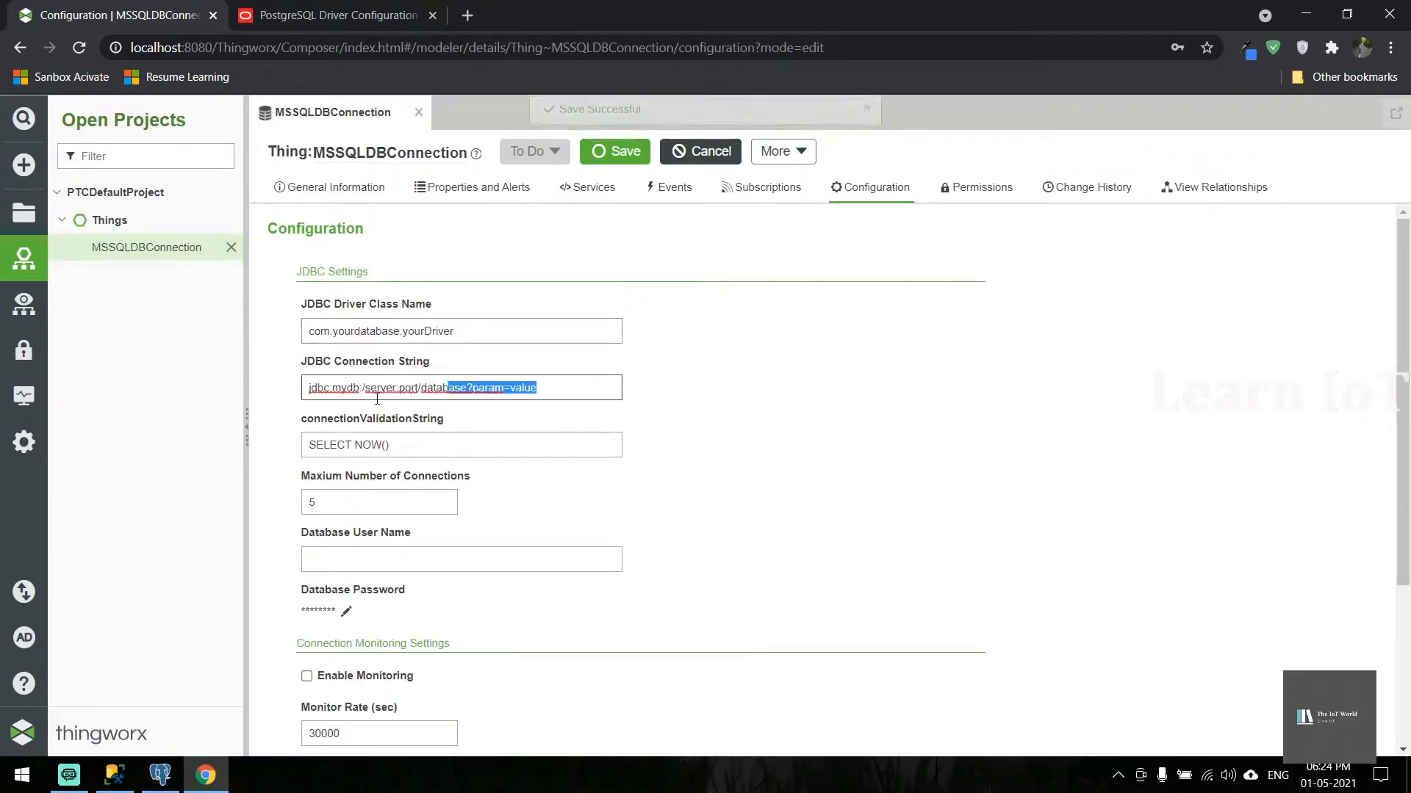
left_click(461, 332)
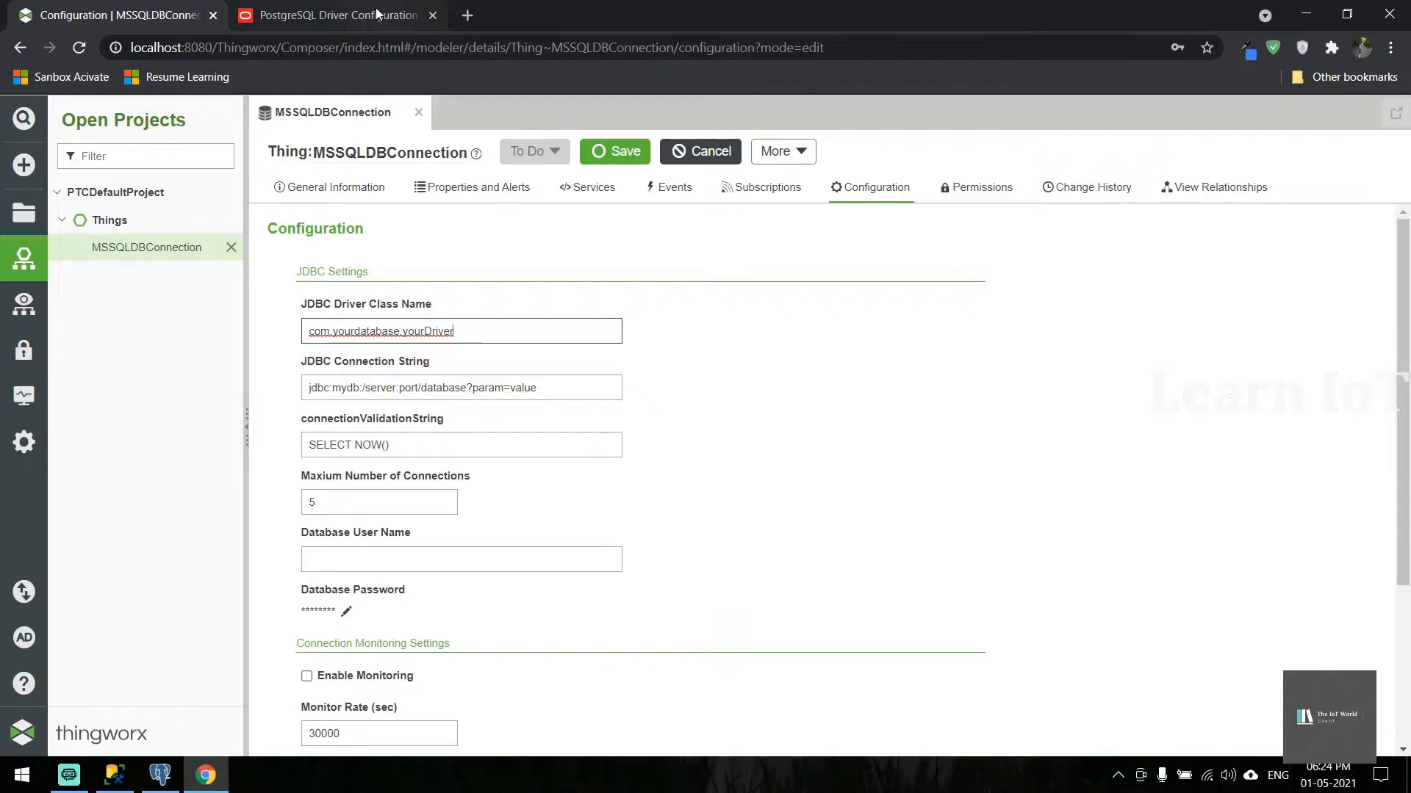
Search for the SQL Server connection string and scroll to the connection URL examples.
left_click(332, 16)
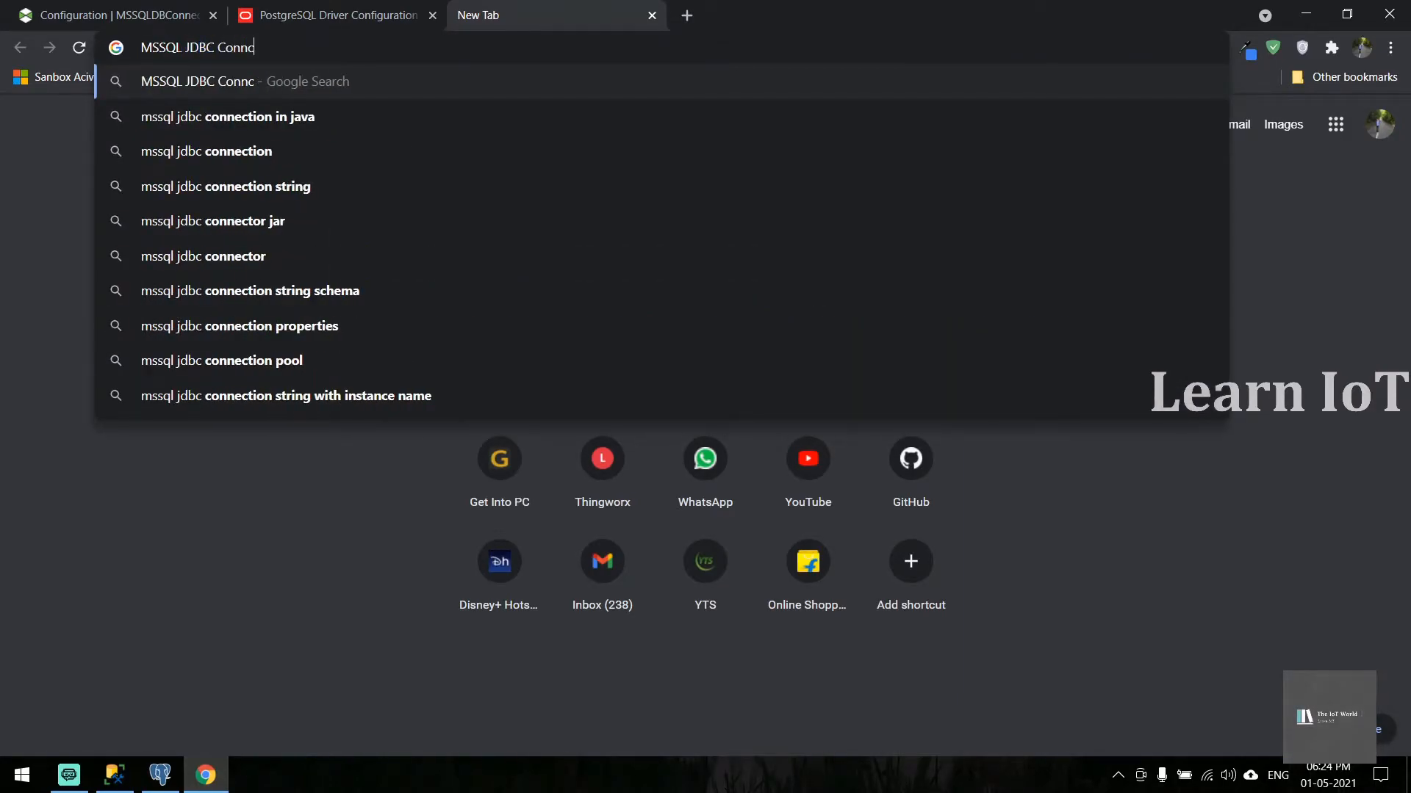
type("tion s")
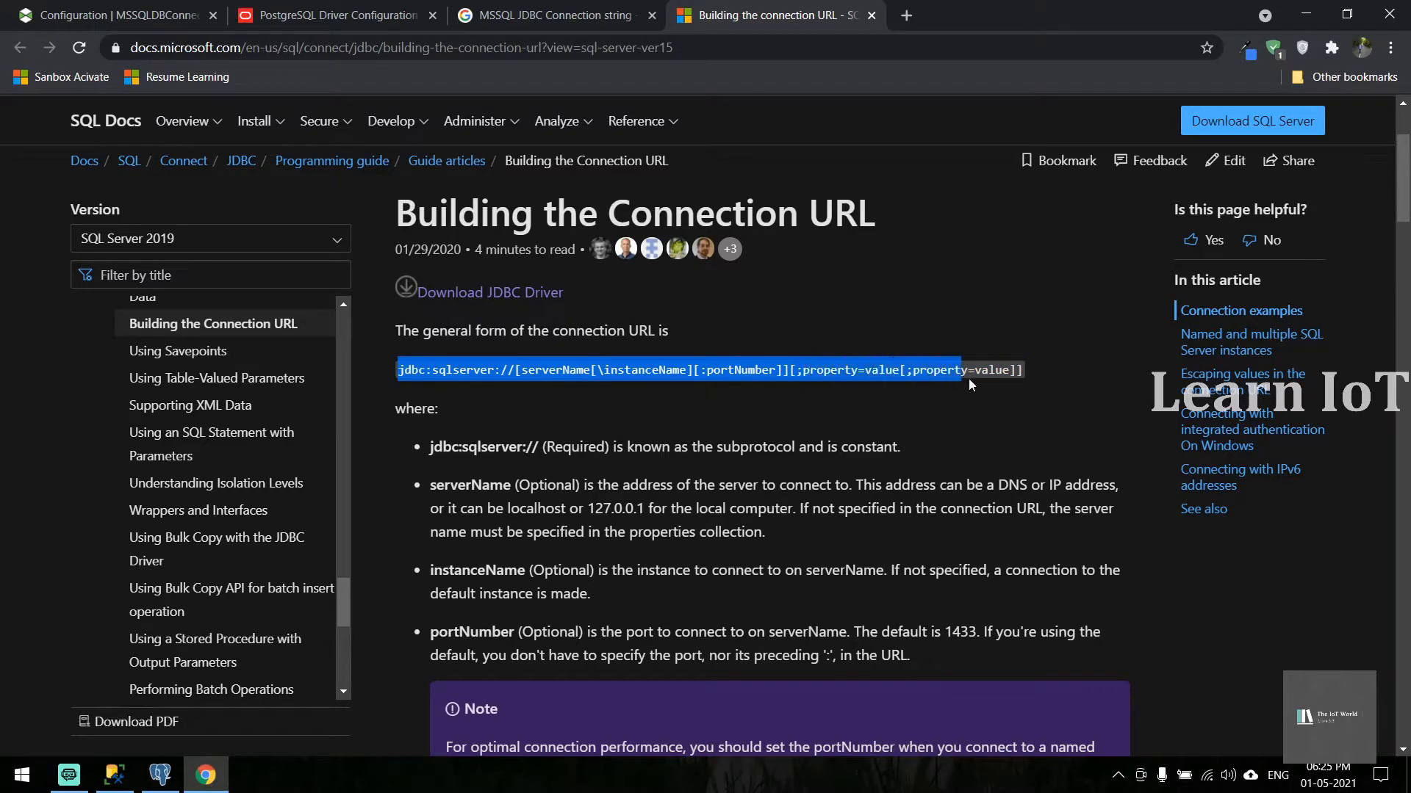
scroll("down", 3)
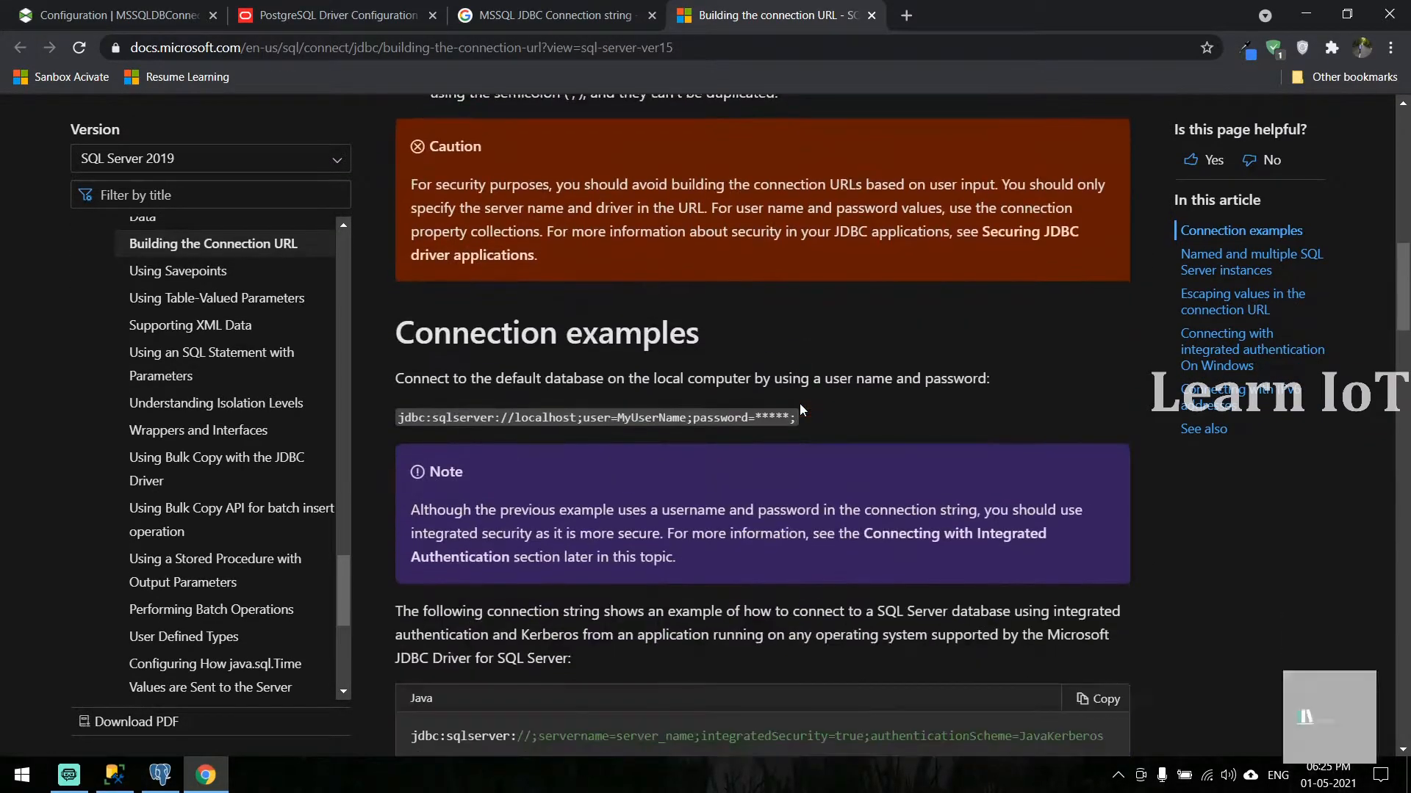
scroll("down", 3)
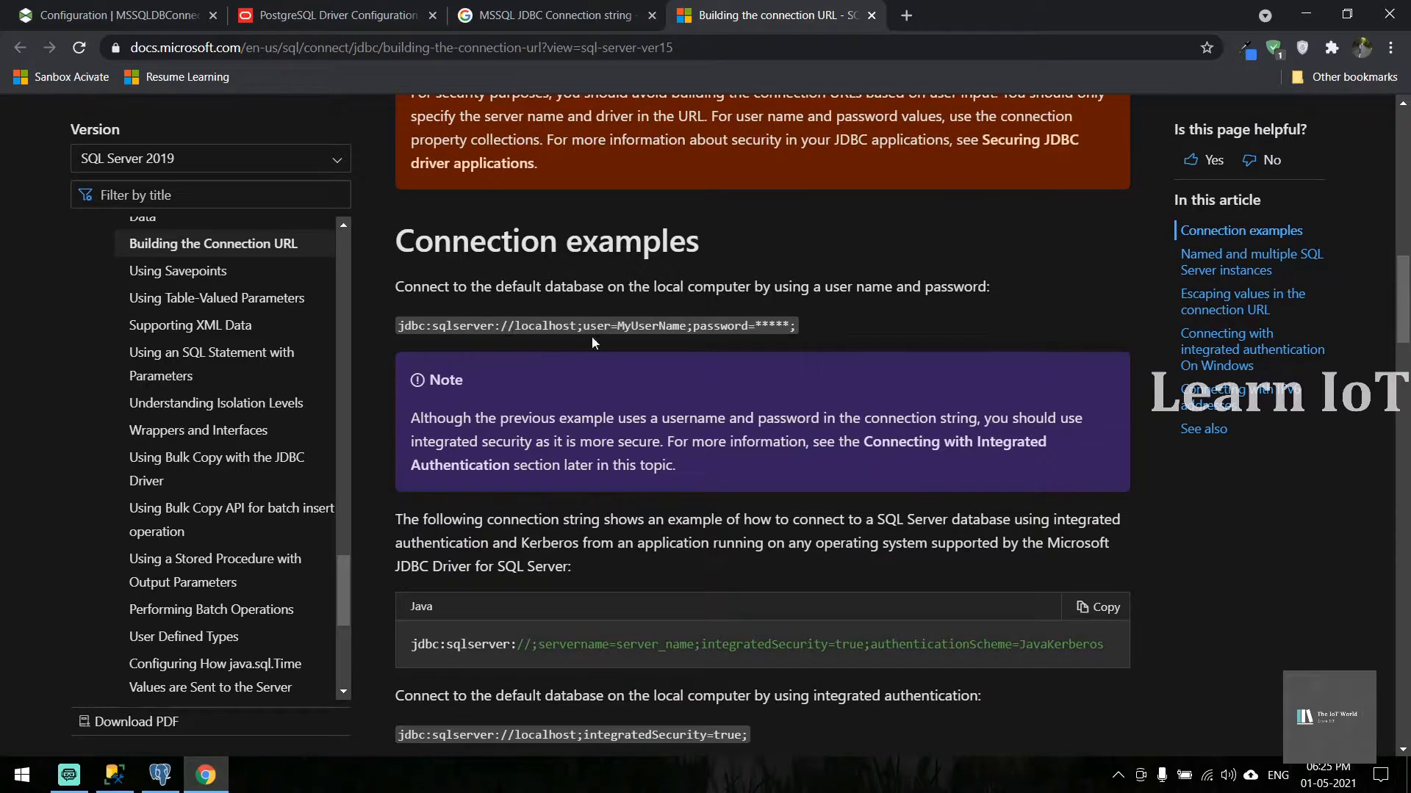
scroll("down", 3)
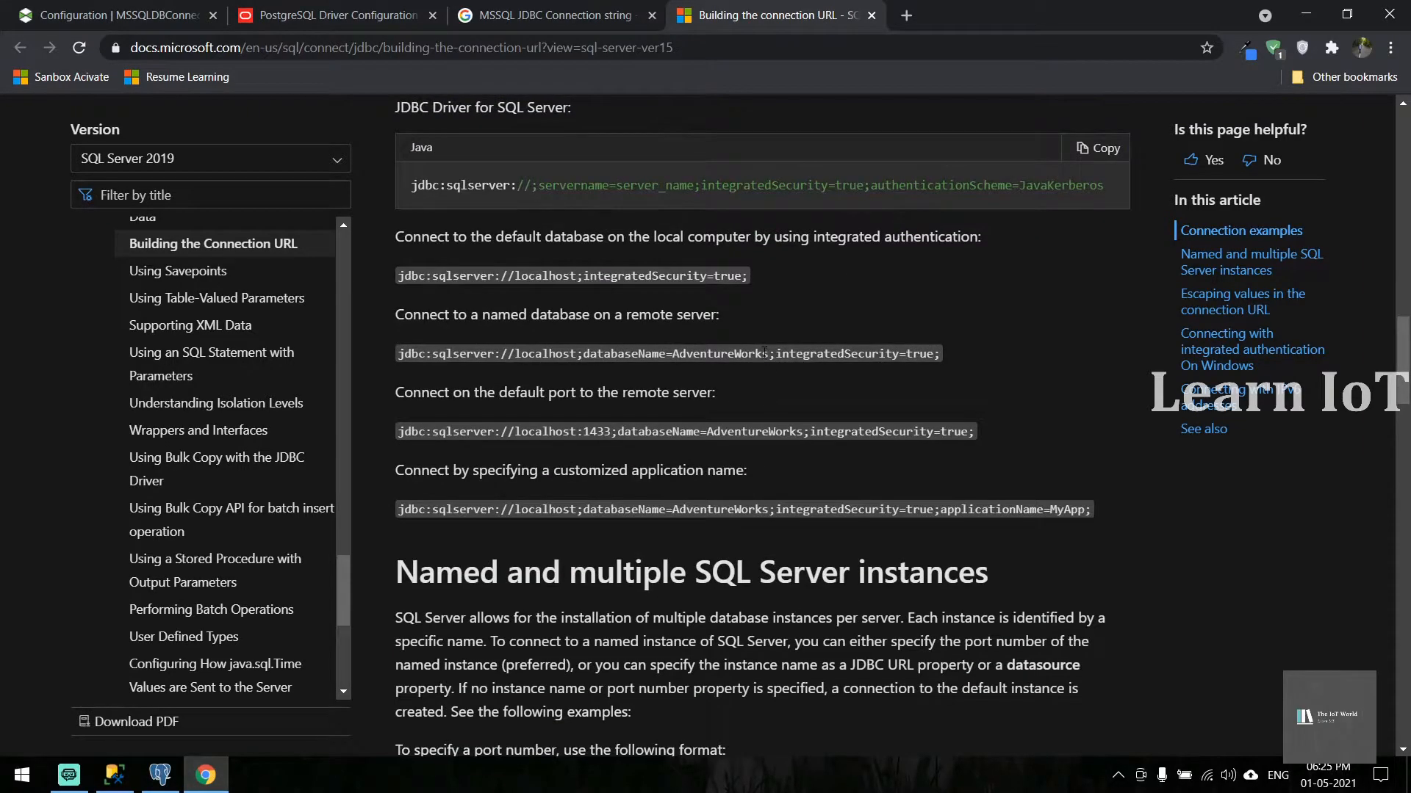
scroll("down", 3)
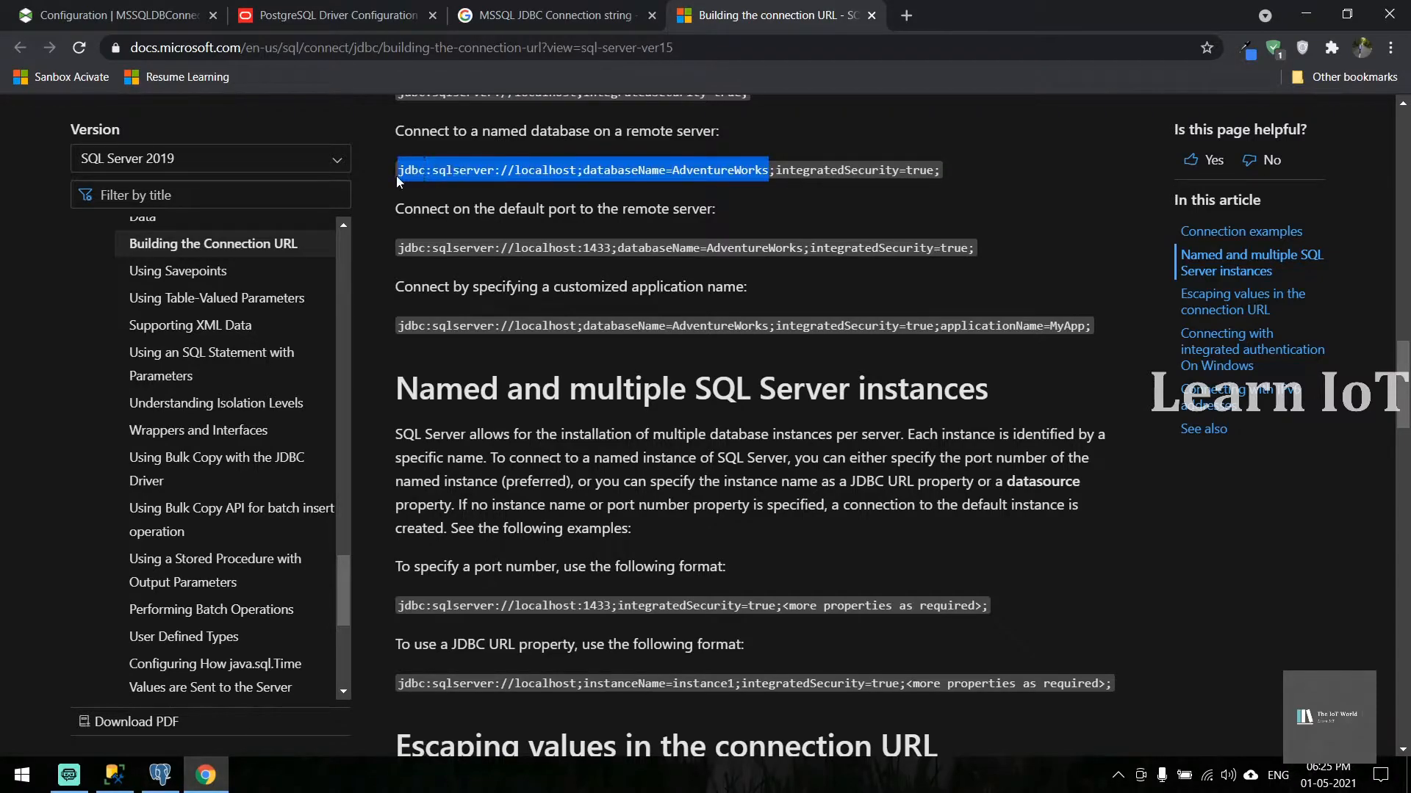
left_click(333, 15)
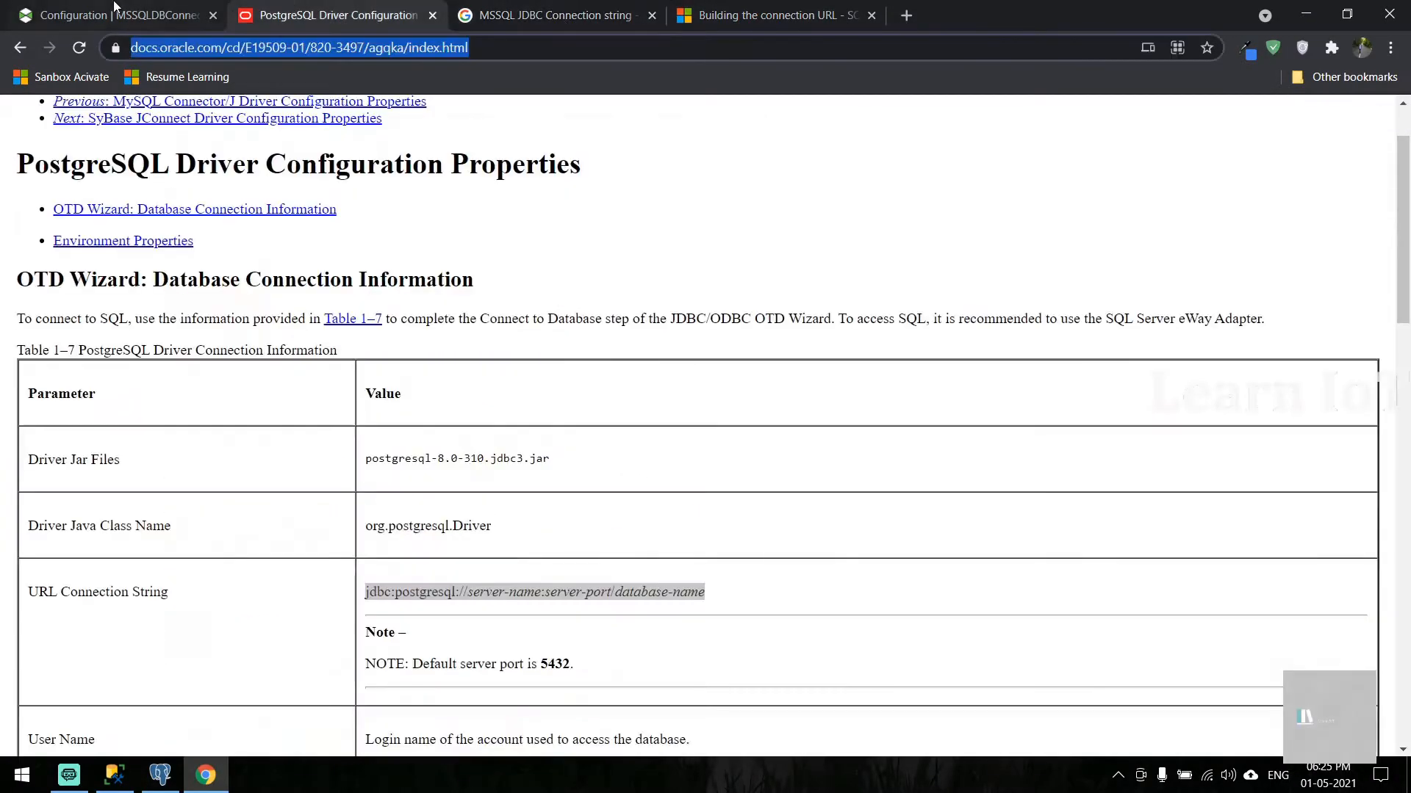
Enter jdbc:sqlserver://localhost:1433;databaseName=testdb as the JDBC connection string.
left_click(108, 16)
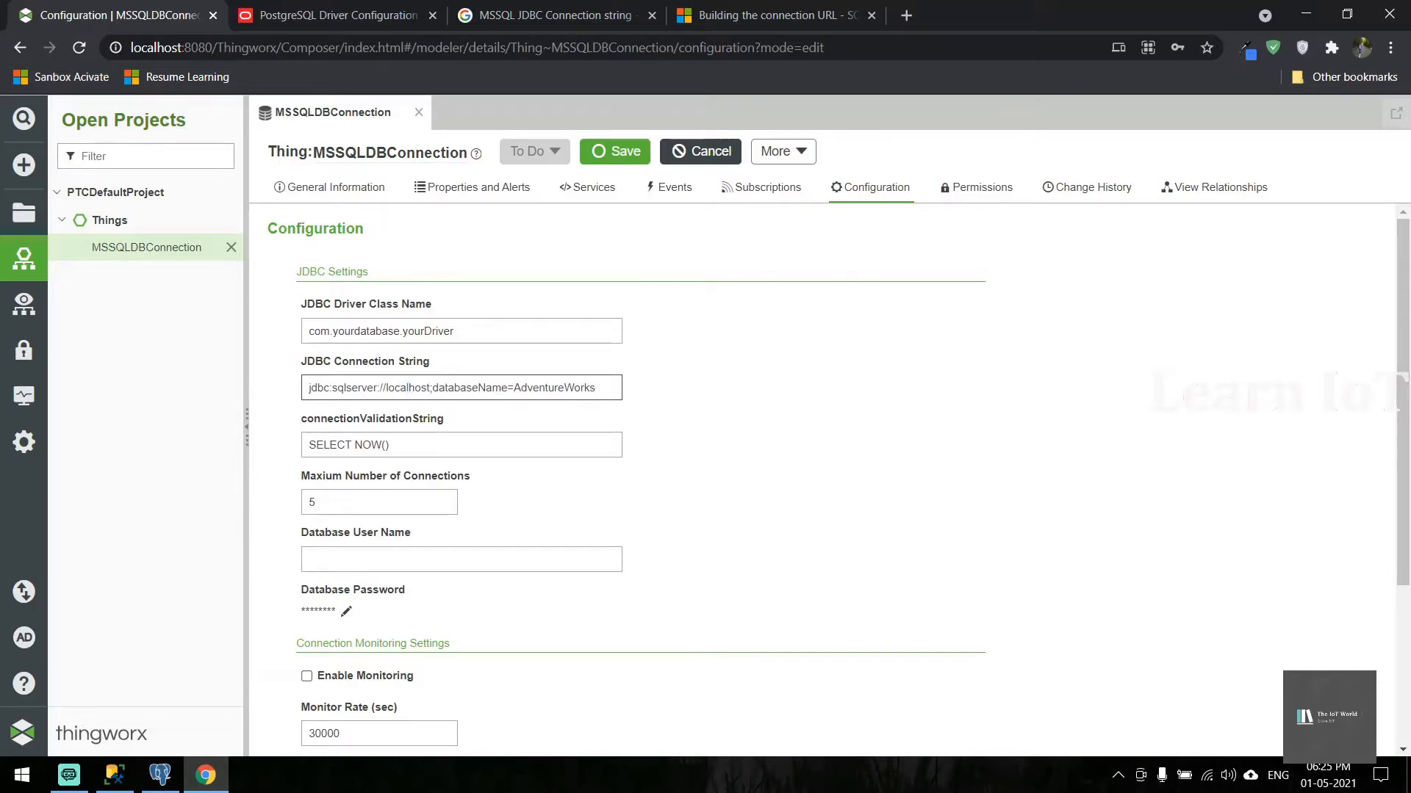
type(":1433")
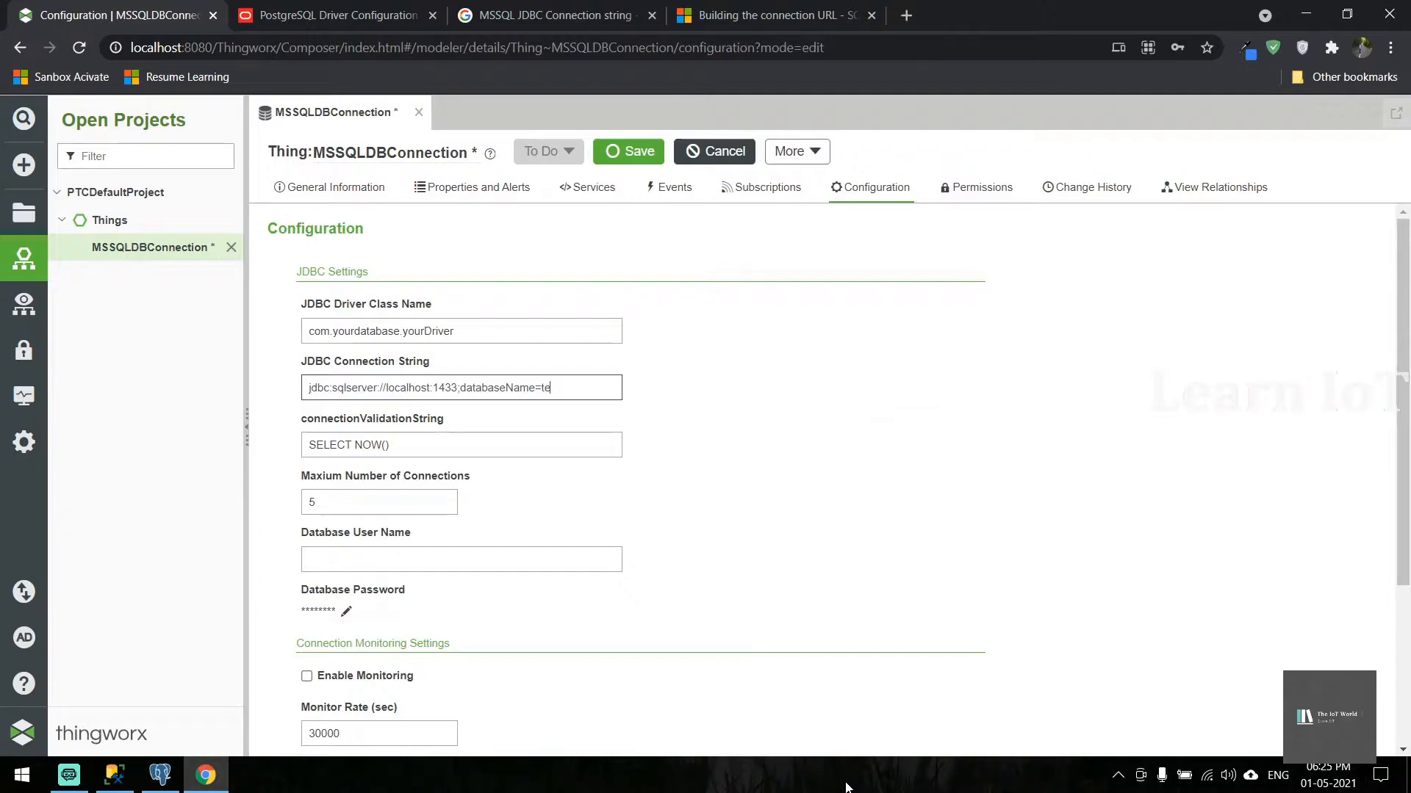
type("stdb")
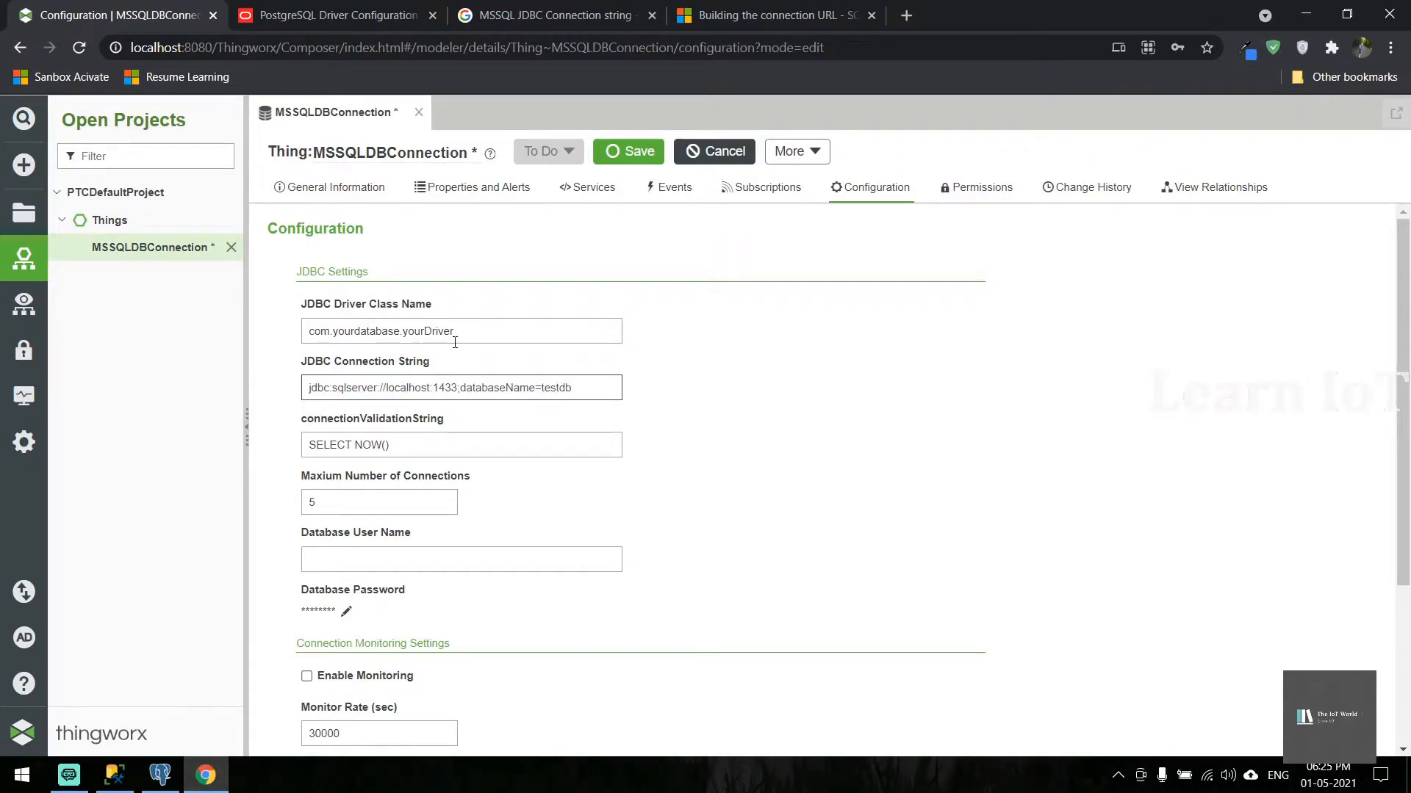
left_click(553, 15)
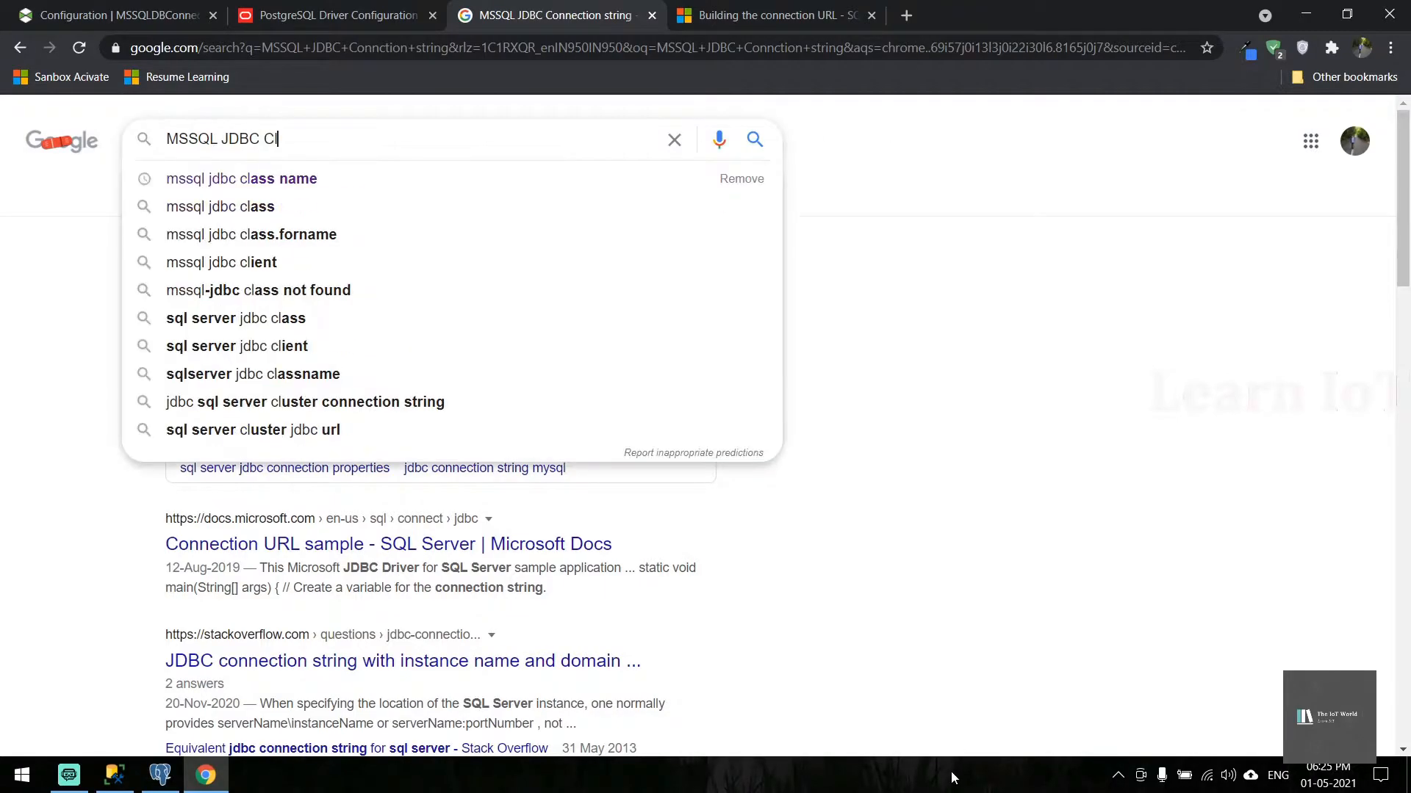
Search 'mssql jdbc class name' and select com.microsoft.sqlserver.jdbc.SQLServerDriver in the results.
left_click(241, 178)
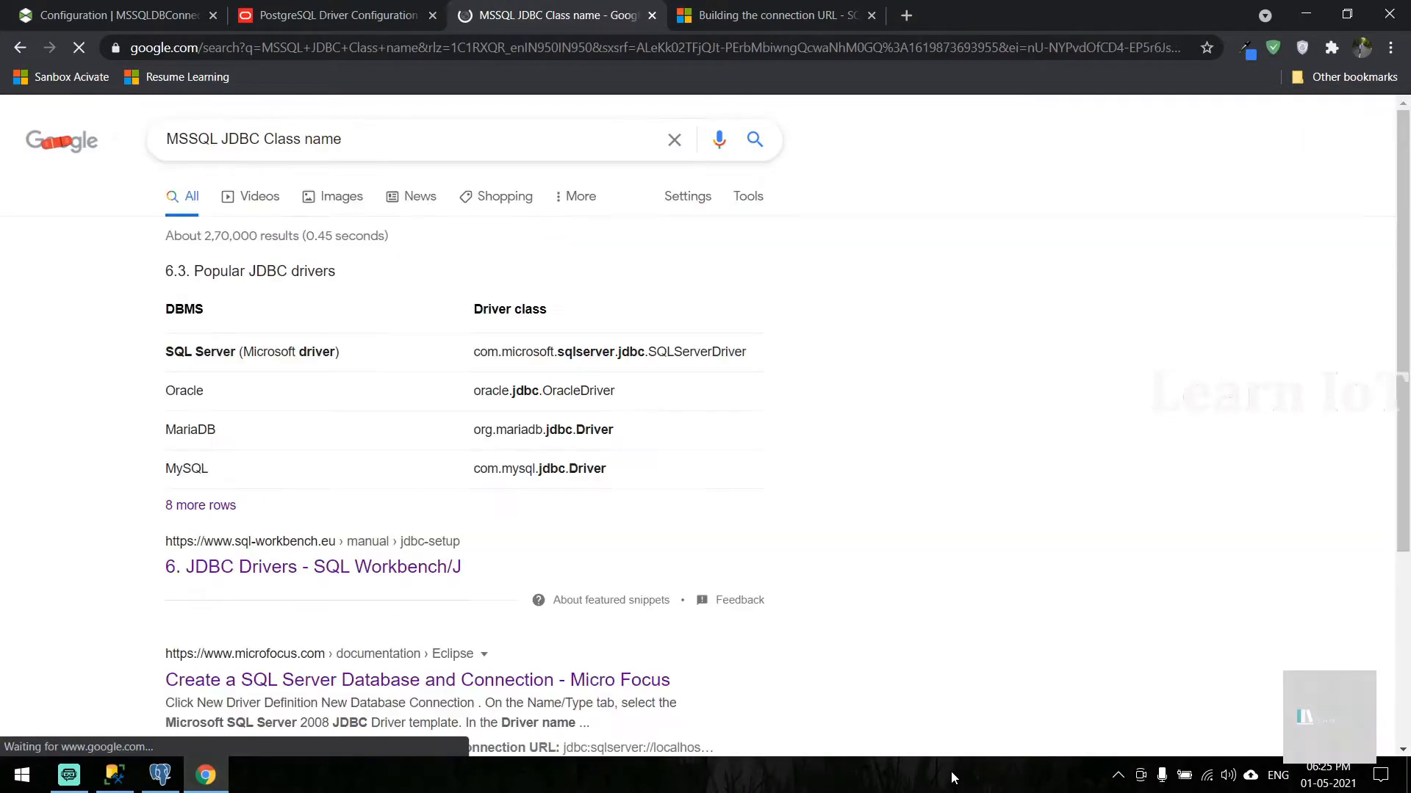
double_click(544, 352)
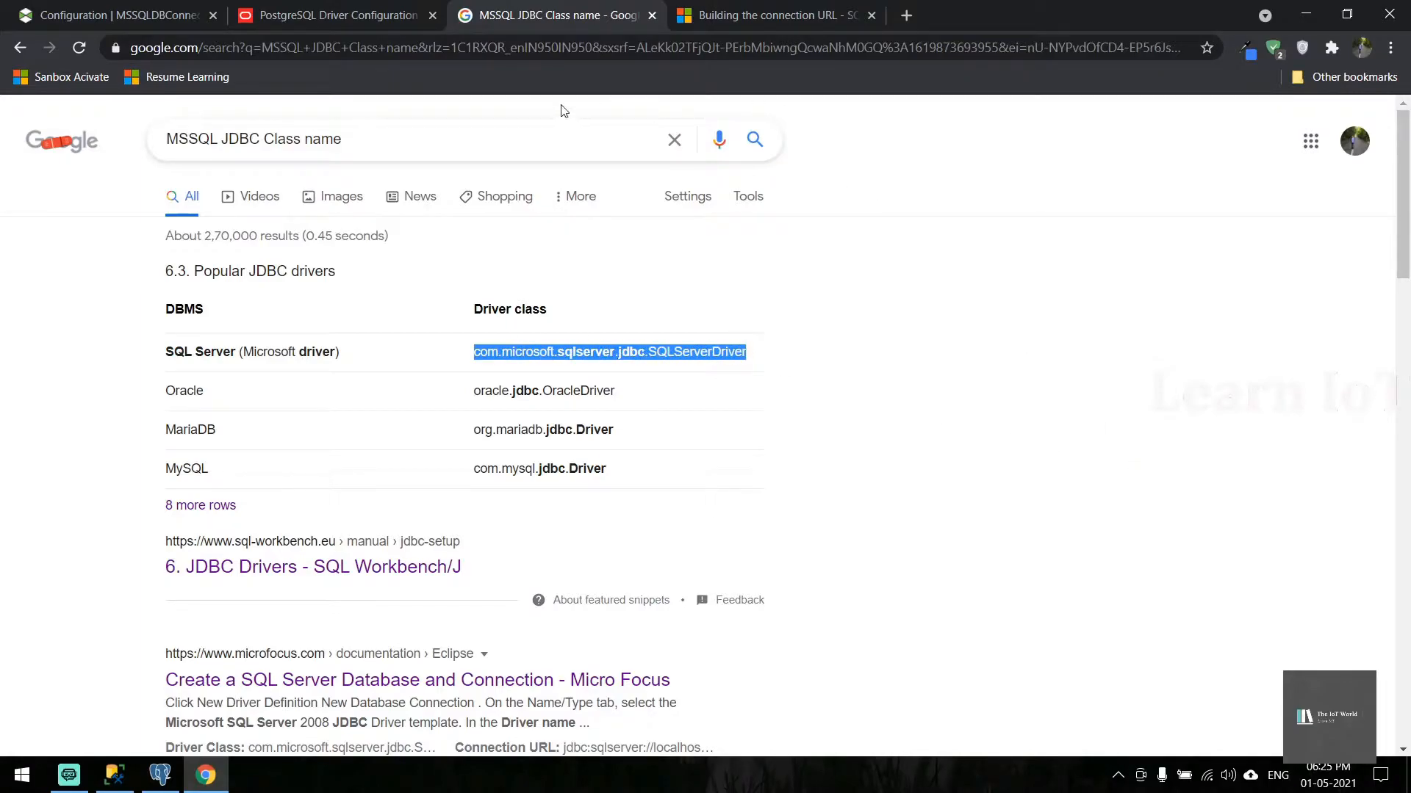
left_click(333, 16)
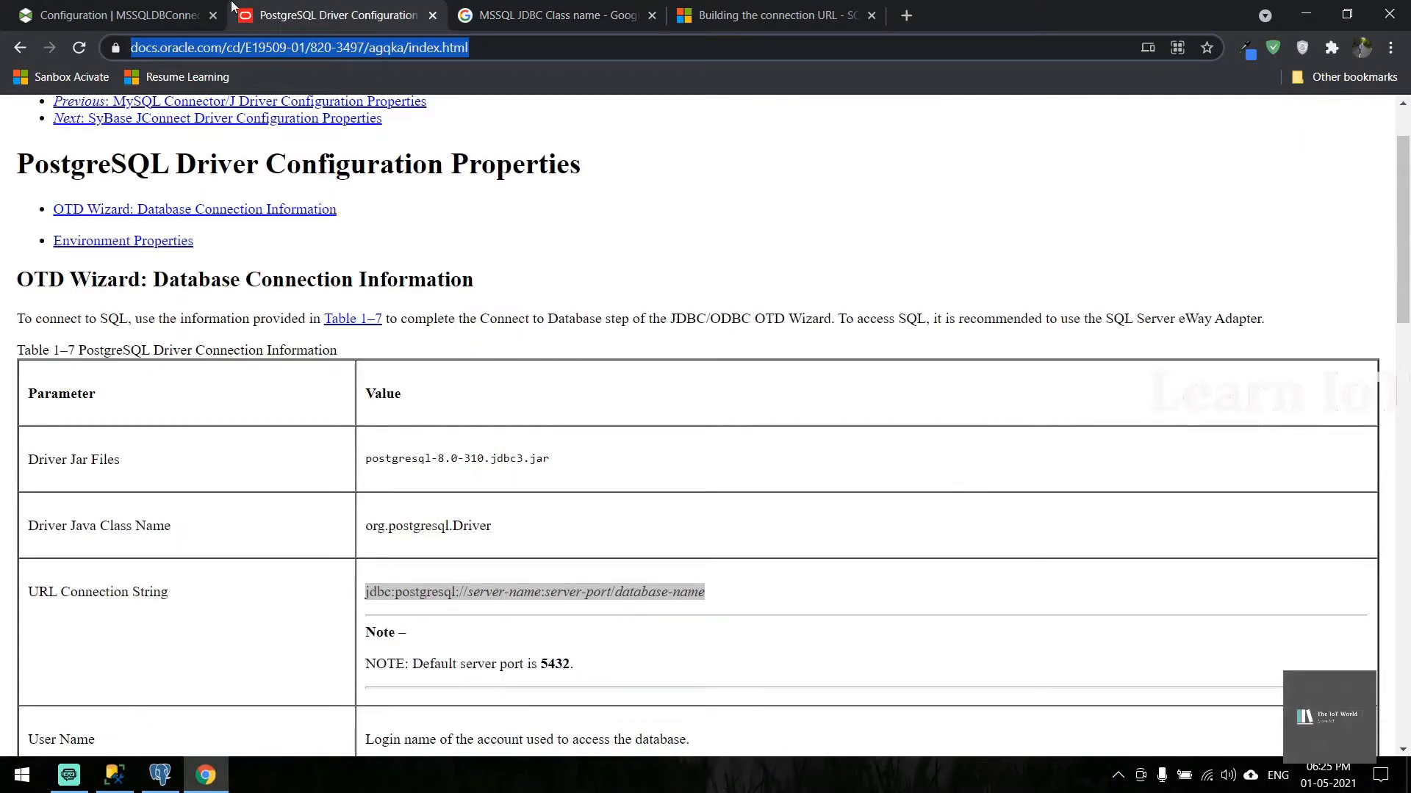
Enter com.microsoft.sqlserver.jdbc.SQLServerDriver as the driver class and select the SELECT NOW() validation query.
left_click(113, 15)
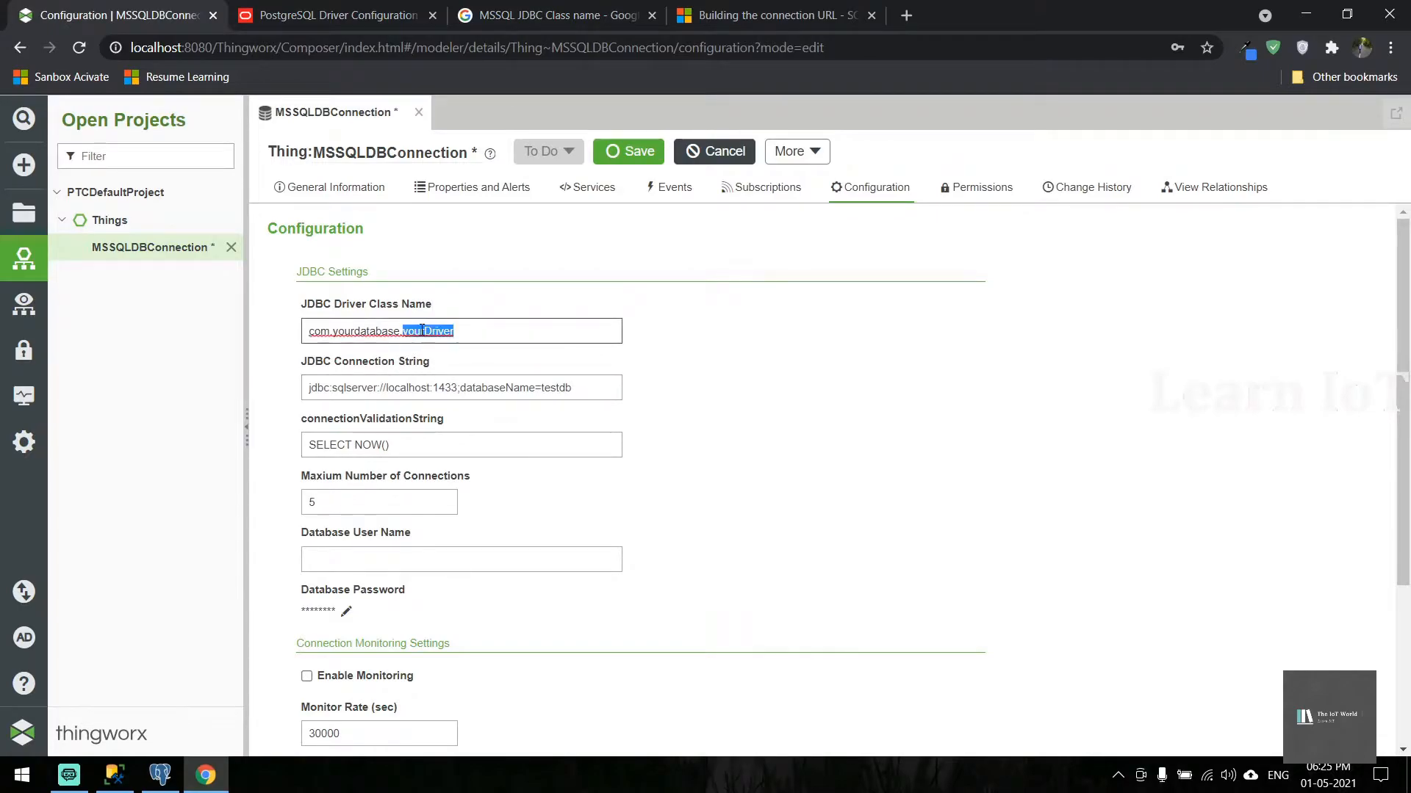
type("com.microsoft.sqlserver.jdbc.SQLServerDriver")
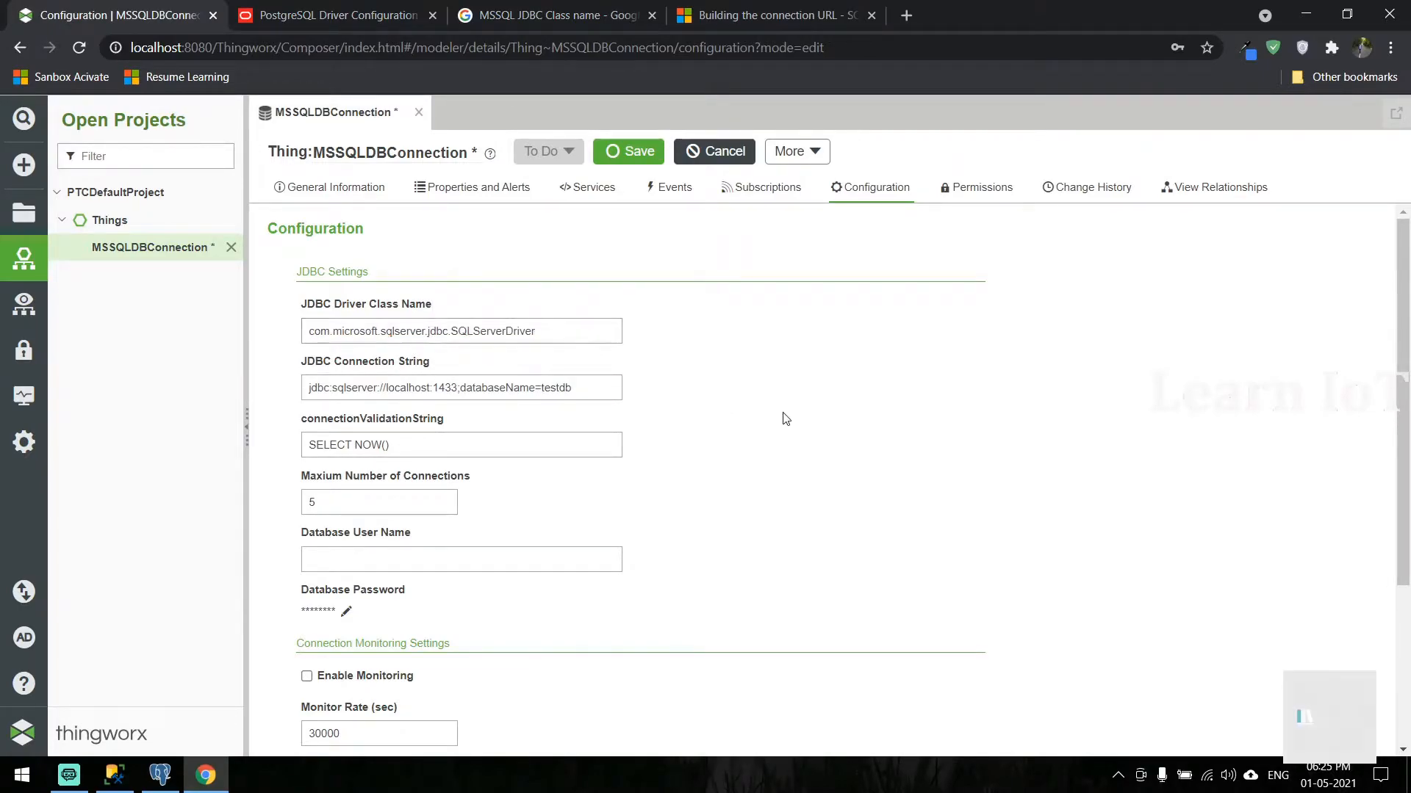
left_click(460, 387)
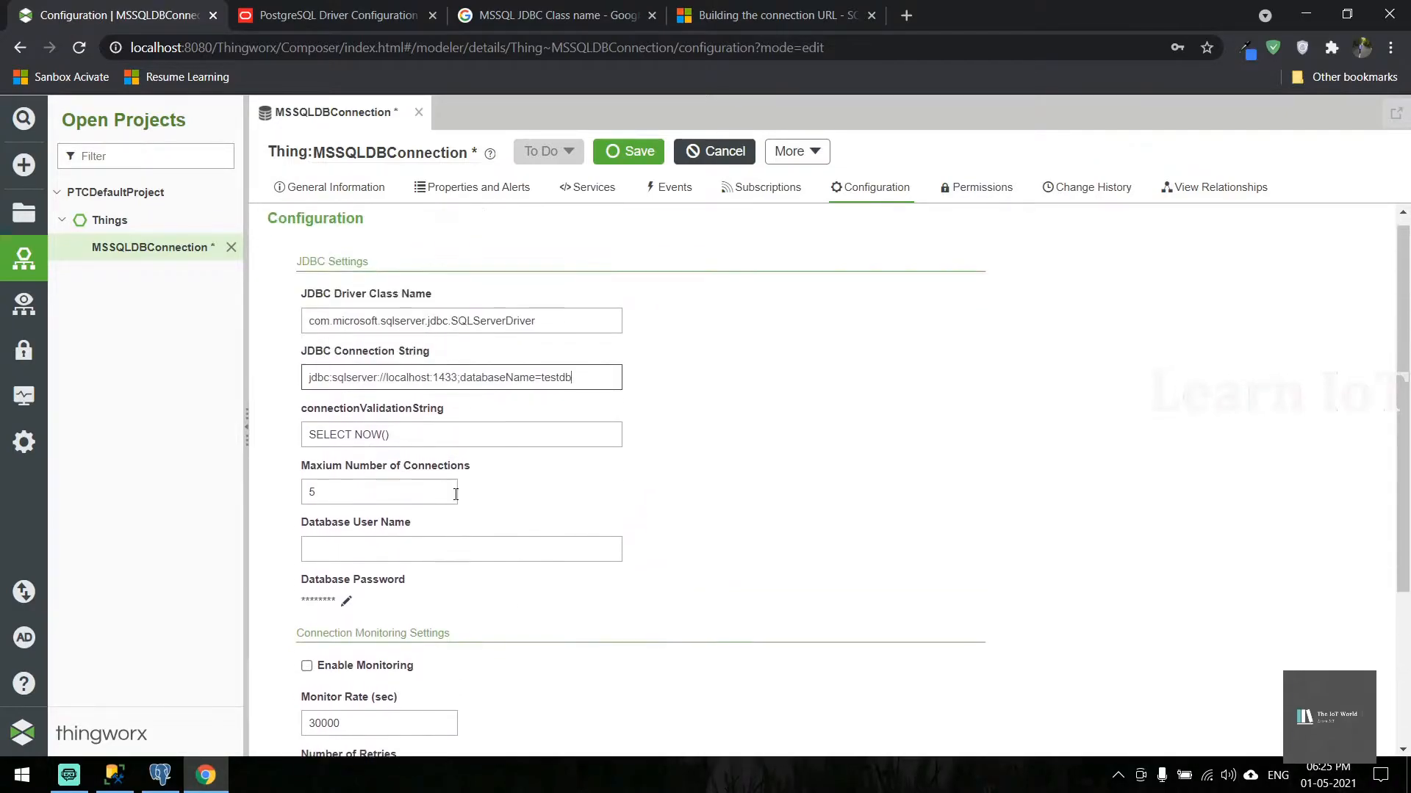
double_click(368, 445)
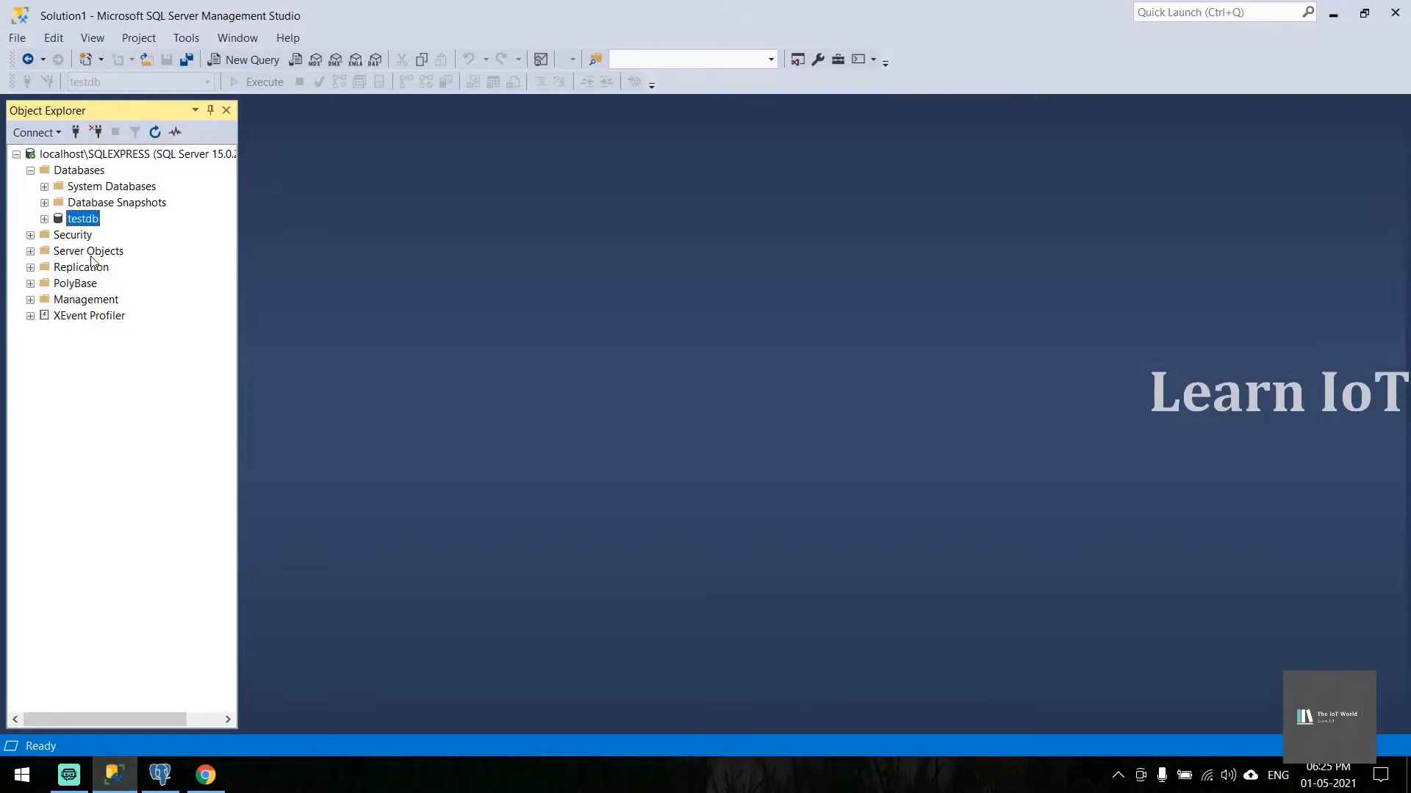
Run SELECT GETDate() in a new SSMS query on testdb.
left_click(252, 60)
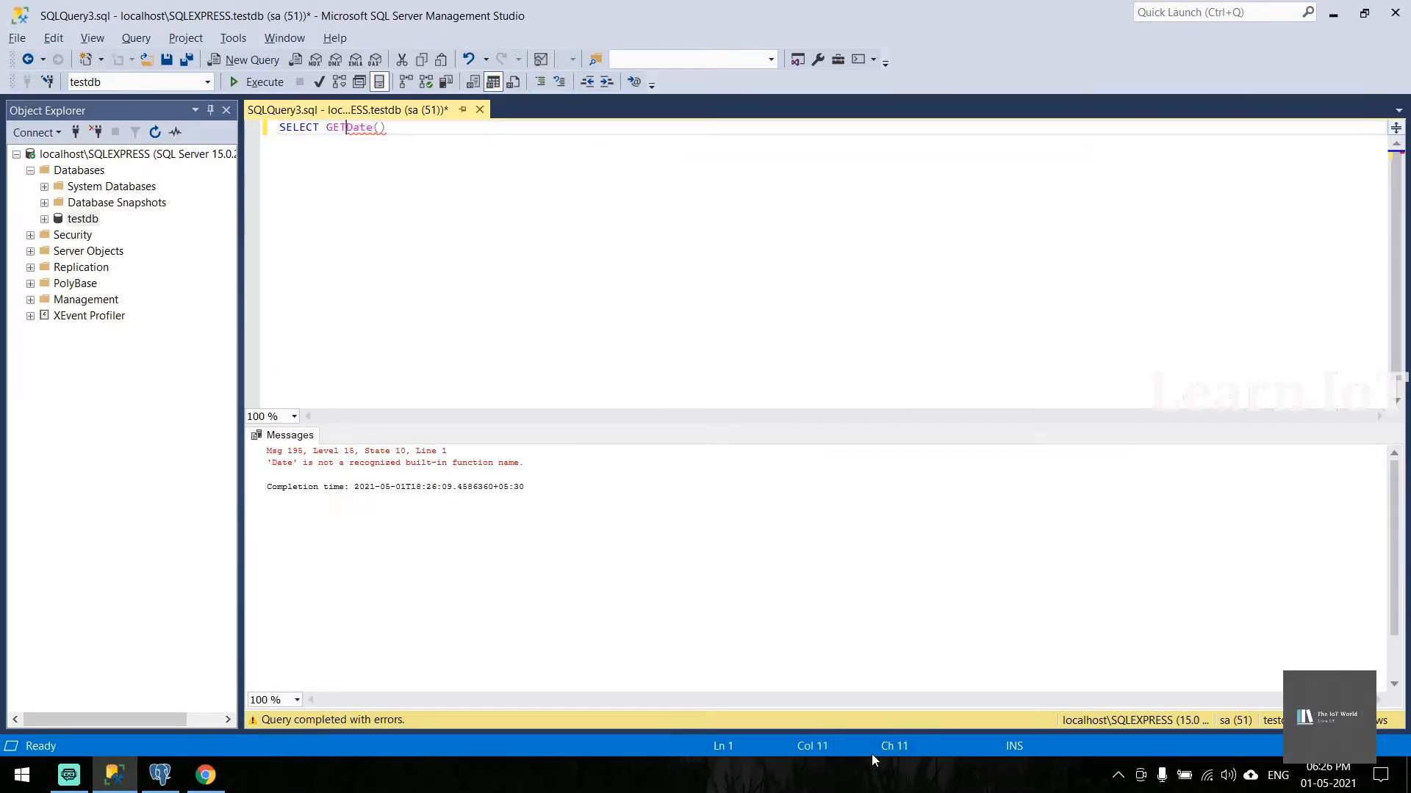
left_click(263, 82)
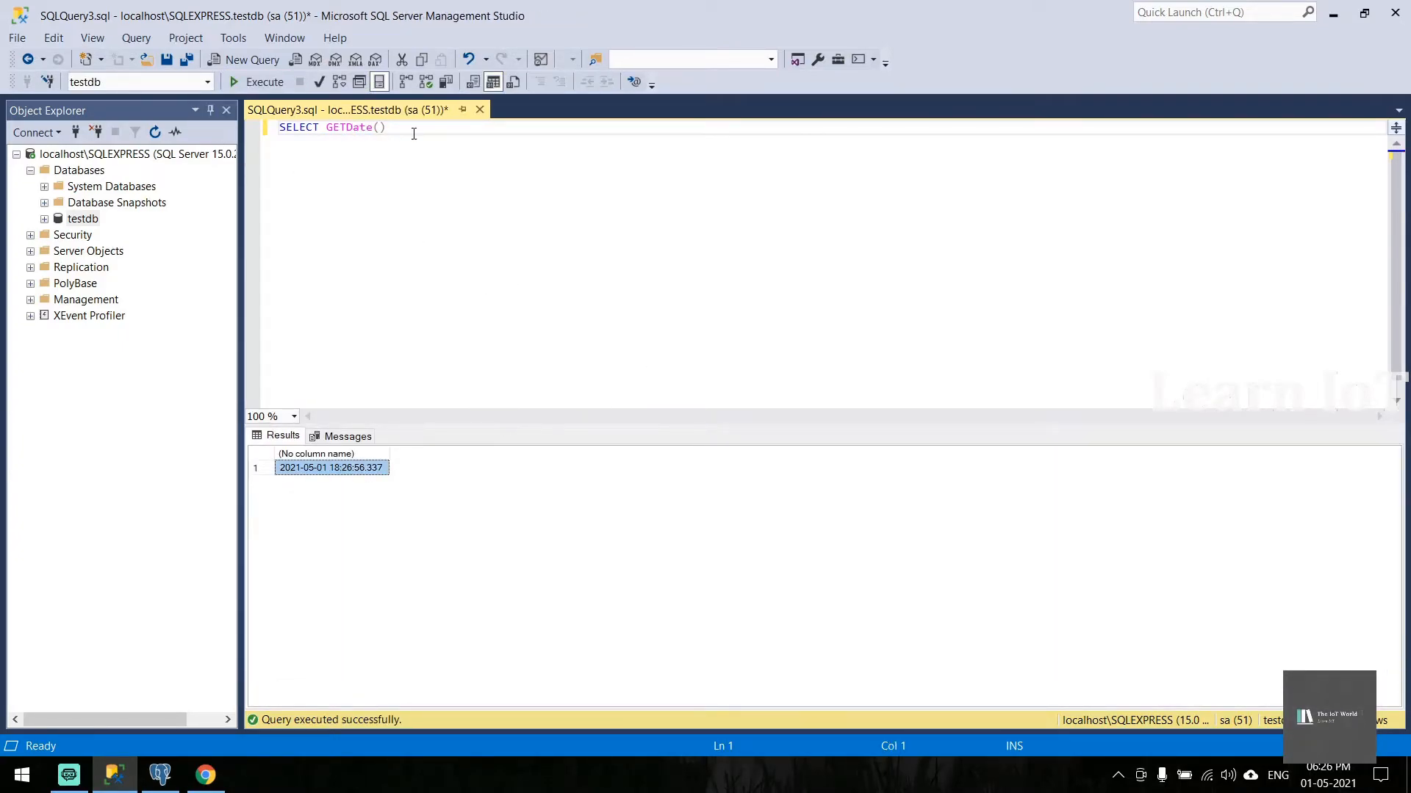
left_click(159, 774)
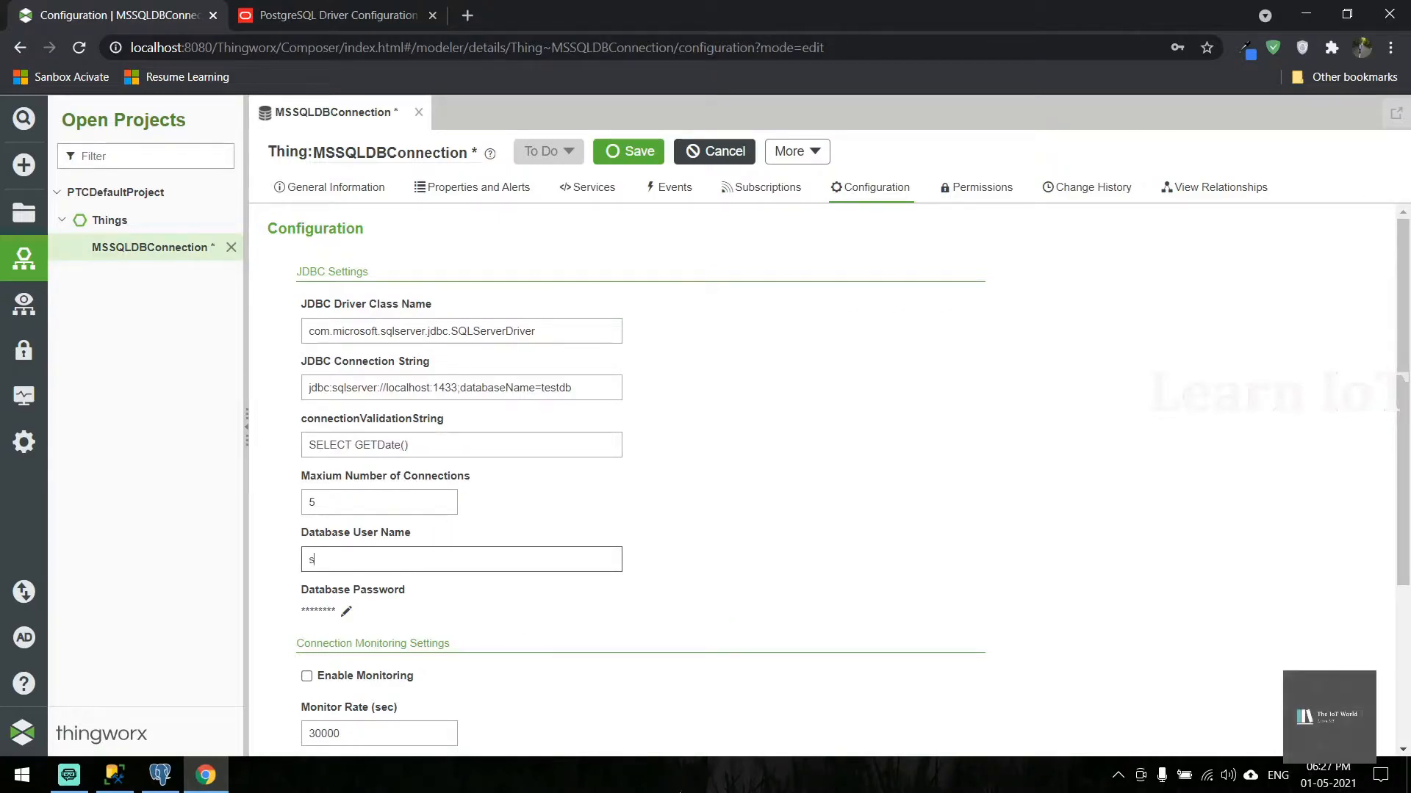
Set user name sa, enter and confirm a new password, and save MSSQLDBConnection.
type("a")
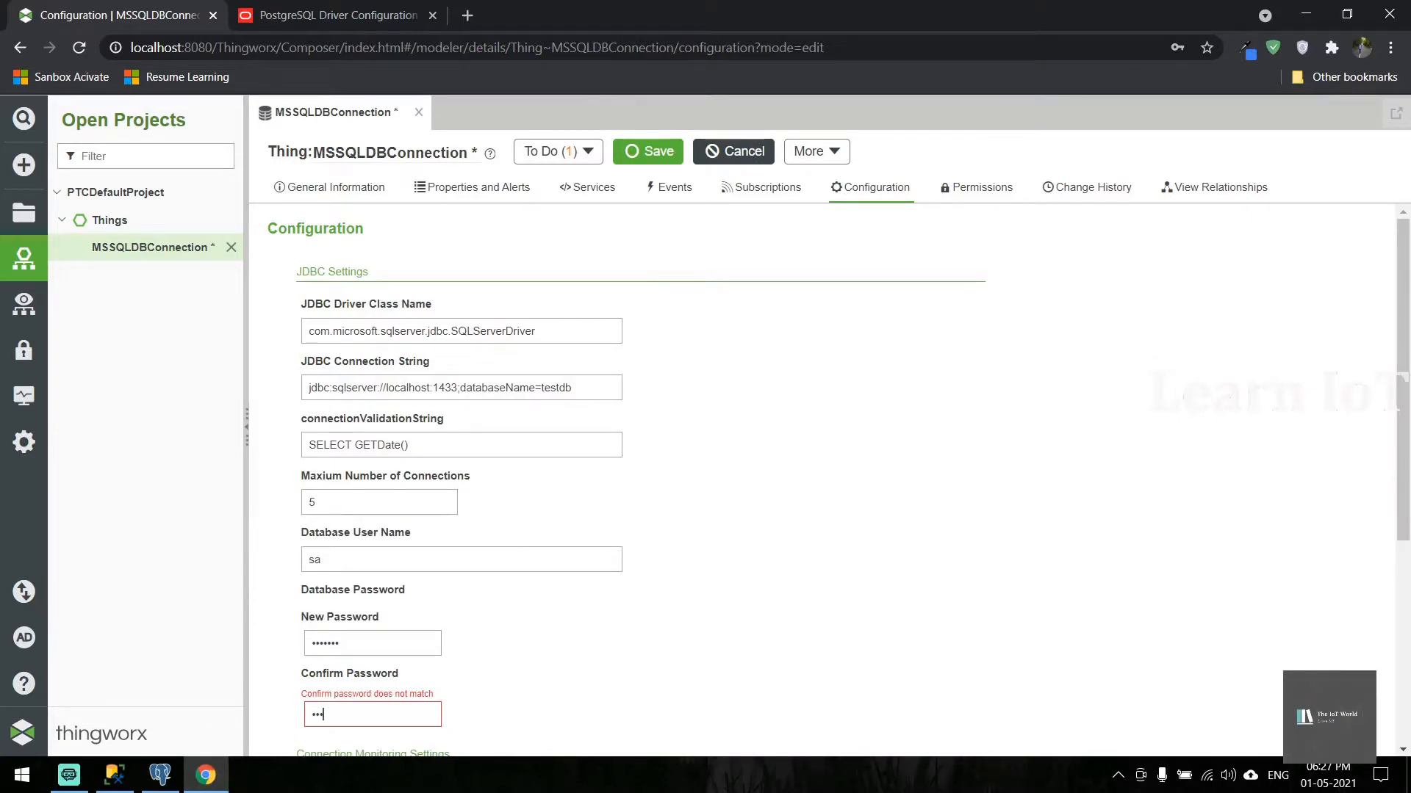
left_click(372, 642)
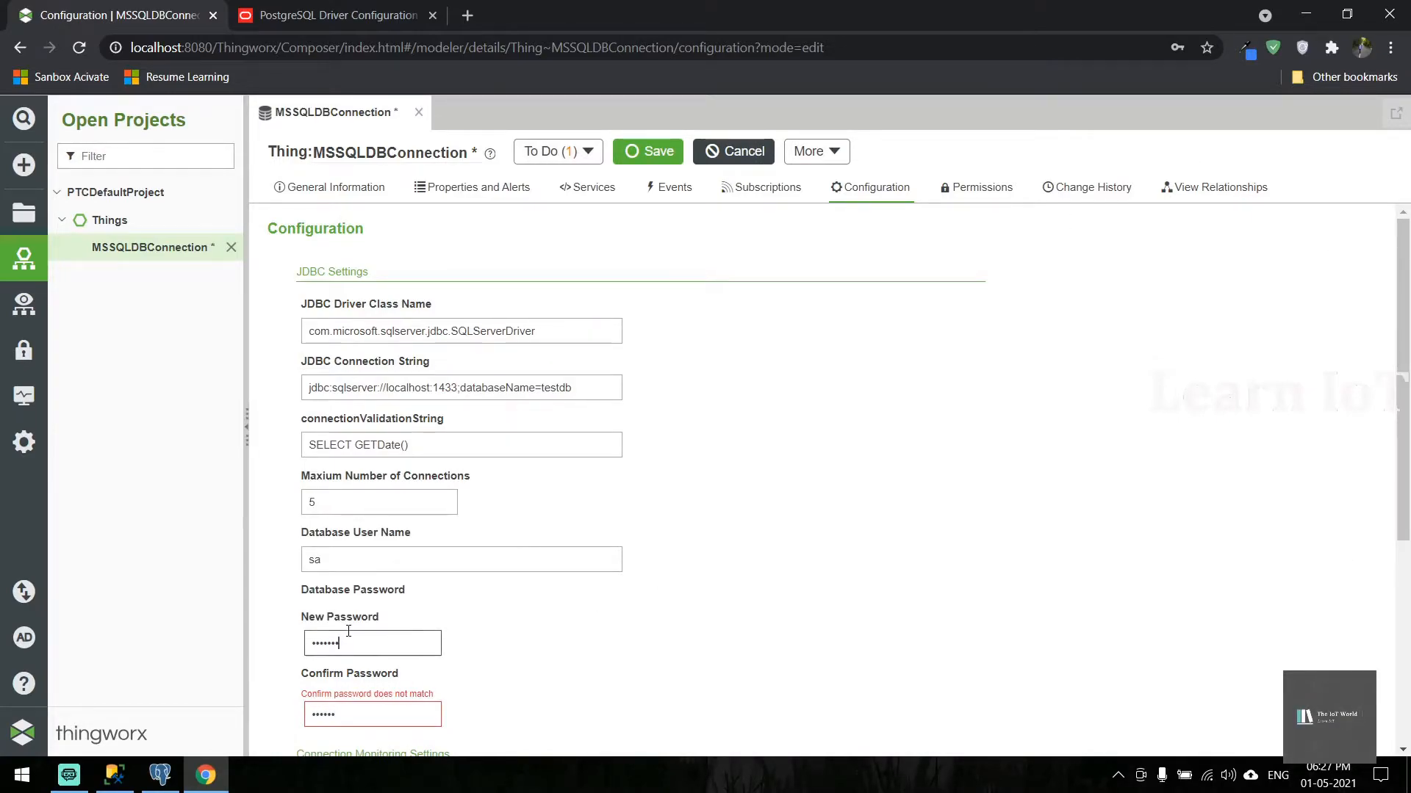
left_click(372, 642)
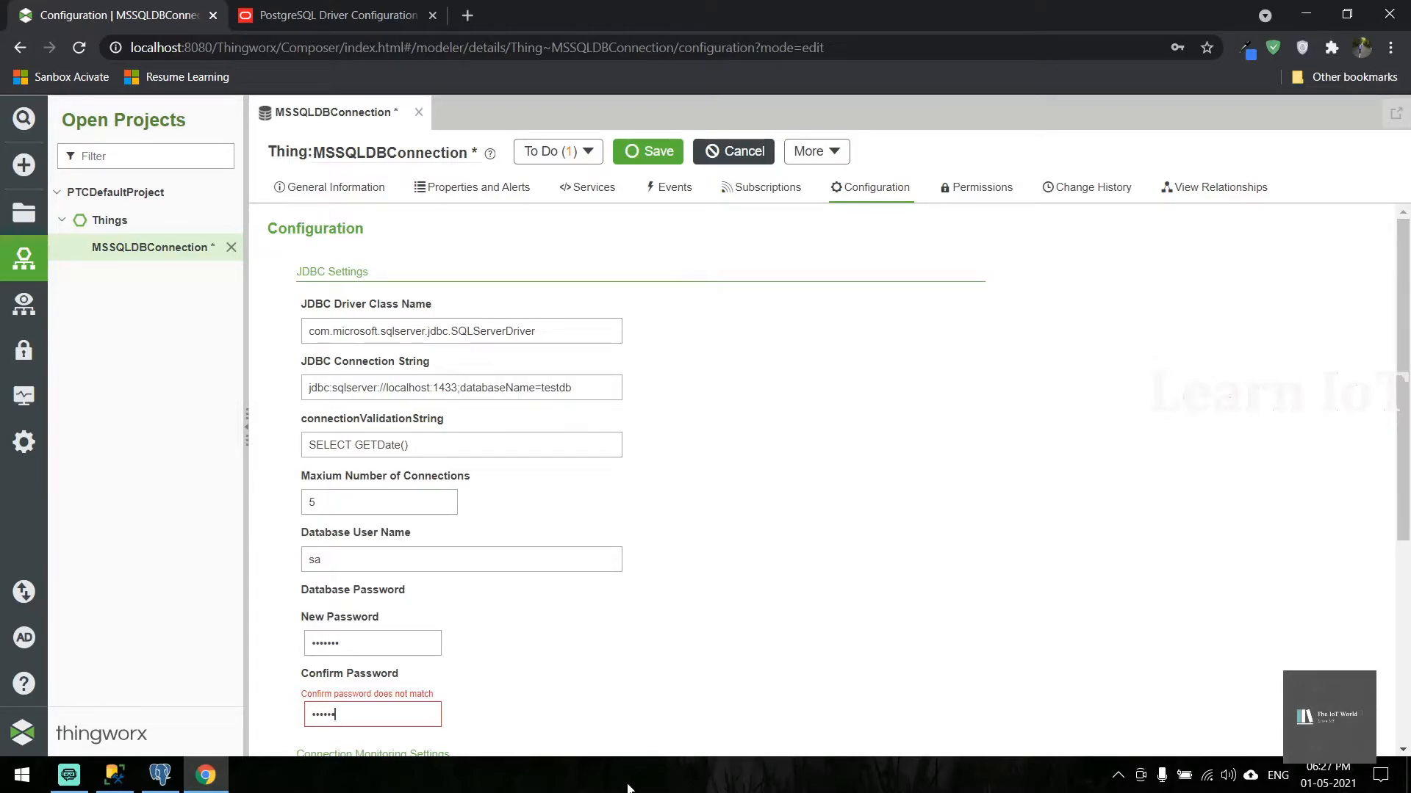
left_click(646, 151)
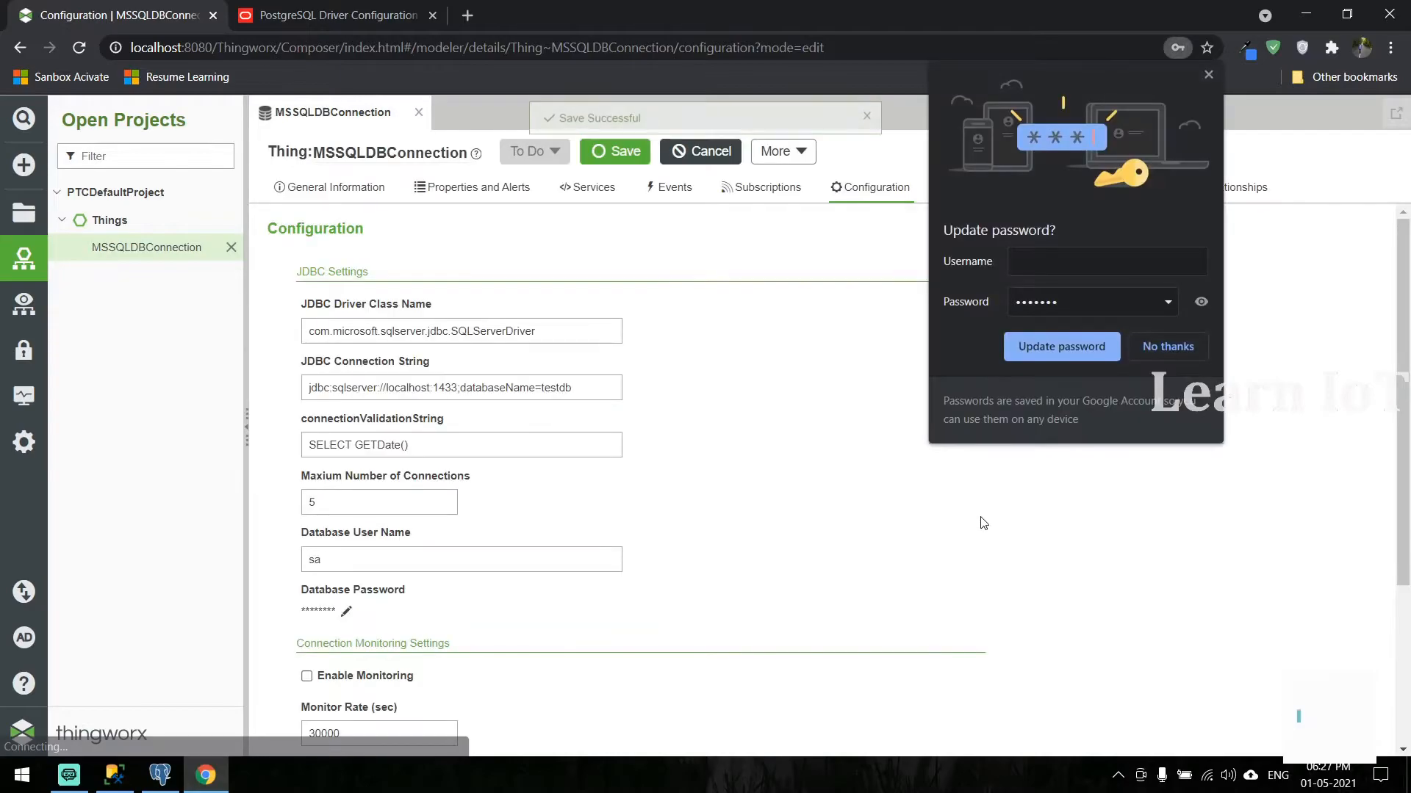
left_click(472, 188)
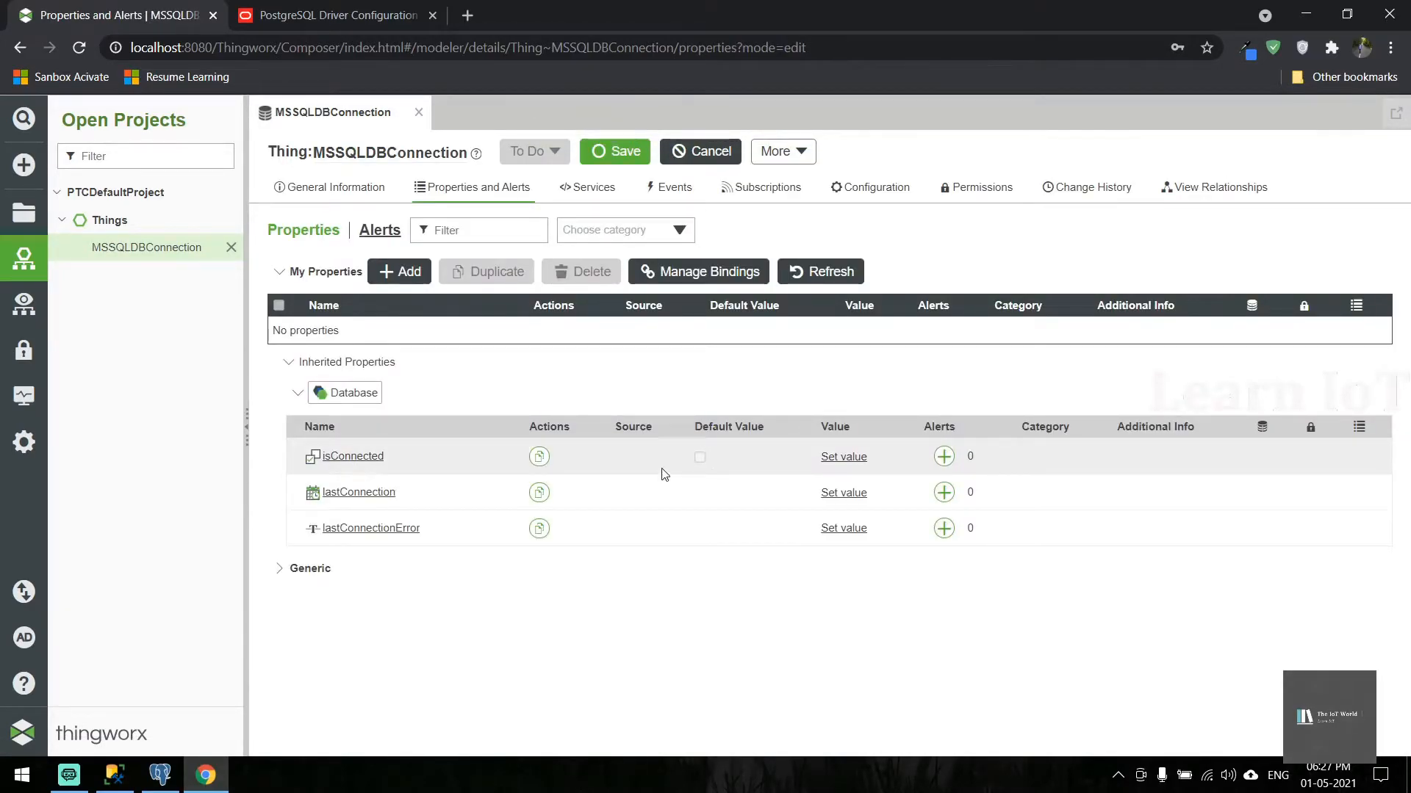
Read the ApplicationLog error 'JDBC Driver Class Not Found' for com.microsoft.sqlserver.jdbc.SQLServerDriver, then open a browser tab.
left_click(24, 397)
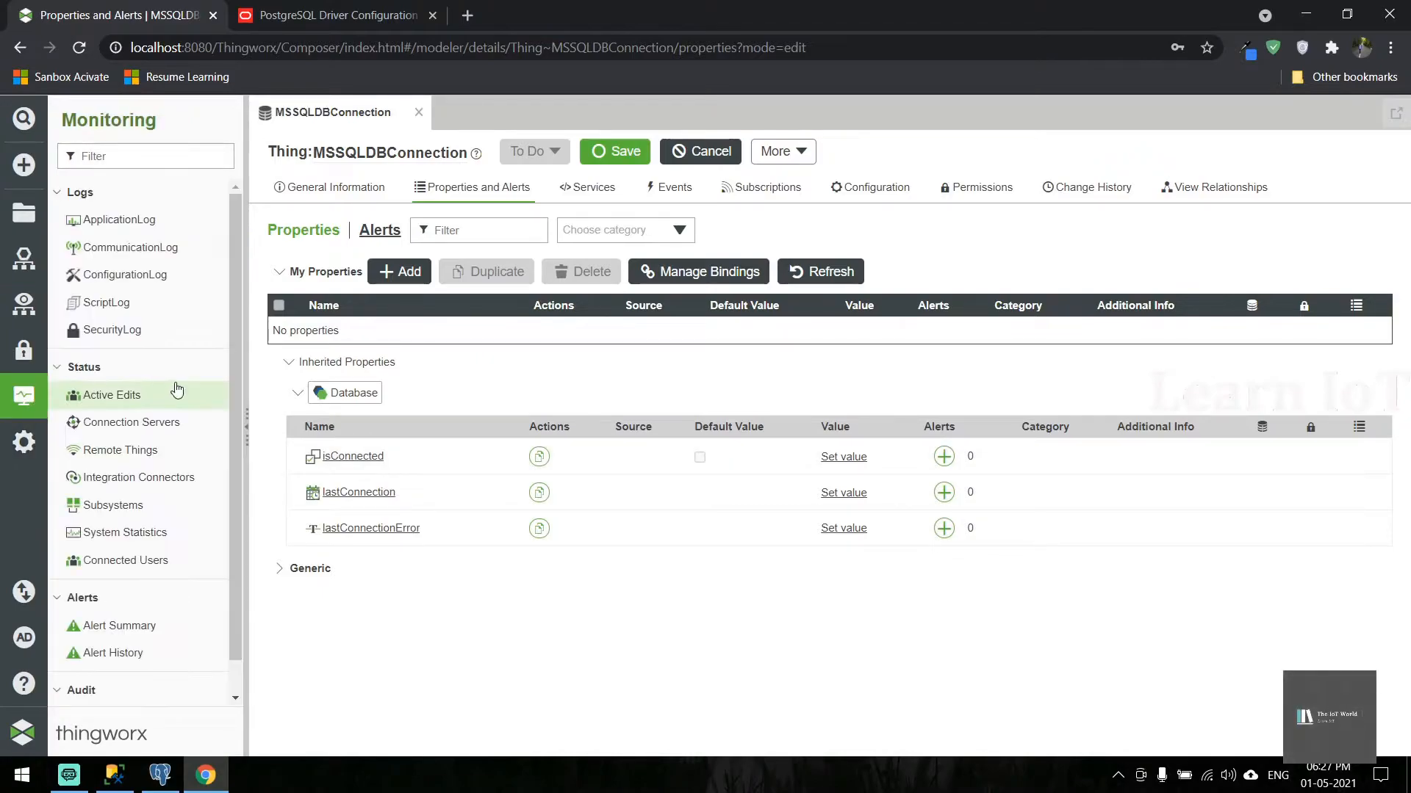
left_click(120, 219)
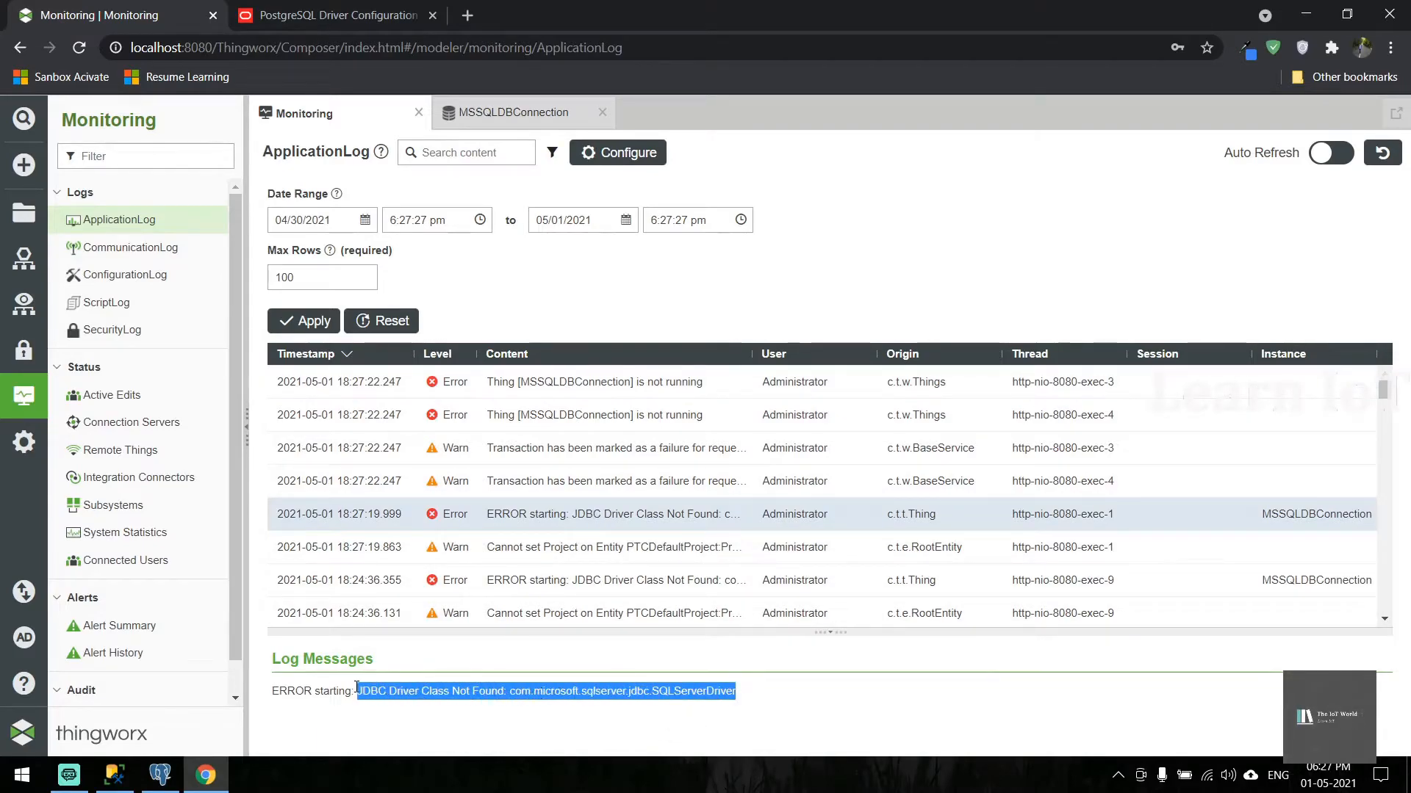
double_click(374, 691)
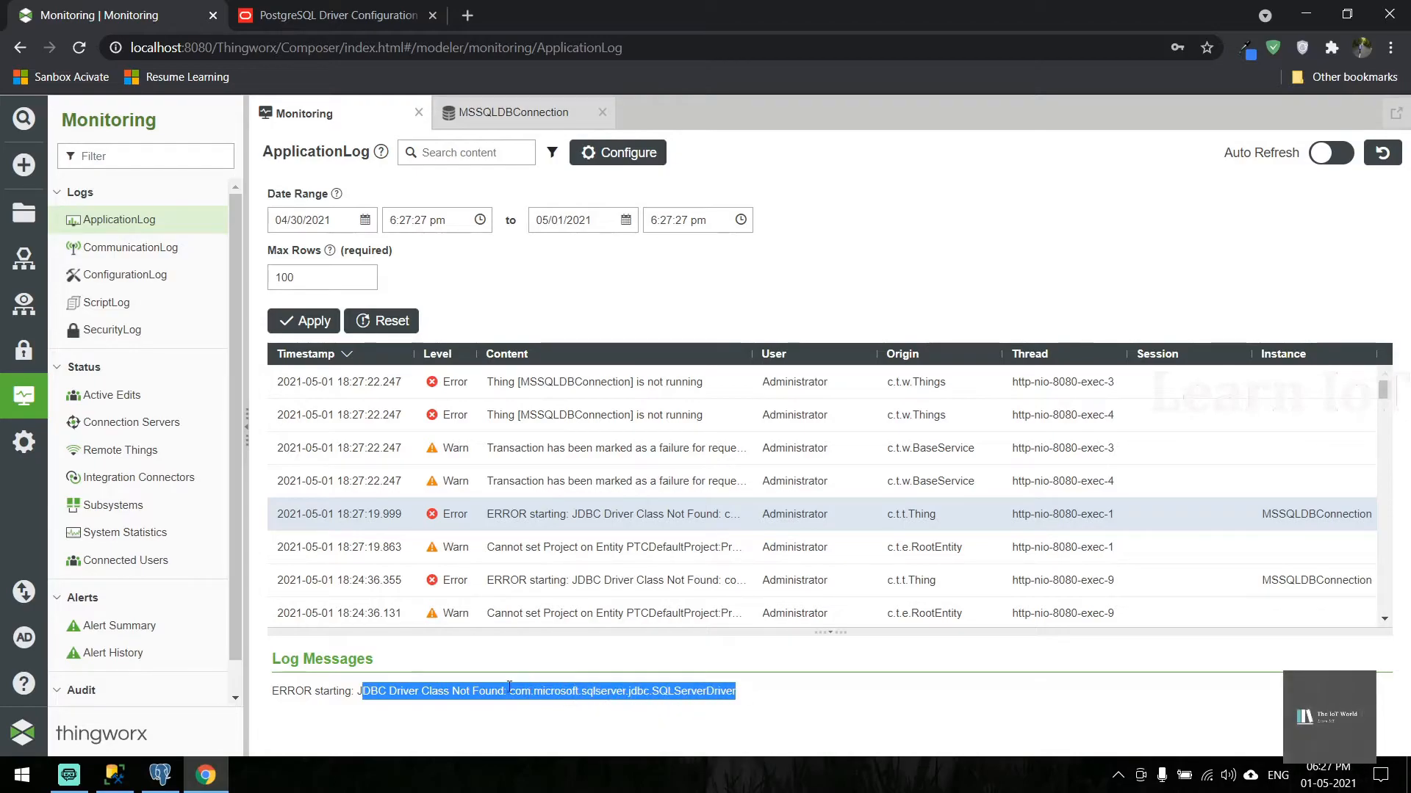
left_click(23, 213)
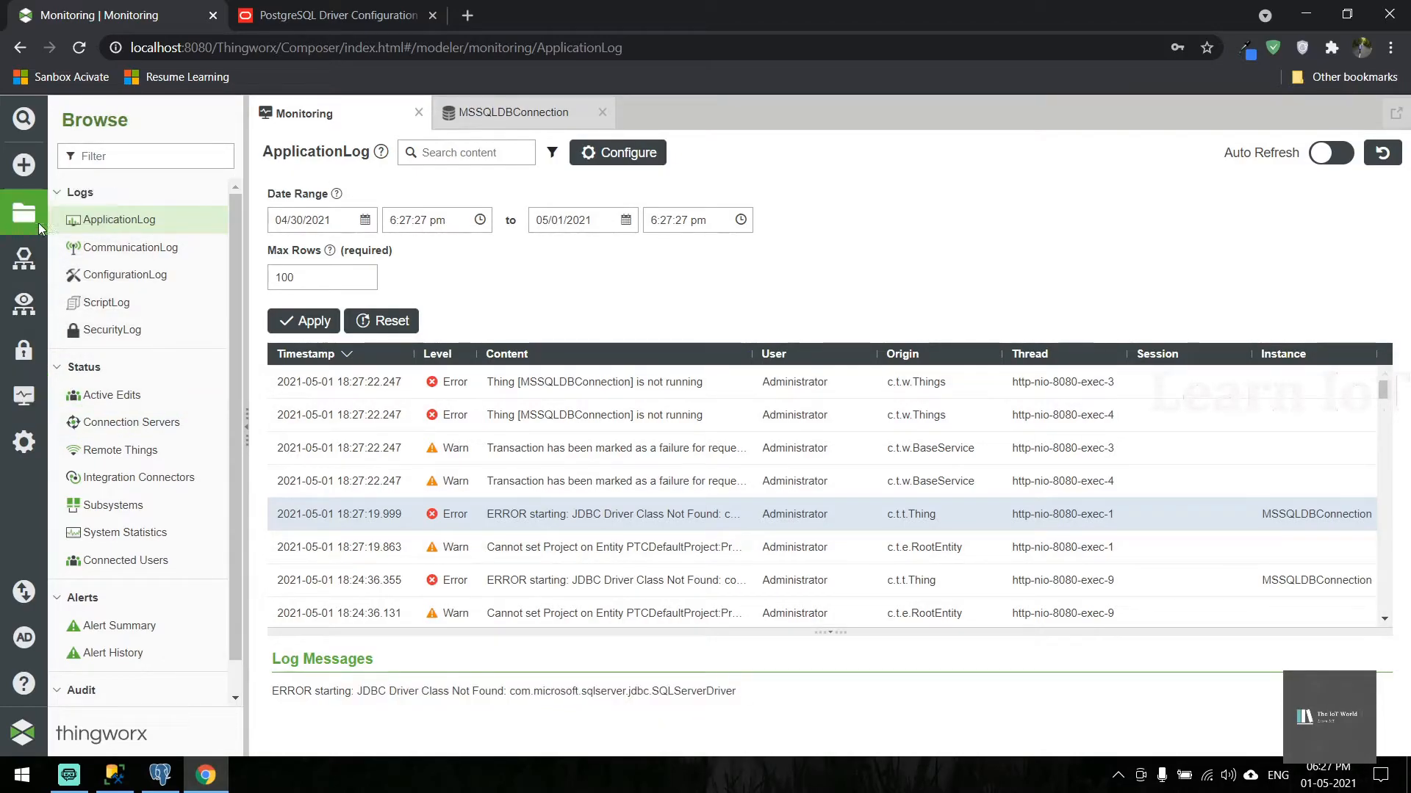
left_click(22, 211)
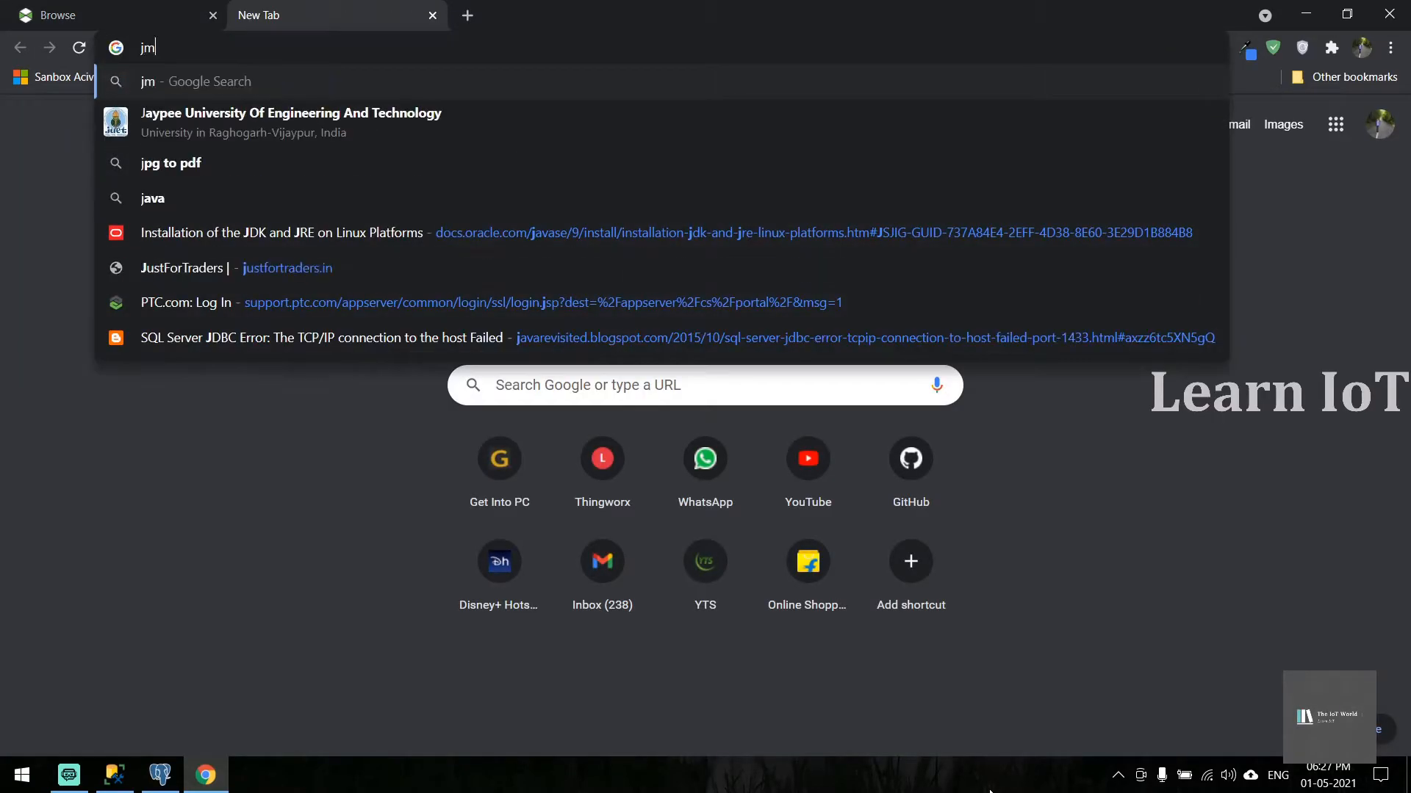
Search for the MSSQL JDBC driver 7.x and open the Microsoft JDBC Driver 7.4 download page.
key("Escape")
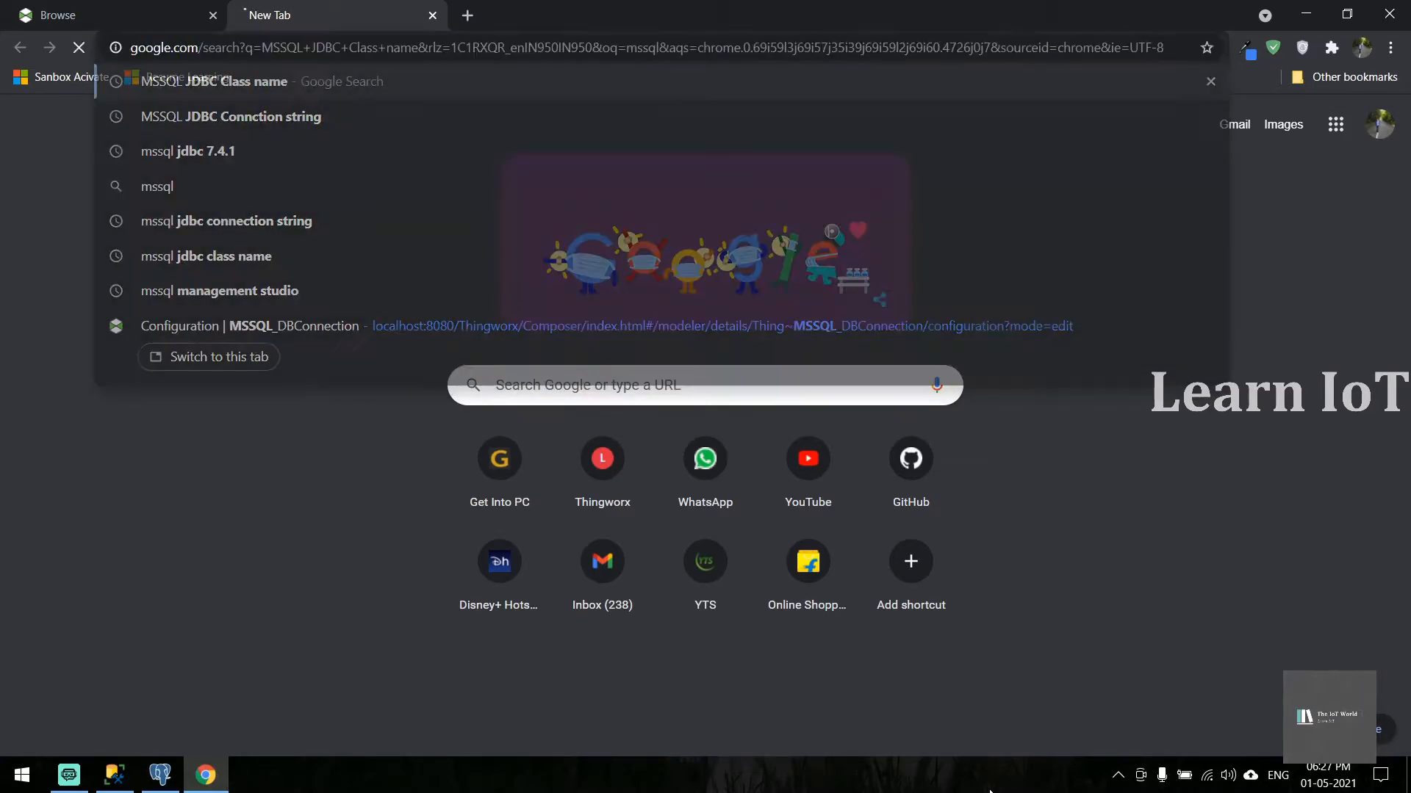
left_click(213, 81)
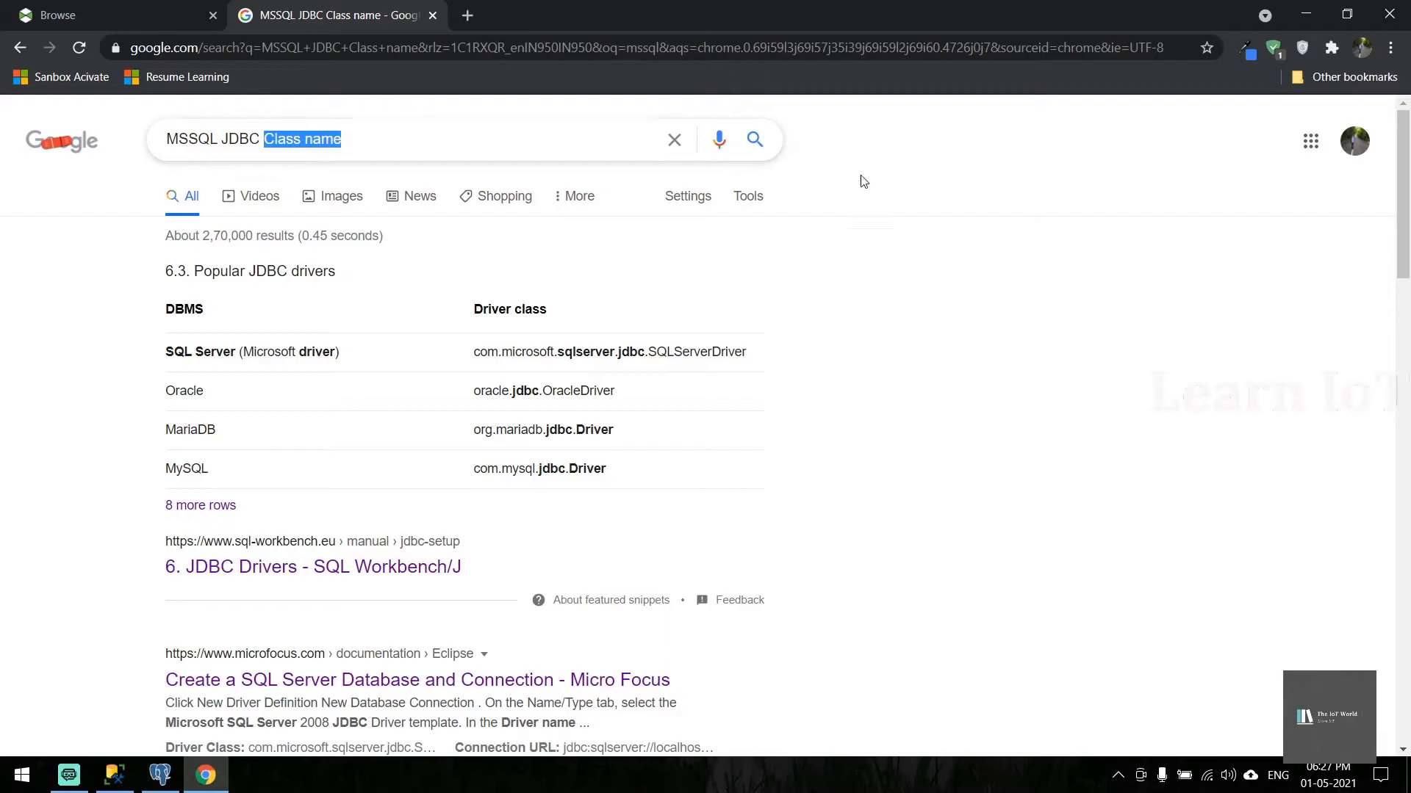
type("7.")
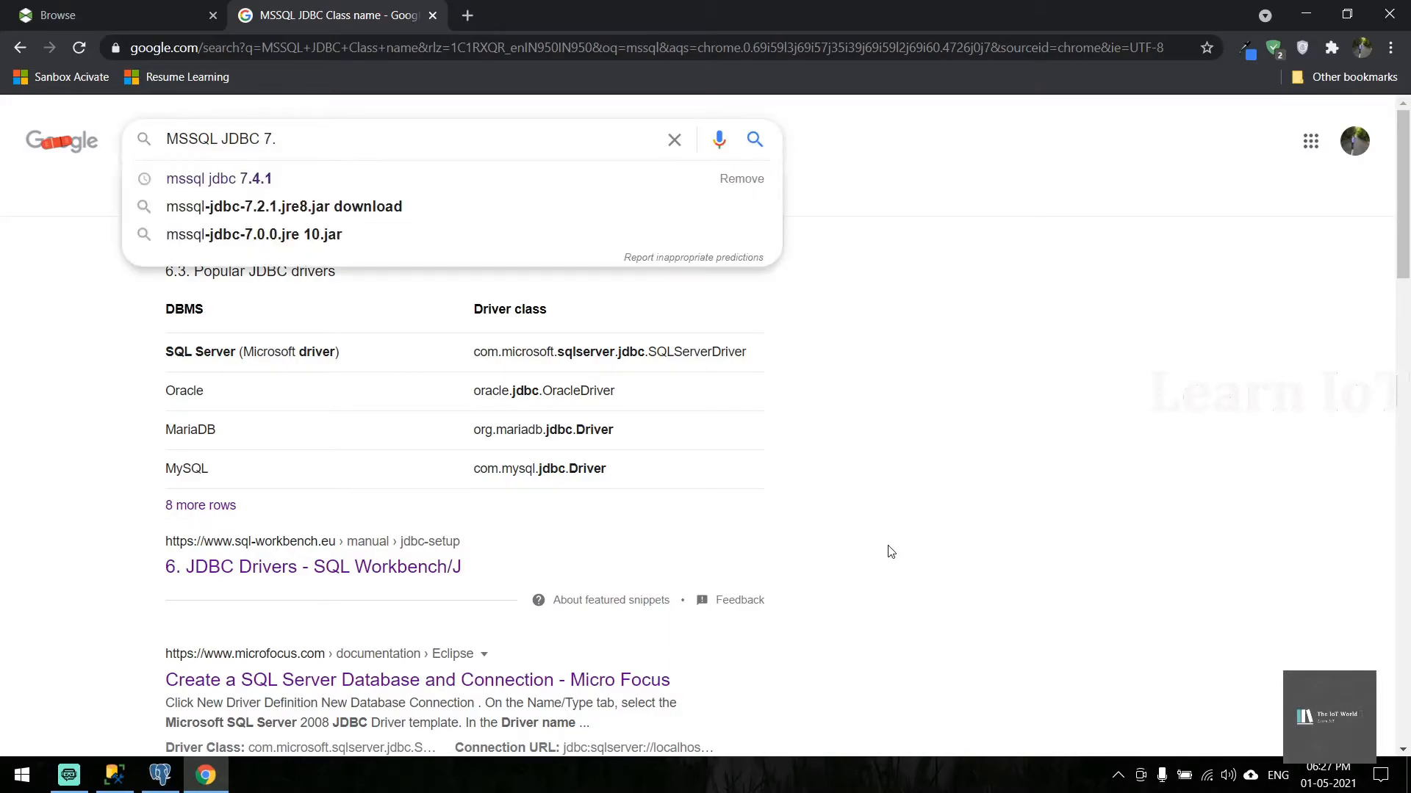
left_click(219, 178)
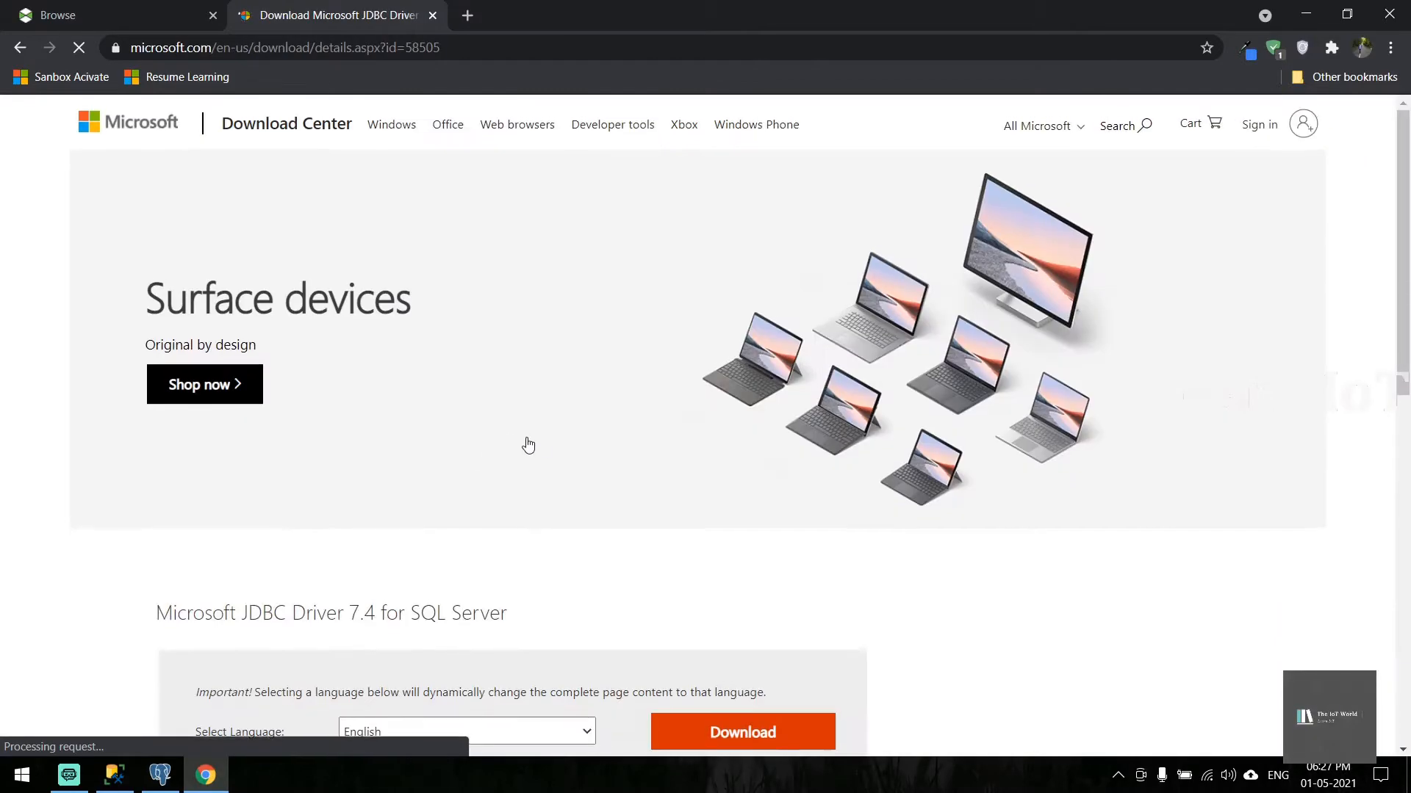
Download sqljdbc_7.4.1.0_enu.tar.gz to the Desktop and show it in its folder.
left_click(742, 731)
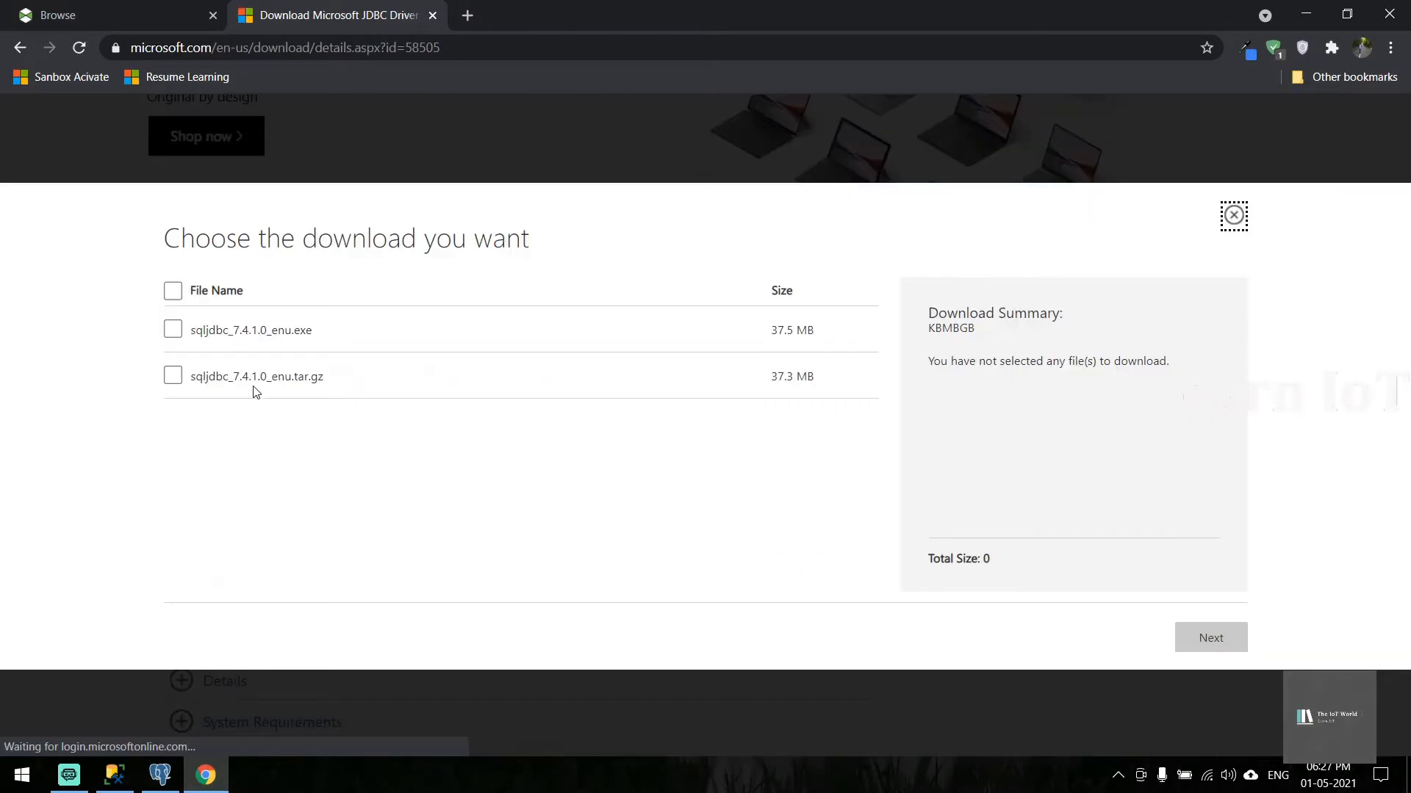
left_click(173, 377)
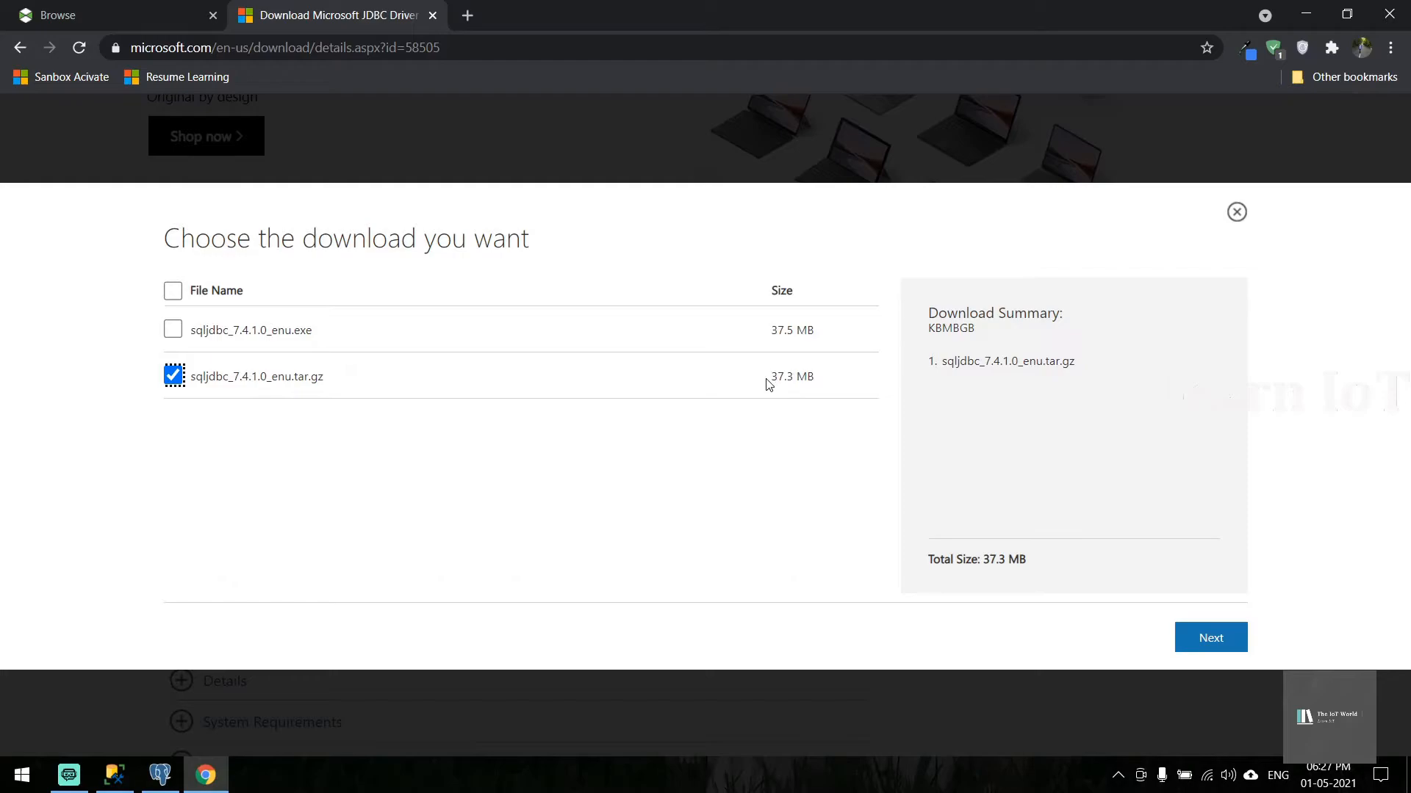
left_click(1210, 638)
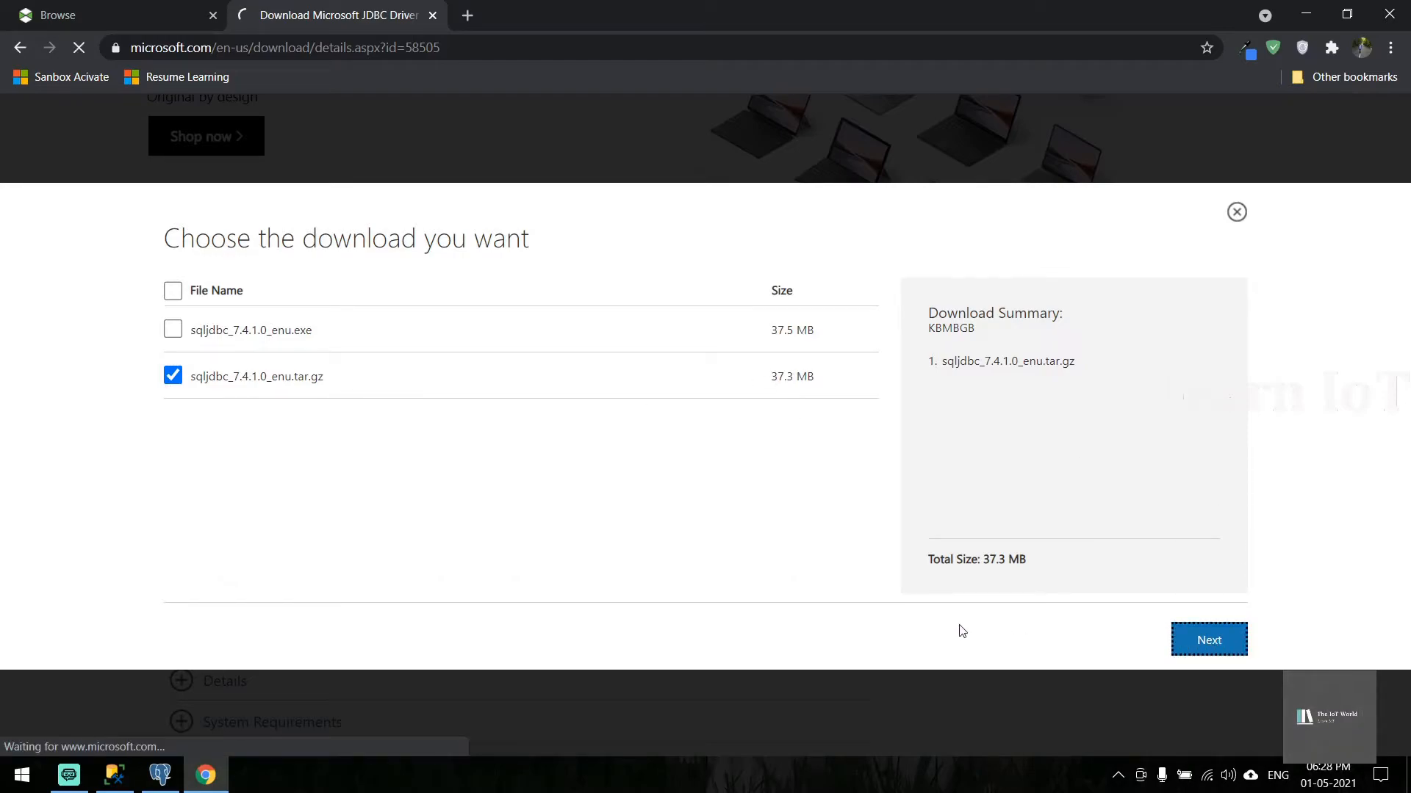
left_click(1208, 640)
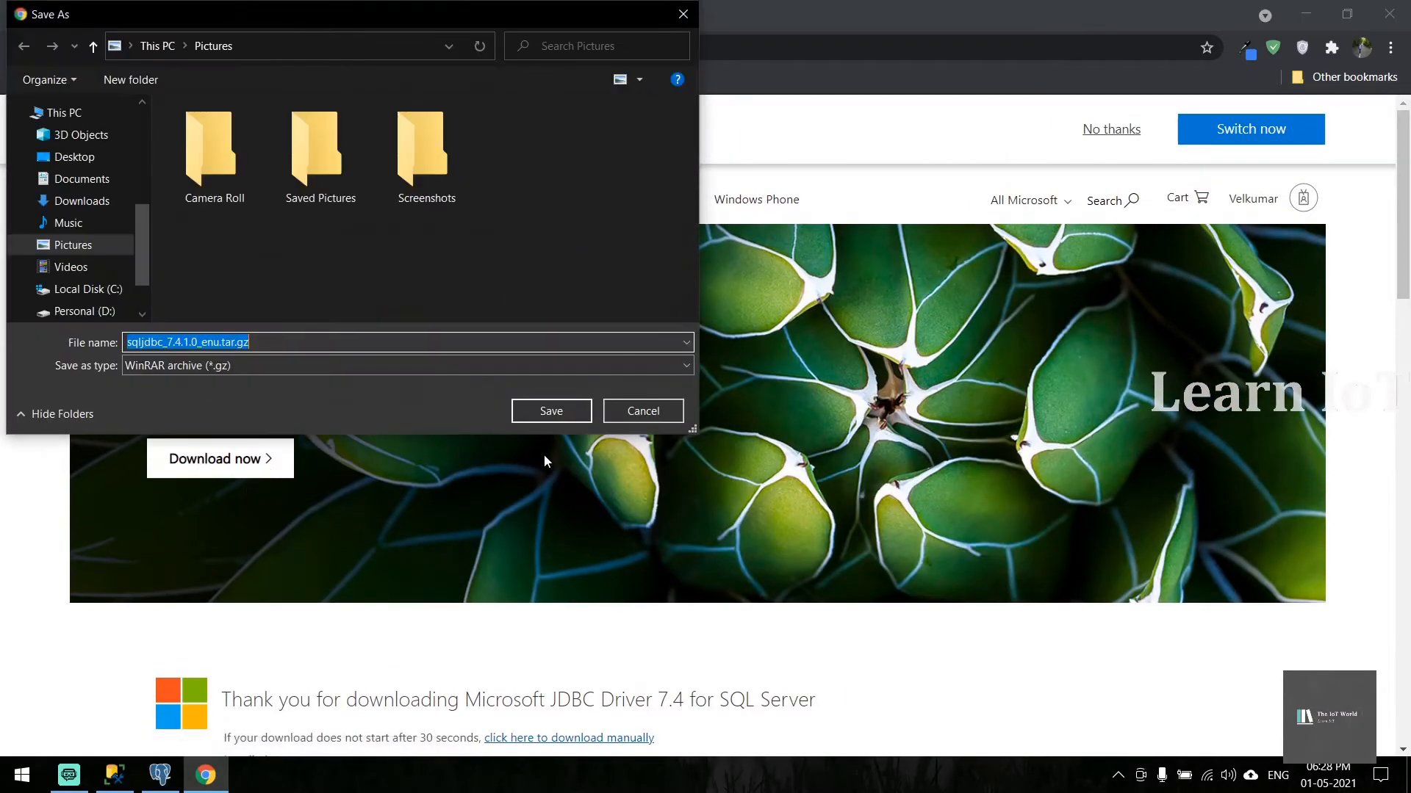
left_click(75, 157)
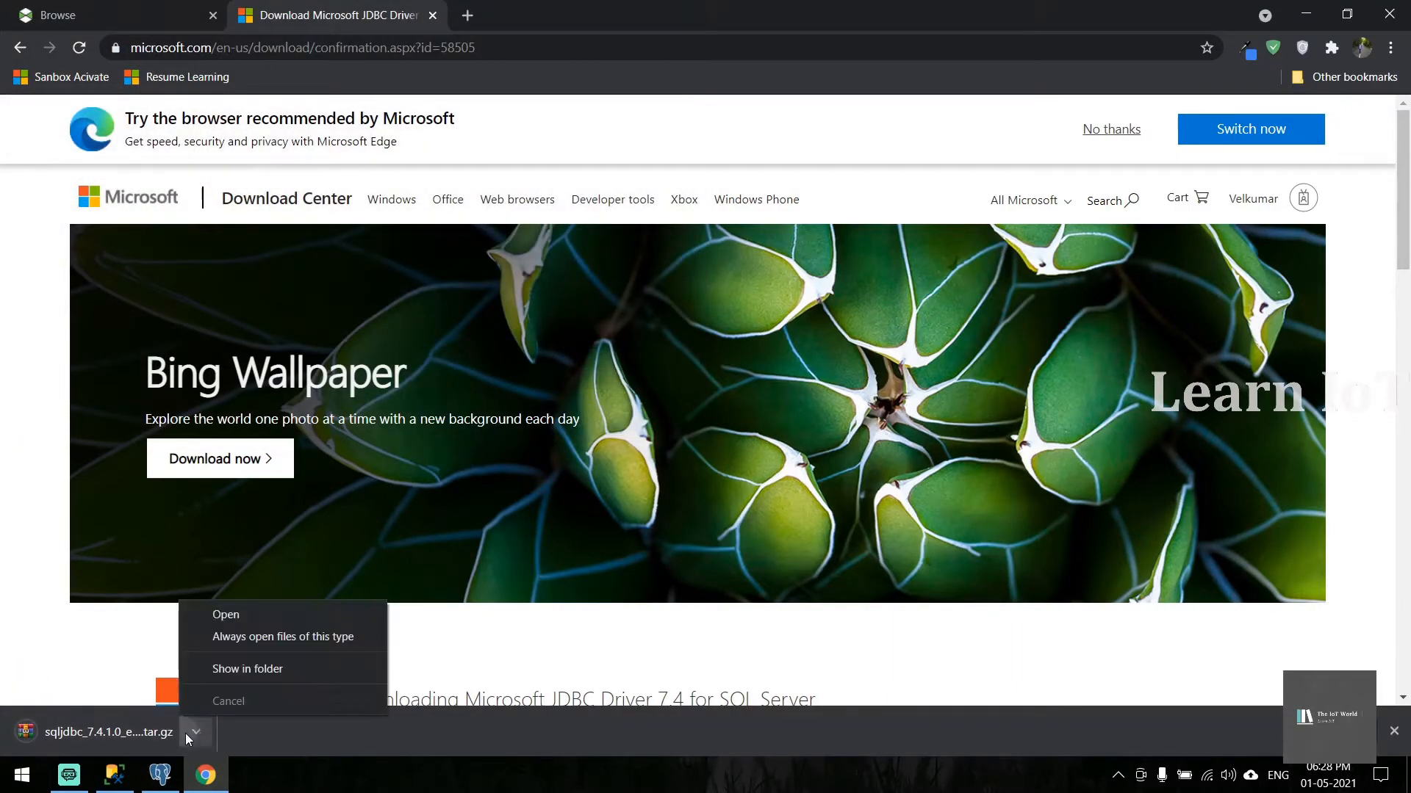
left_click(248, 669)
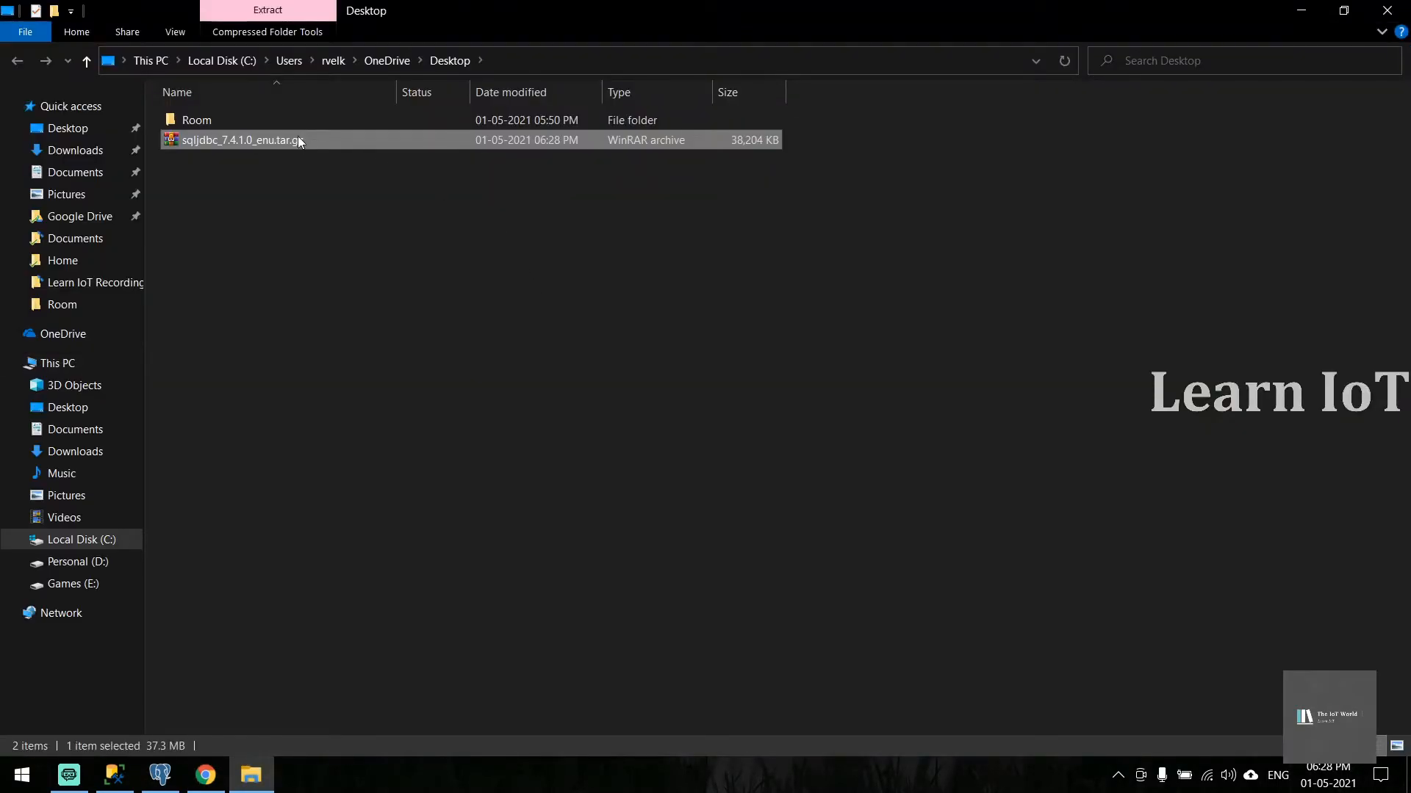
Open the driver archive in WinRAR and browse sqljdbc_7.4\enu to view the driver jars.
double_click(240, 141)
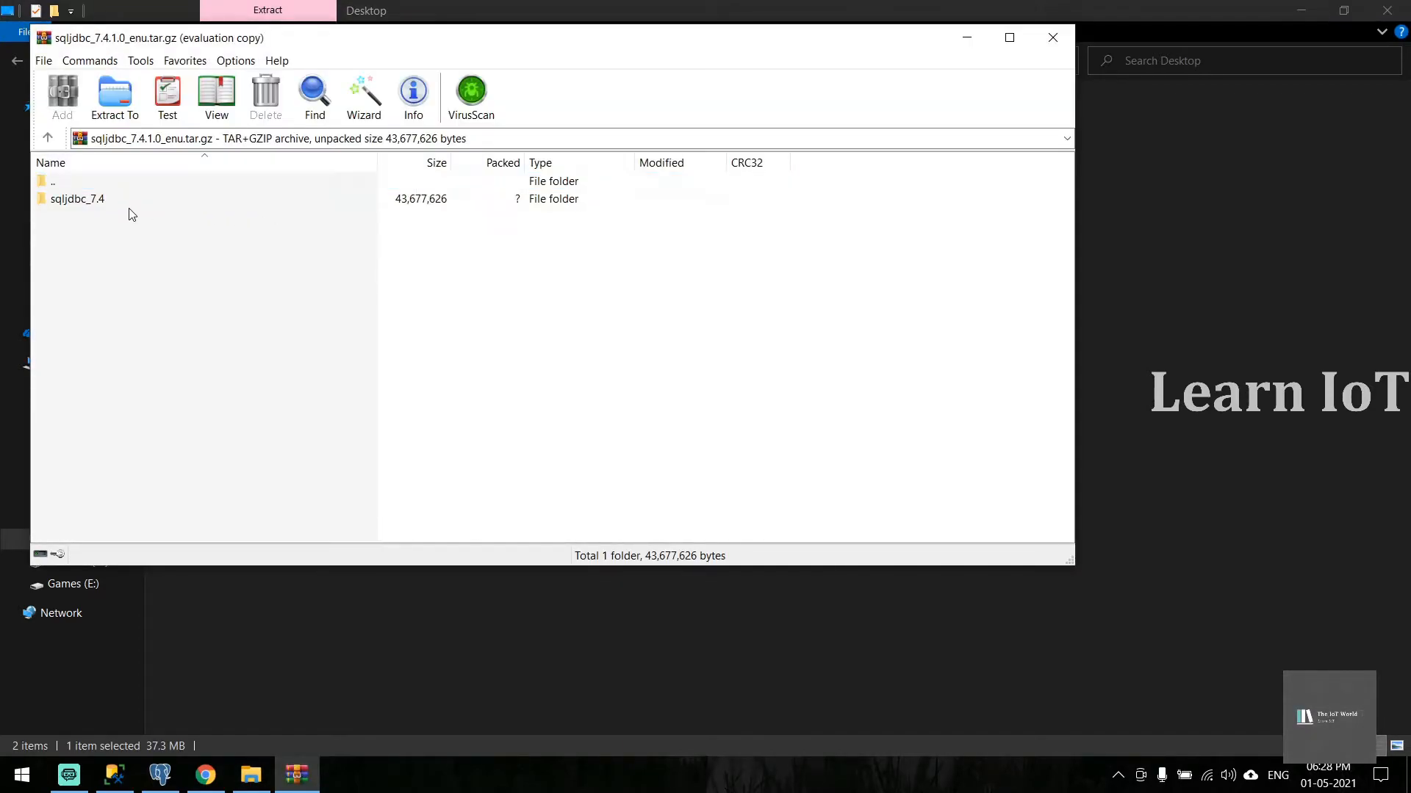
double_click(77, 199)
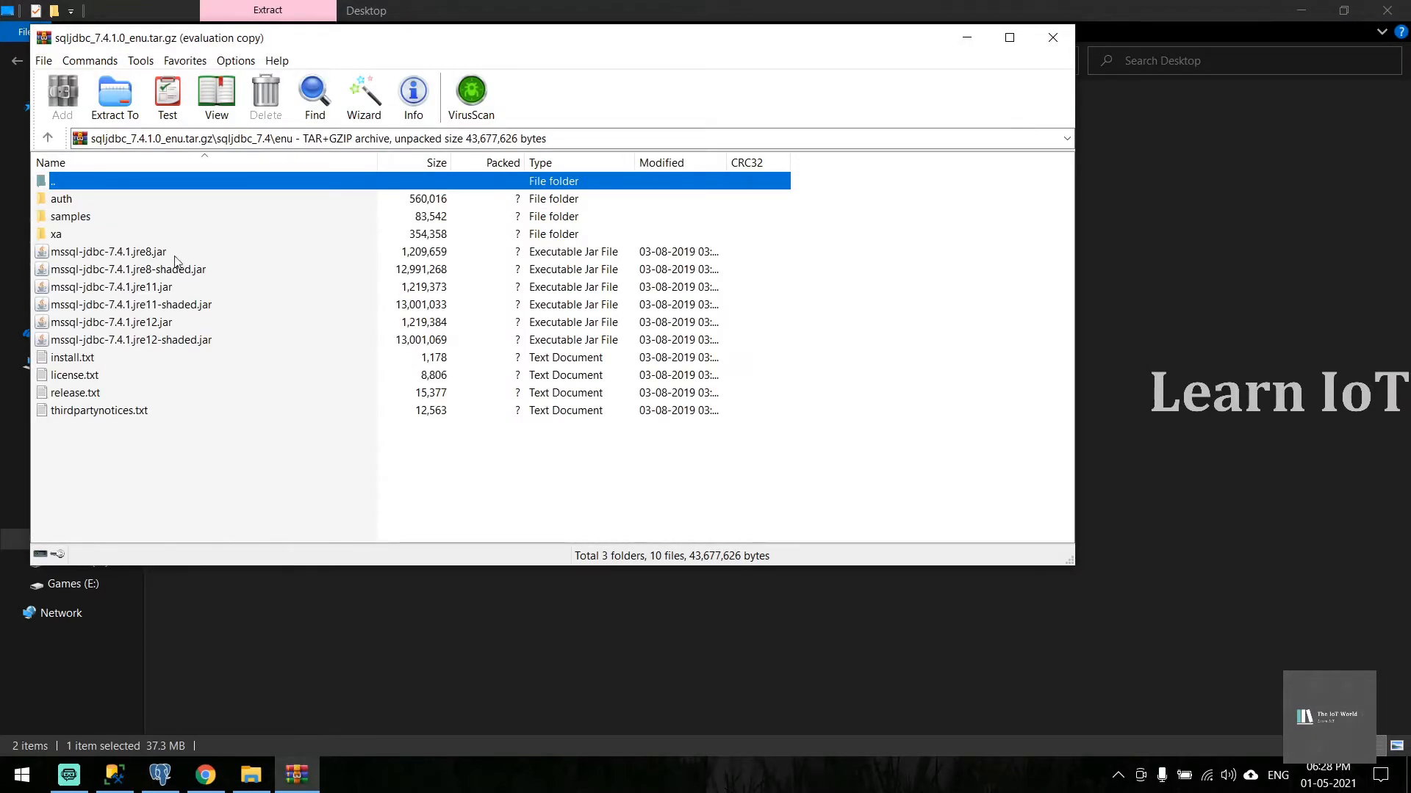
left_click(129, 269)
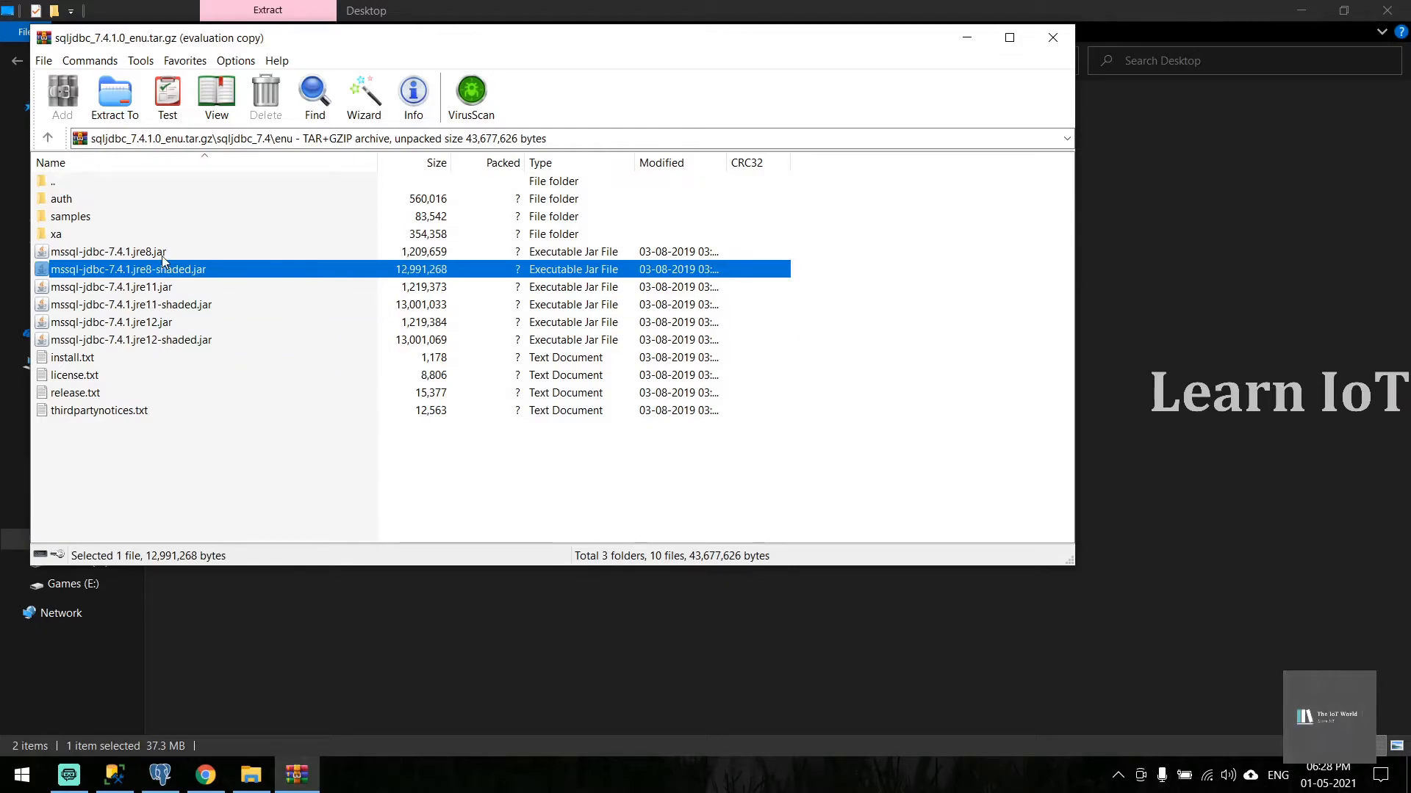
Run java -version in Command Prompt to confirm Java 1.8 is installed.
left_click(131, 339)
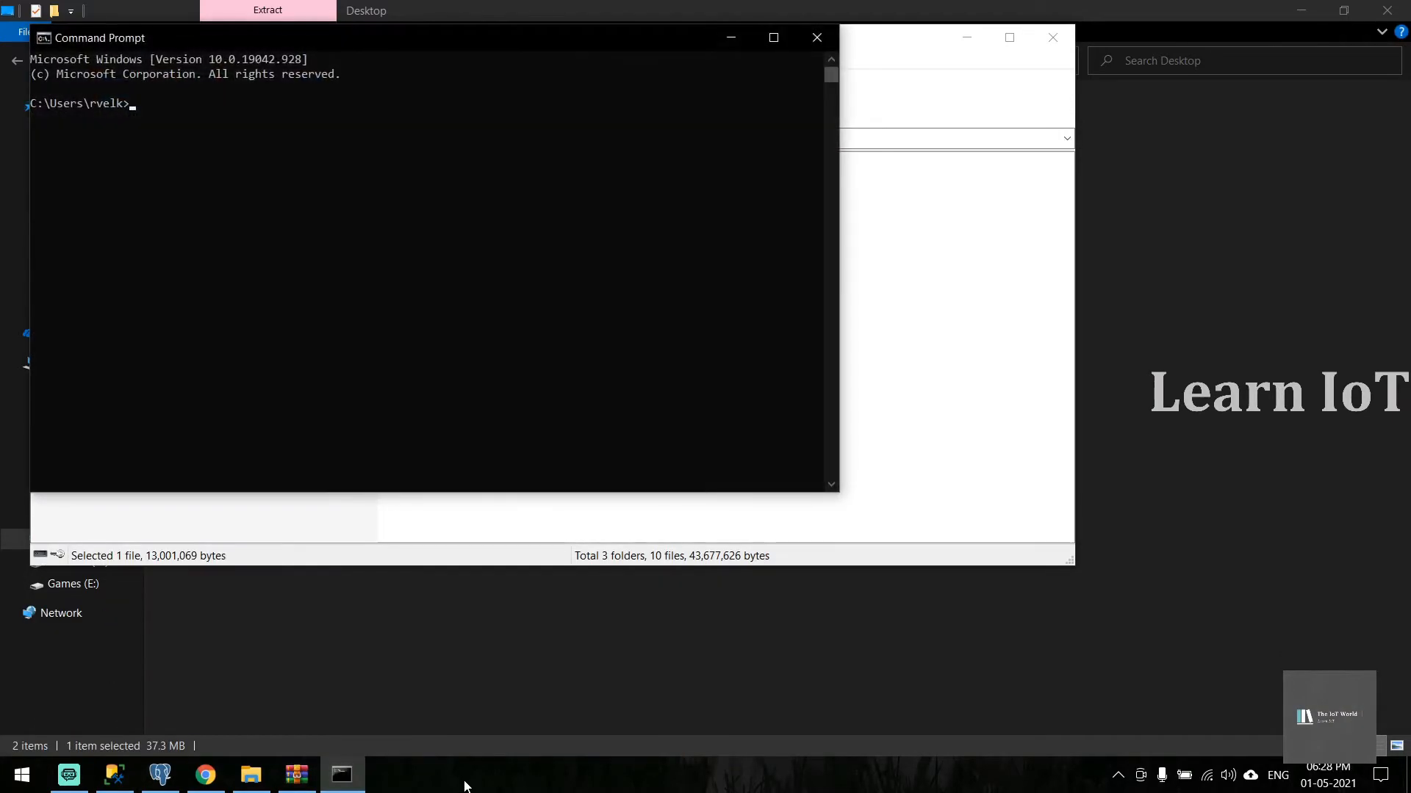
type("java -version")
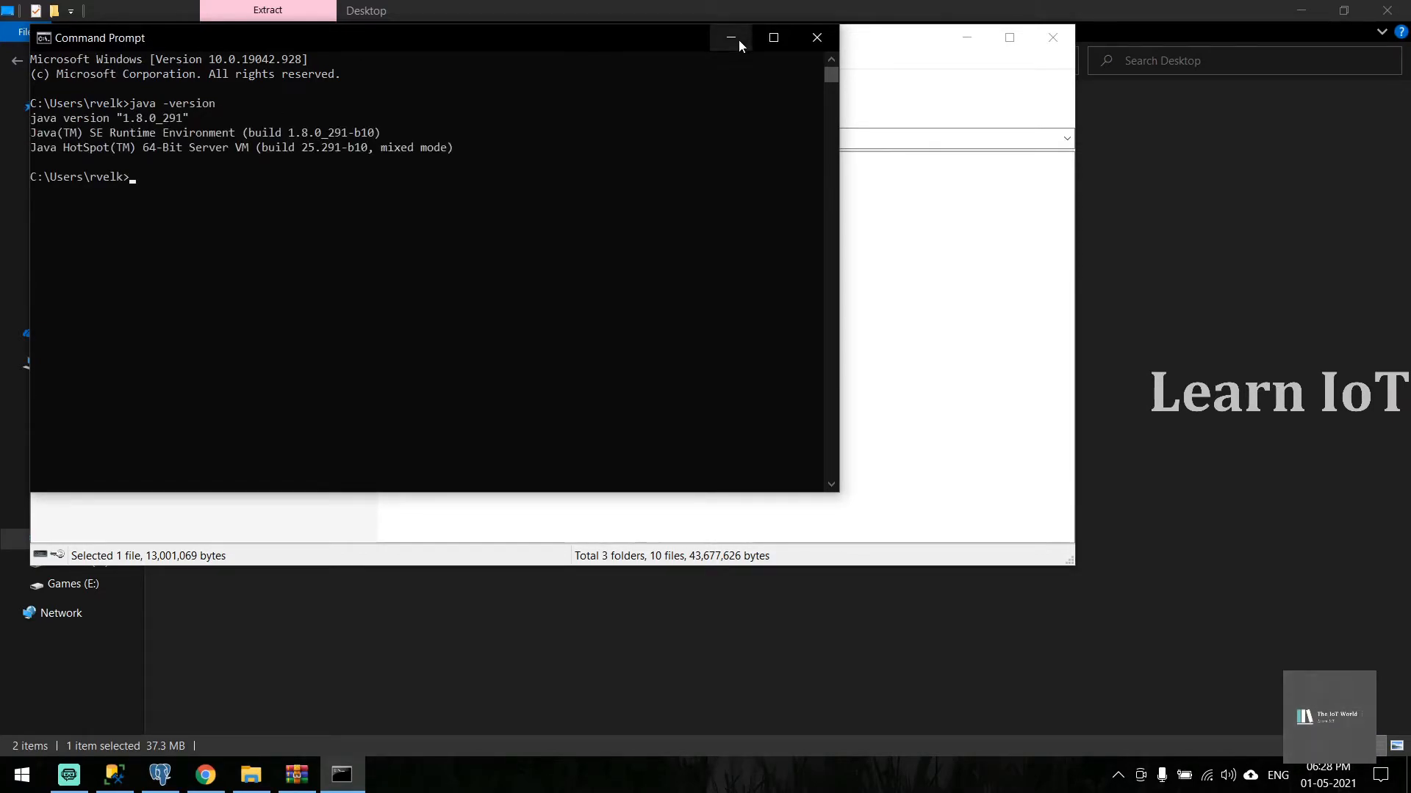
left_click(731, 37)
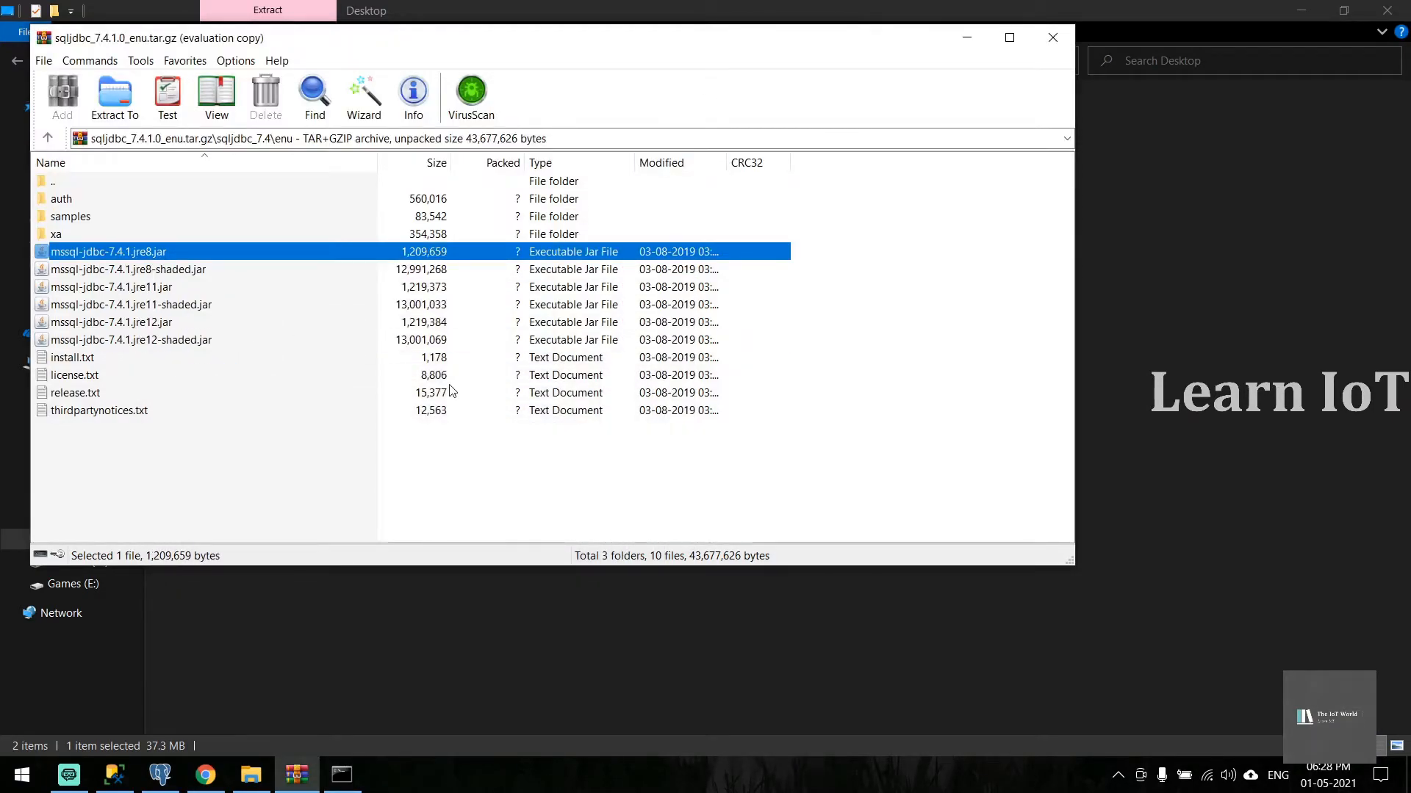
left_click(114, 96)
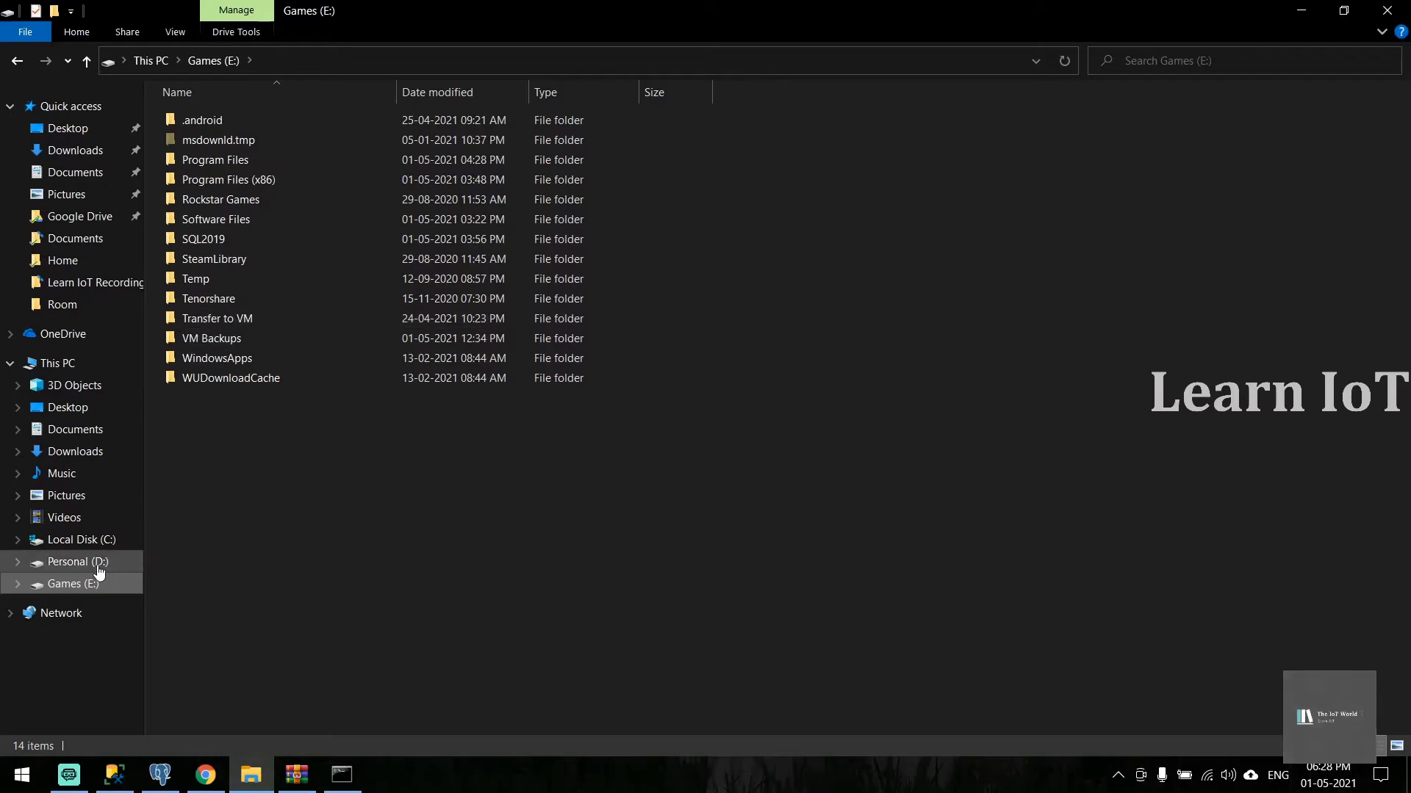
mouse_move(178, 440)
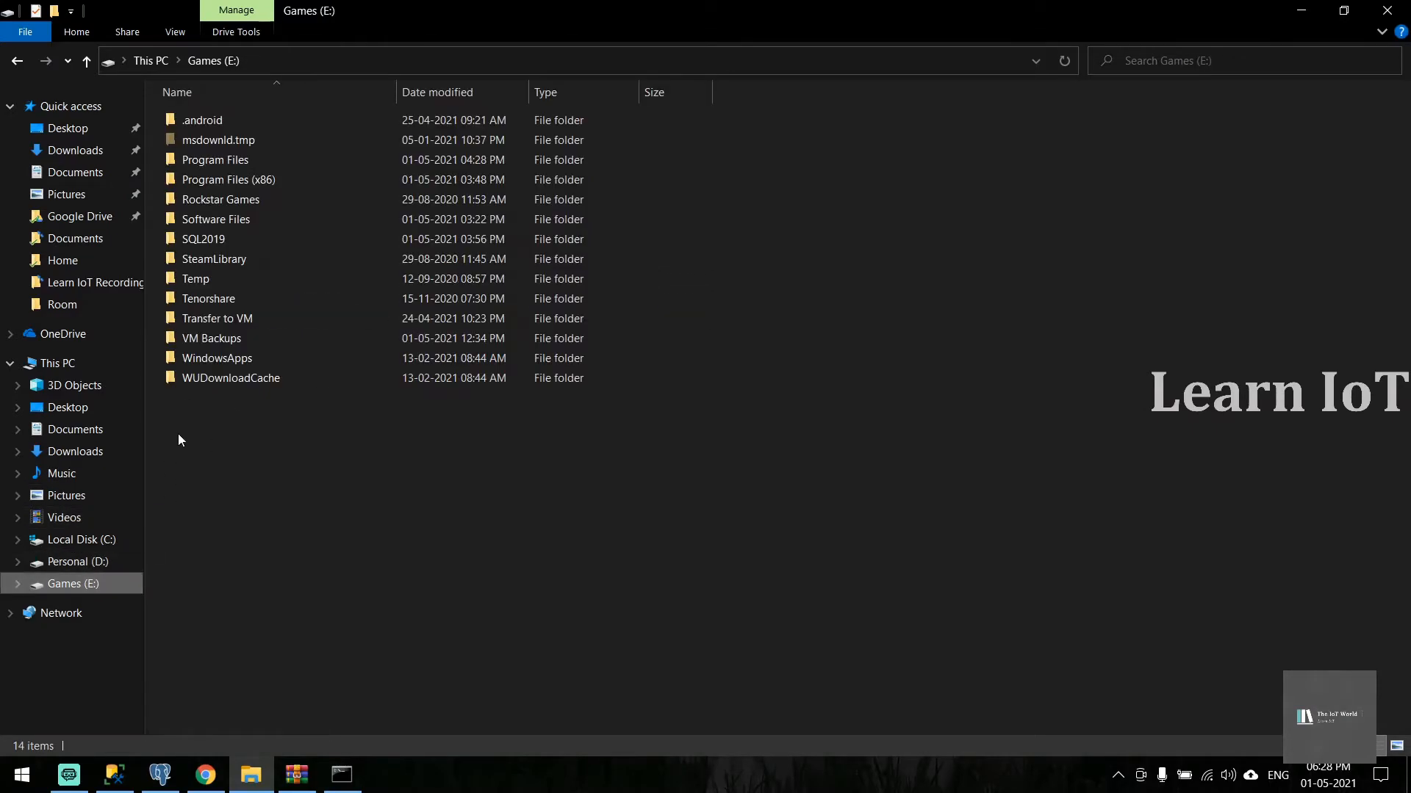
Copy mssql-jdbc-7.4.1.jre8.jar into E:\Program Files\Thingworx\tomcat\apache-tomcat-9.0.37\lib, granting permission.
double_click(228, 180)
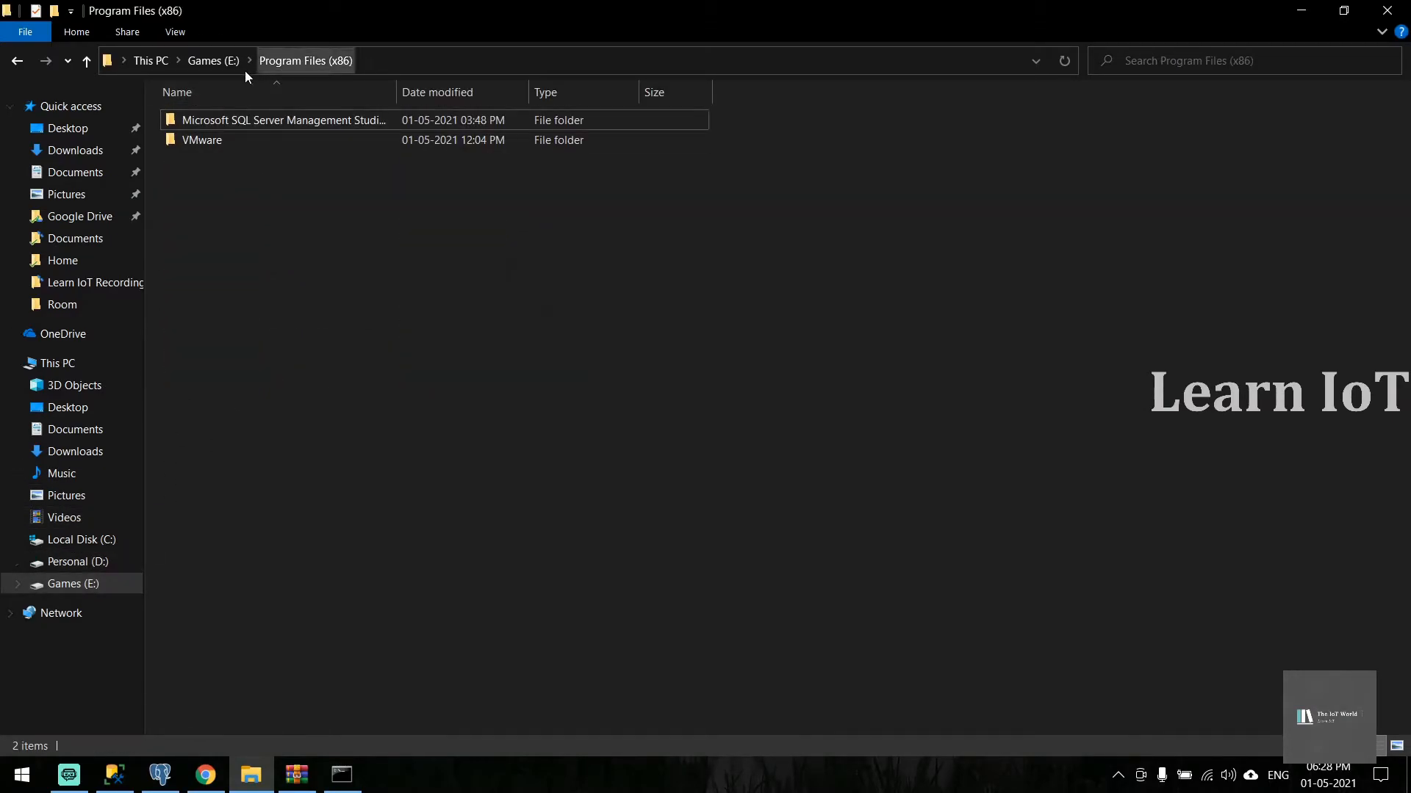
left_click(16, 60)
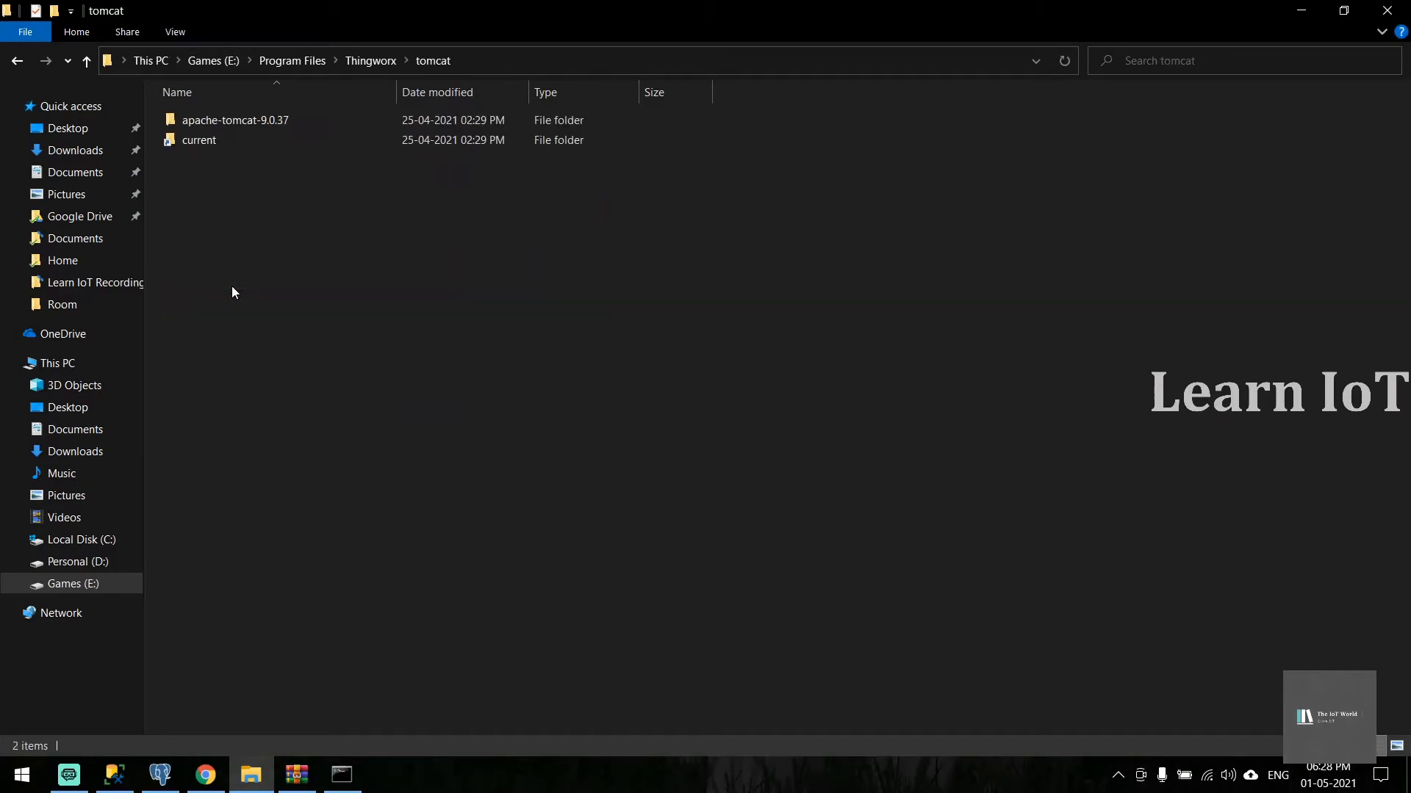
double_click(235, 120)
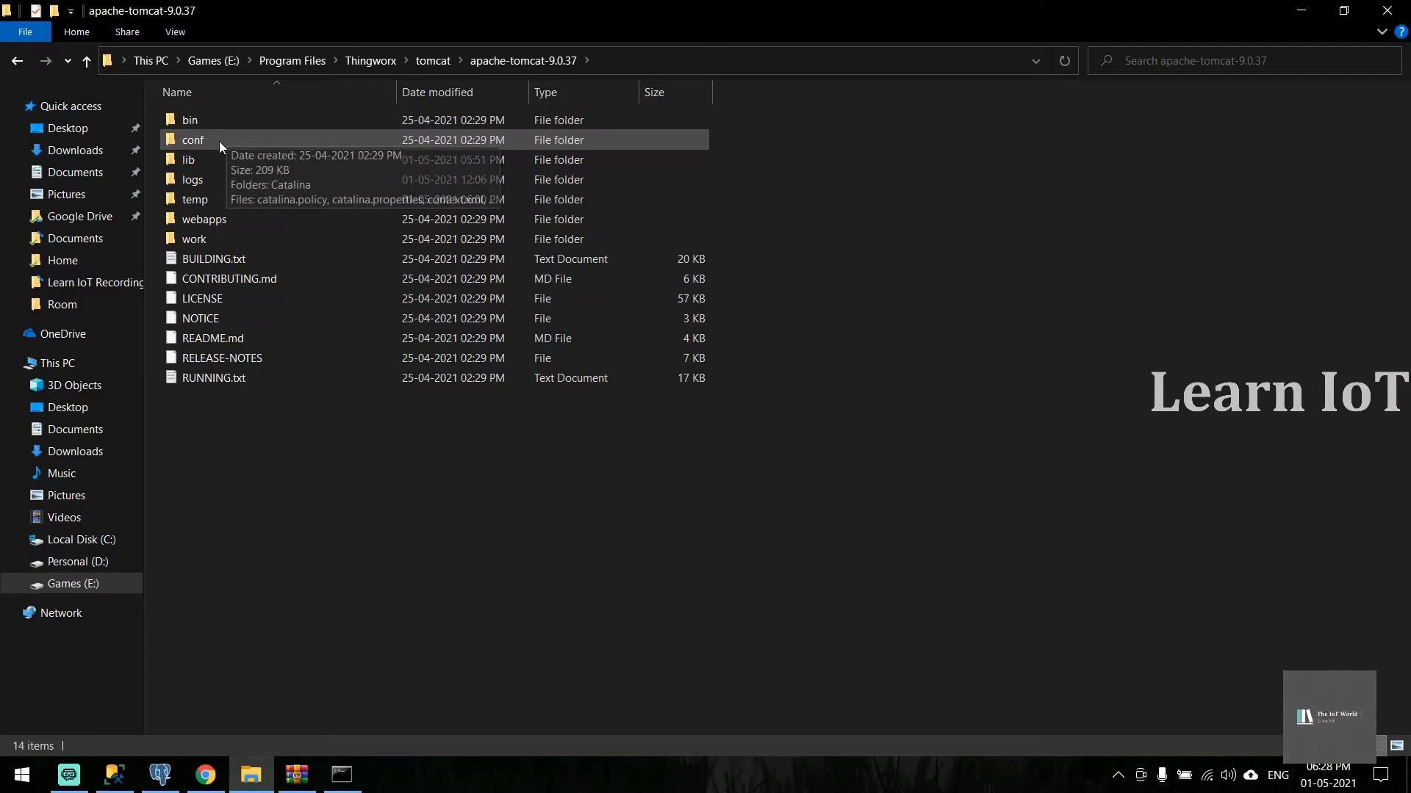
double_click(188, 159)
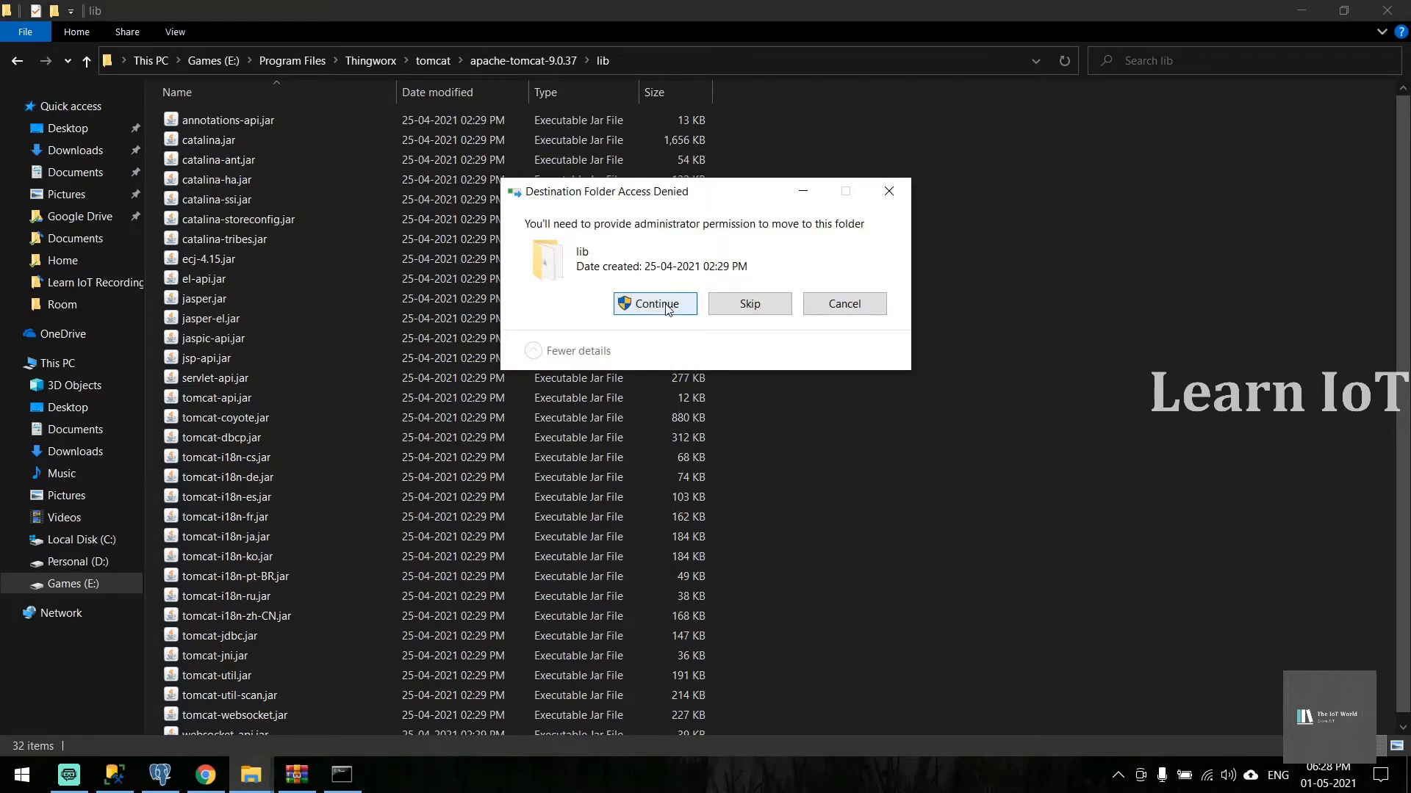
left_click(655, 303)
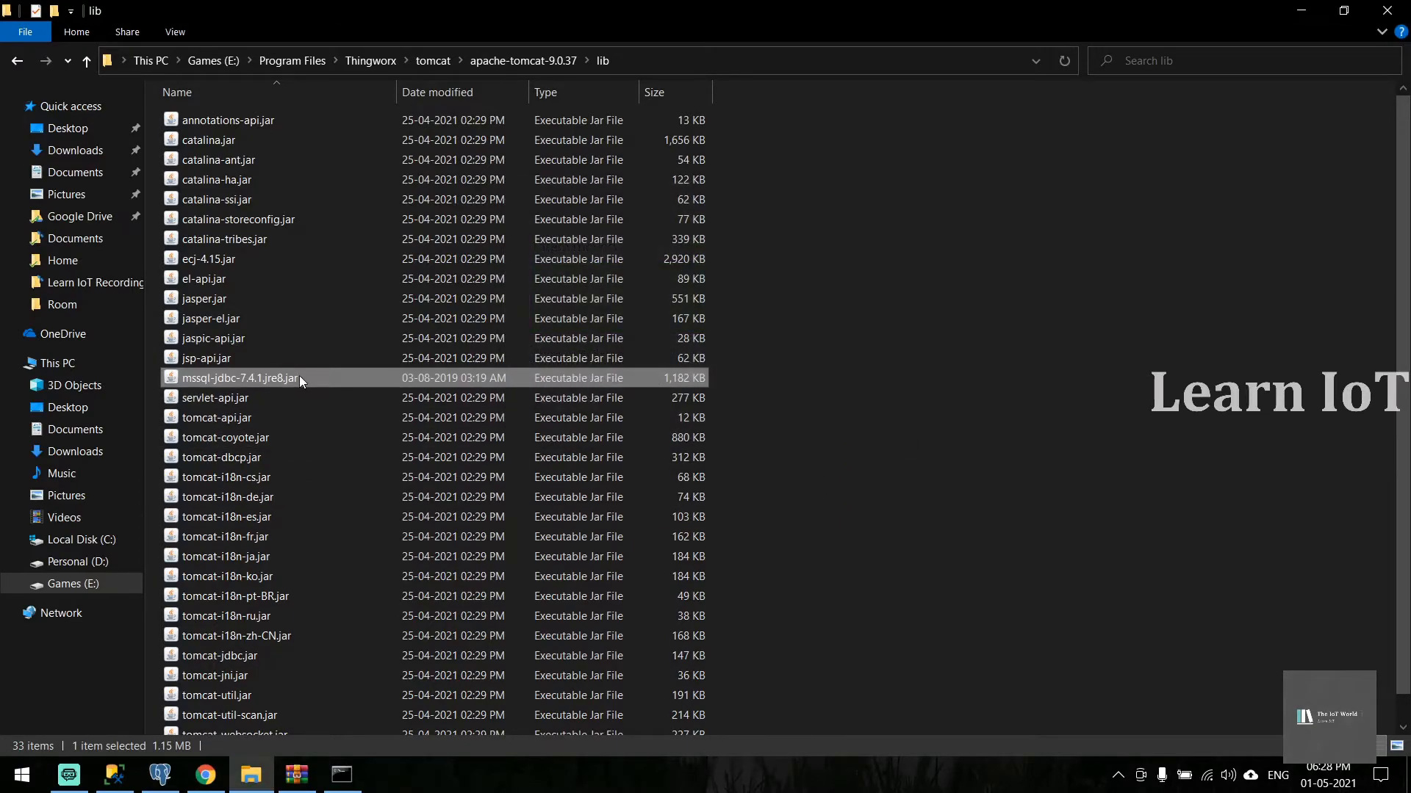
mouse_move(670, 687)
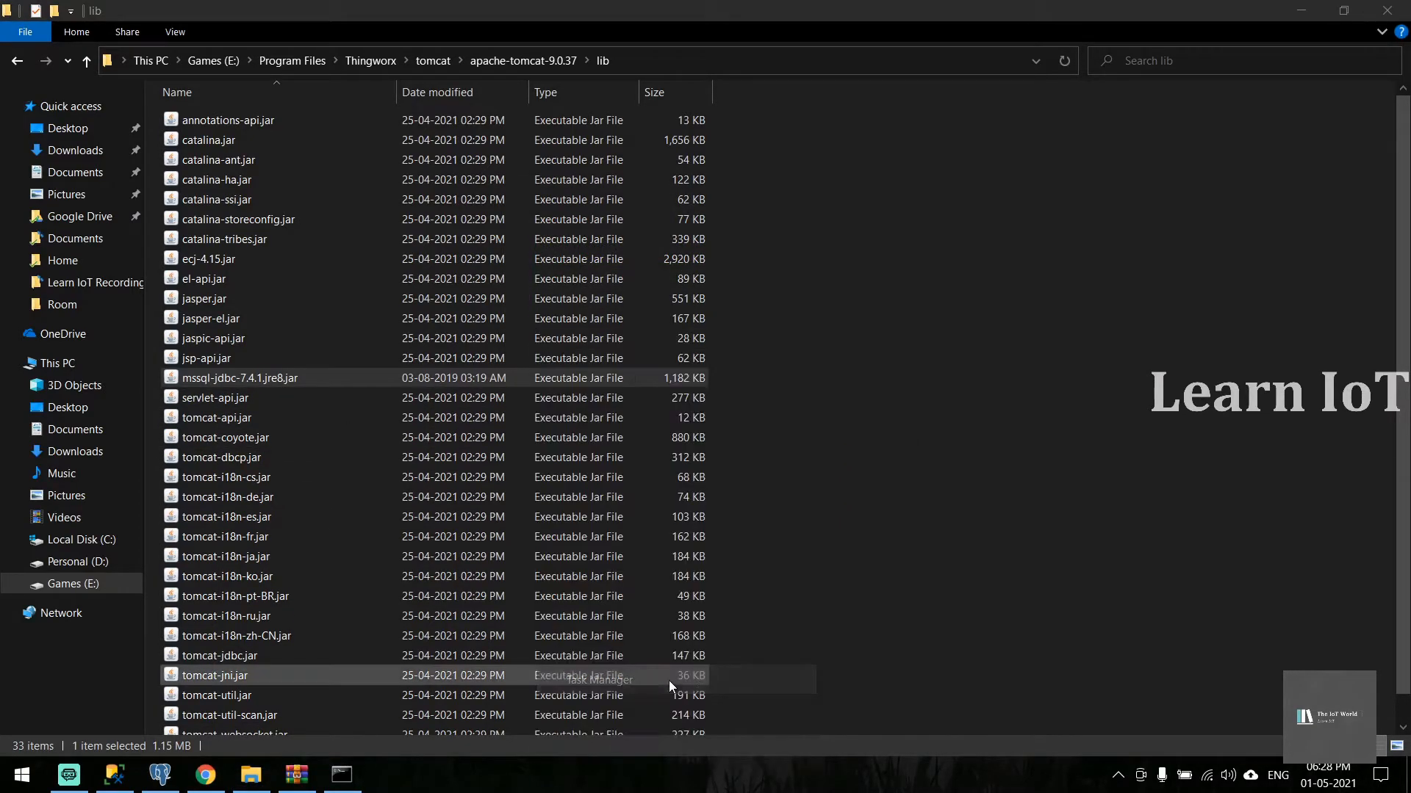
left_click(585, 679)
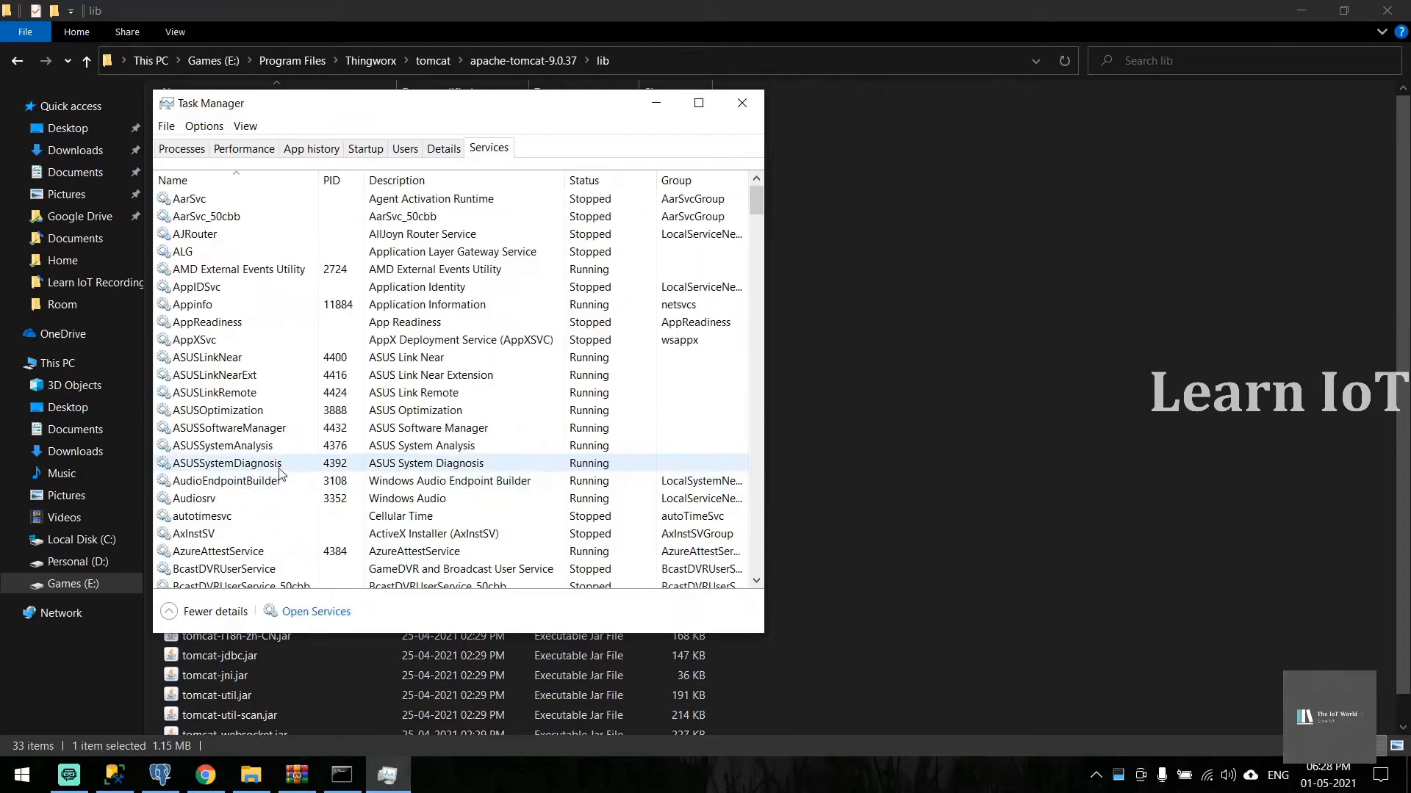
Scroll through Task Manager's services list to find the Tomcat service.
scroll("down", 3)
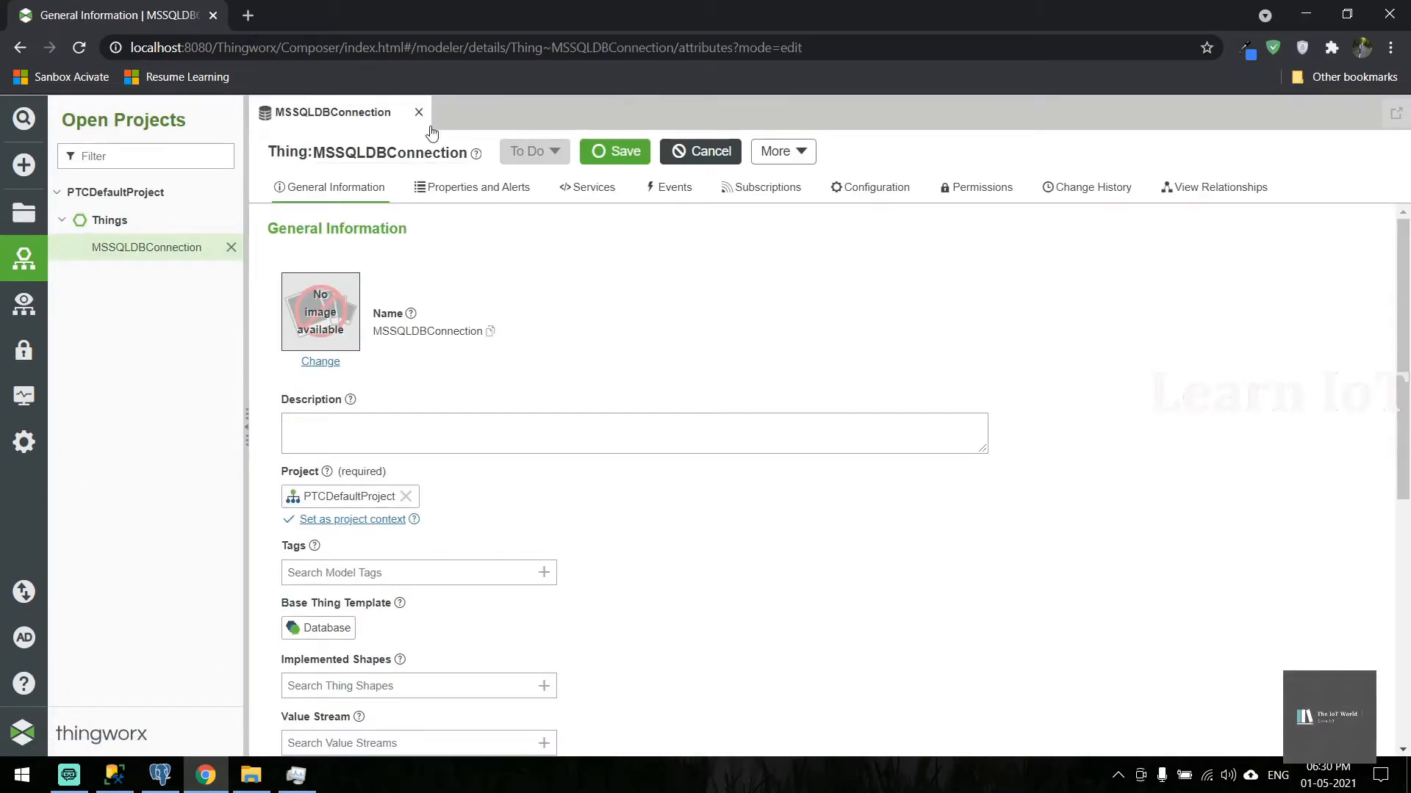
View MSSQLDBConnection's properties and save it to refresh the last connection time.
left_click(471, 187)
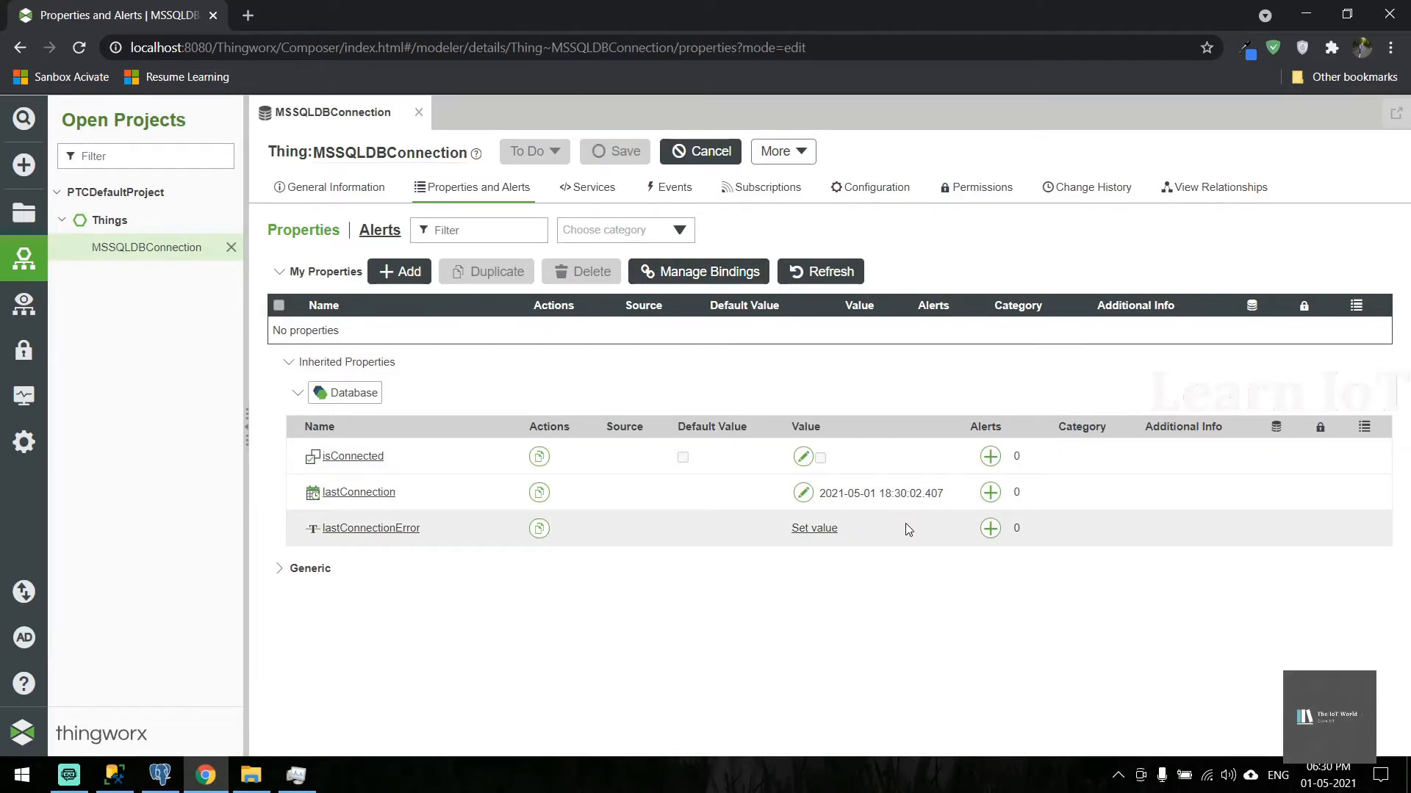
mouse_move(872, 626)
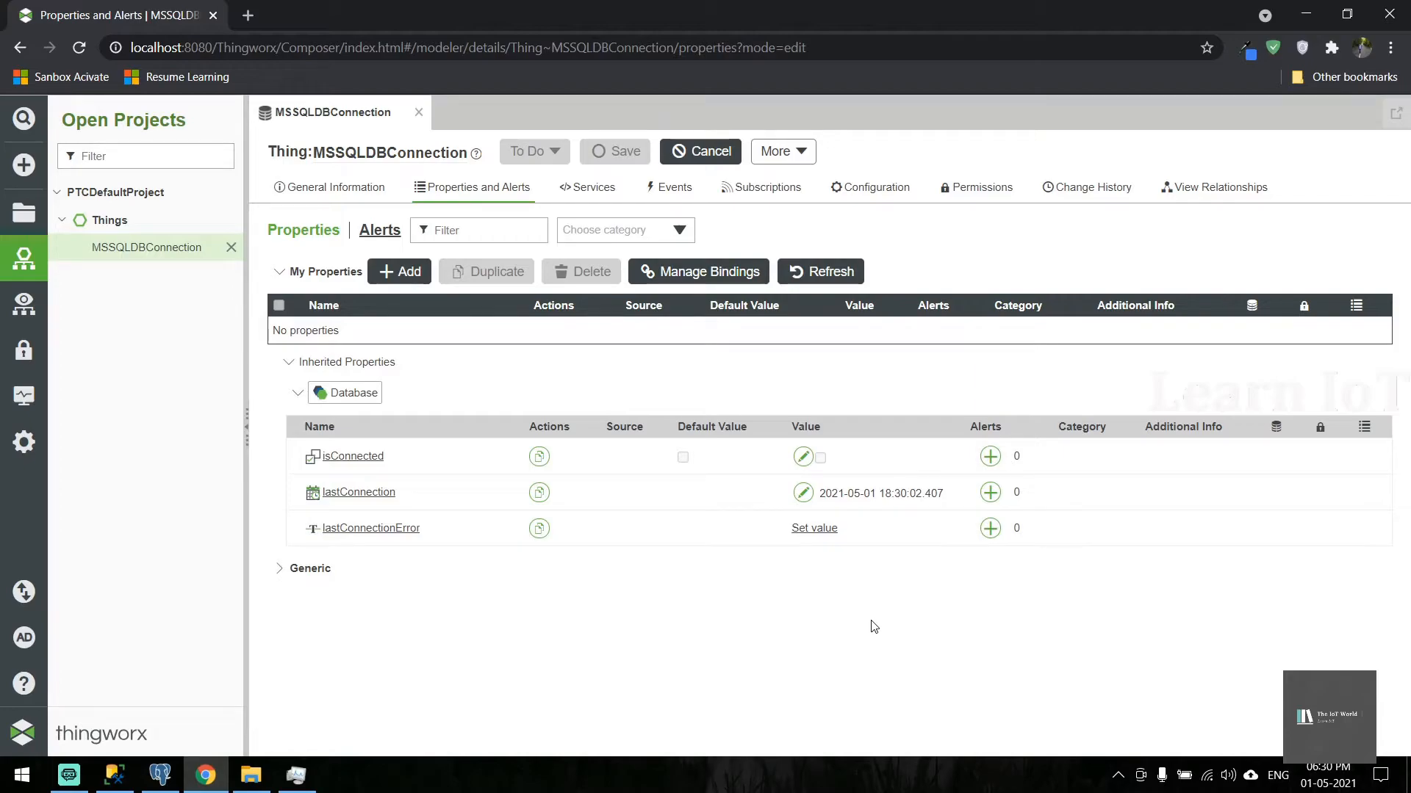
mouse_move(634, 570)
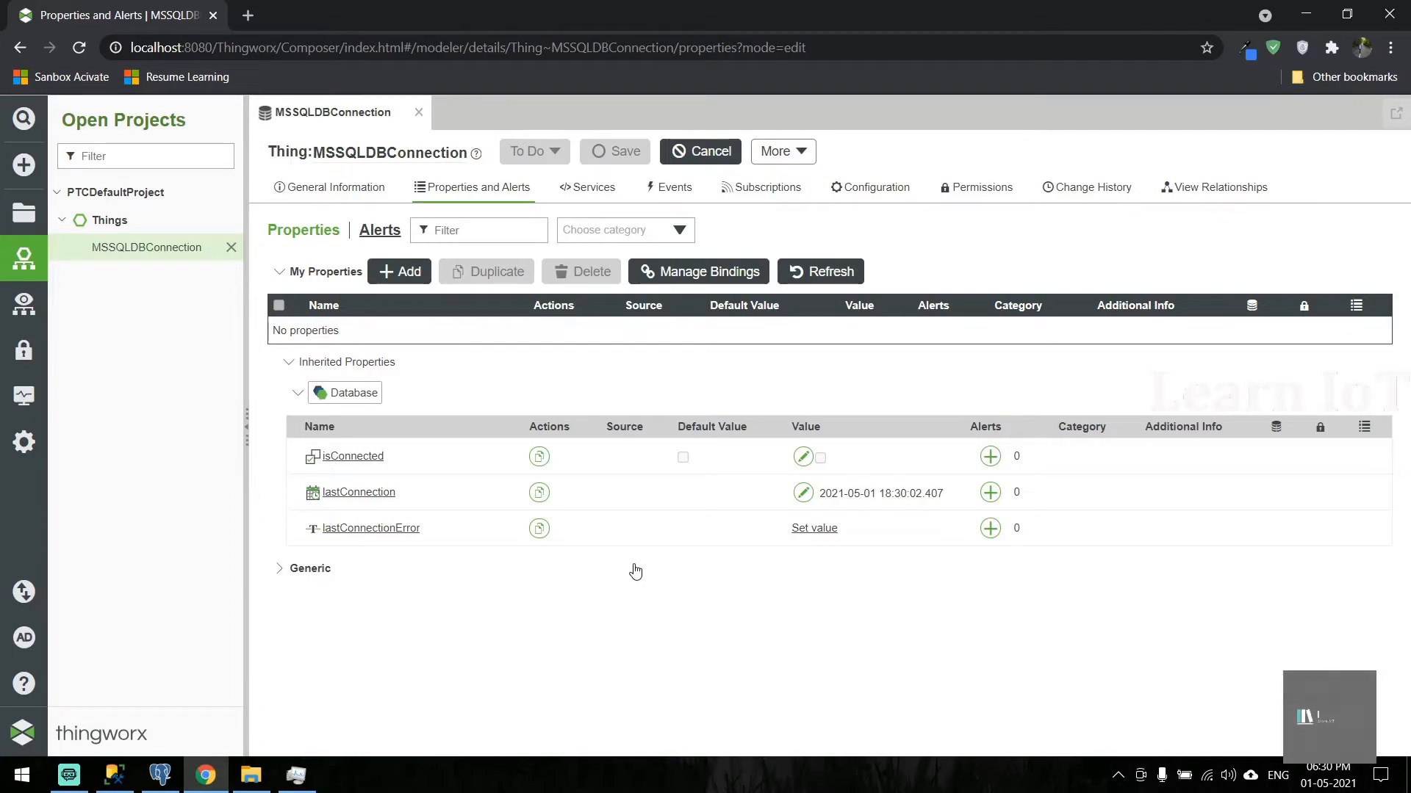
mouse_move(151, 446)
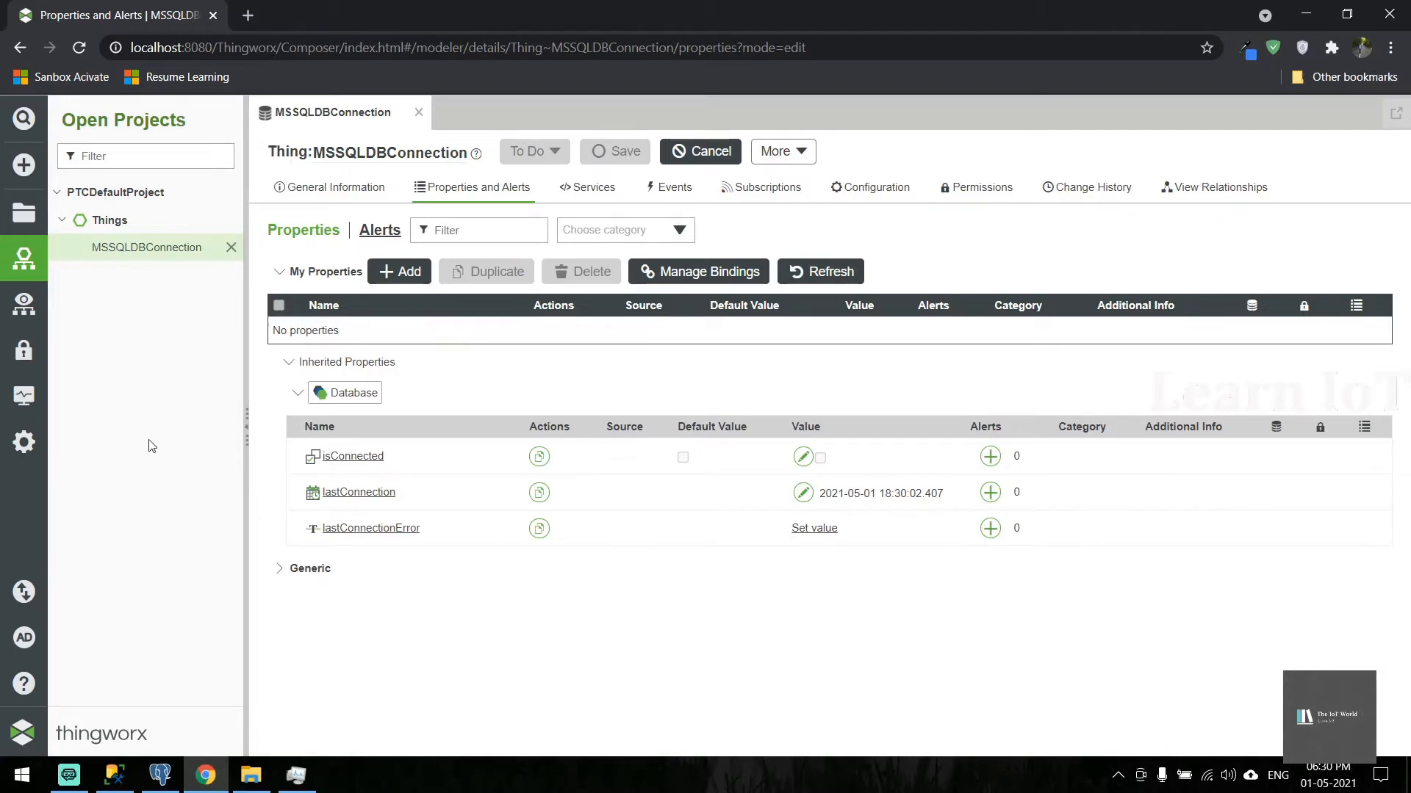
mouse_move(177, 478)
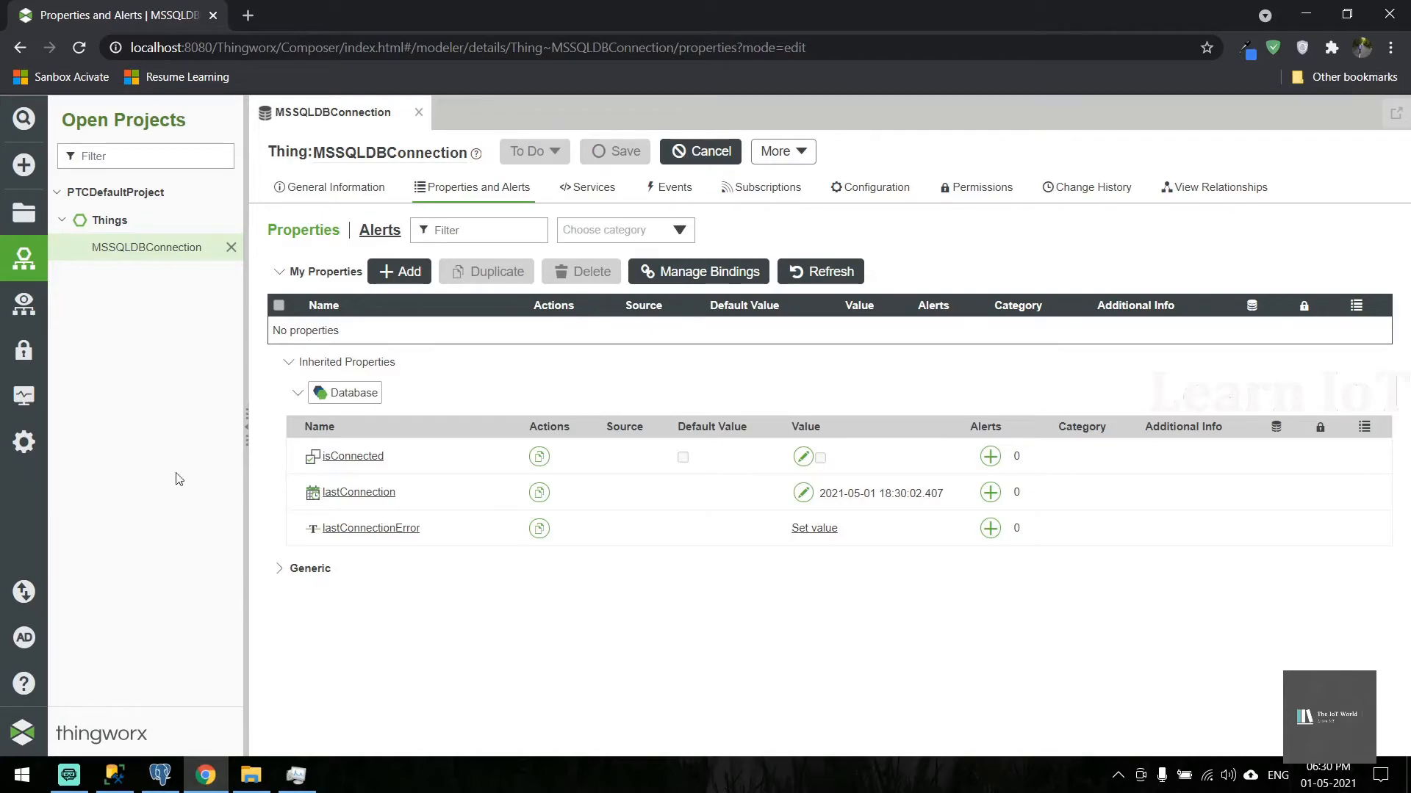
left_click(616, 150)
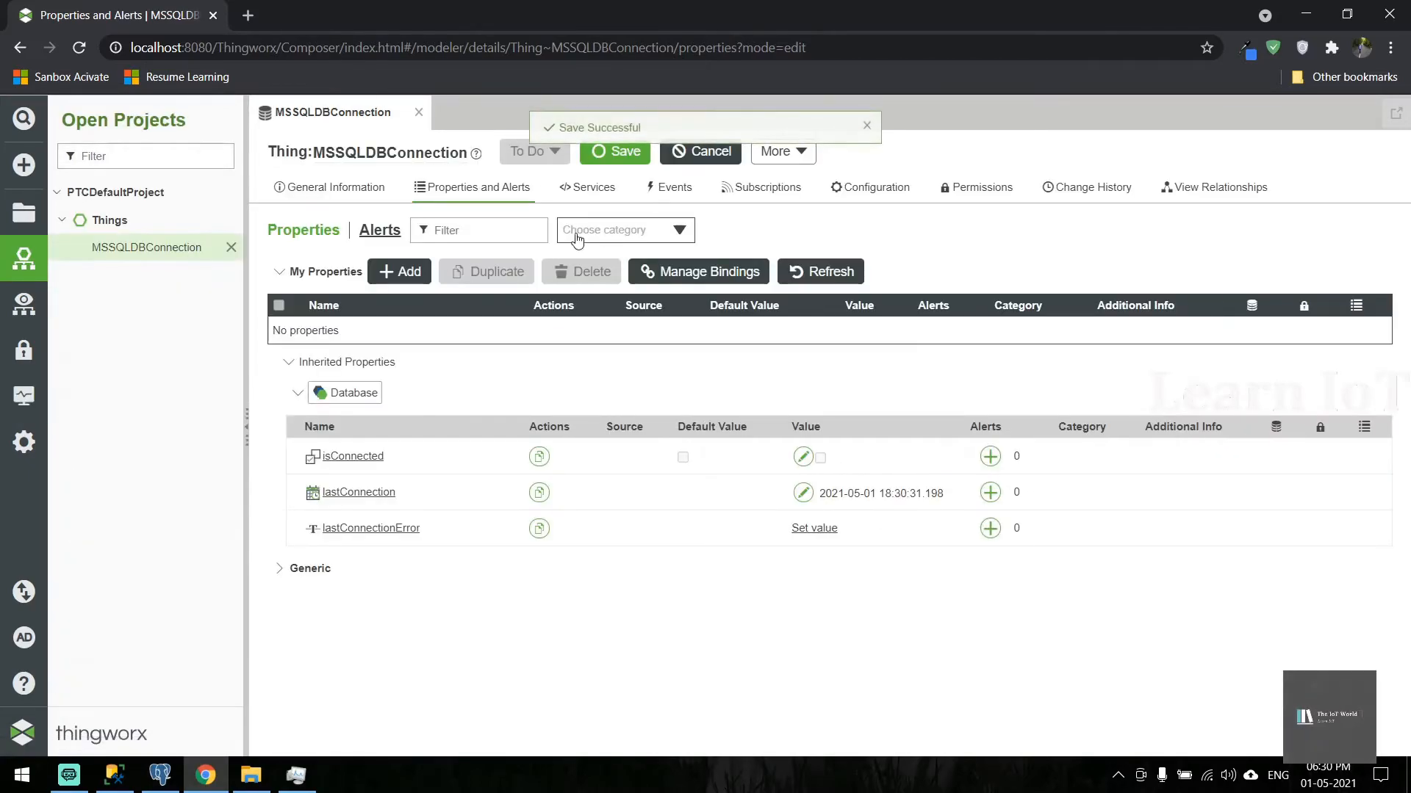
left_click(586, 187)
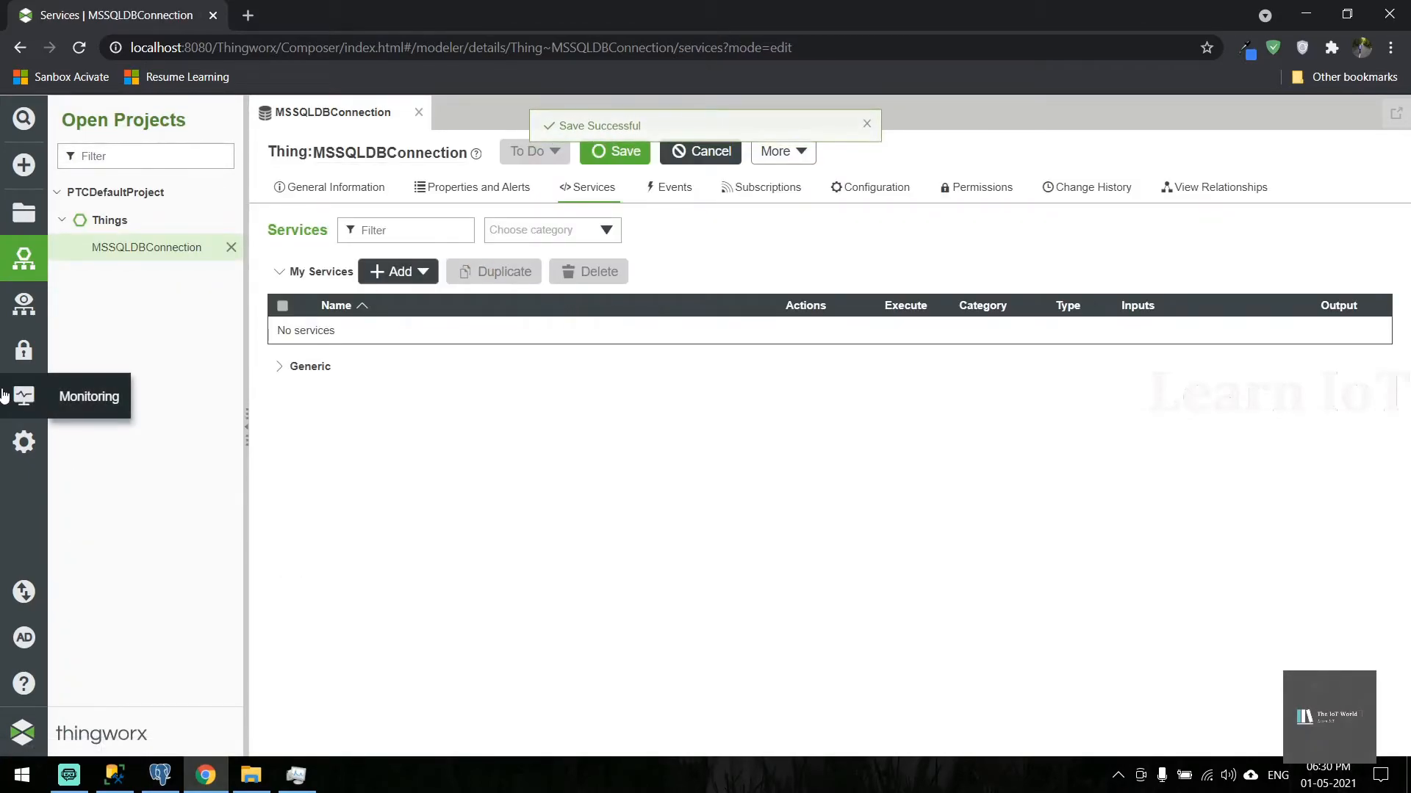
left_click(24, 396)
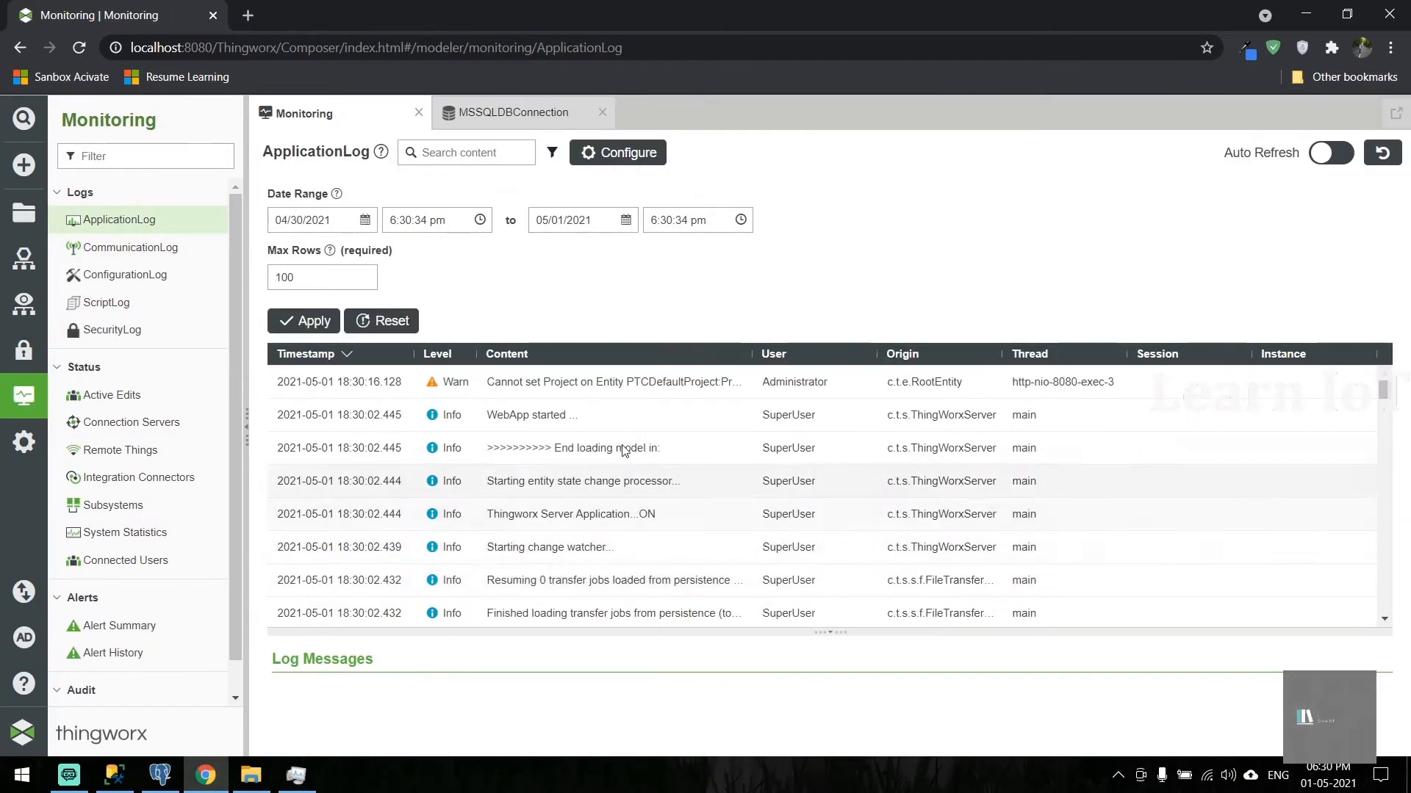
Check the log warning, then open MSSQLDBConnection's empty Services tab from the Things list.
left_click(614, 381)
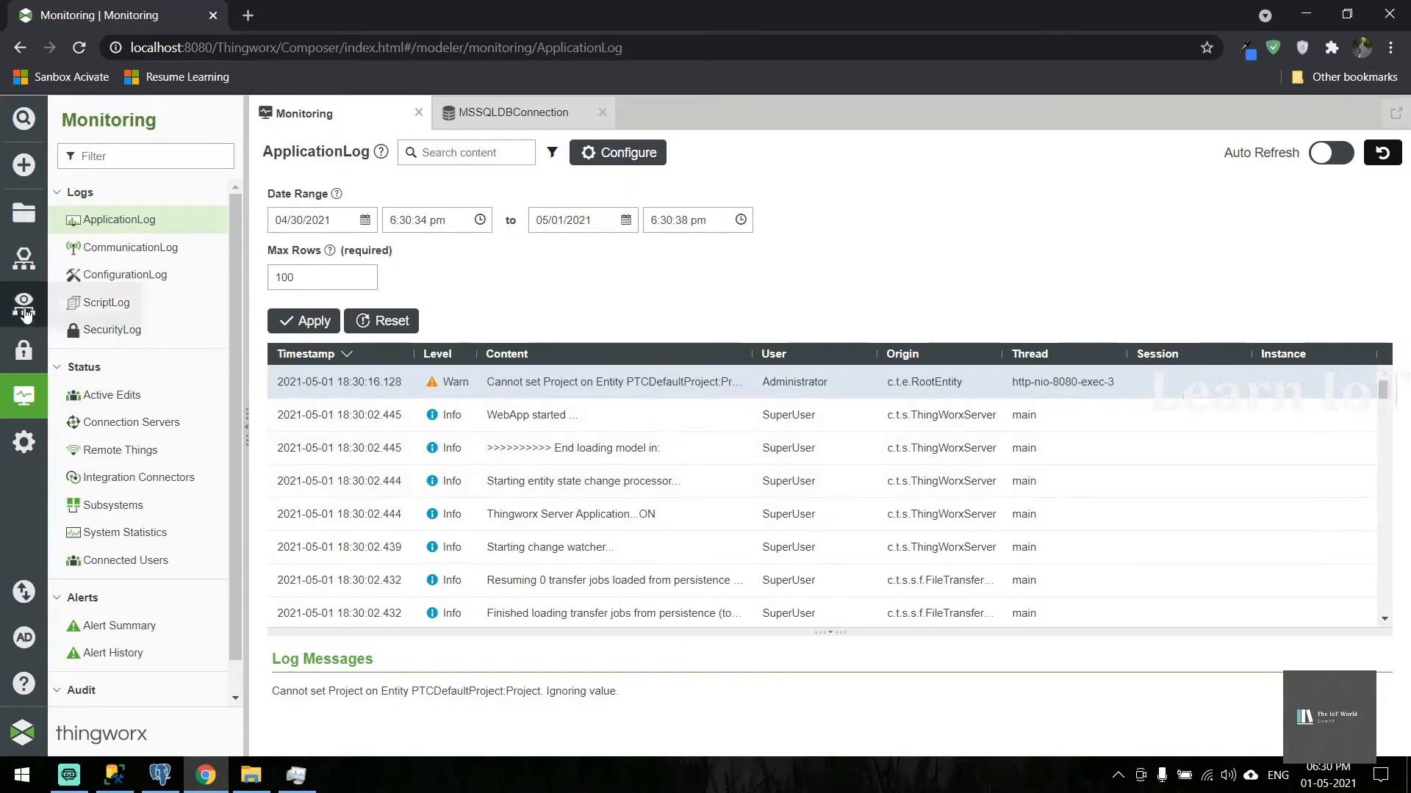
left_click(23, 212)
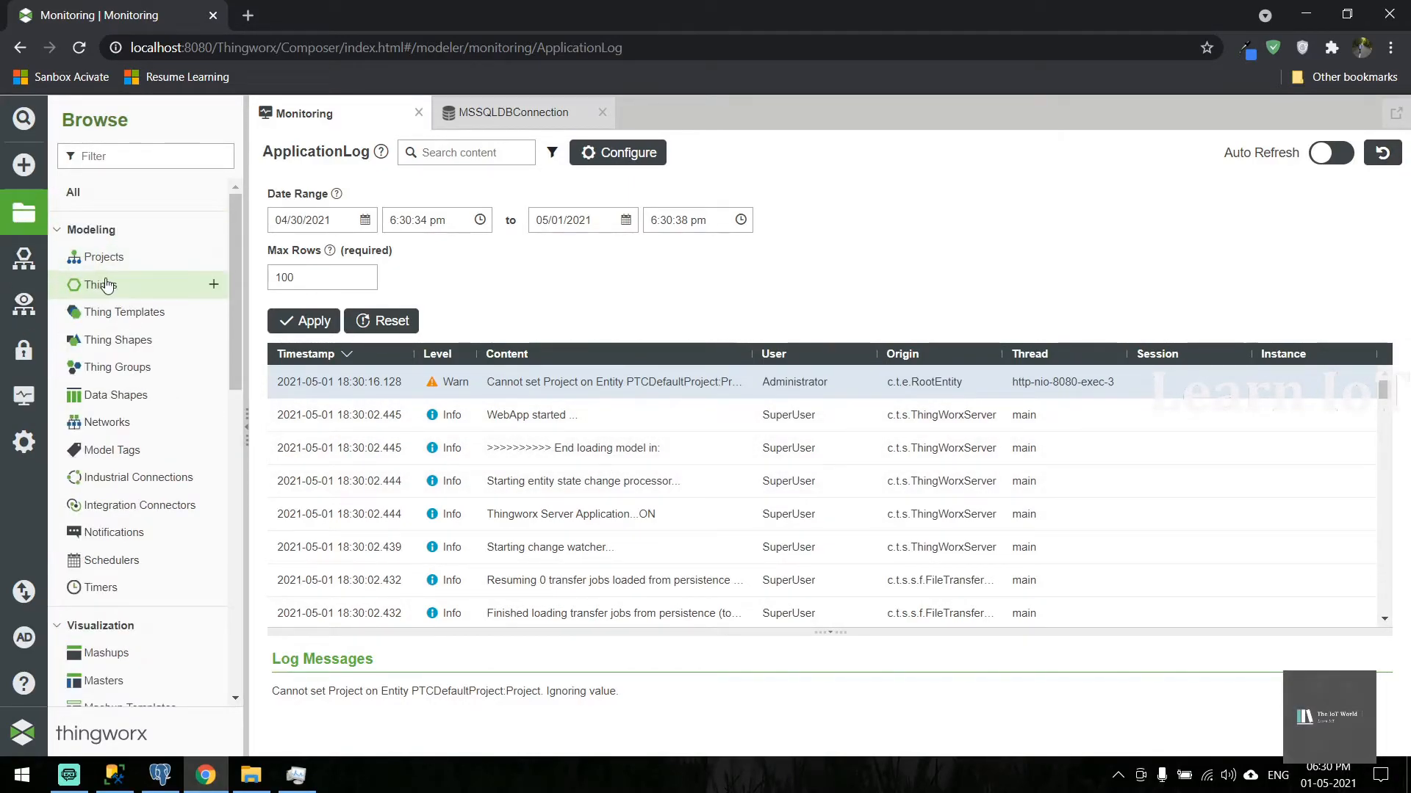
left_click(514, 111)
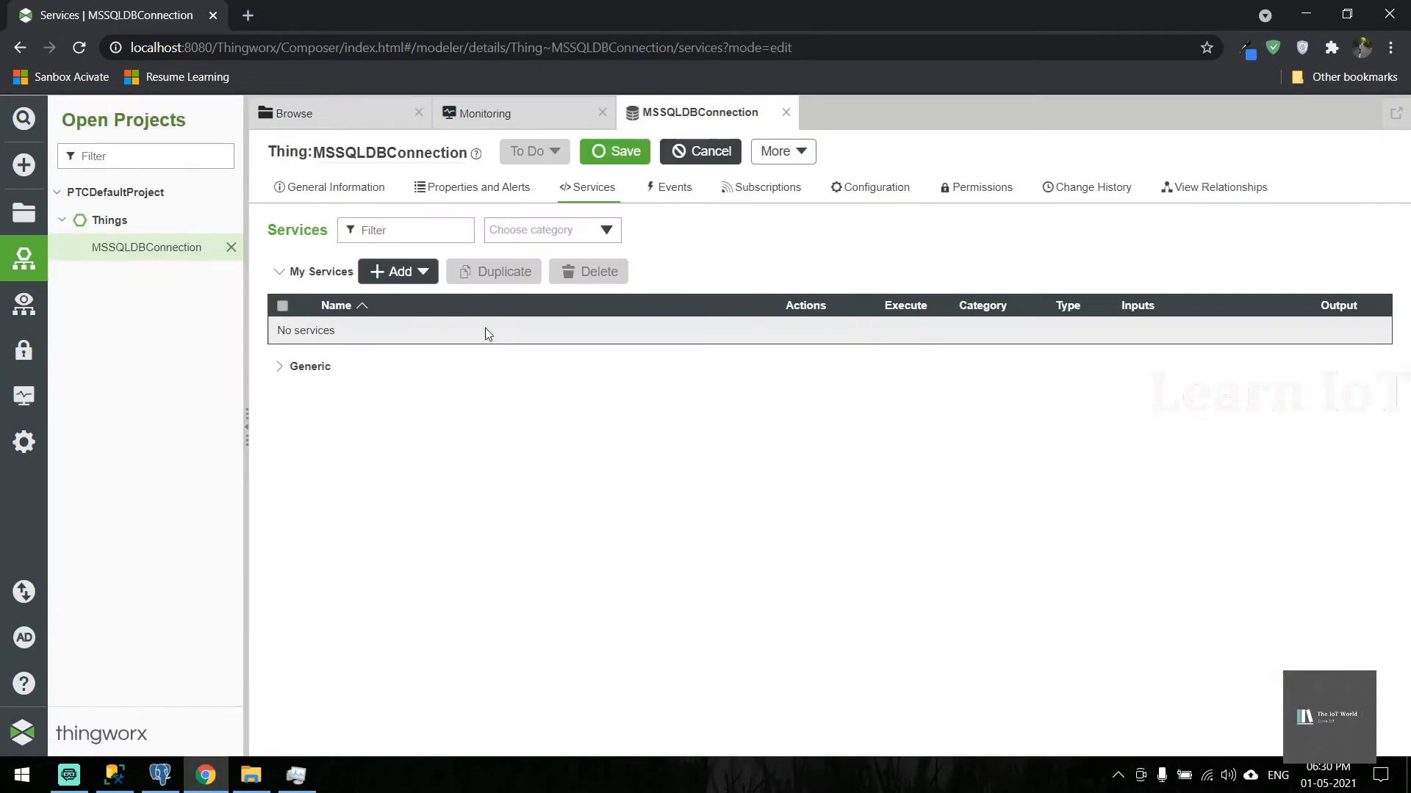
Add a SQL (Query) service named 'test' containing SELECT GETDATE() and save it.
left_click(393, 271)
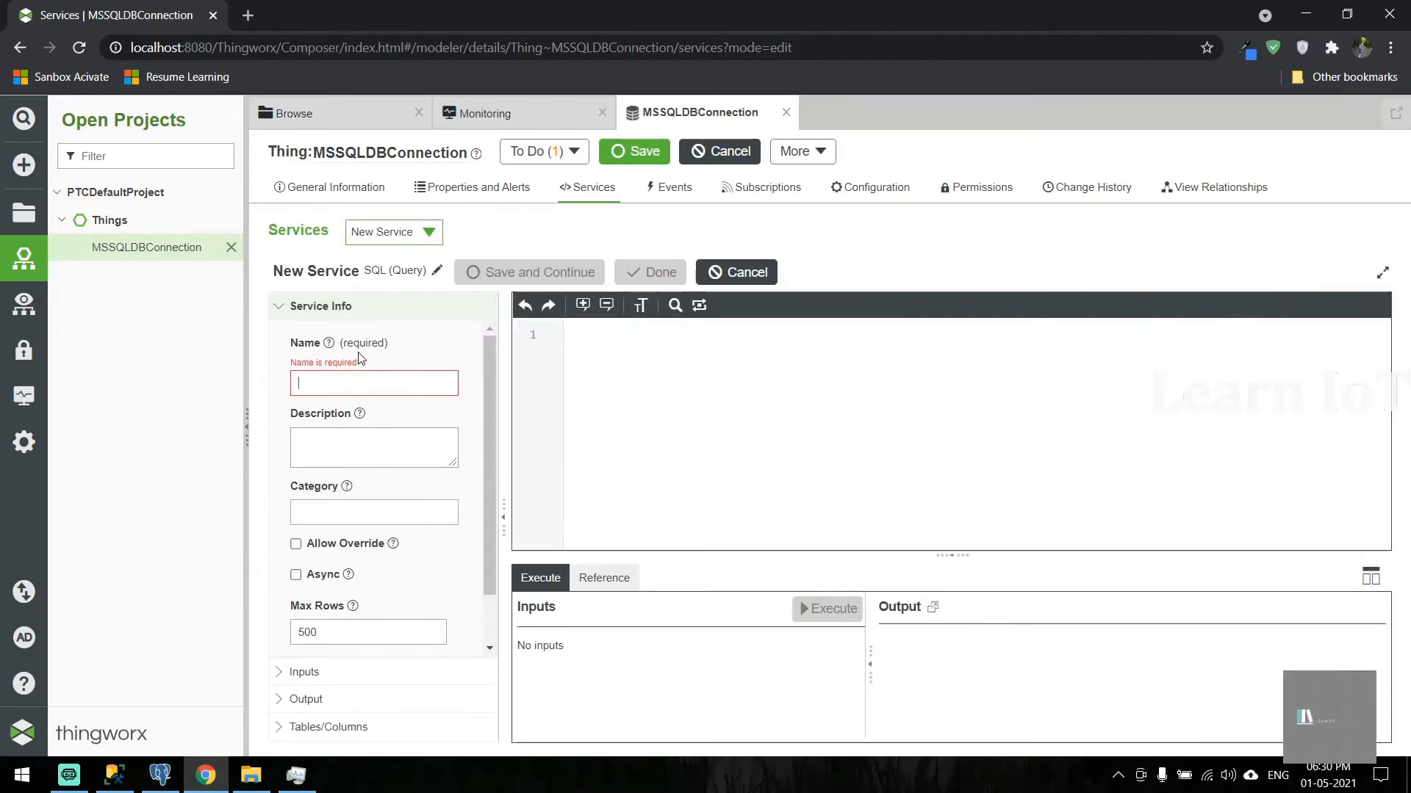
type("test")
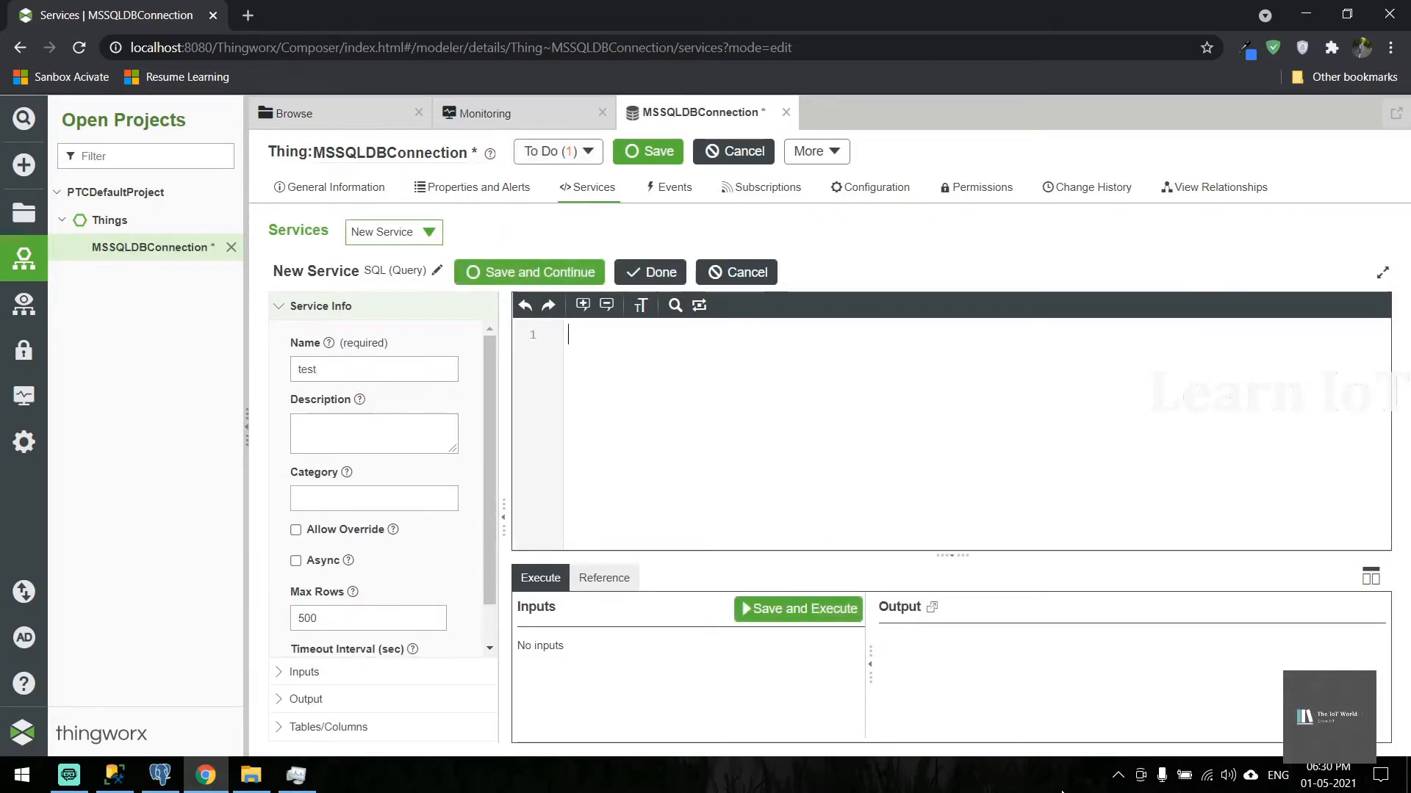
type("S")
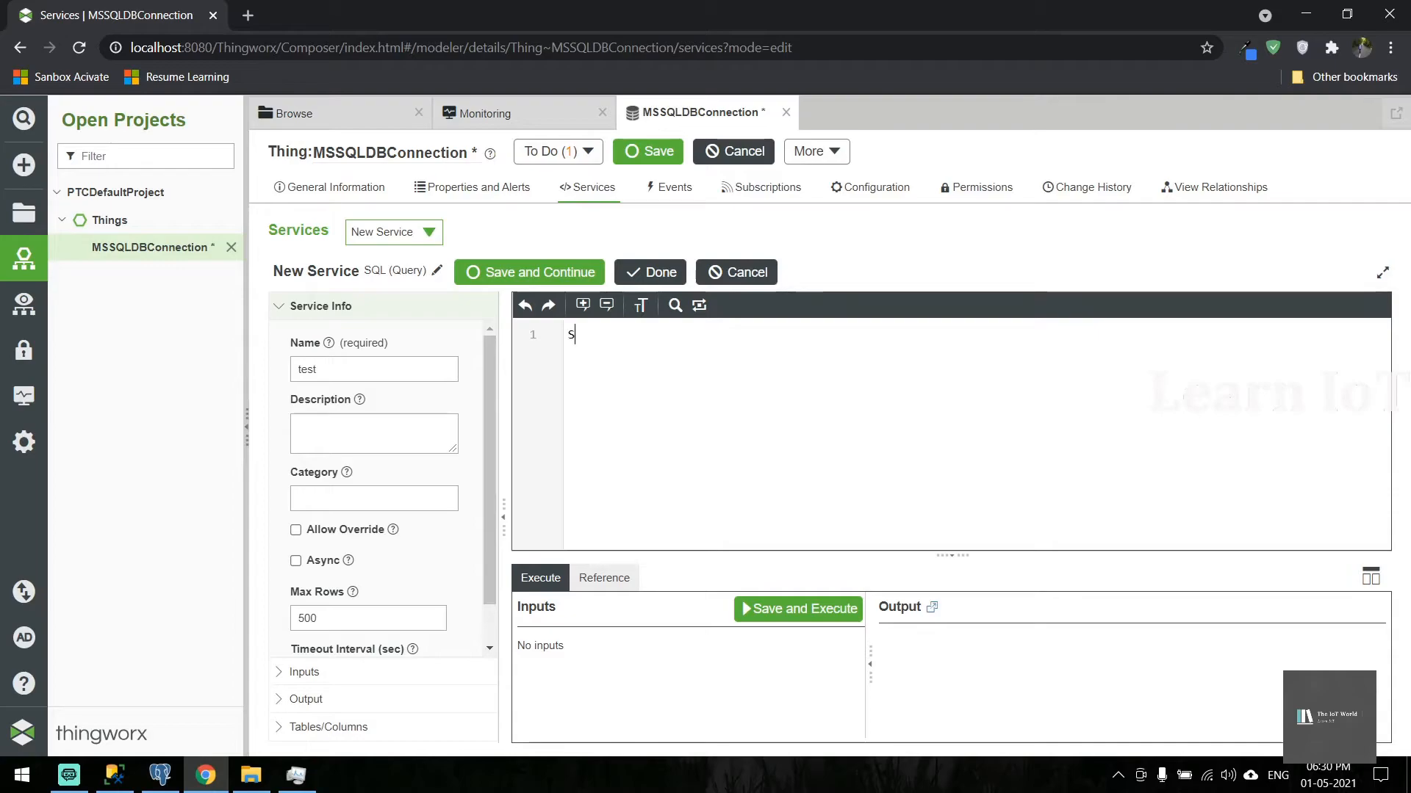
type("ELECT GE")
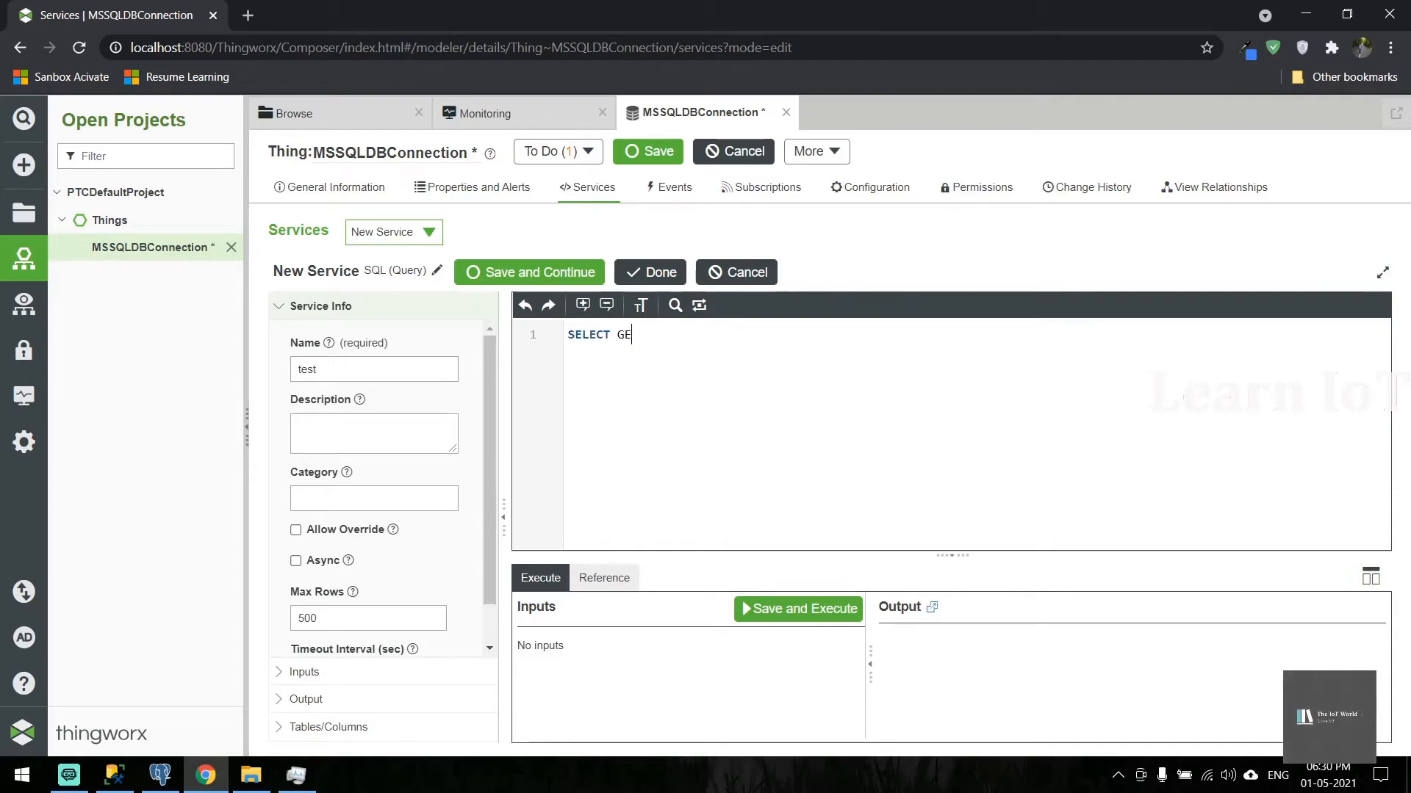
type("TDATE()")
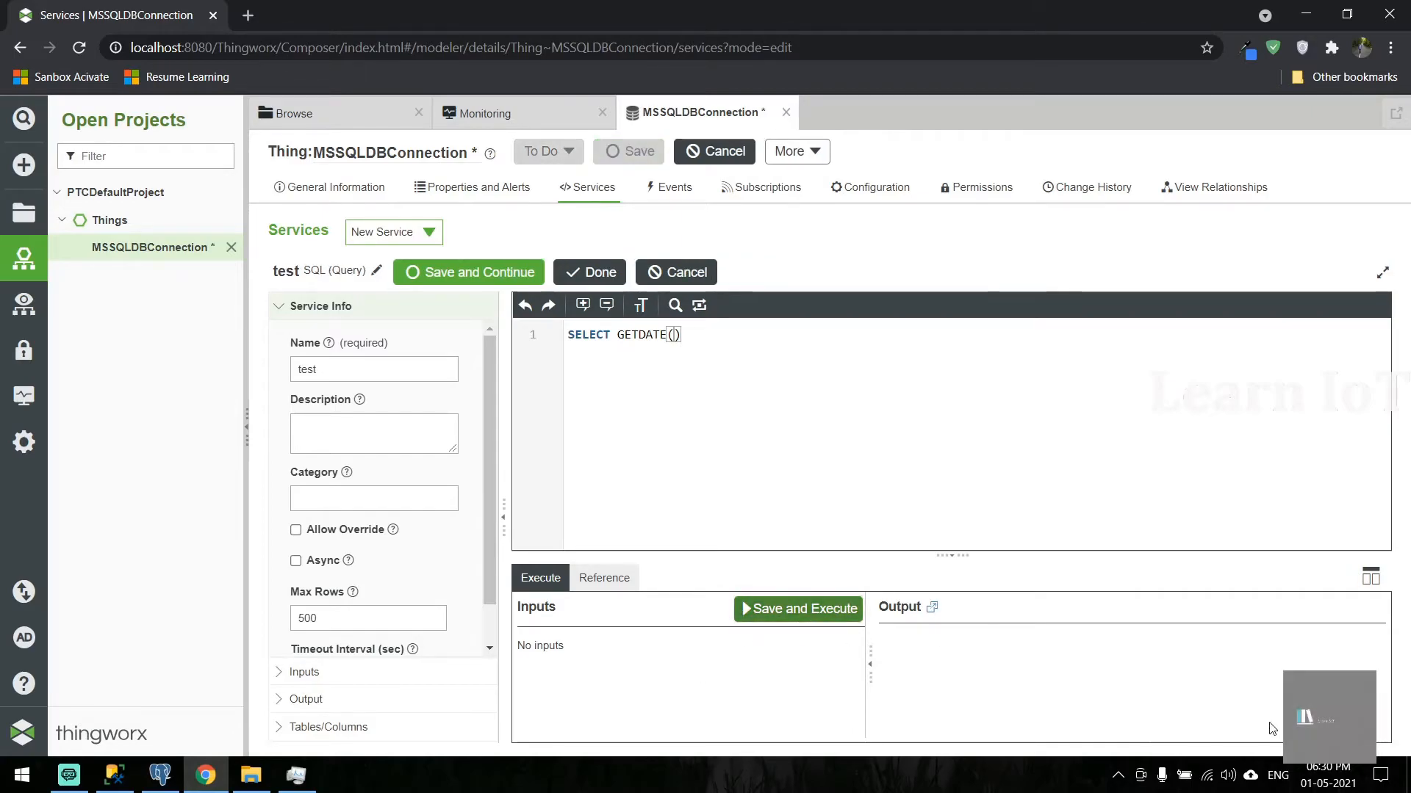
mouse_move(1161, 701)
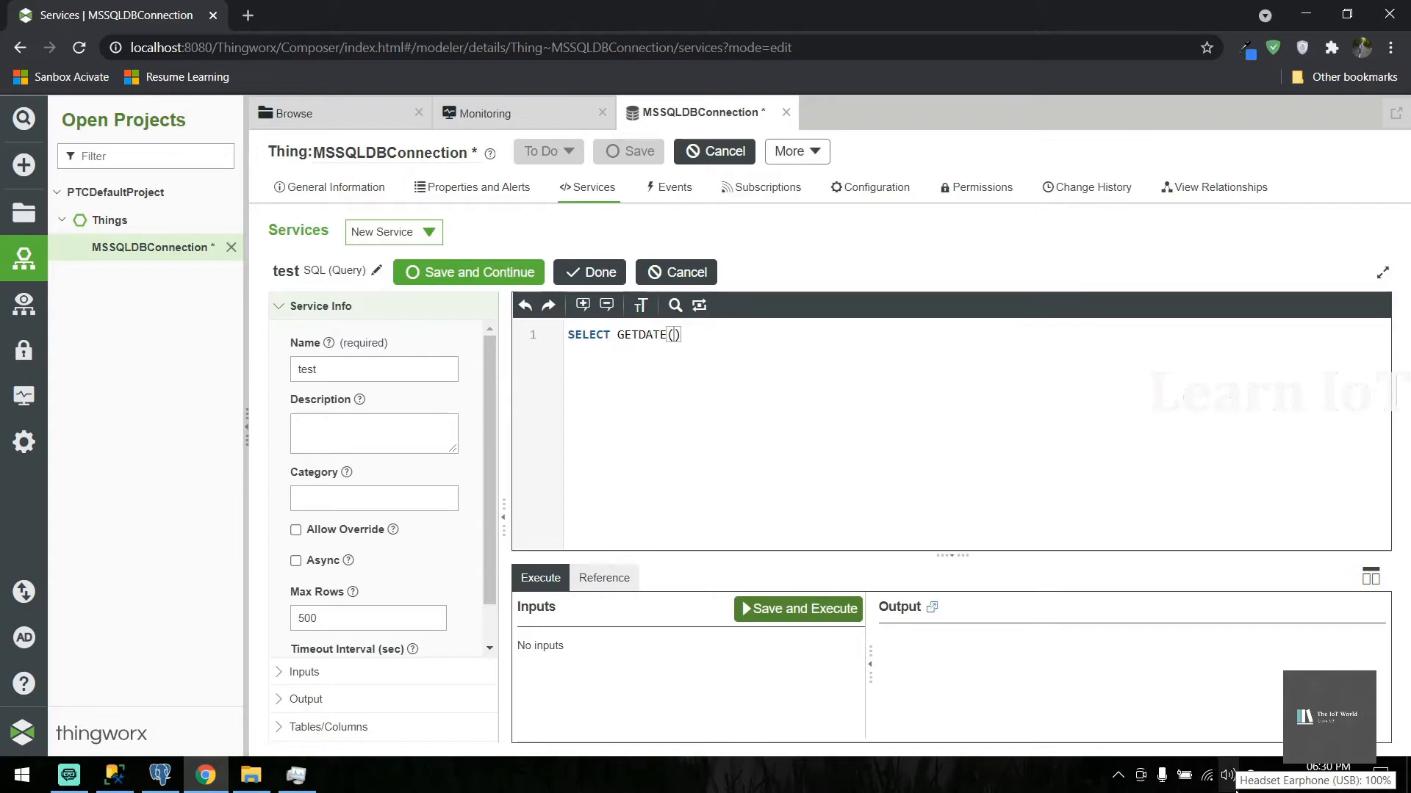
mouse_move(1141, 588)
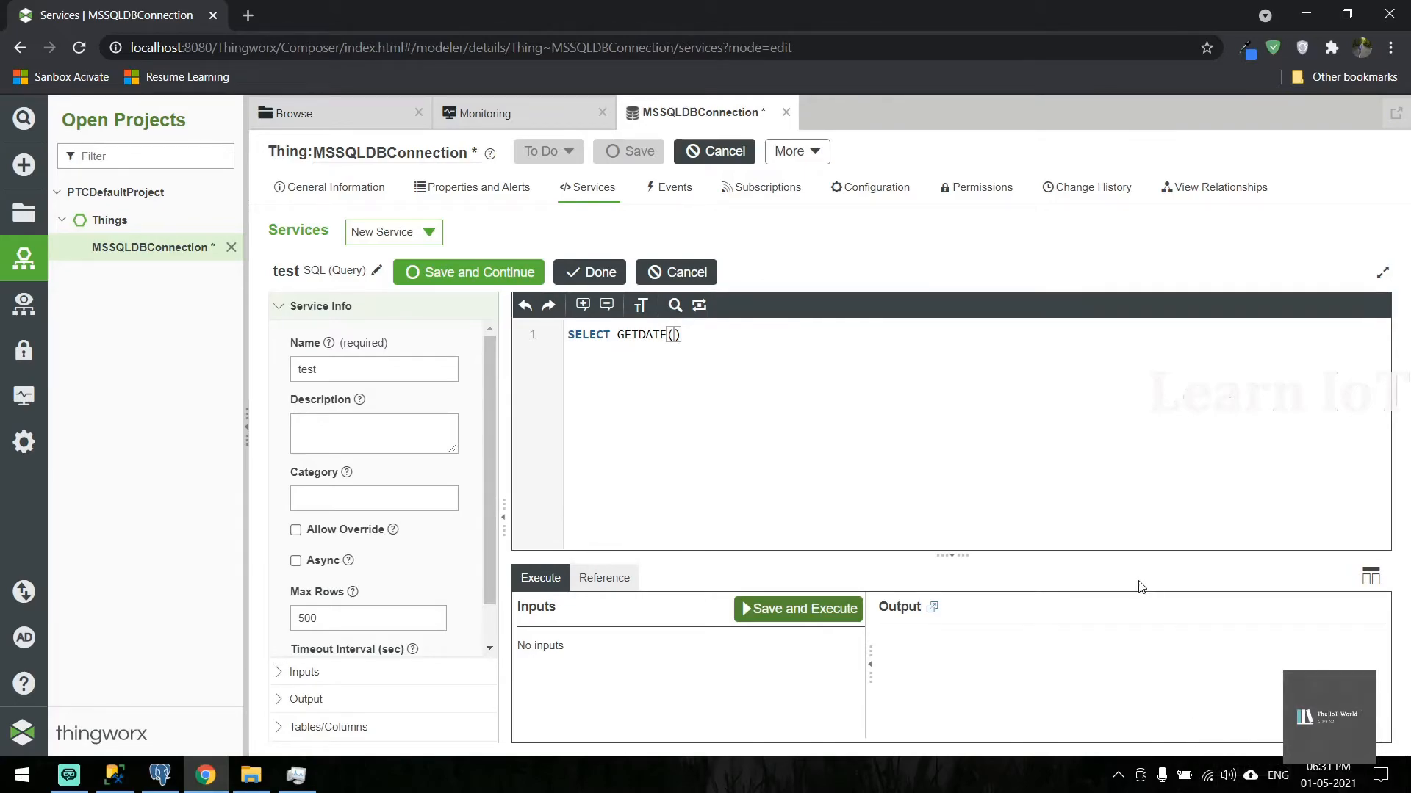
mouse_move(864, 386)
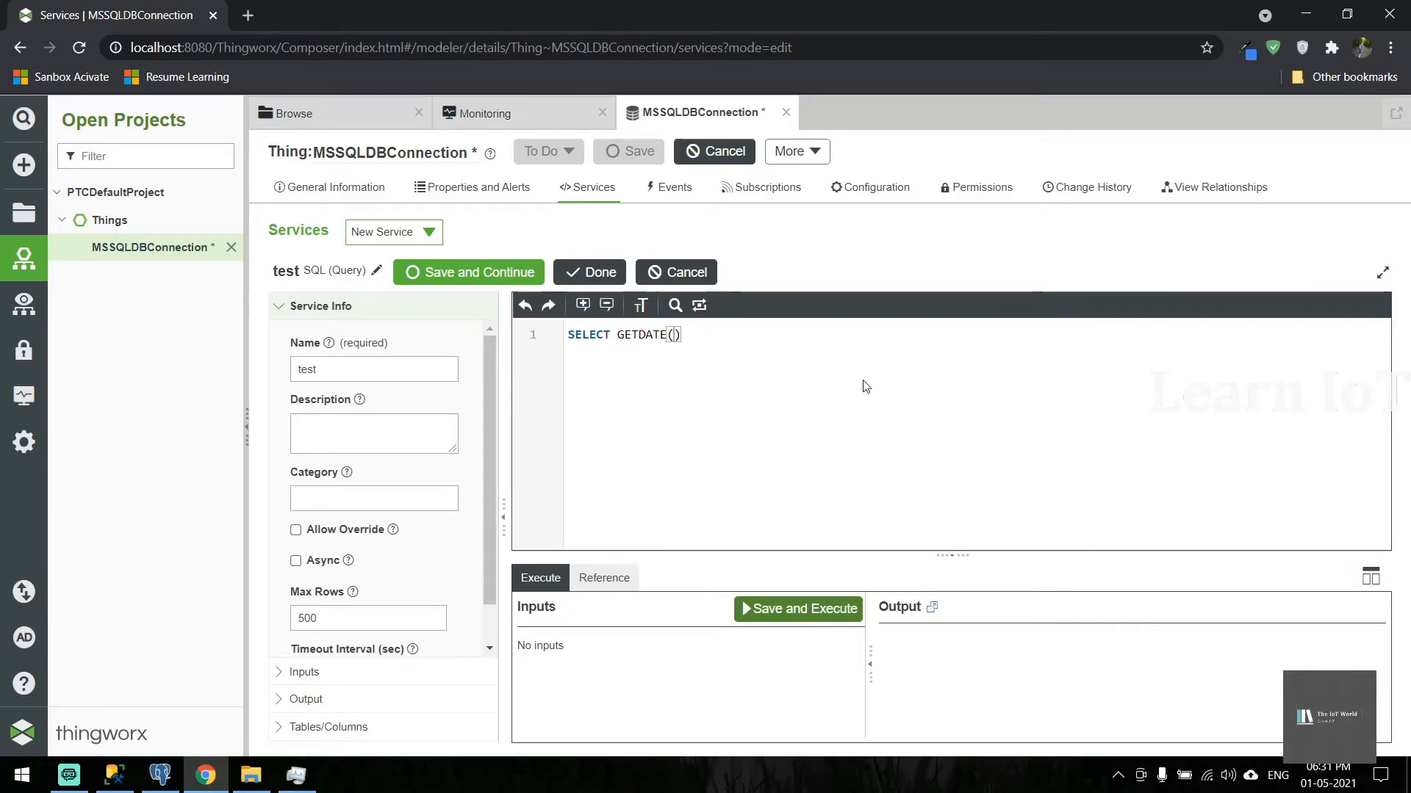
mouse_move(621, 236)
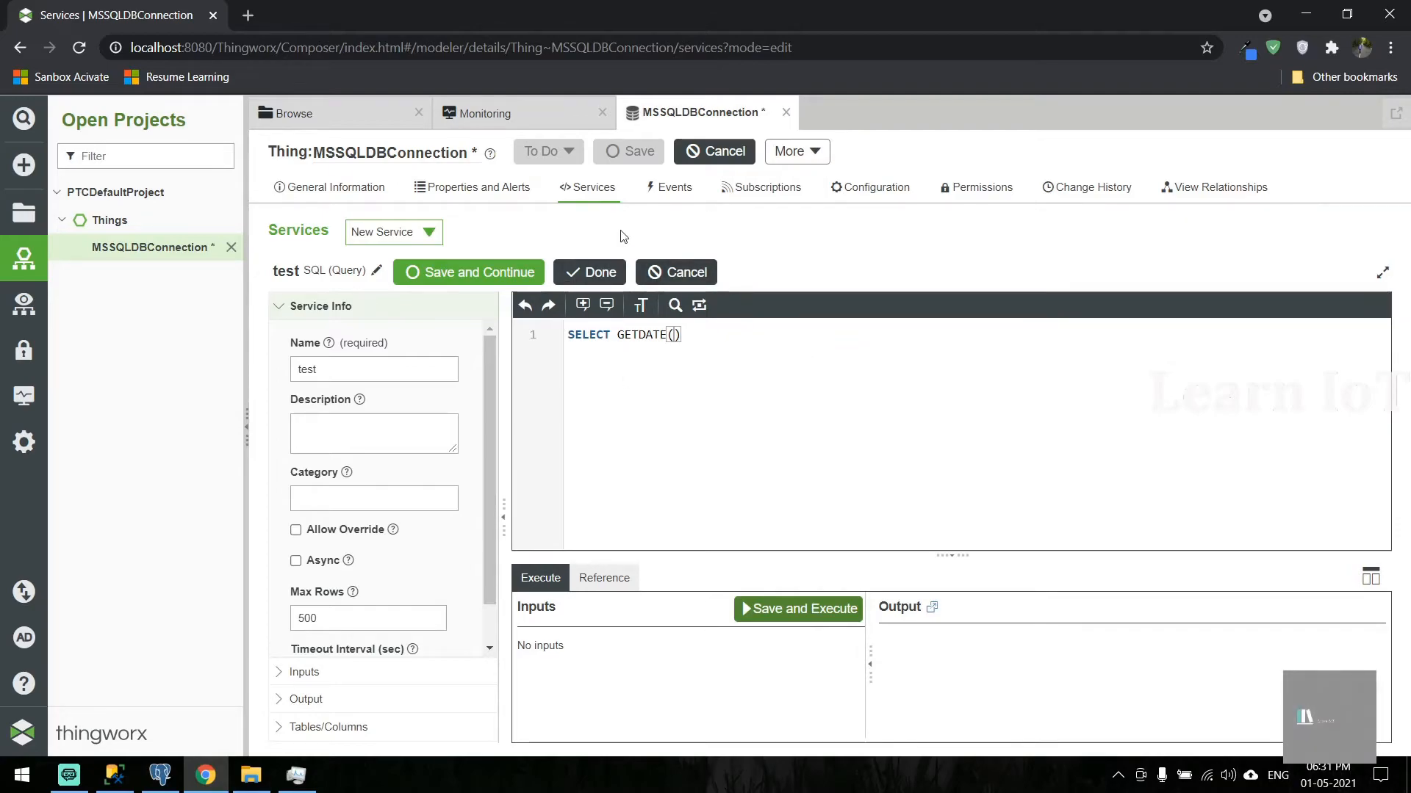
mouse_move(717, 191)
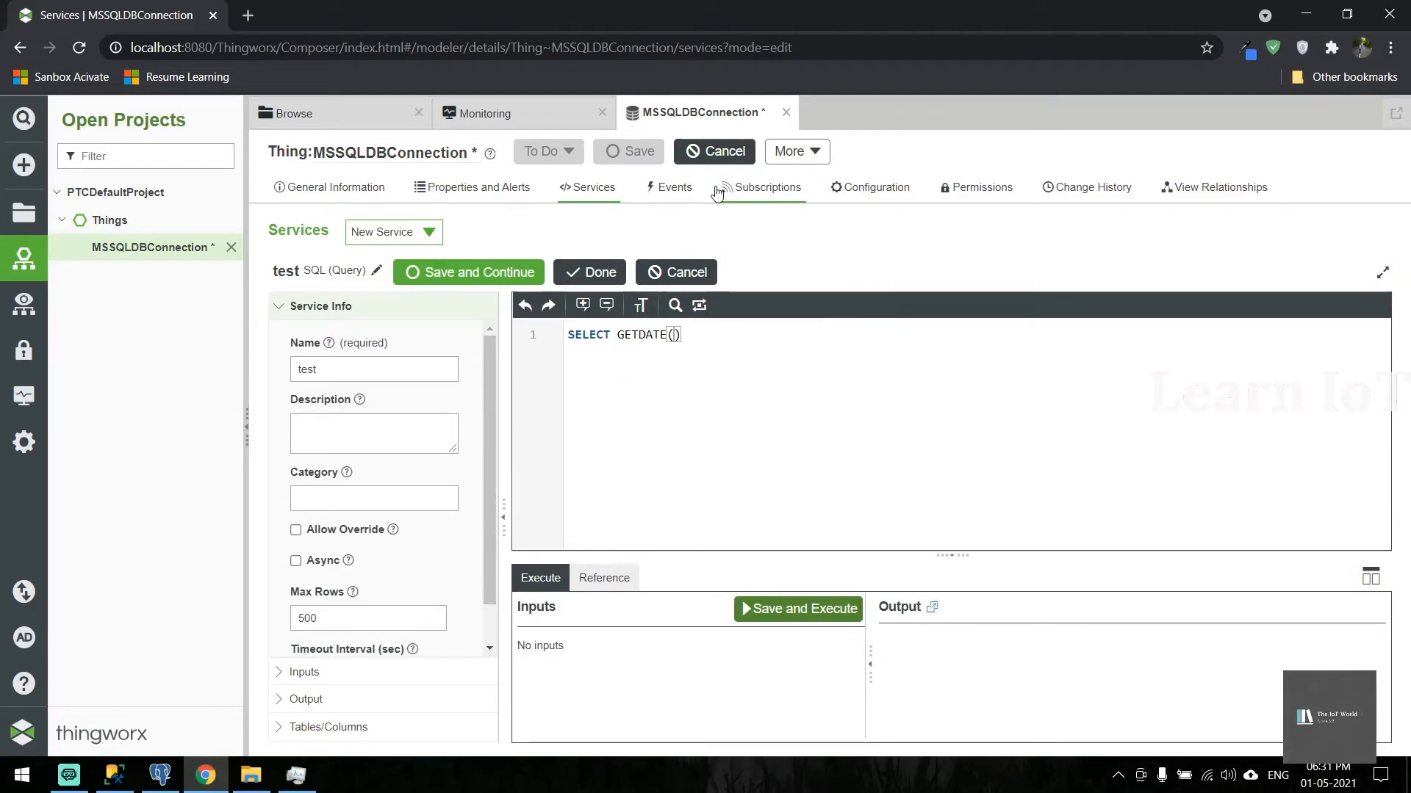
mouse_move(894, 643)
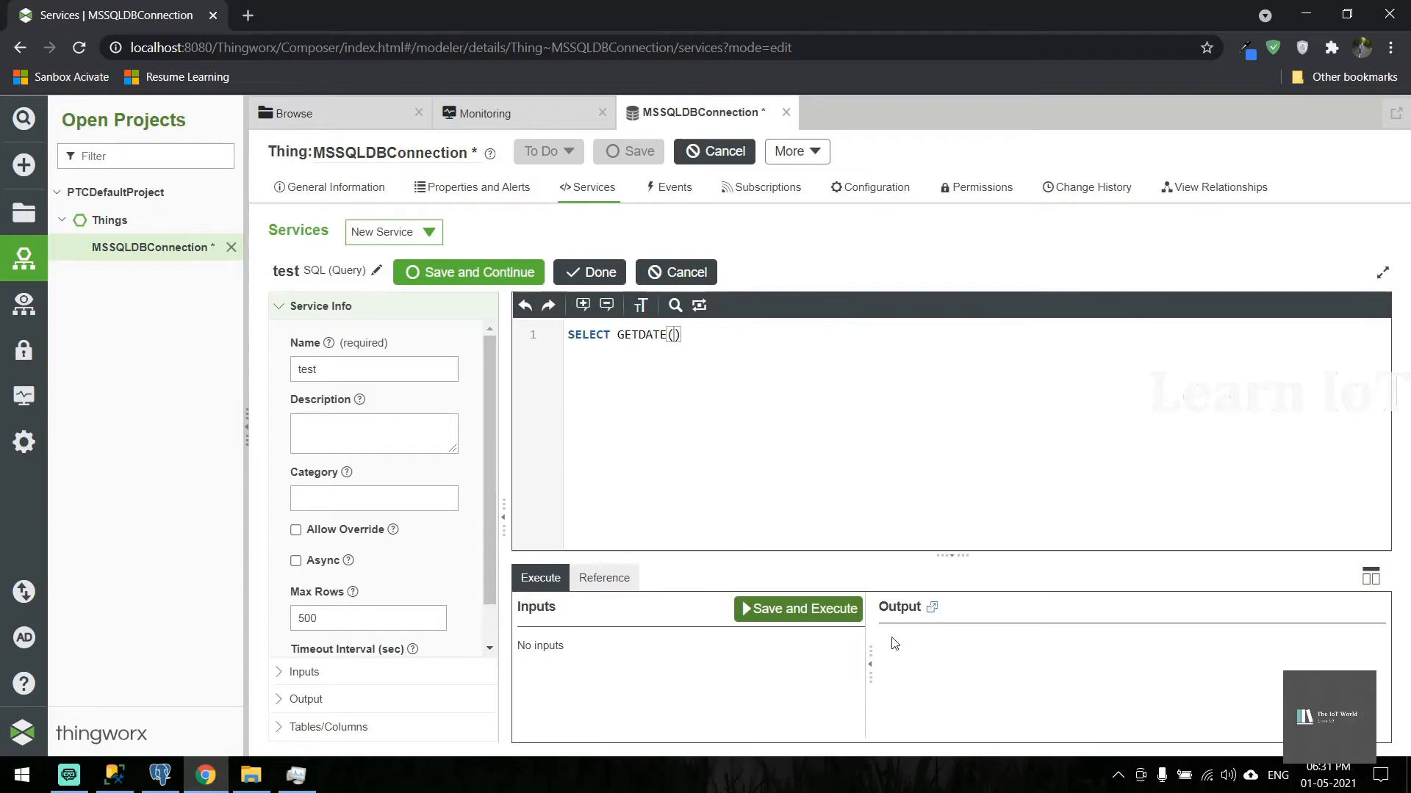
left_click(797, 609)
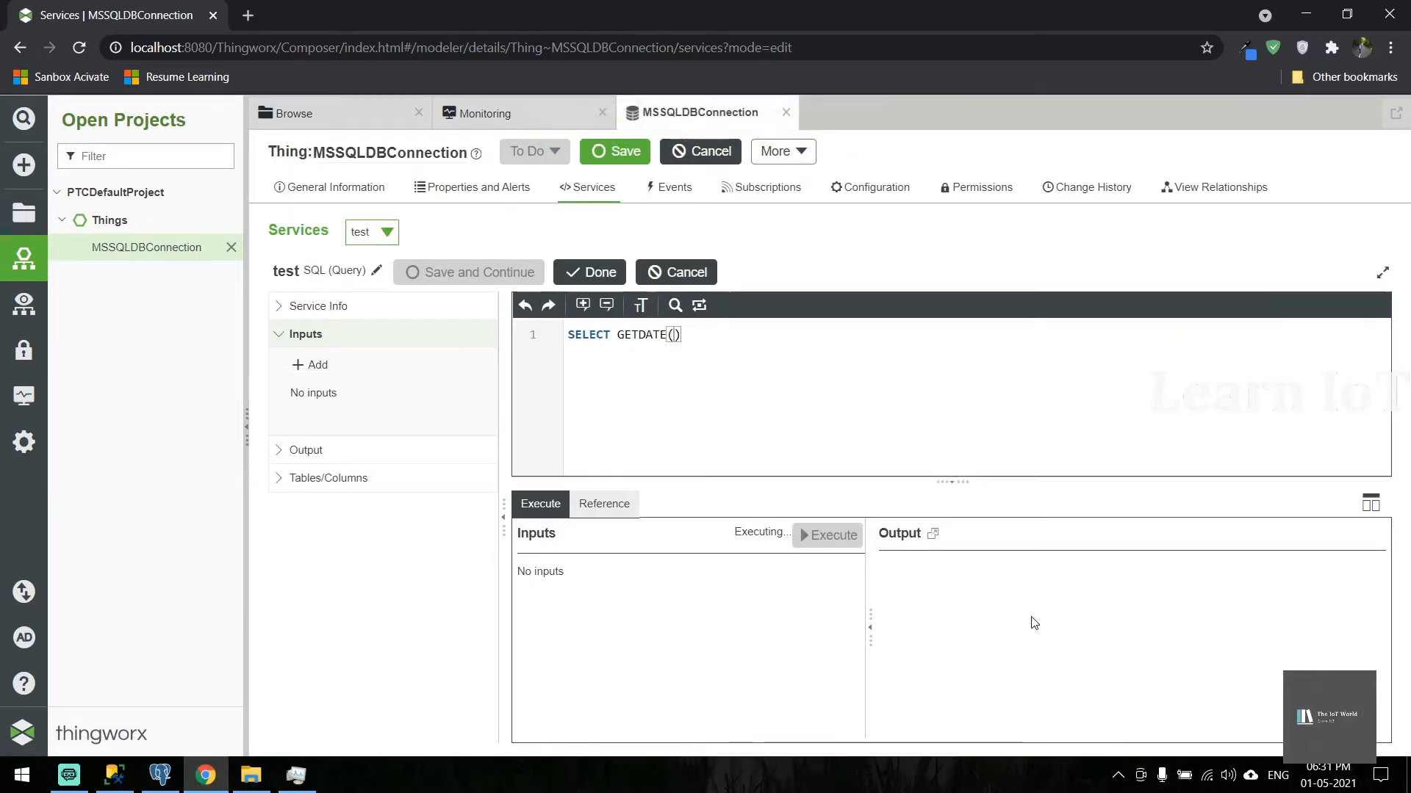
mouse_move(1026, 581)
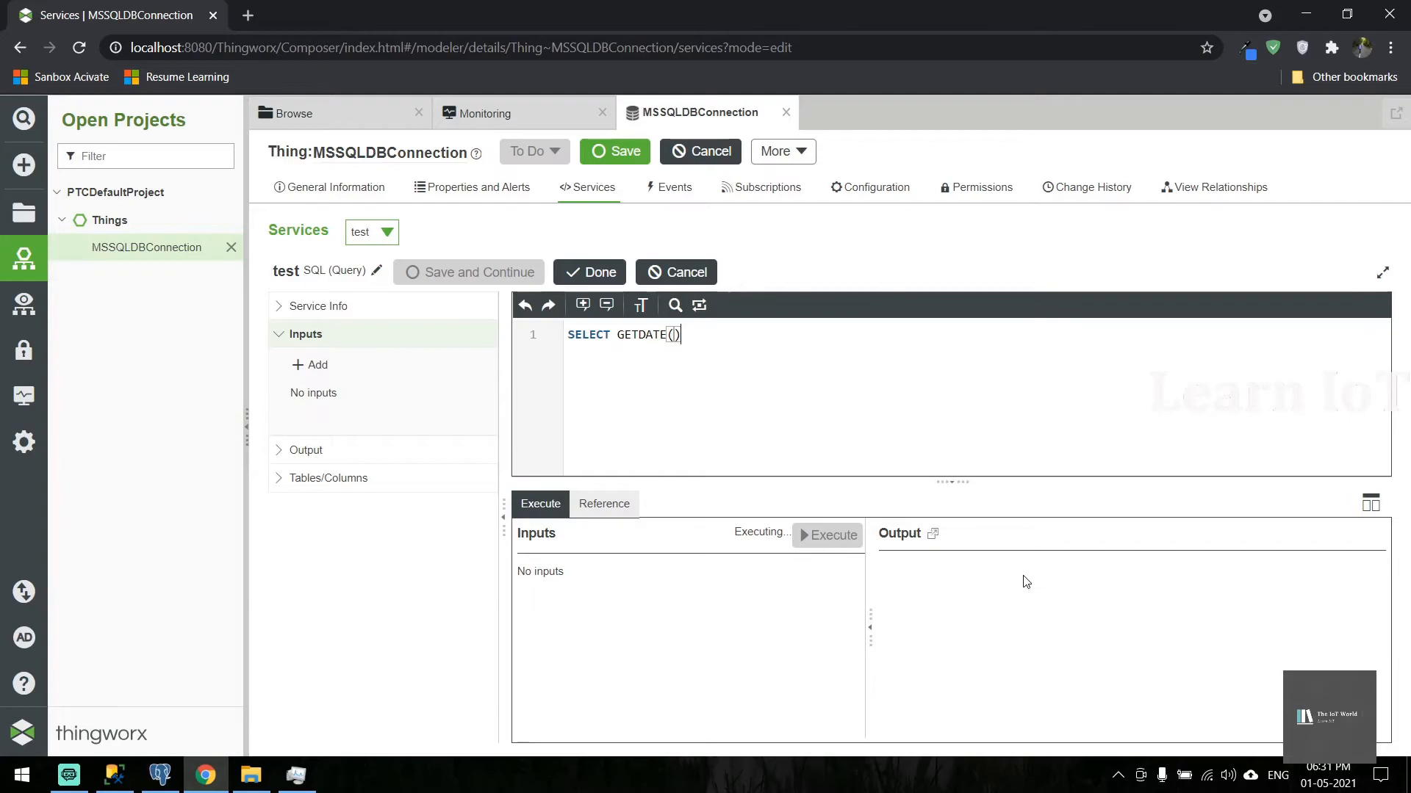
Execute the test service, which times out on localhost:1433, then search Start for 'sql'.
left_click(826, 536)
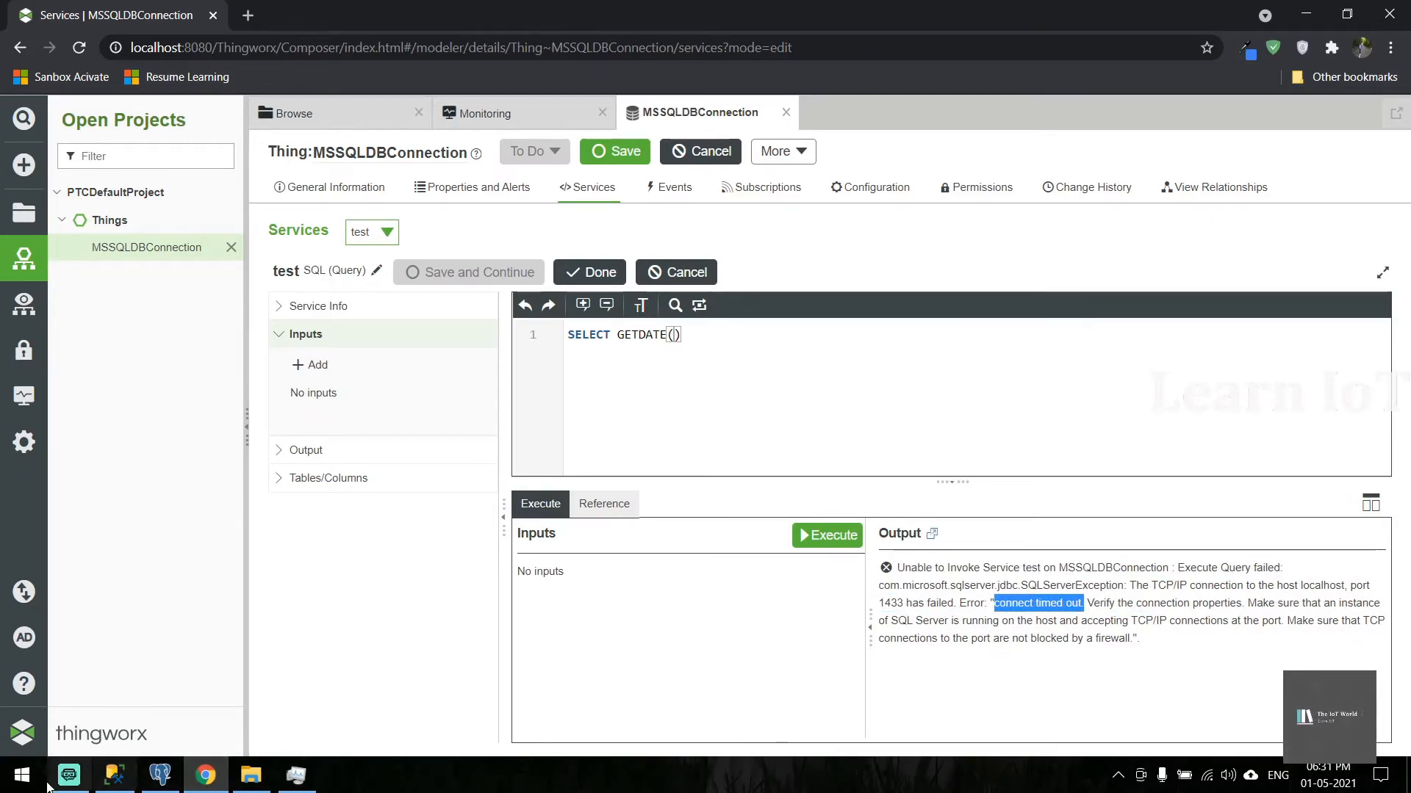
left_click(19, 774)
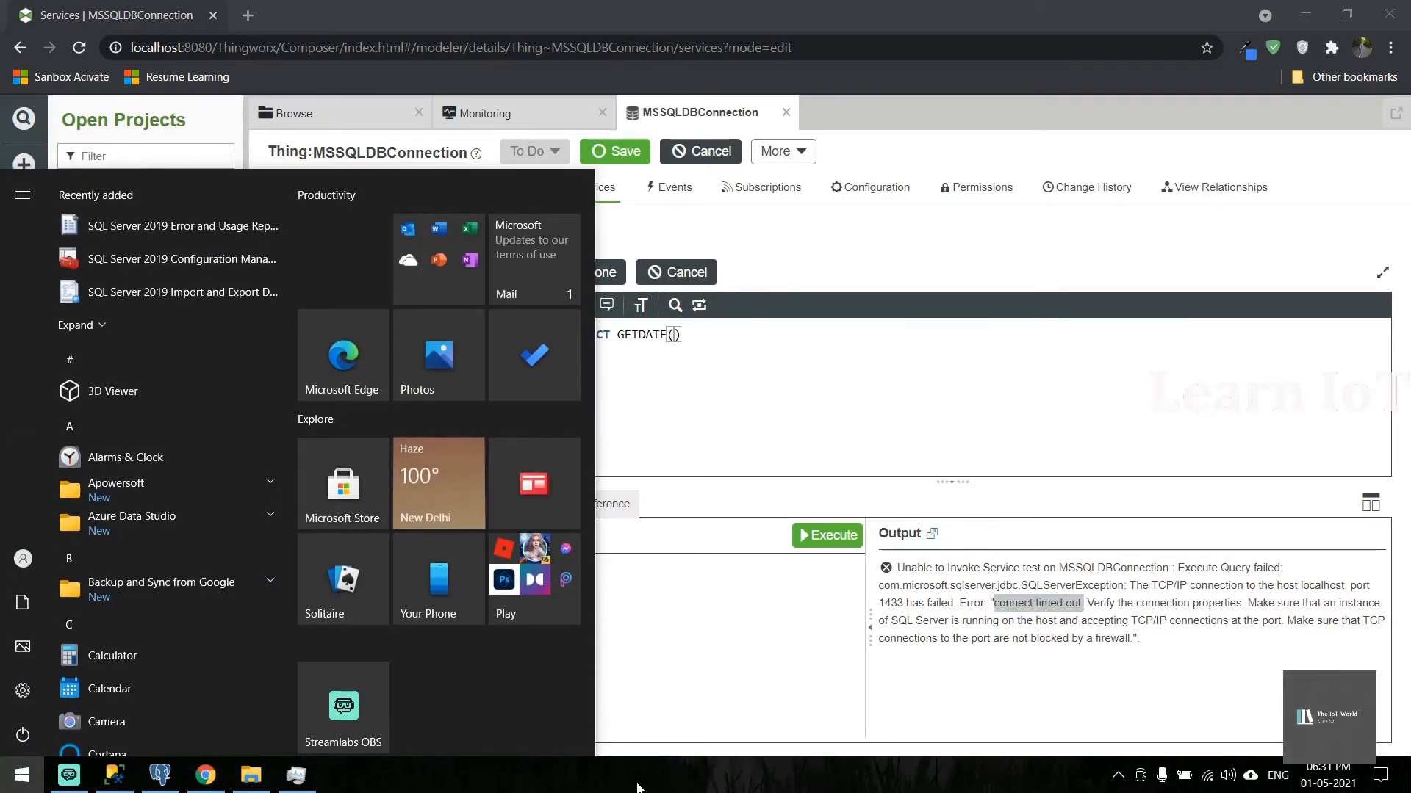
type("sql")
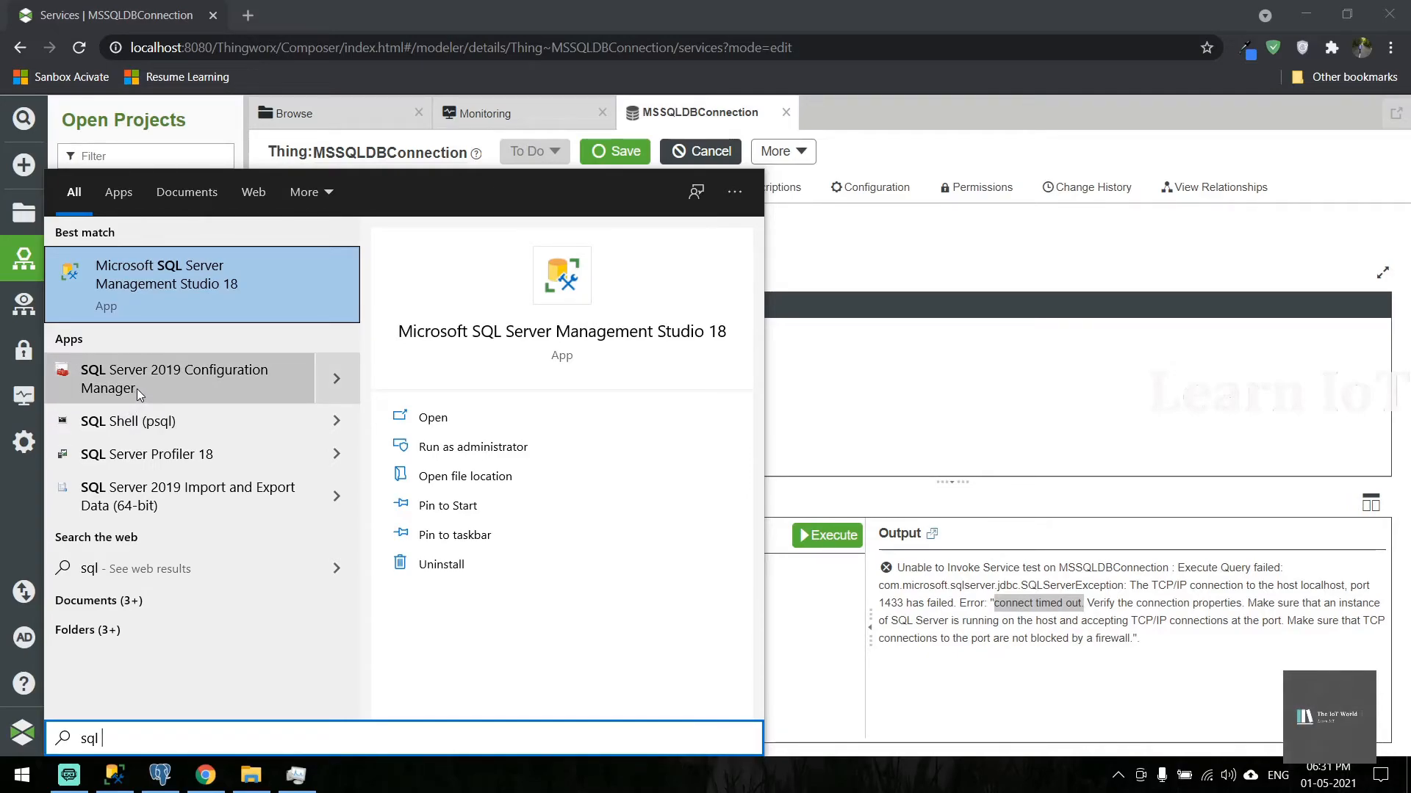
Launch SQL Server 2019 Configuration Manager from the Start menu results.
left_click(175, 378)
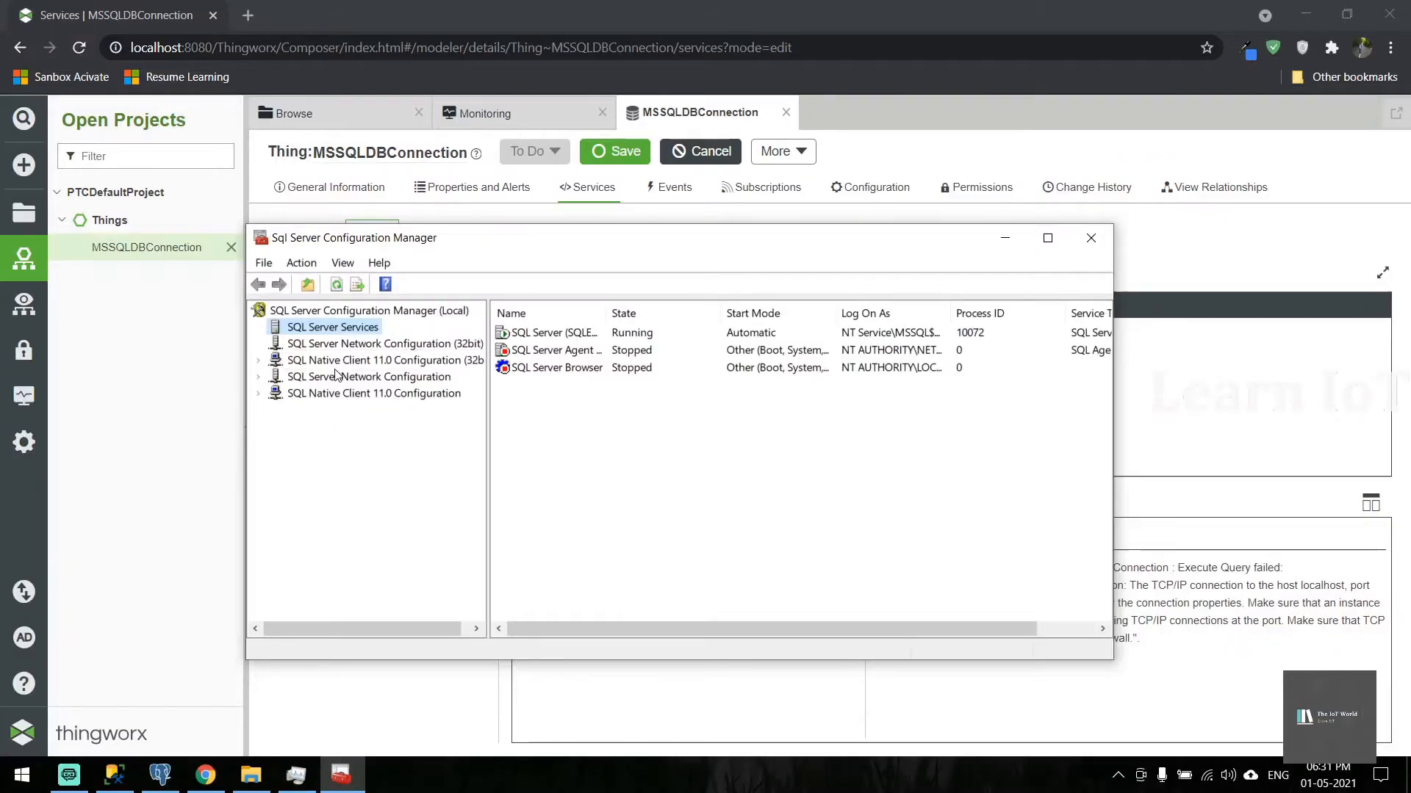
Enable the TCP/IP protocol for SQLEXPRESS and acknowledge the restart-required warning.
left_click(258, 376)
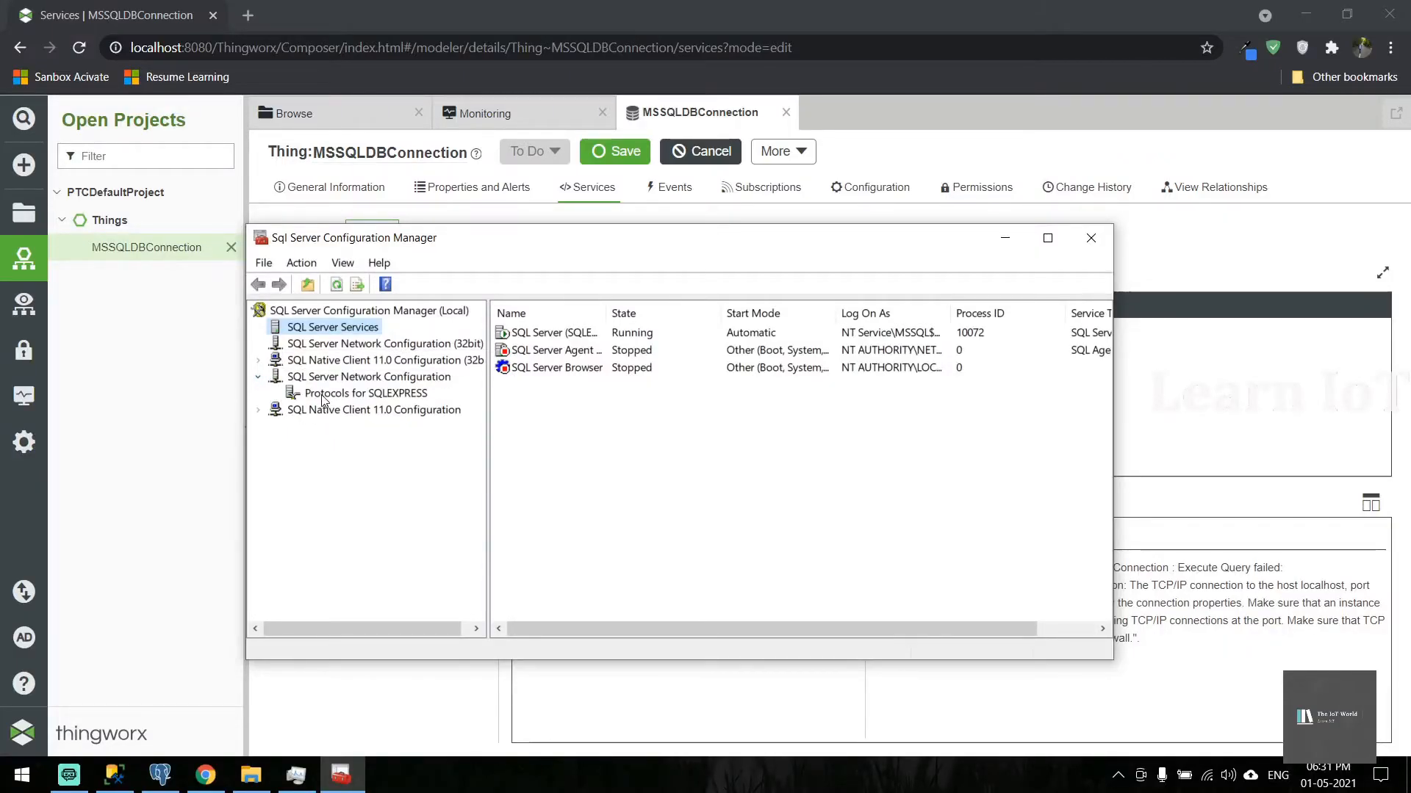
left_click(366, 393)
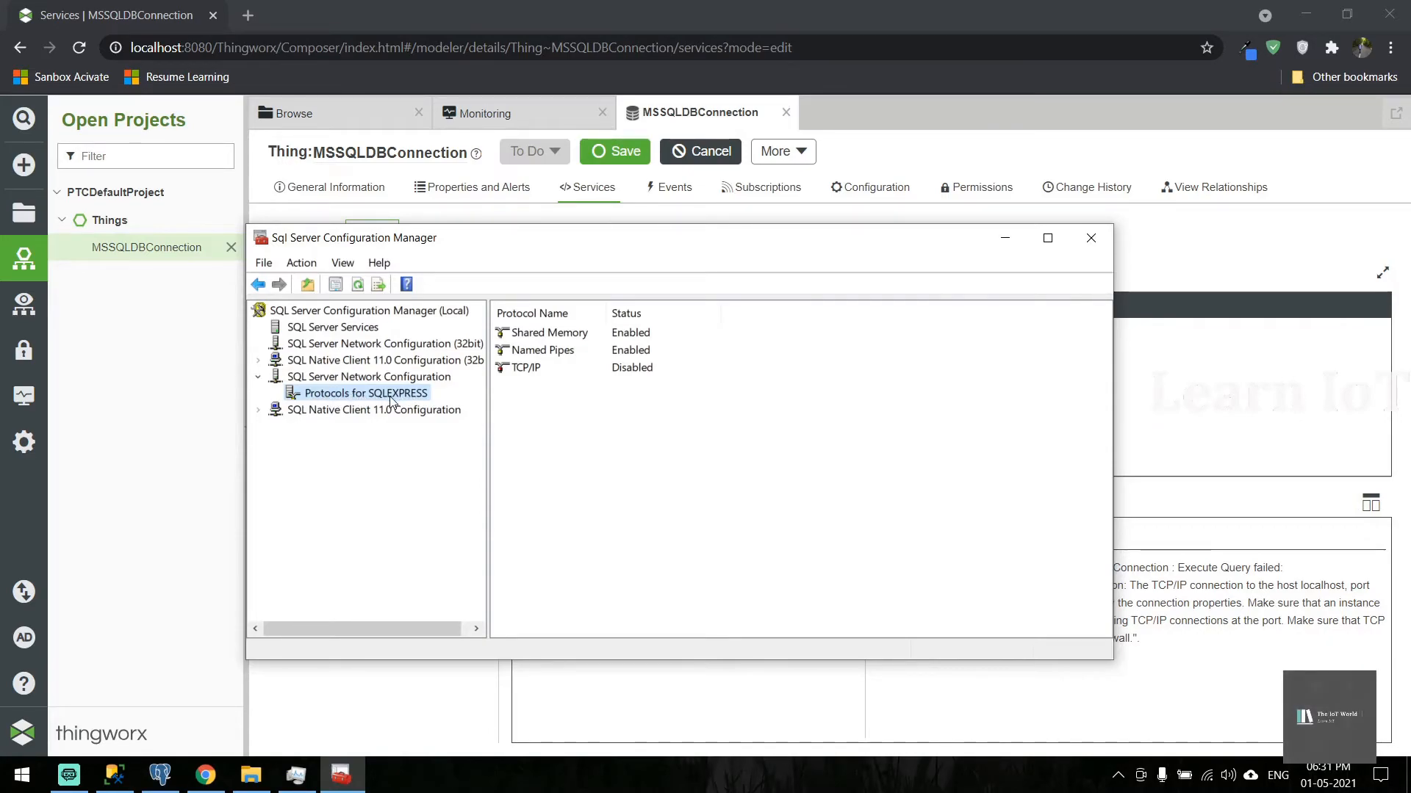
mouse_move(662, 381)
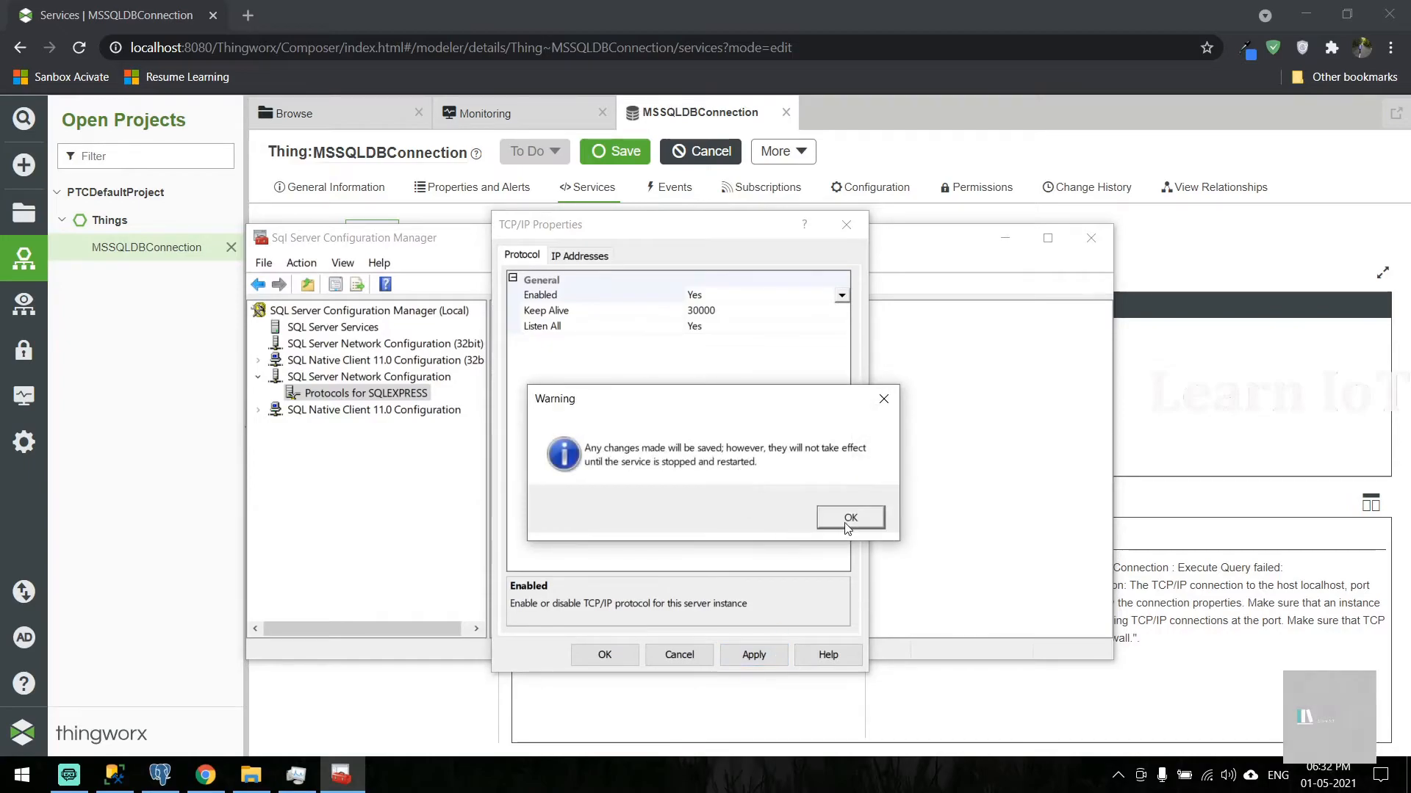
left_click(849, 516)
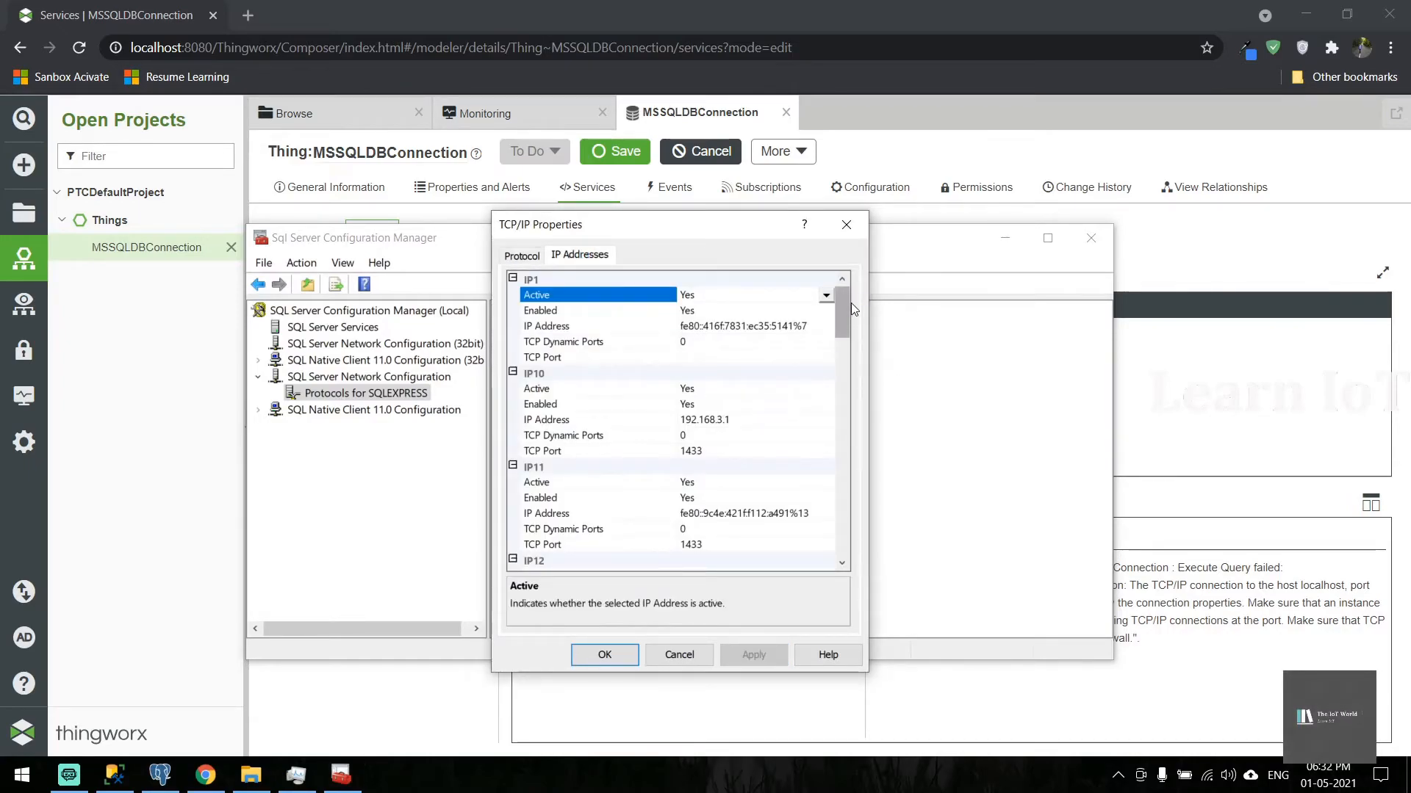
mouse_move(854, 328)
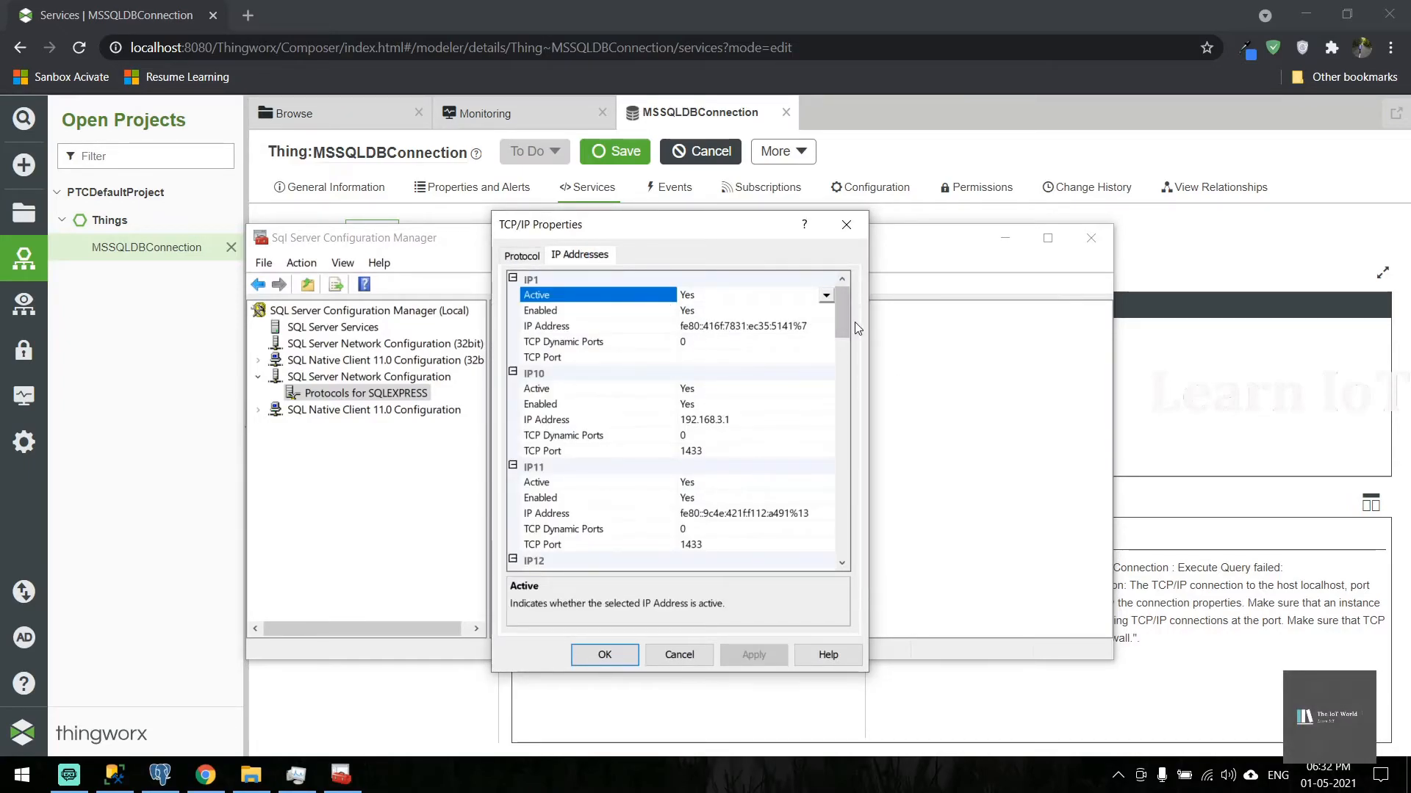
Set the IPAll TCP Port to 1433 and confirm the restart warning.
scroll("down", 3)
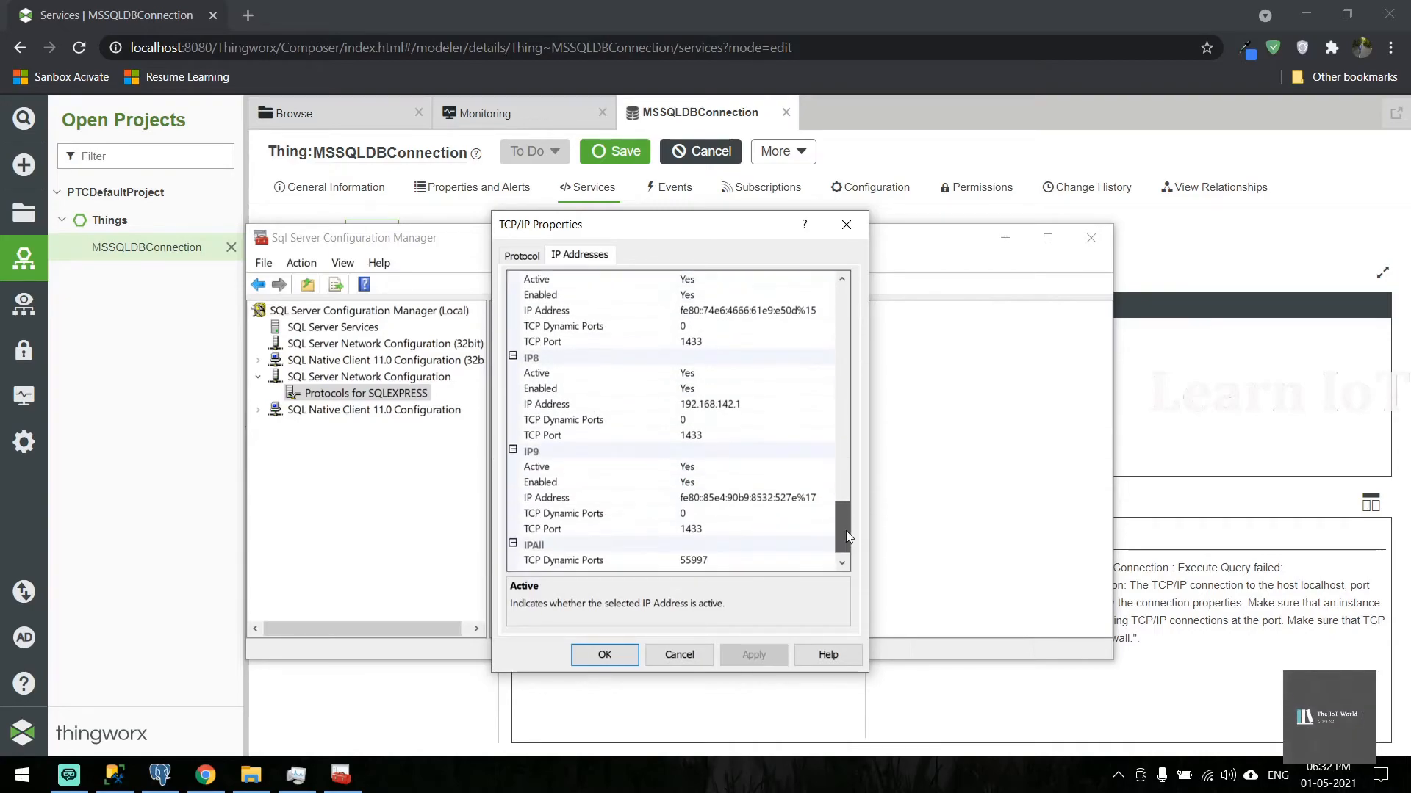
scroll("up", 3)
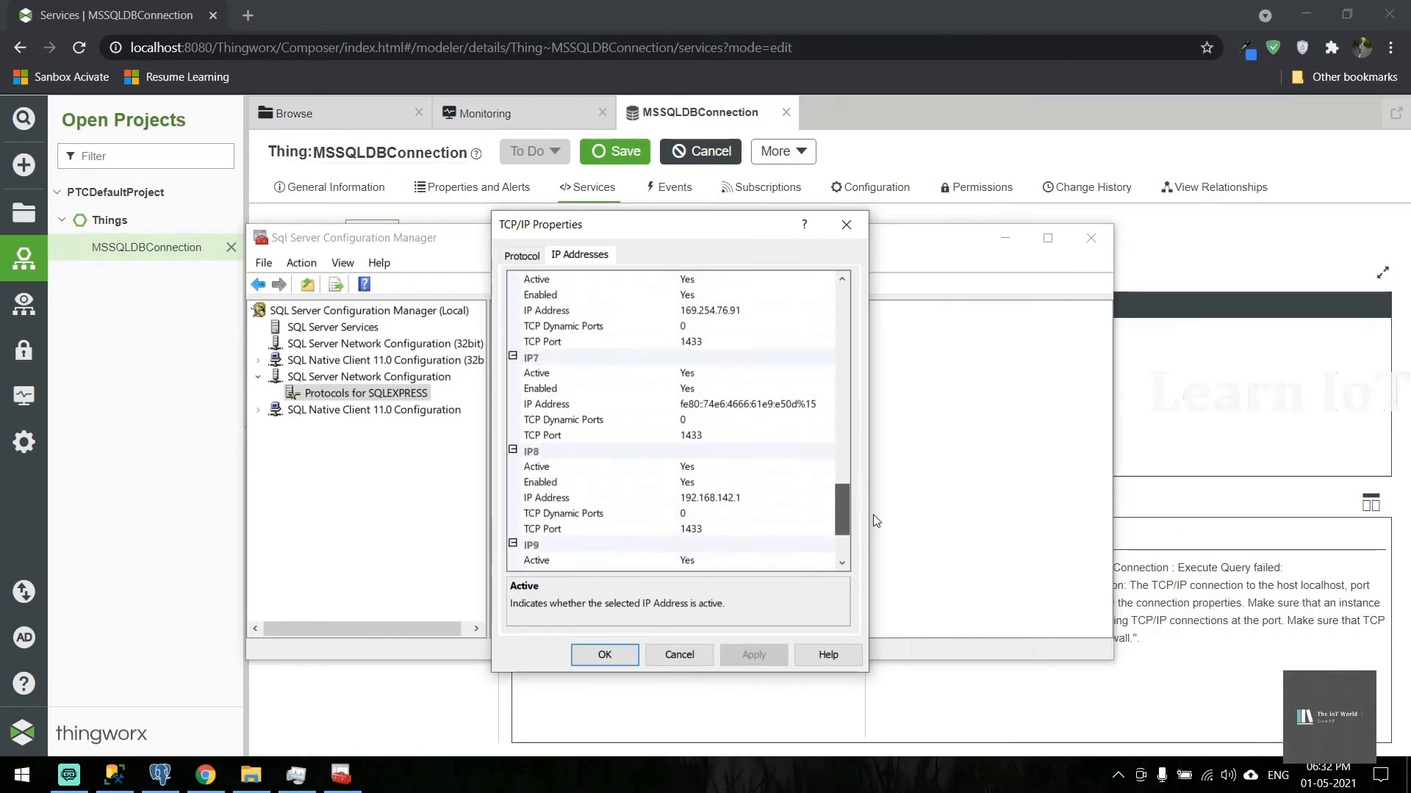
scroll("down", 3)
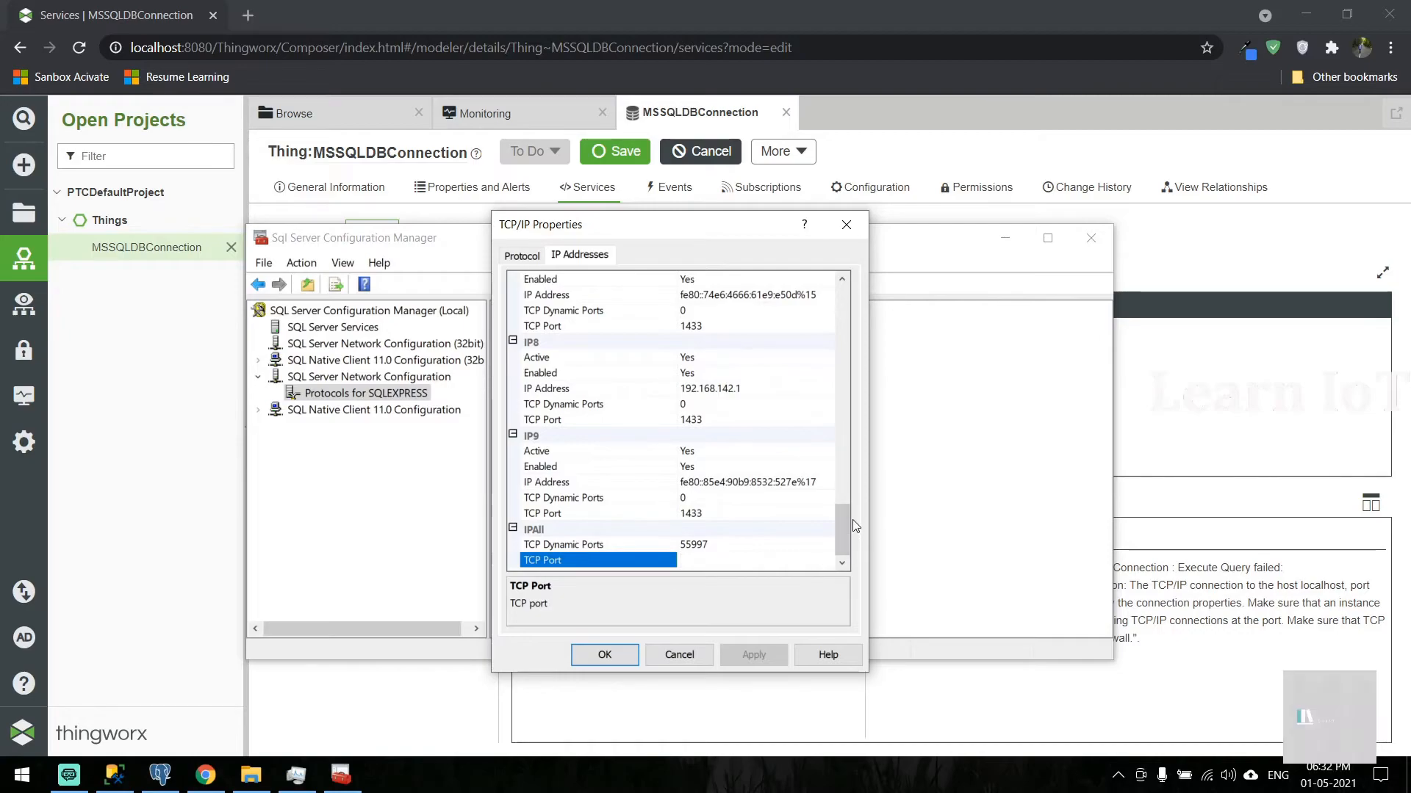
type("1433")
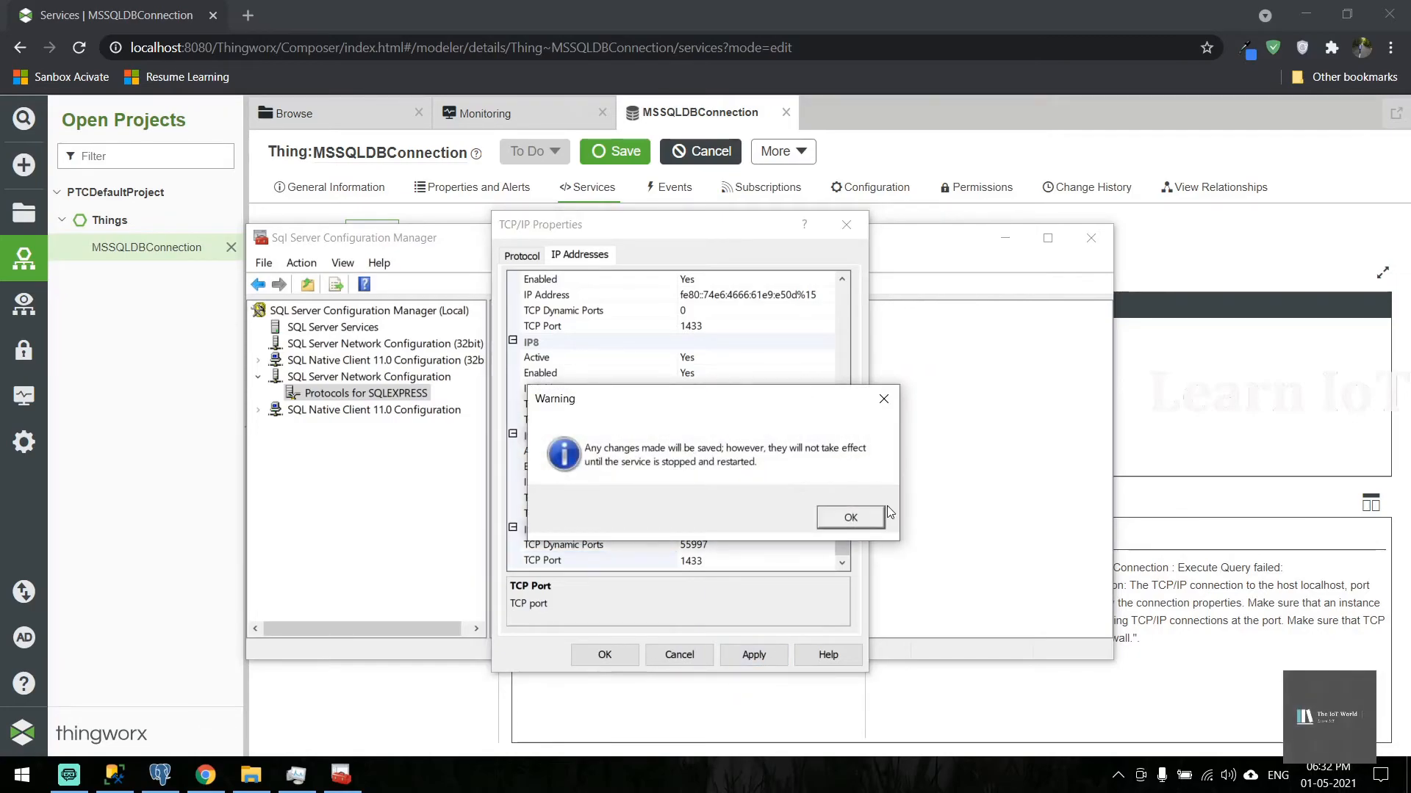
left_click(849, 516)
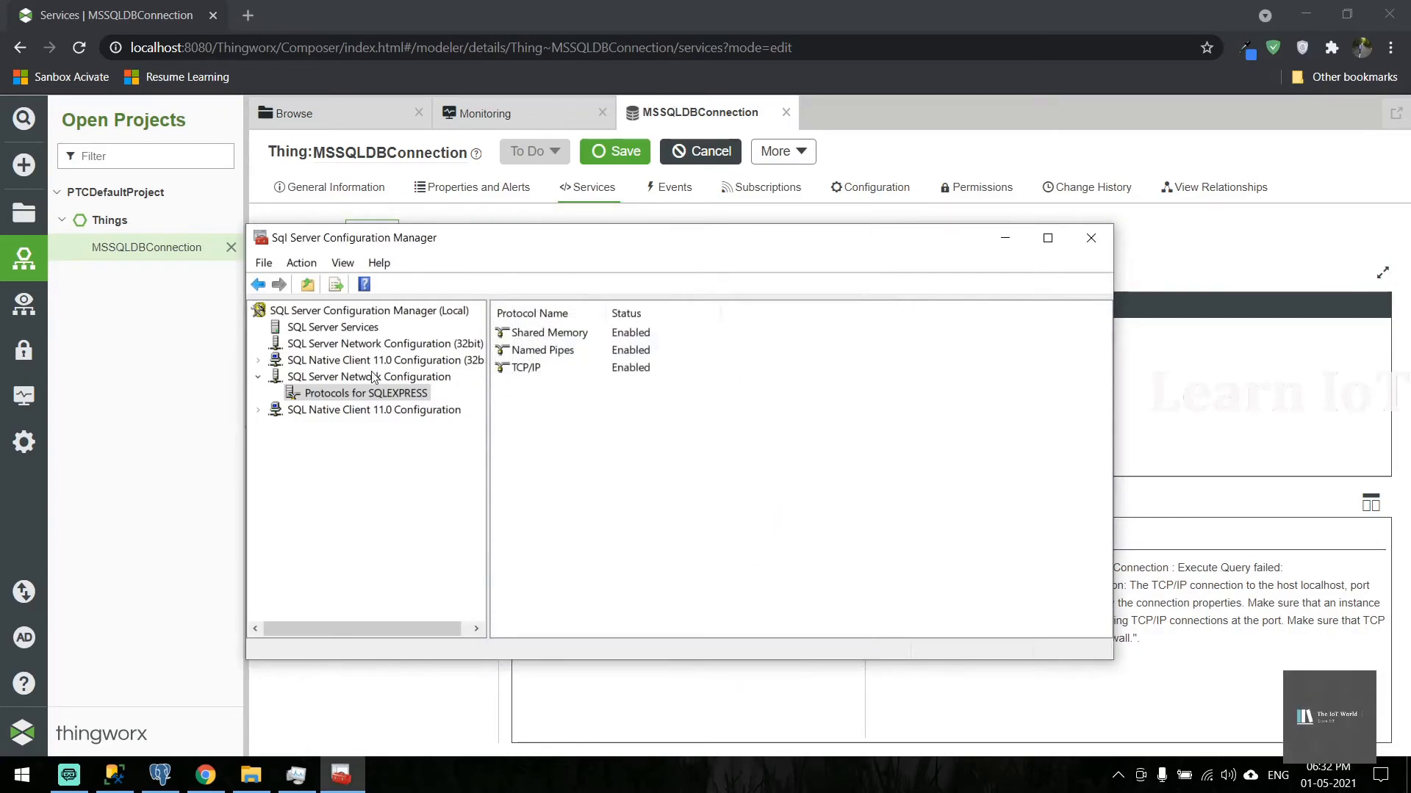
Restart the SQL Server (SQLEXPRESS) service, then rerun SELECT GETDATE() in Management Studio.
left_click(333, 326)
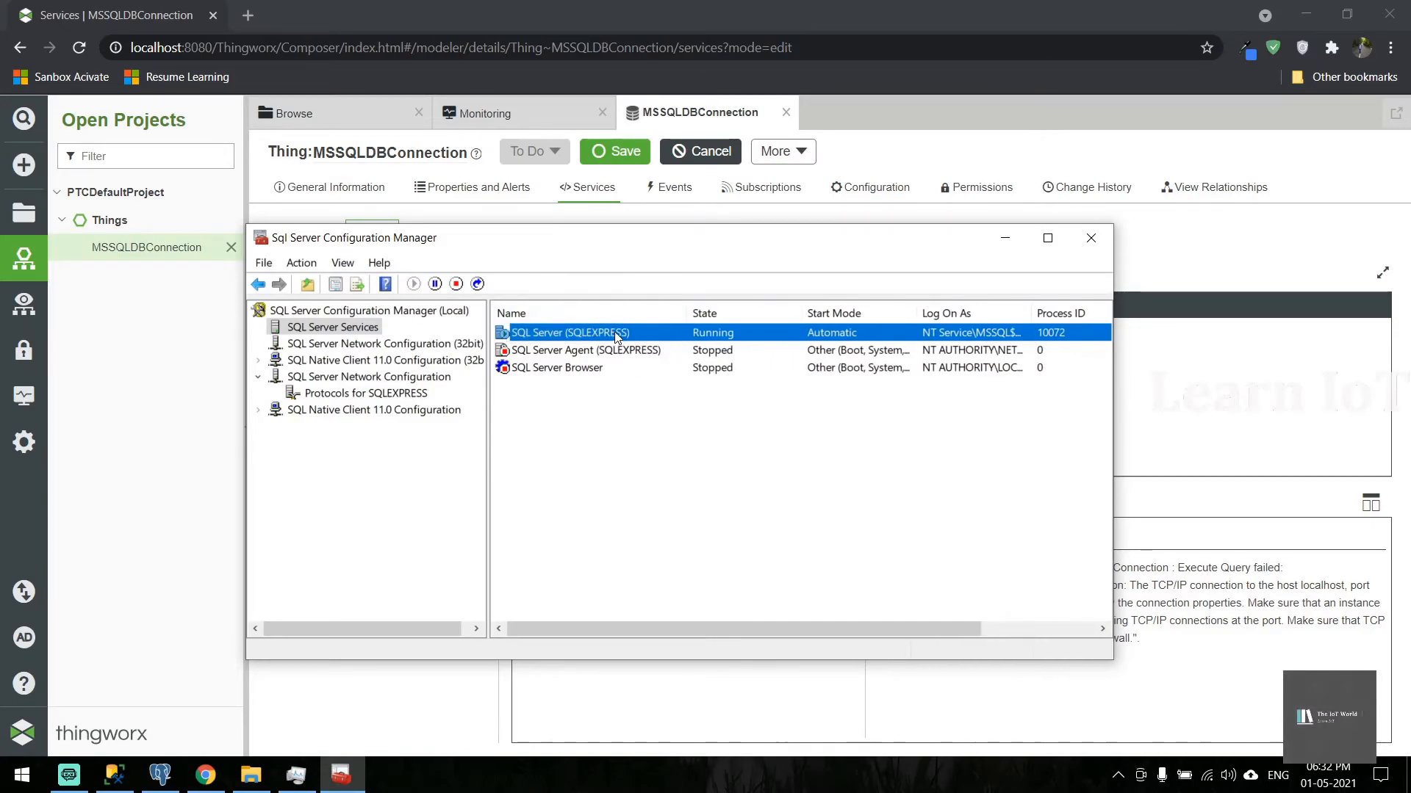
left_click(456, 285)
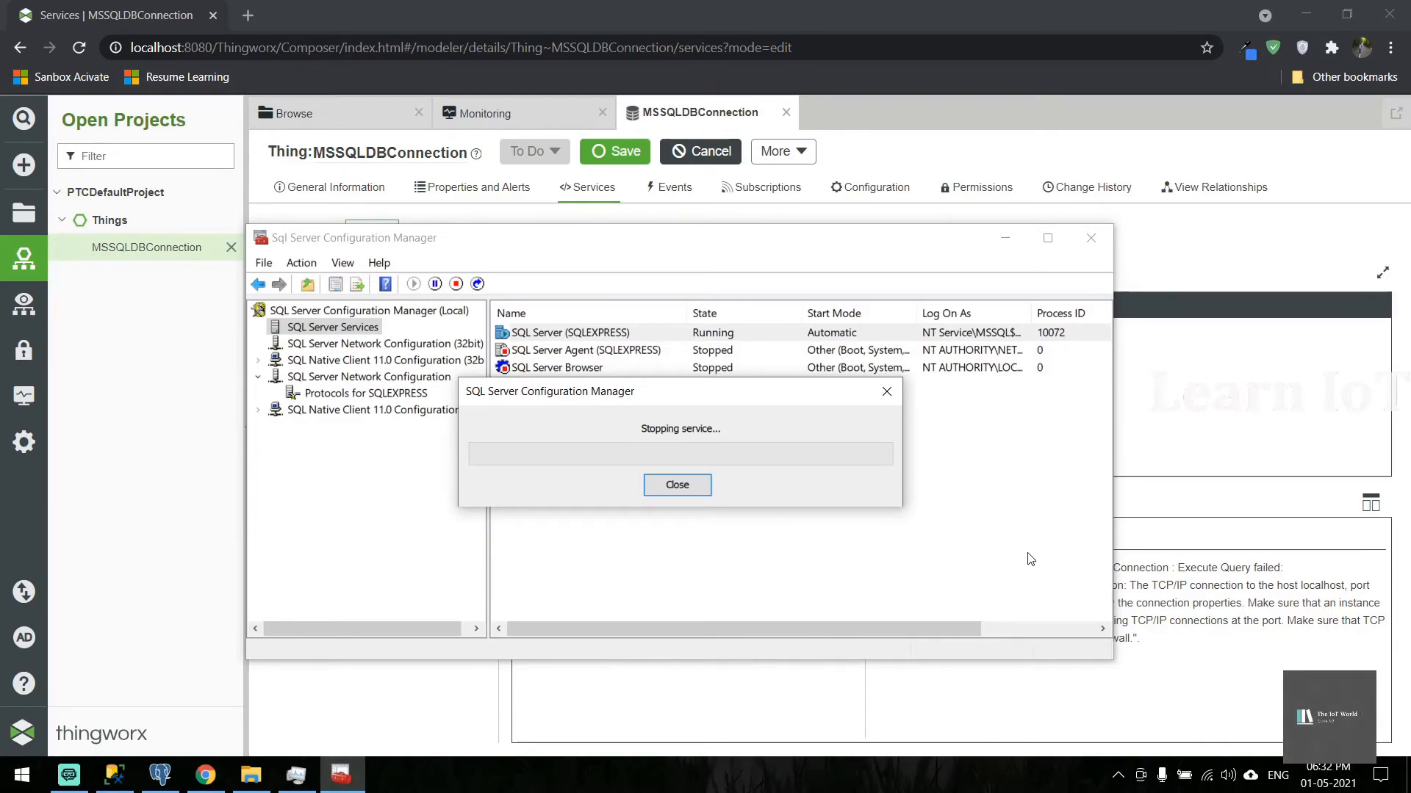
mouse_move(665, 458)
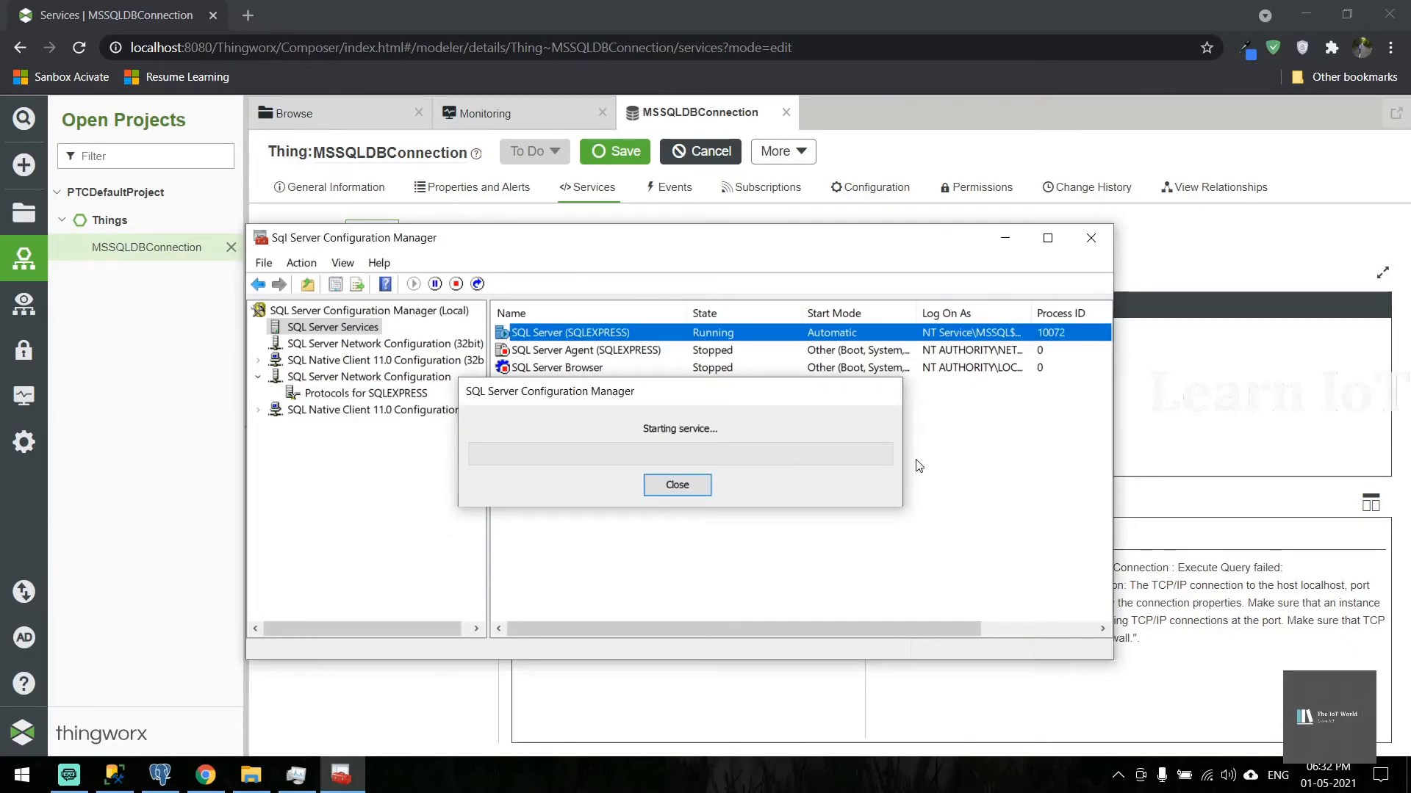
left_click(676, 485)
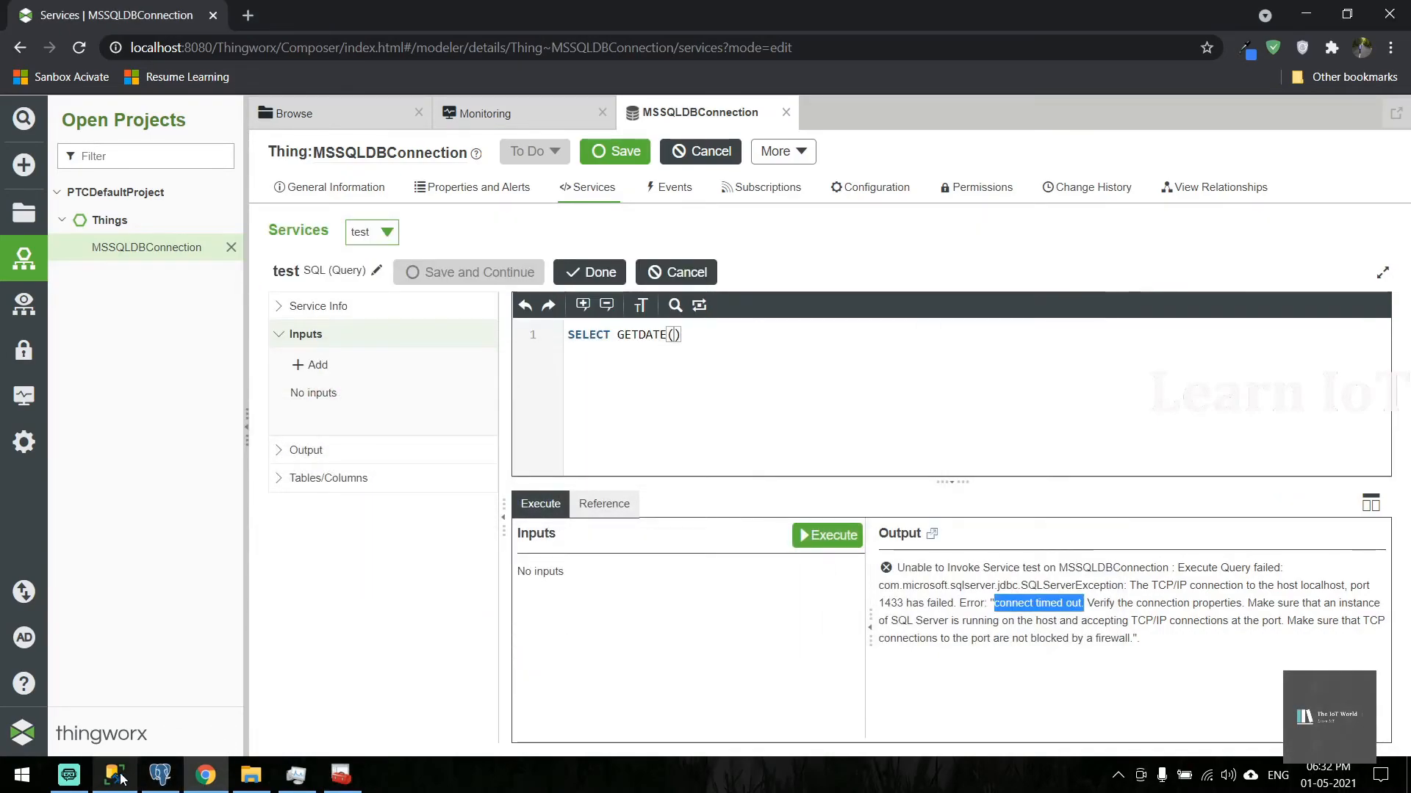
left_click(112, 775)
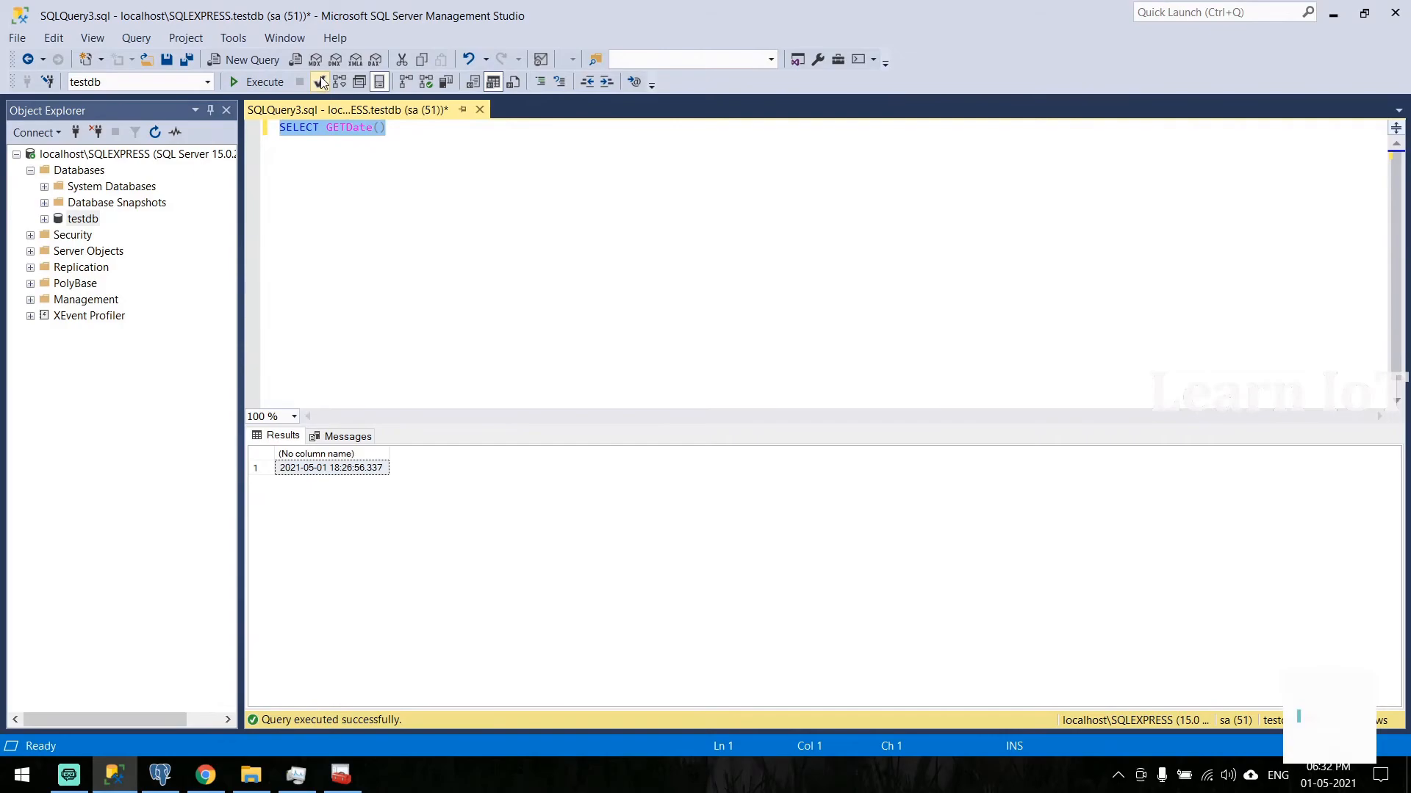
left_click(232, 82)
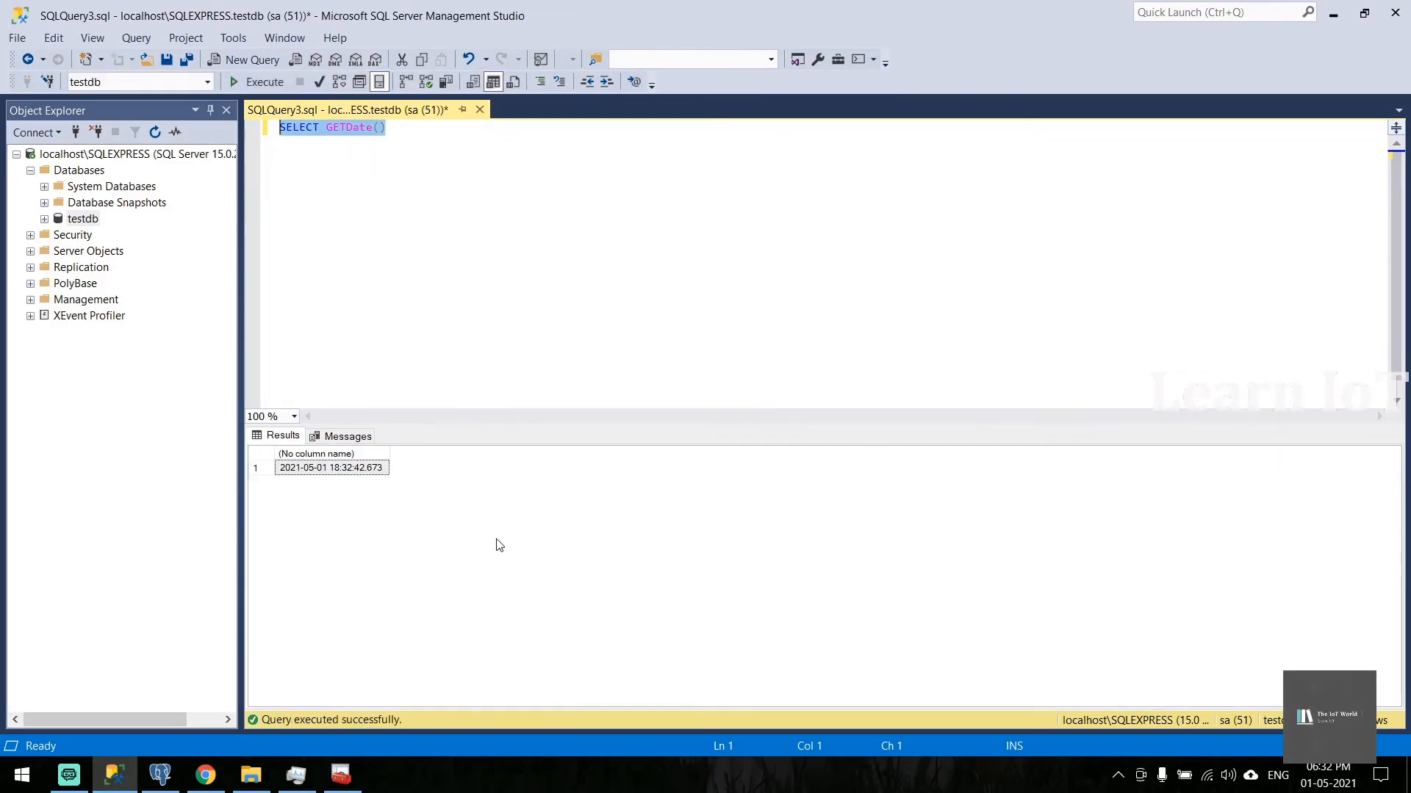
Save MSSQLDBConnection, check isConnected, and run the test service to get the SQL Server date.
left_click(205, 780)
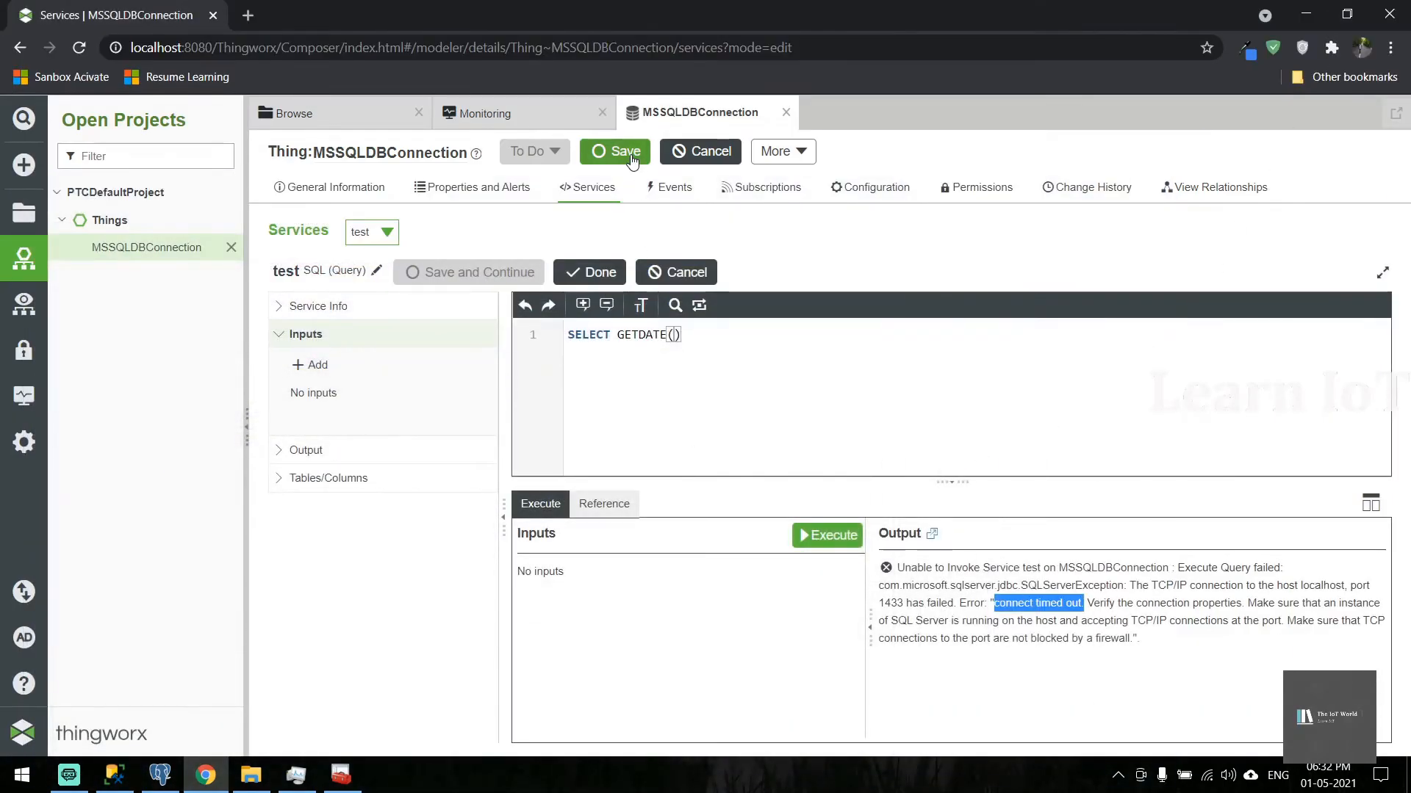
left_click(615, 150)
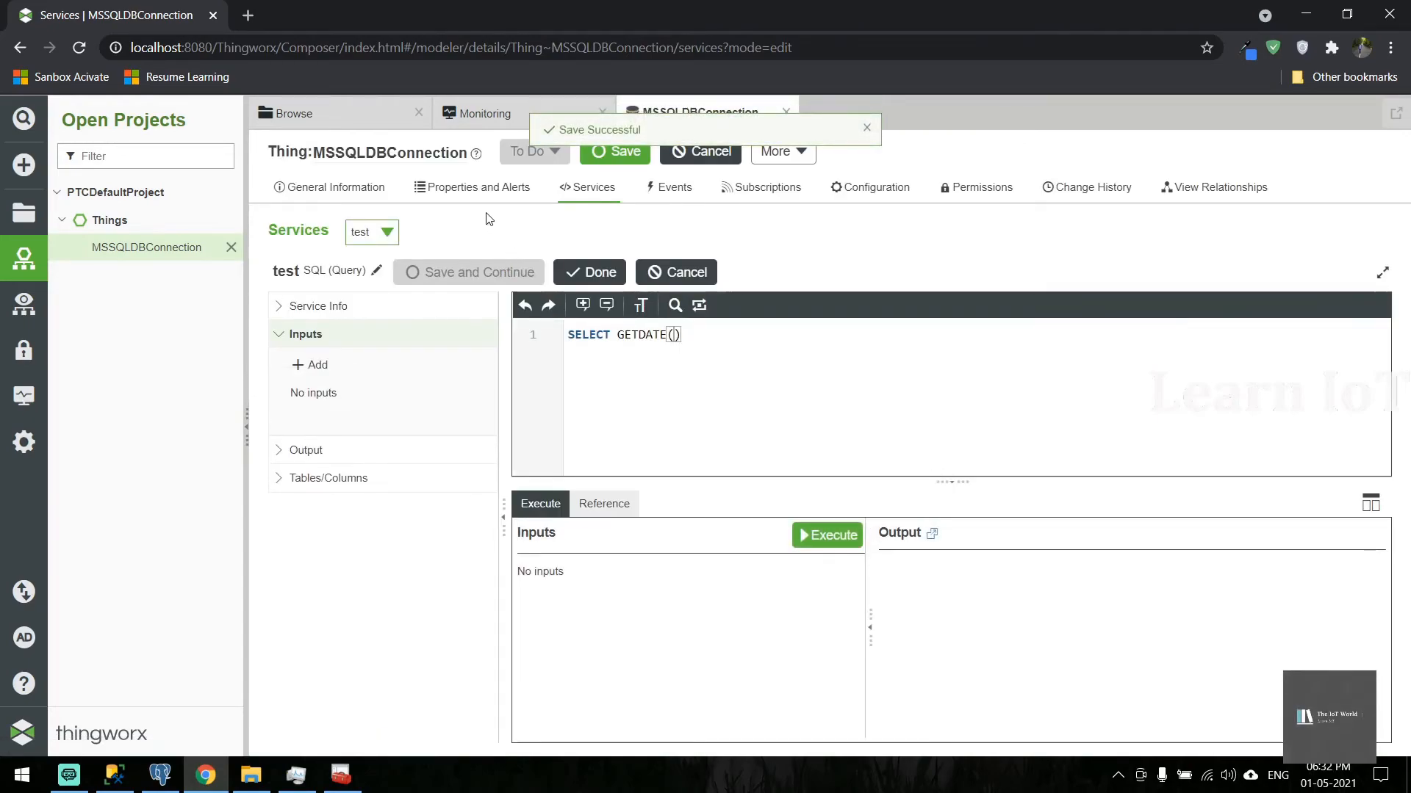
left_click(472, 188)
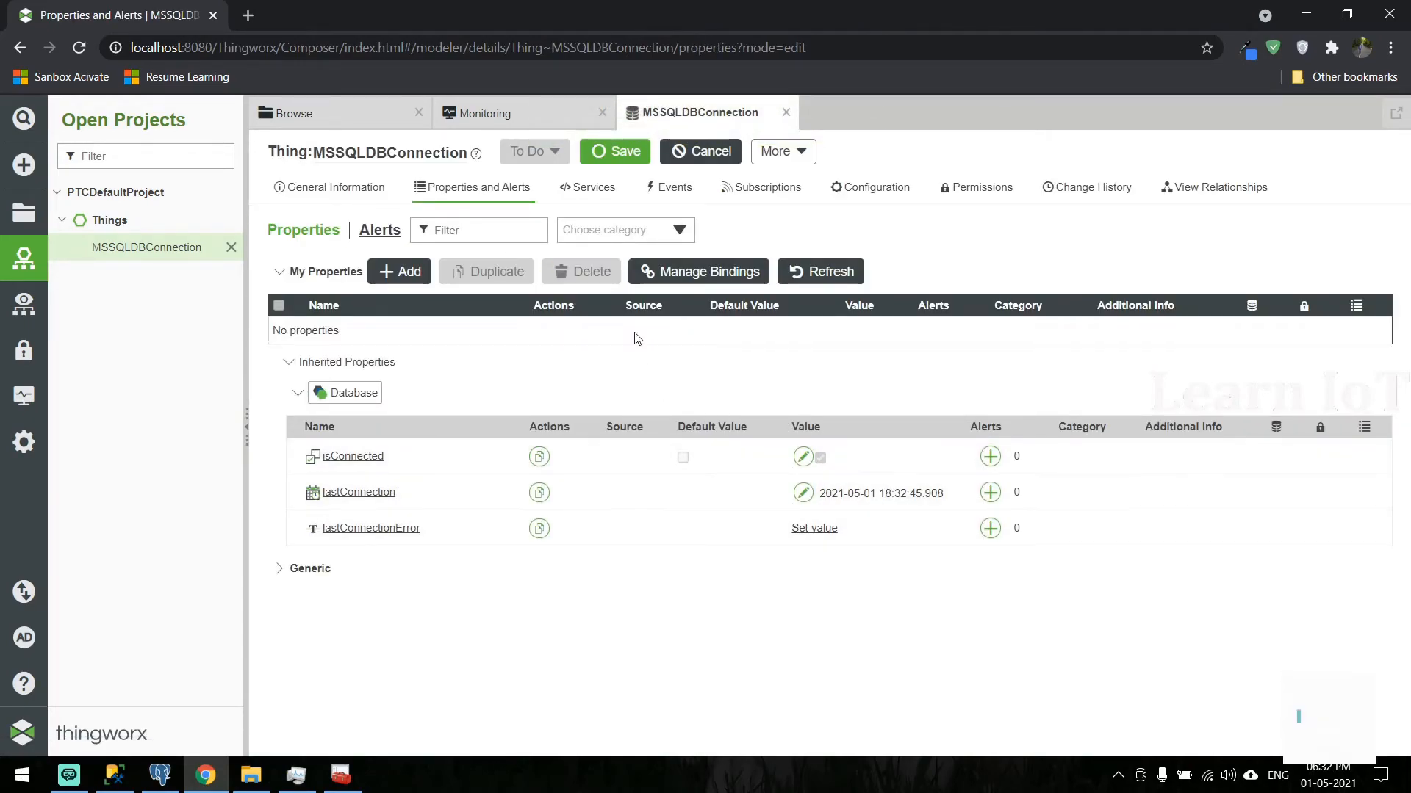
left_click(592, 187)
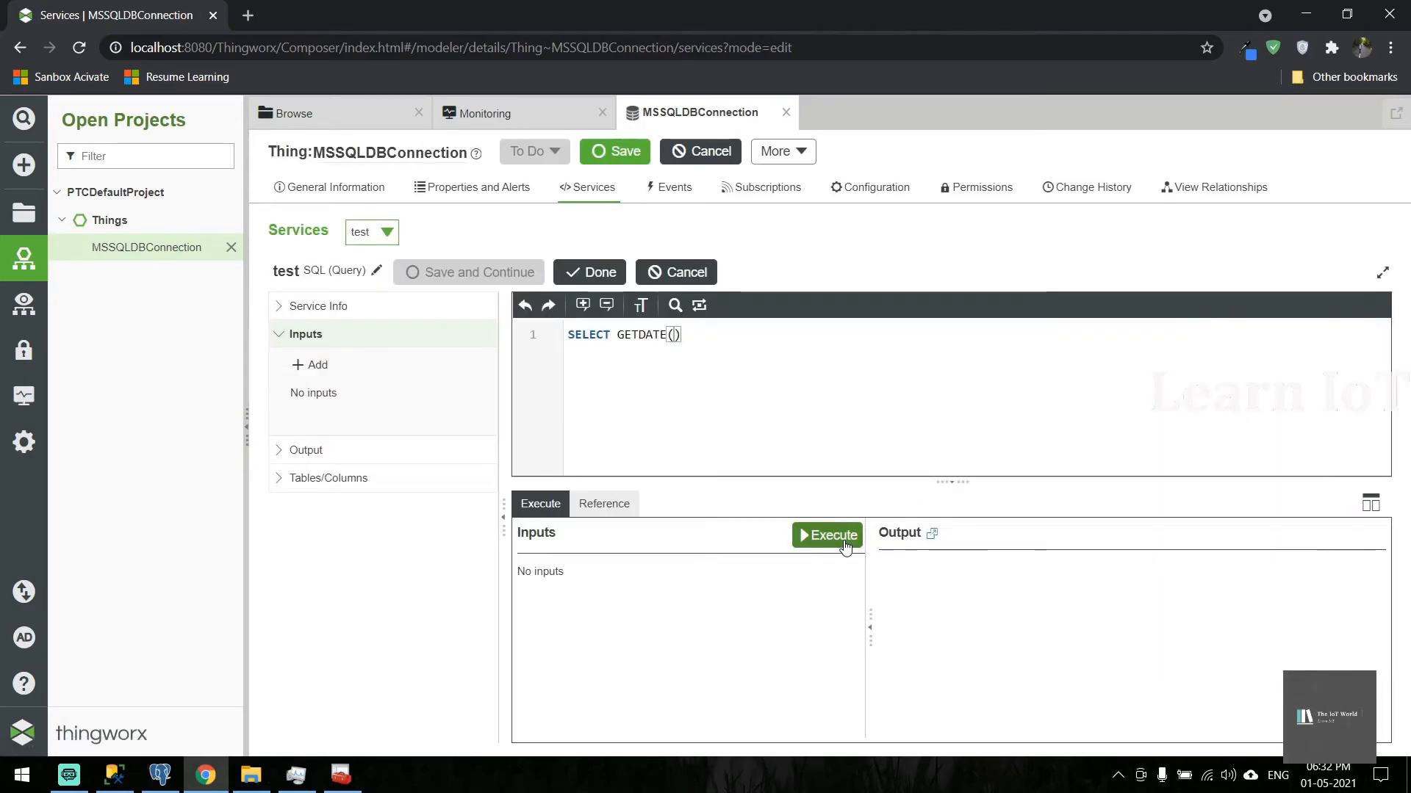
left_click(826, 534)
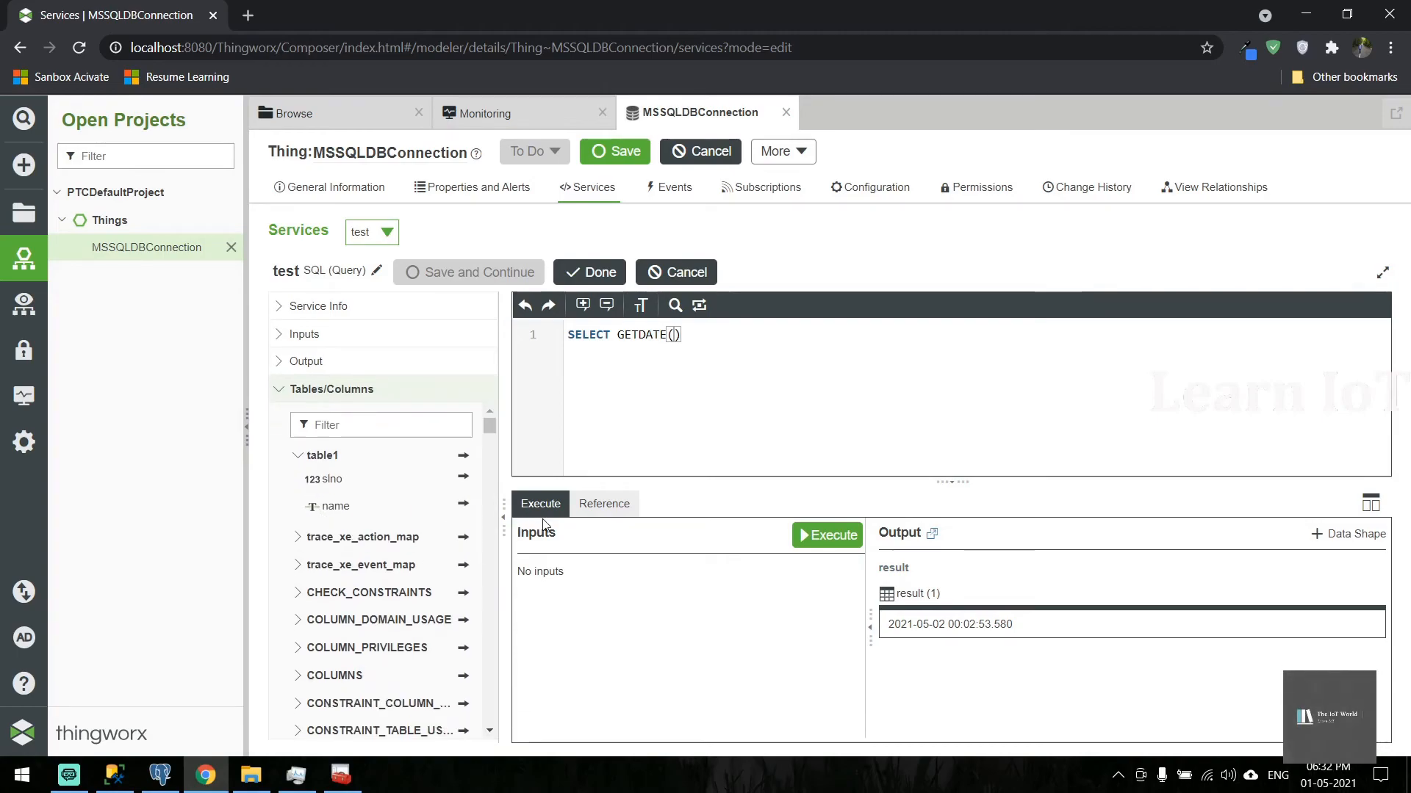
mouse_move(566, 529)
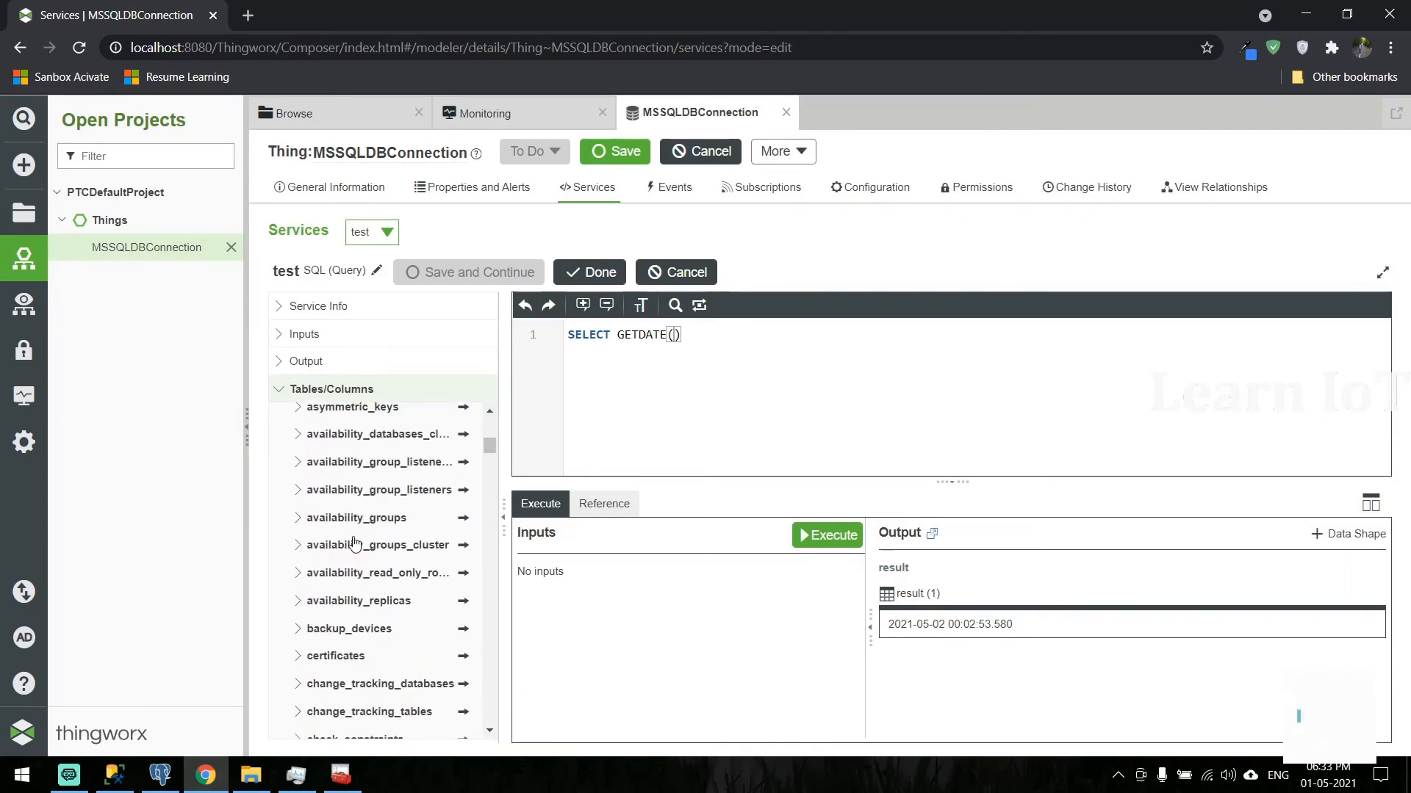
scroll("down", 3)
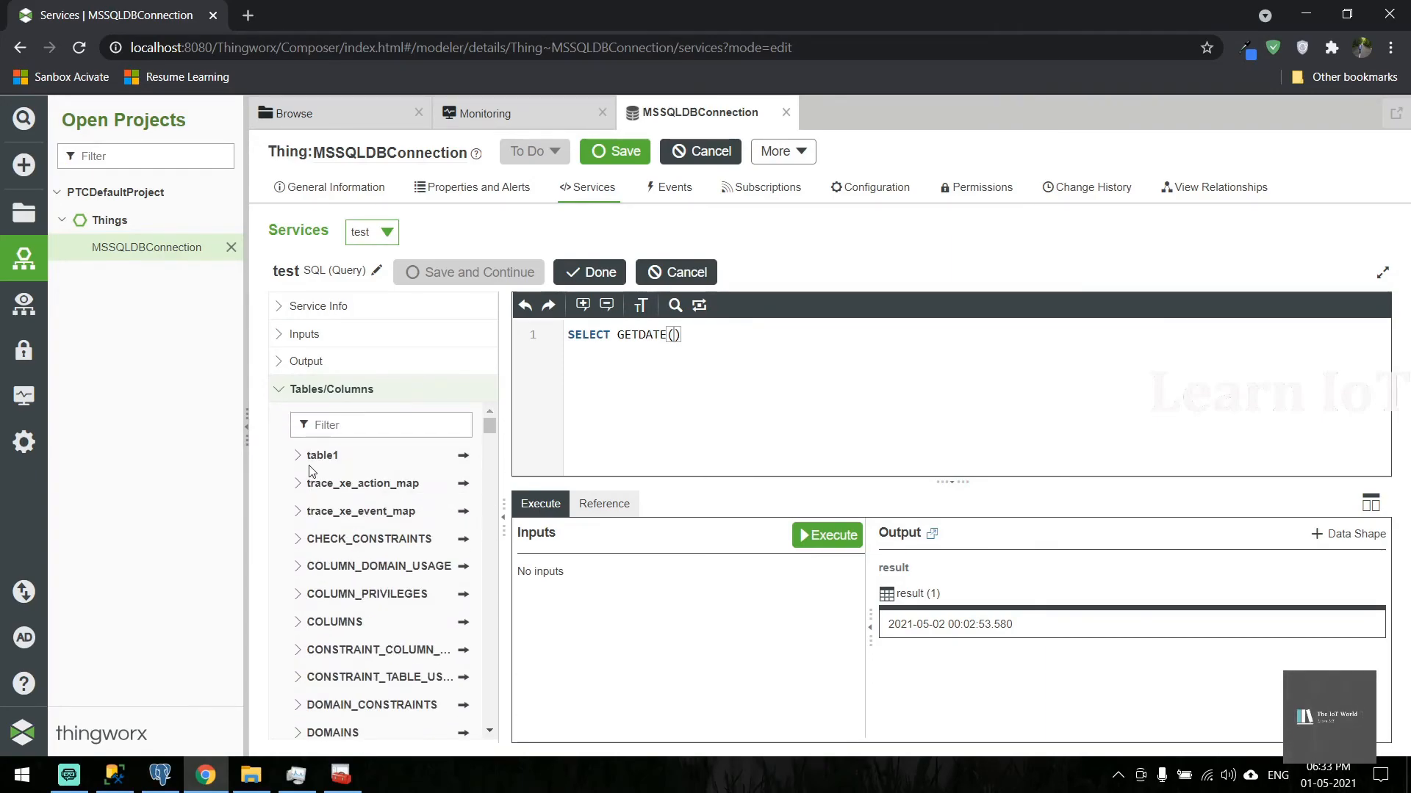
Rewrite the test service query as 'Select * from dbo.table1' and return to Management Studio.
type("Select")
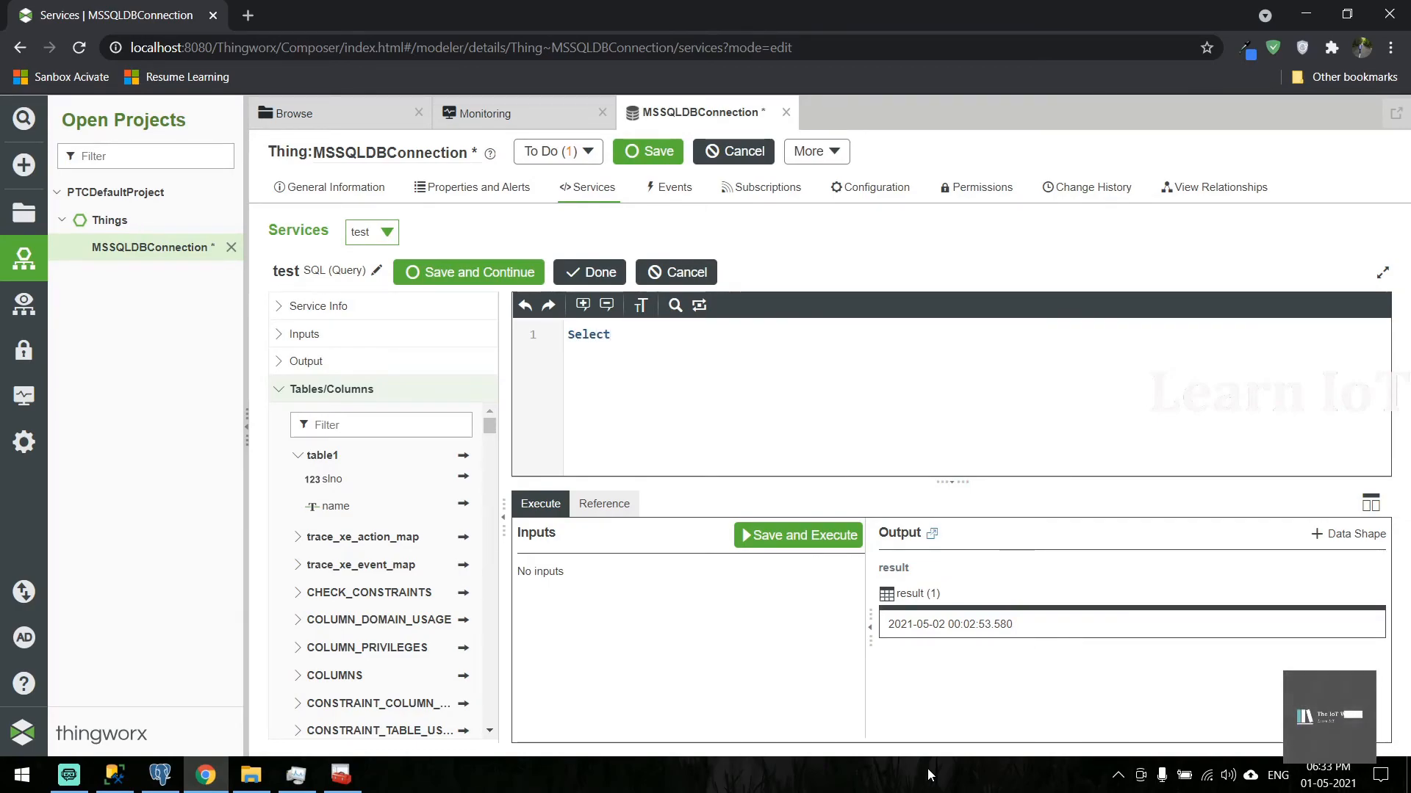
type("*")
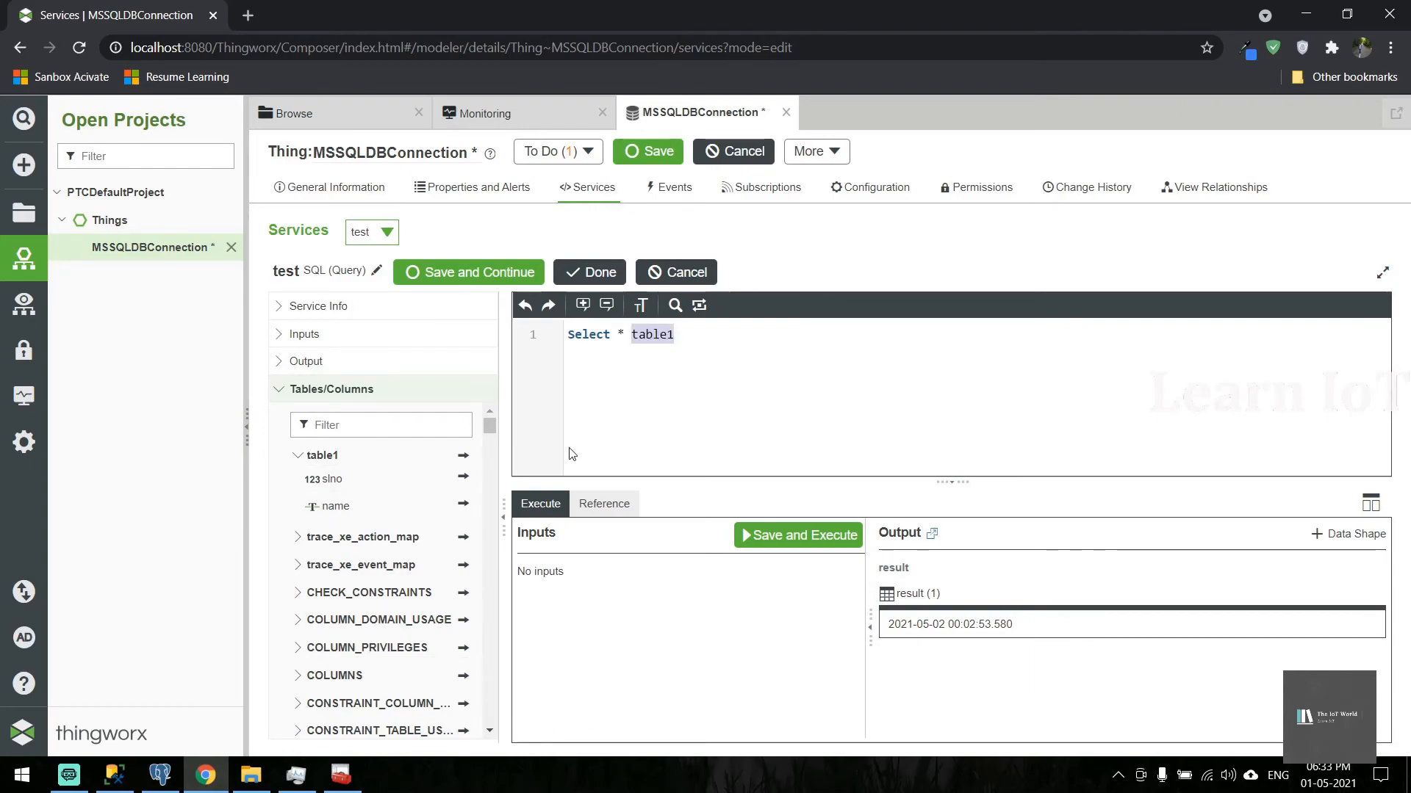
type("from dbo.")
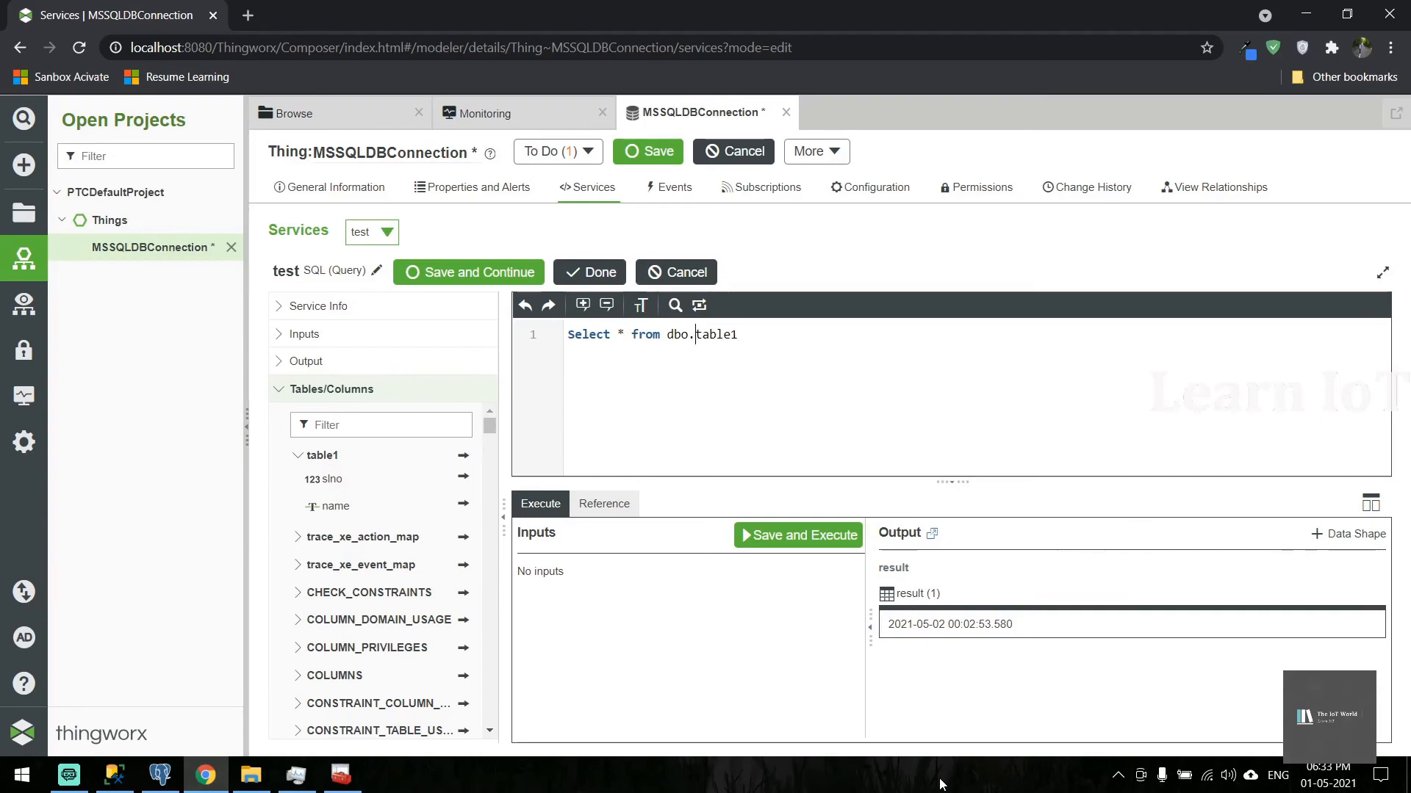
left_click(468, 272)
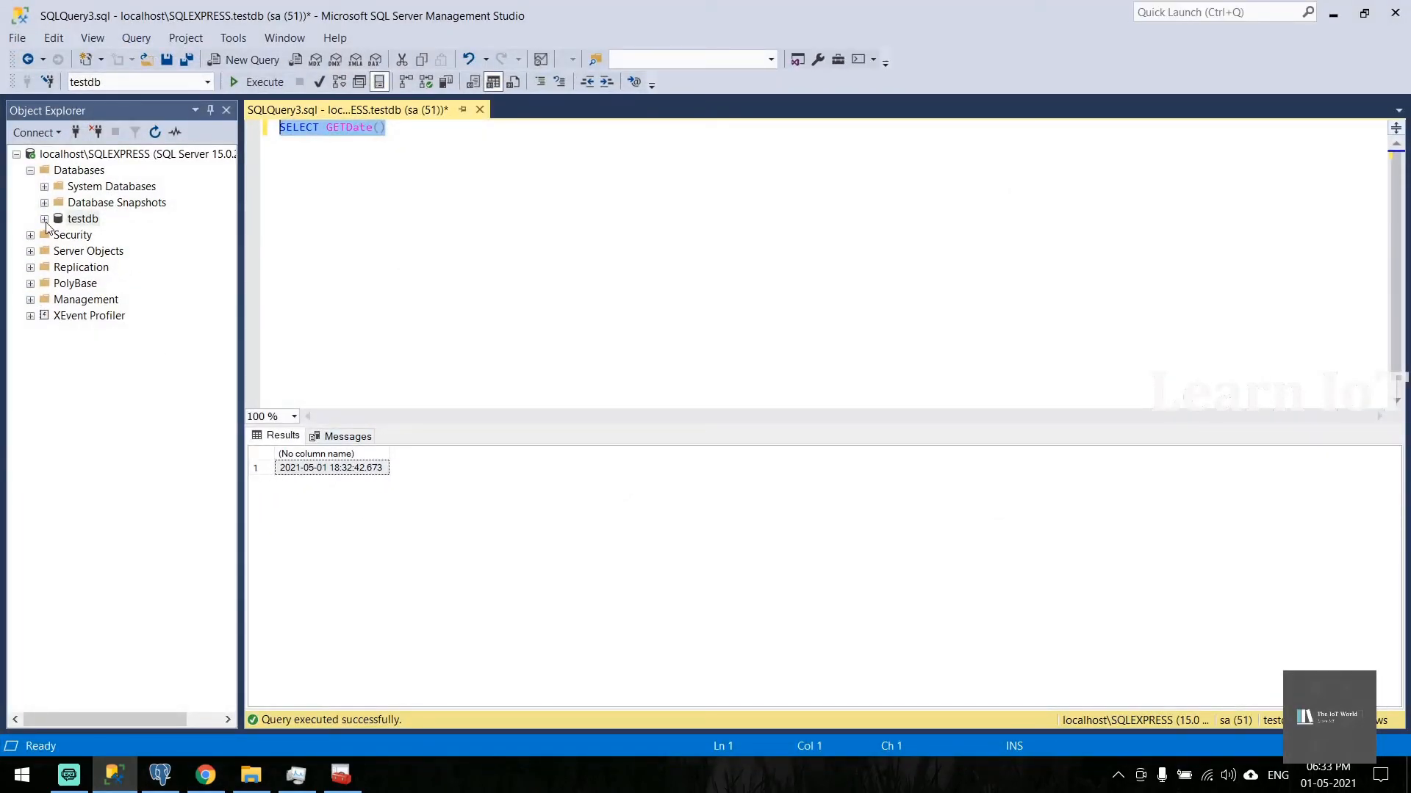
Run Select Top 1000 Rows on testdb's dbo.table1, showing the empty slno and name columns.
right_click(81, 219)
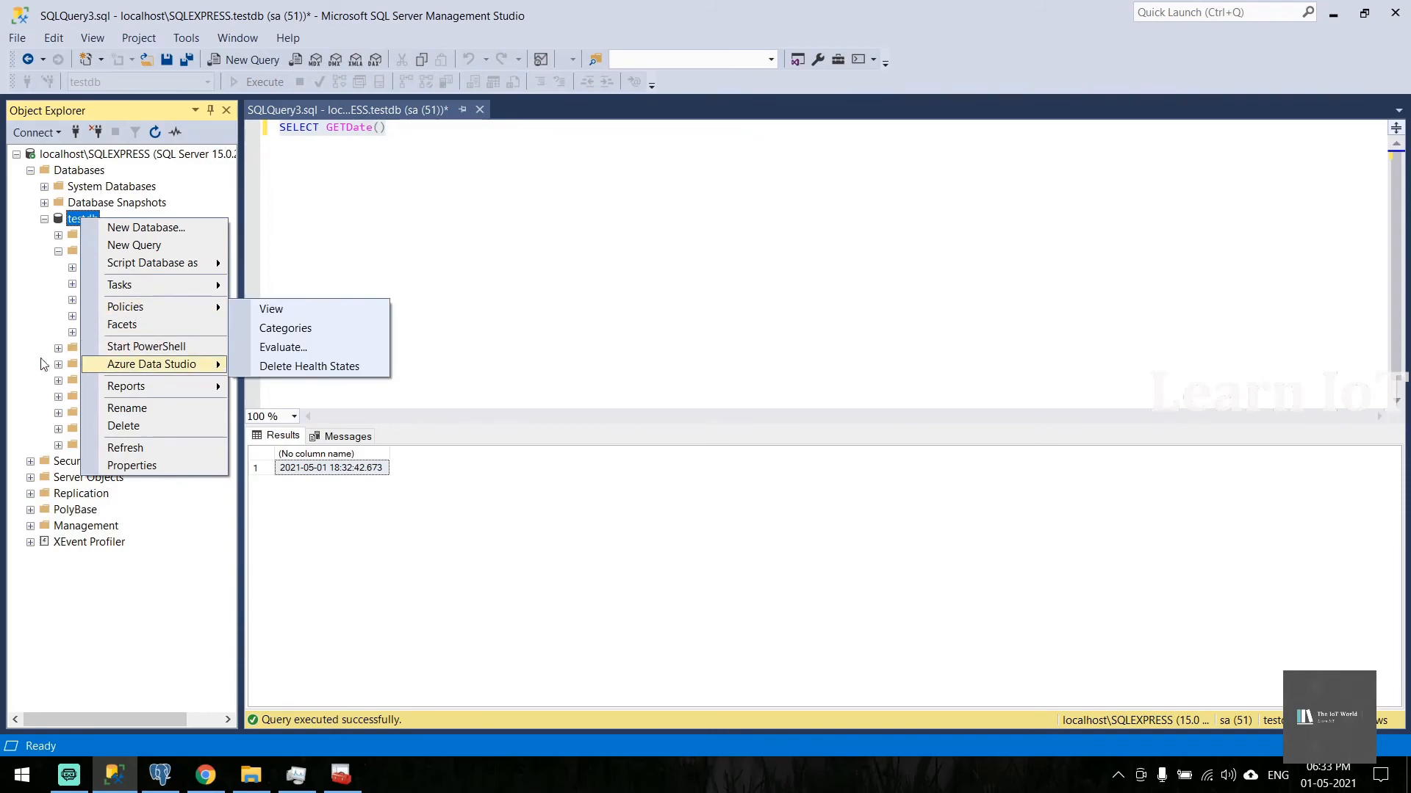
right_click(110, 332)
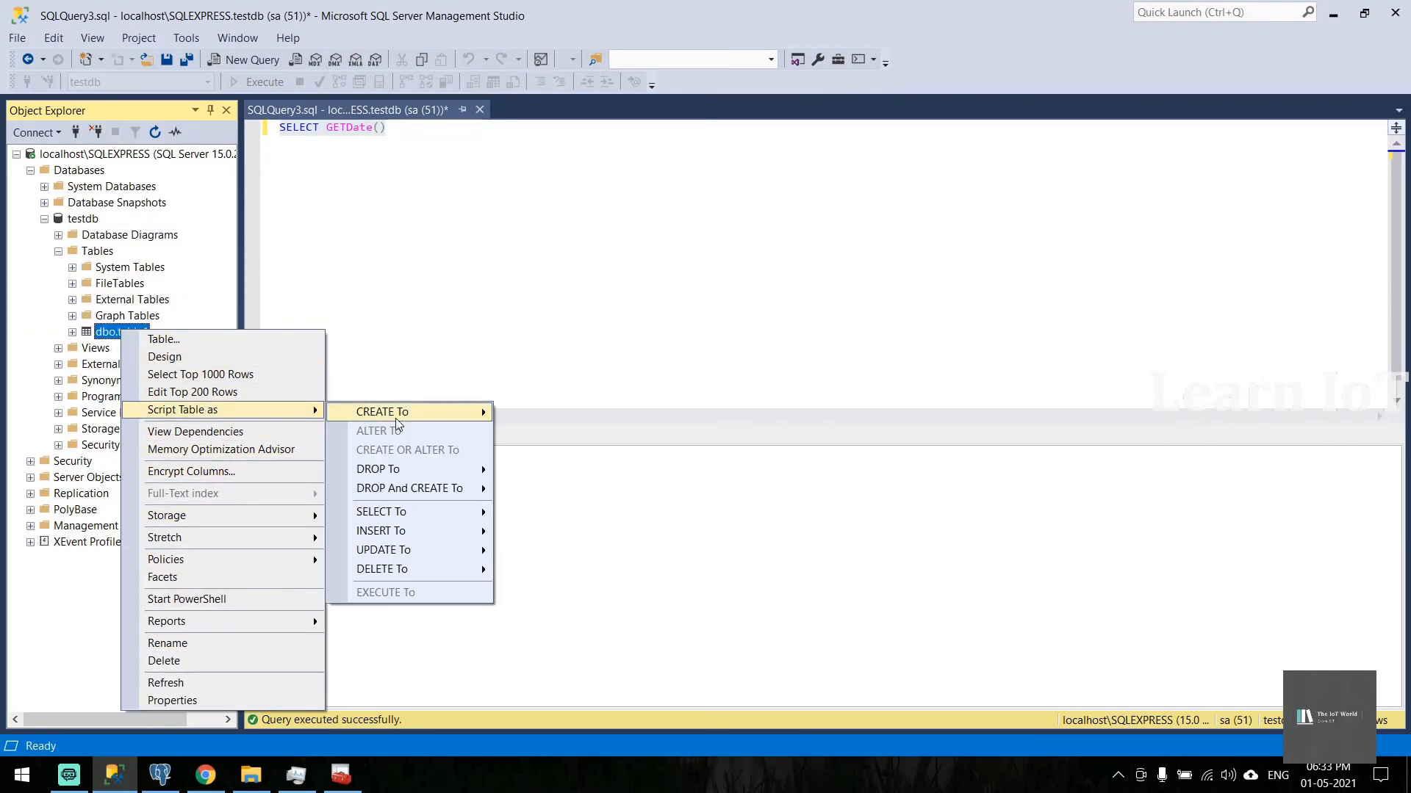
mouse_move(200, 374)
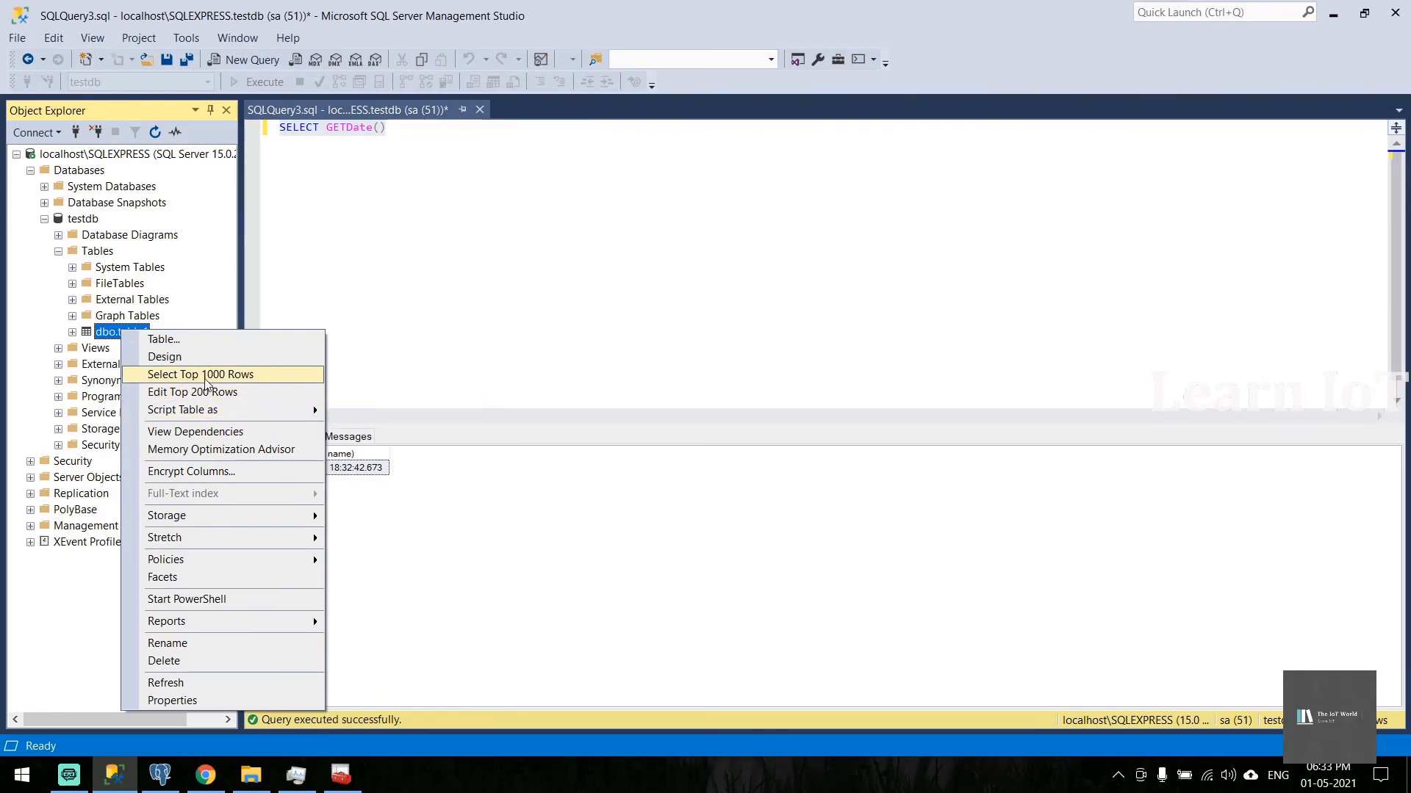
left_click(200, 374)
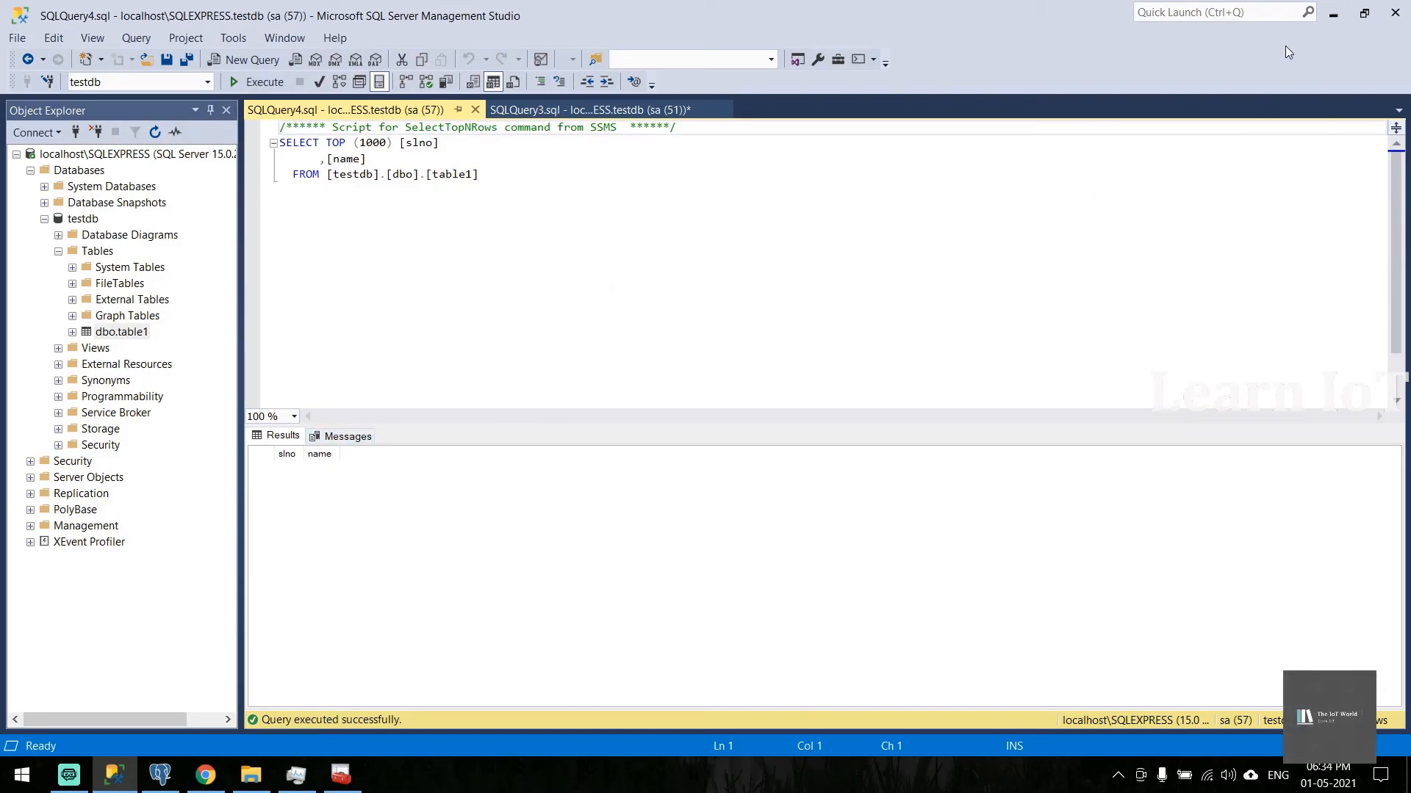
left_click(205, 773)
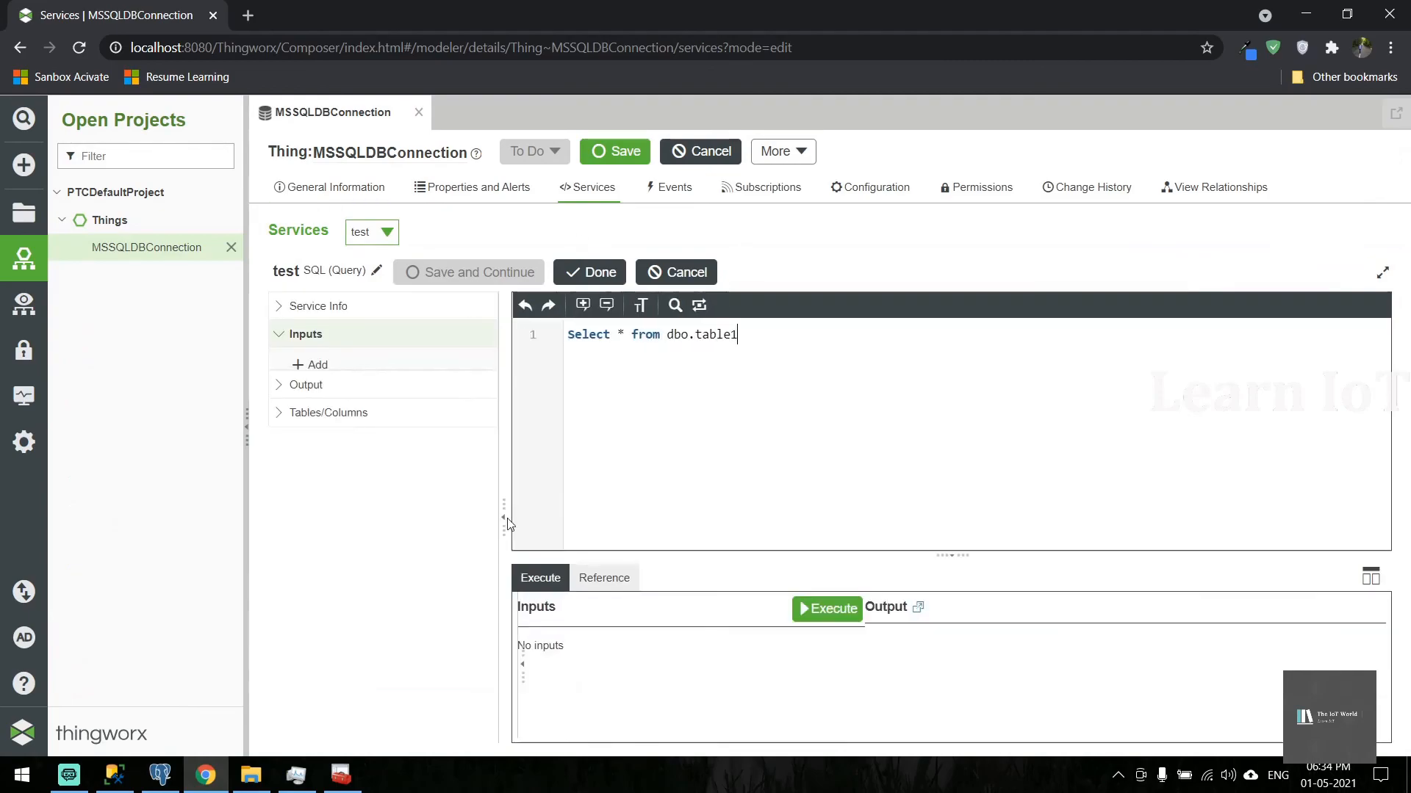
Close the MSSQLDBConnection editor, list all Things under Browse > Modeling, then switch to File Explorer.
left_click(304, 334)
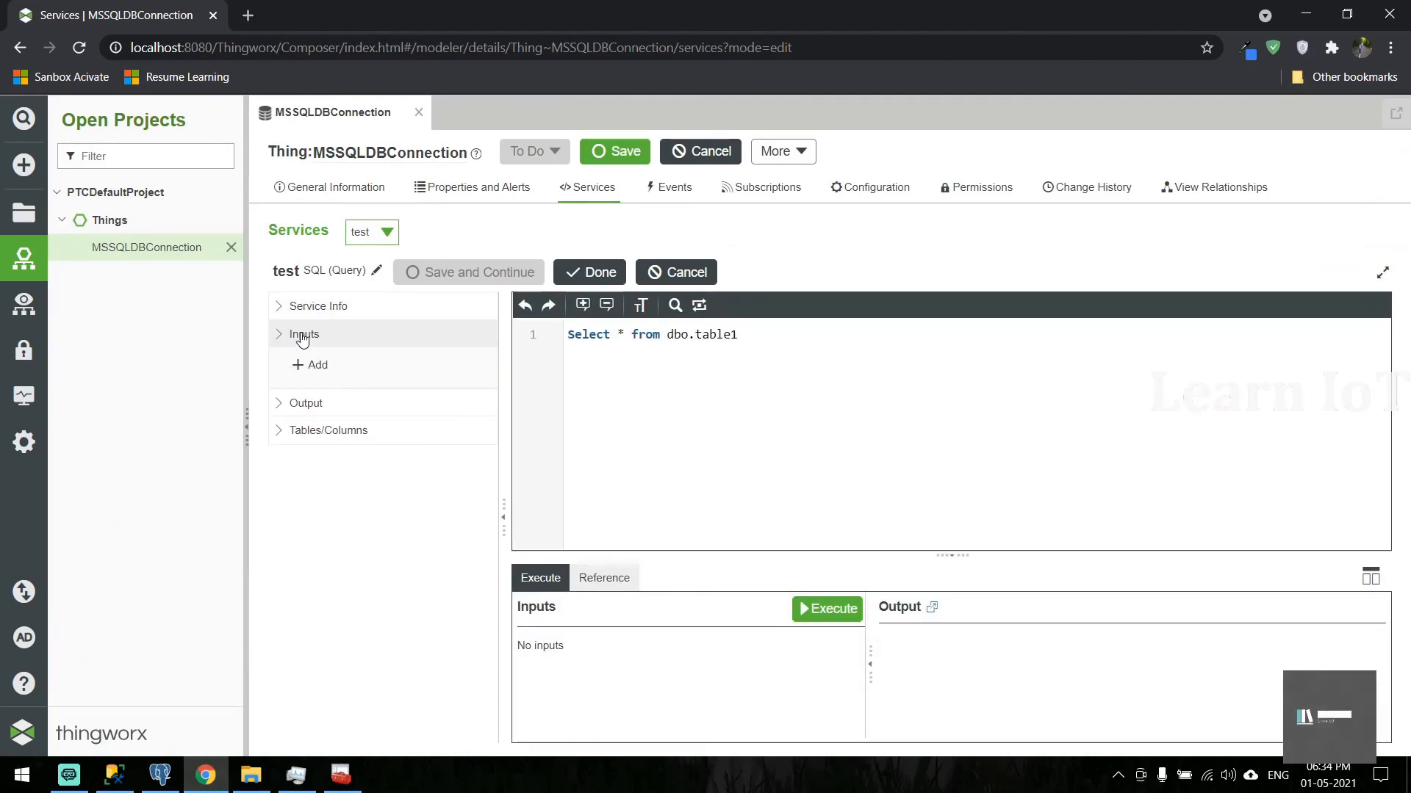
left_click(304, 334)
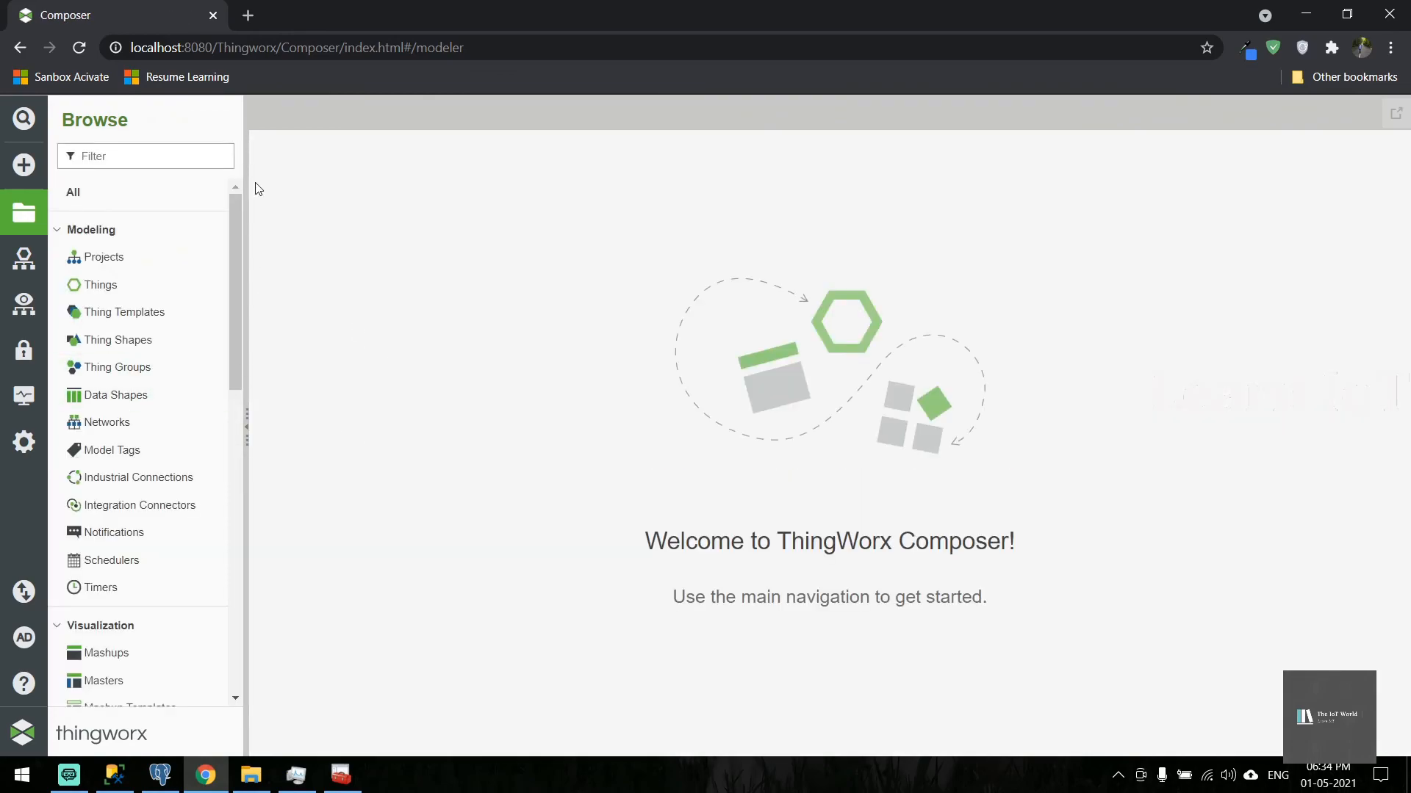
mouse_move(100, 285)
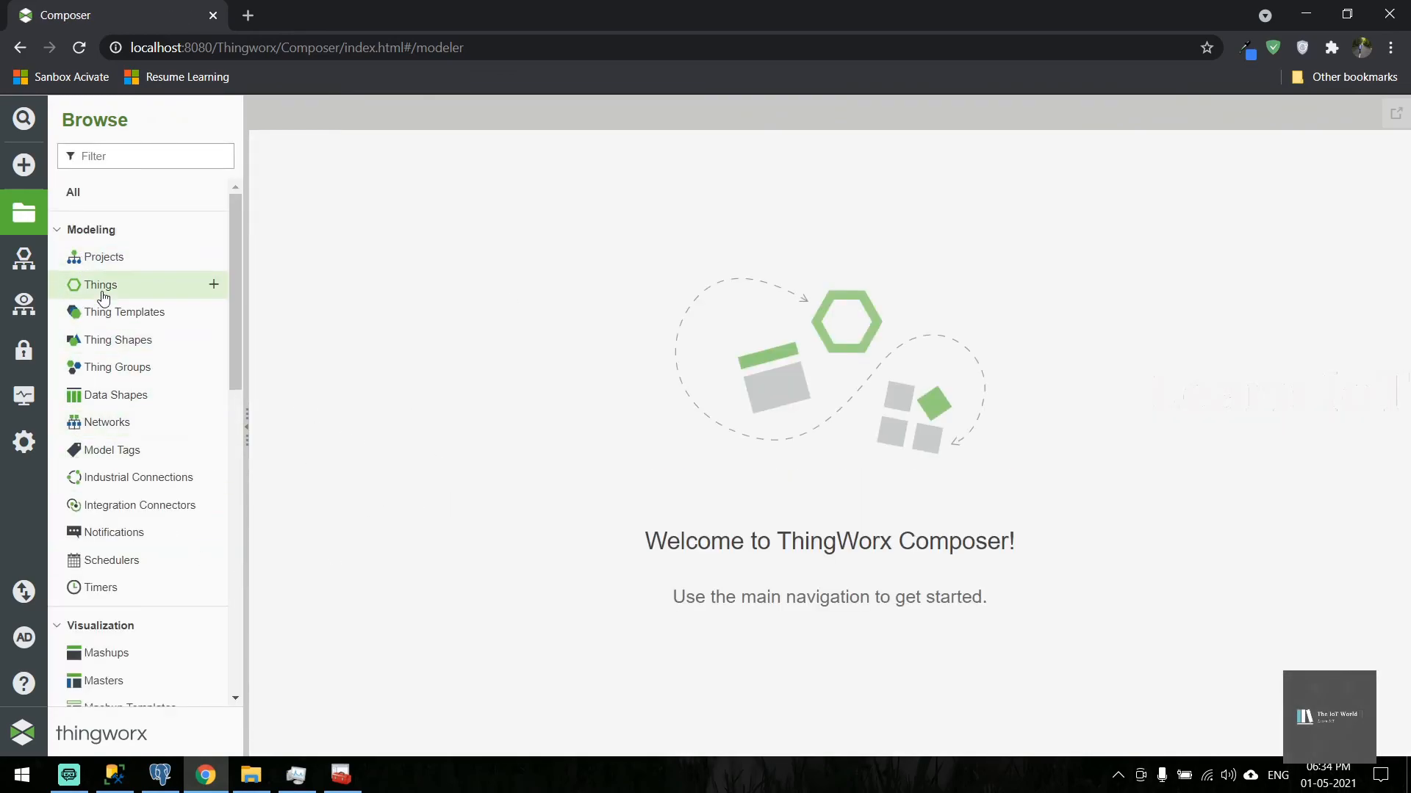
left_click(100, 285)
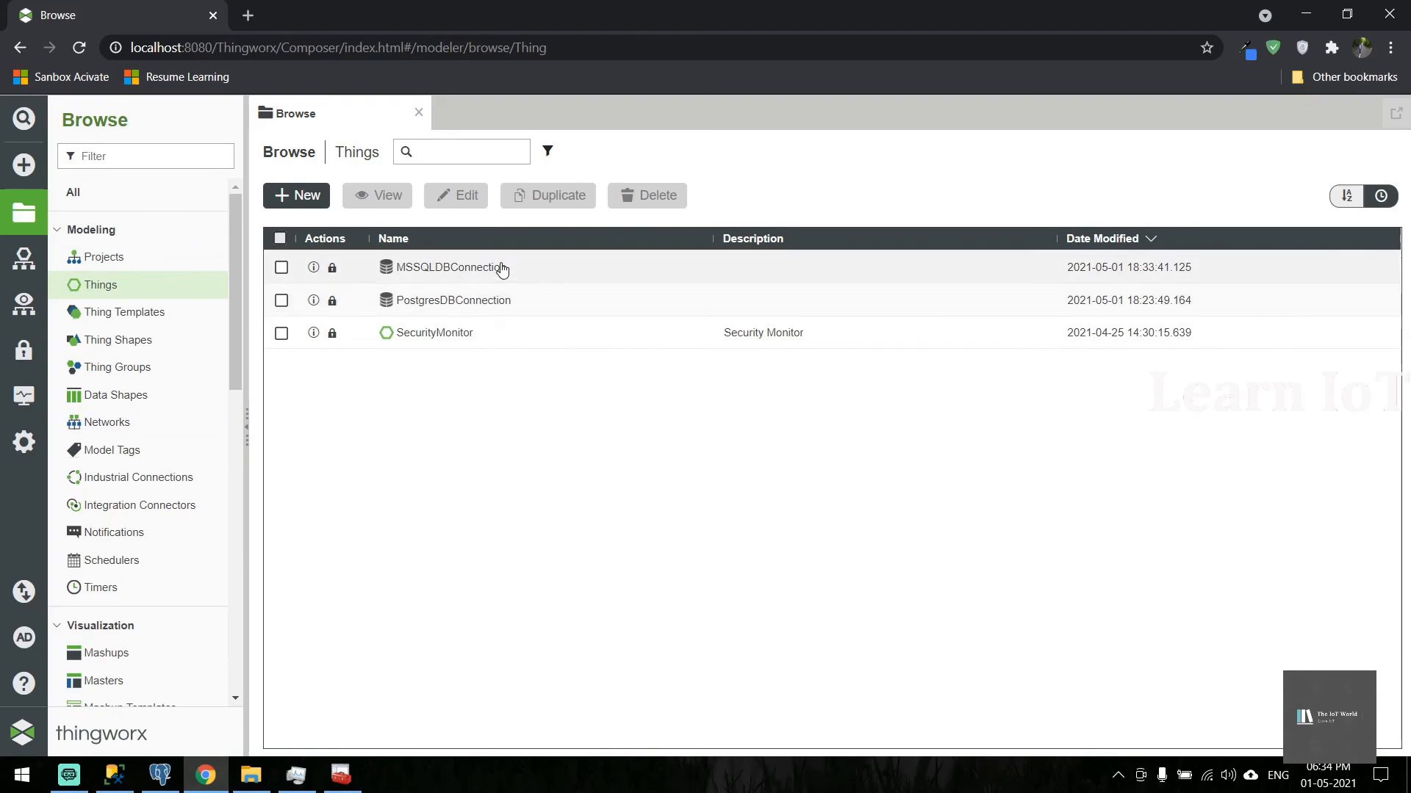
mouse_move(302, 746)
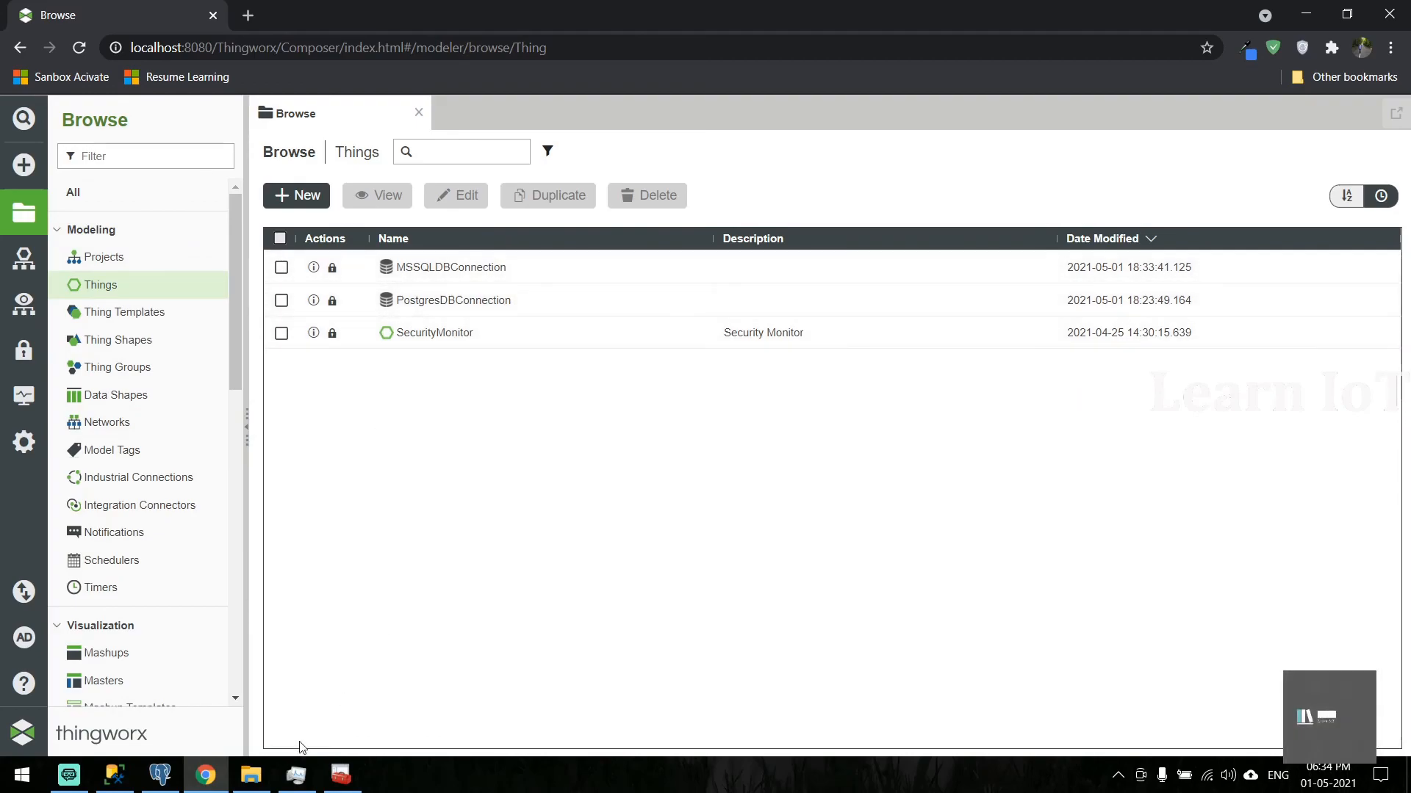
left_click(250, 775)
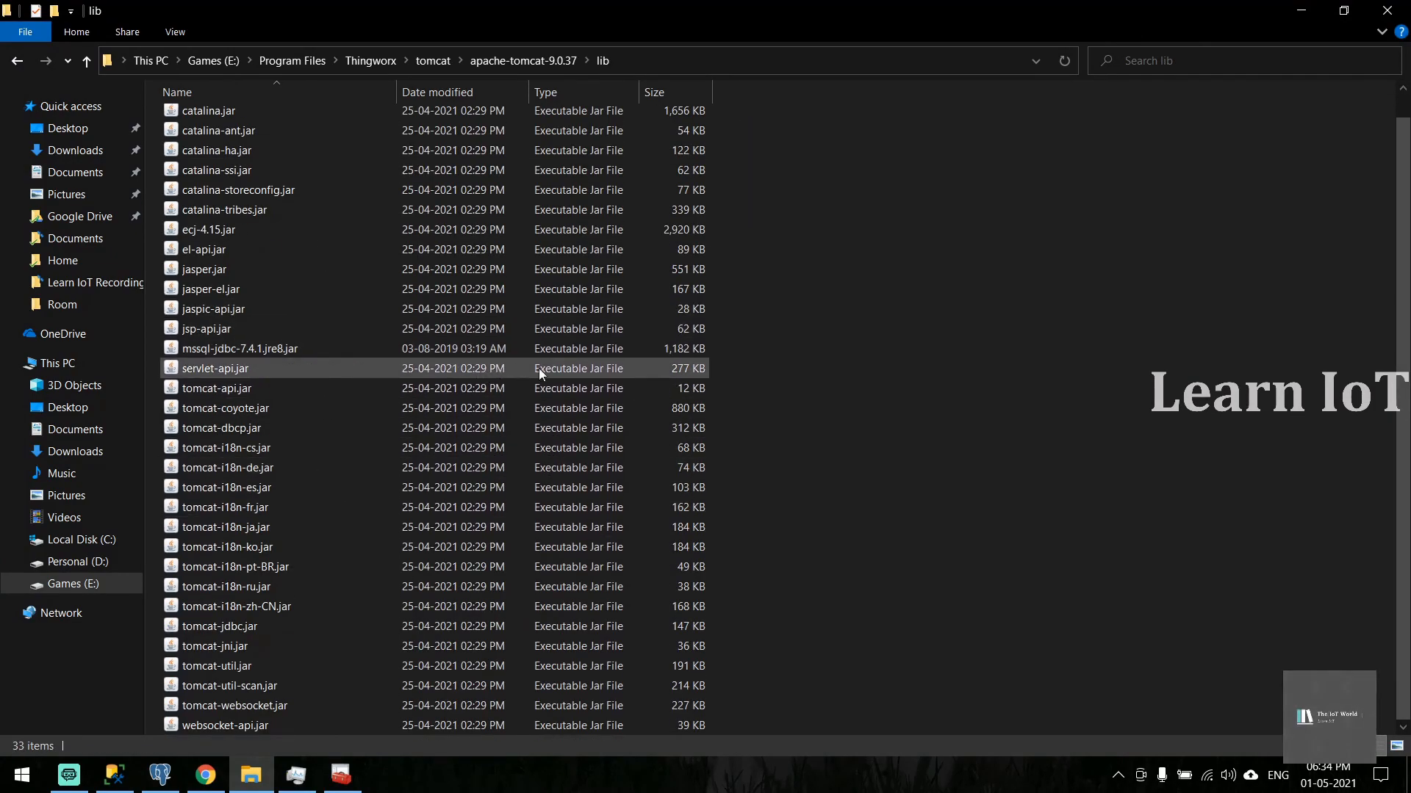
Return from the Tomcat lib folder to the Composer Things list in Chrome.
left_click(204, 774)
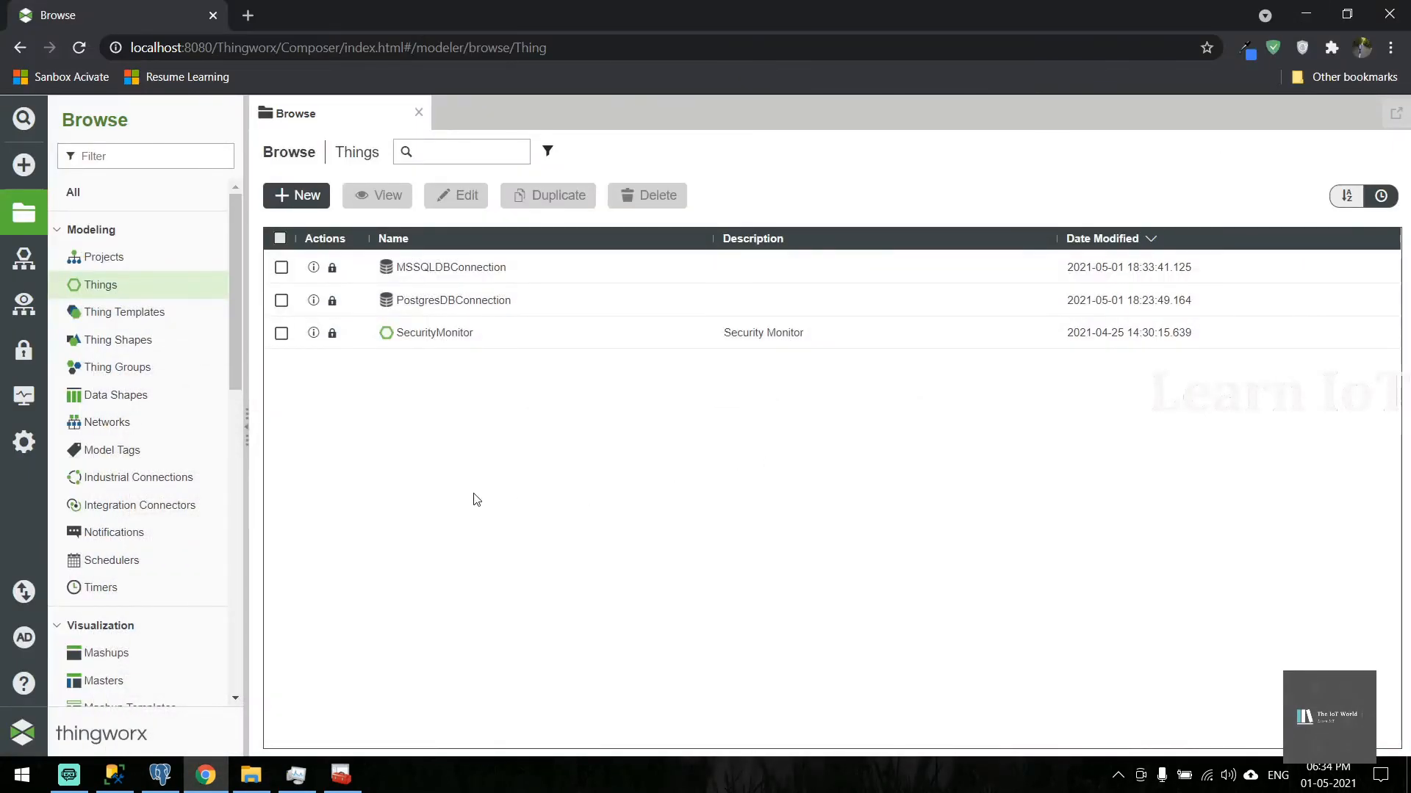
mouse_move(638, 673)
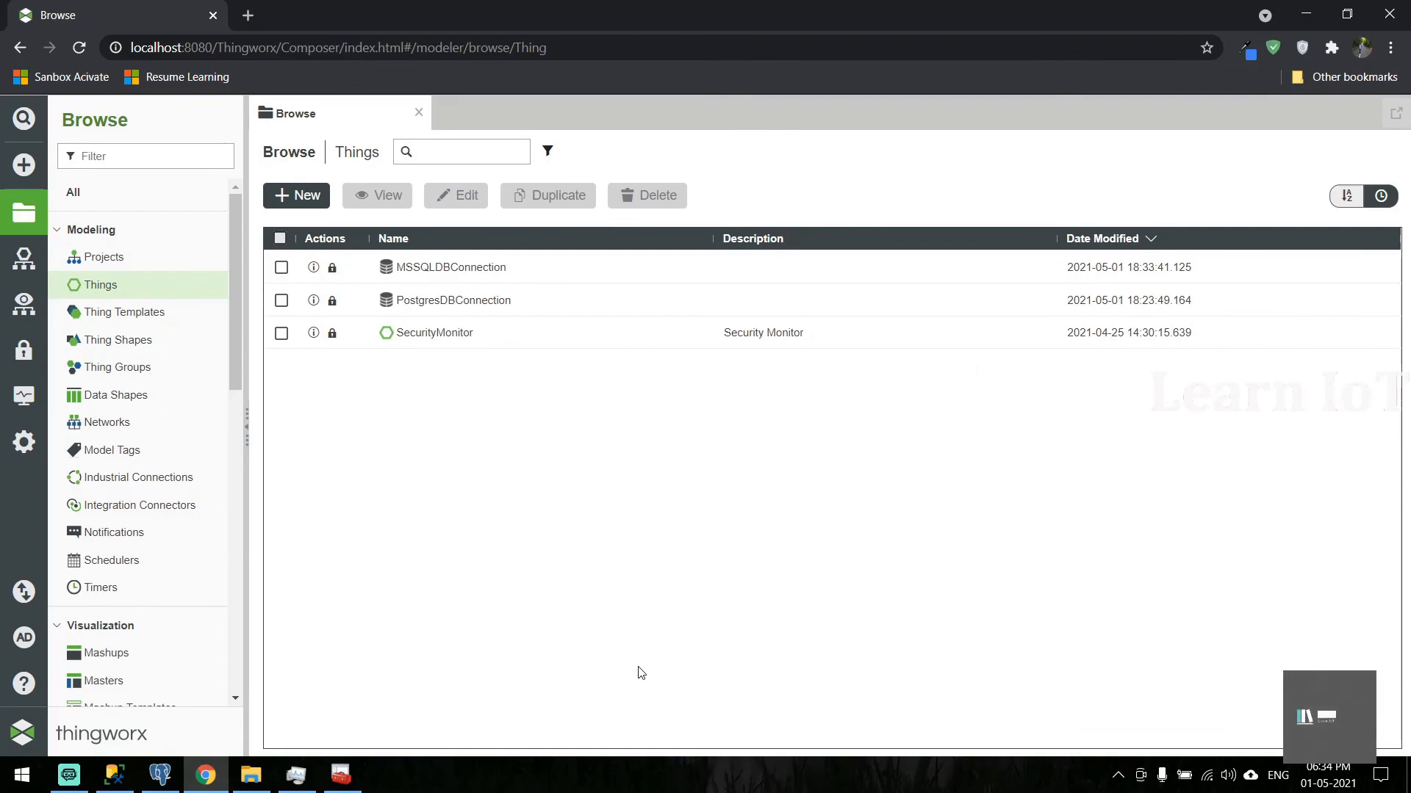